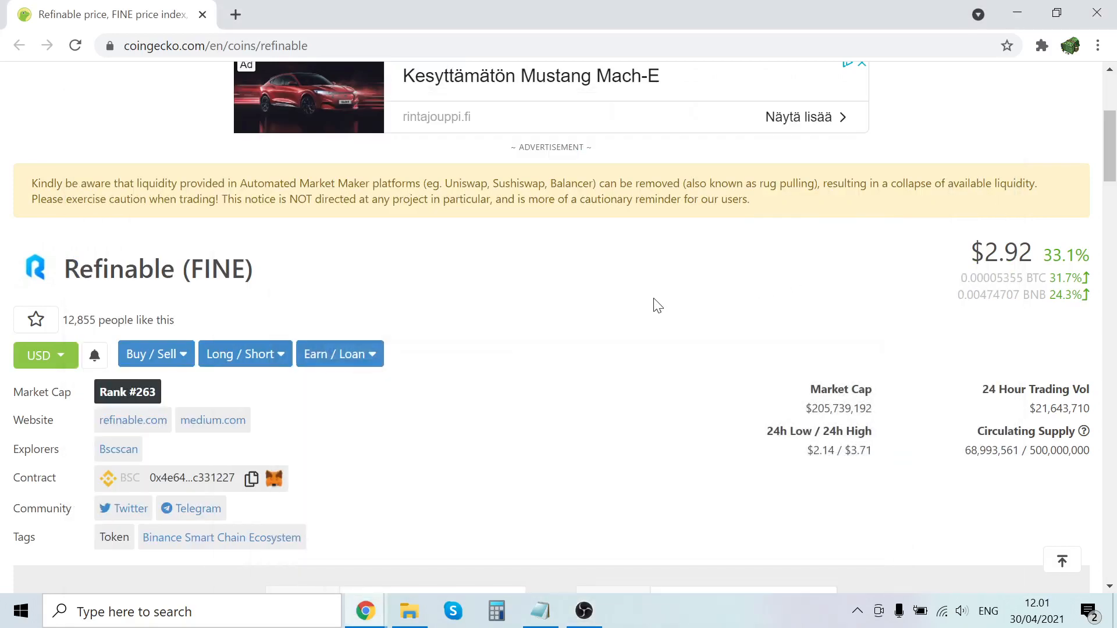
pyautogui.moveTo(531, 292)
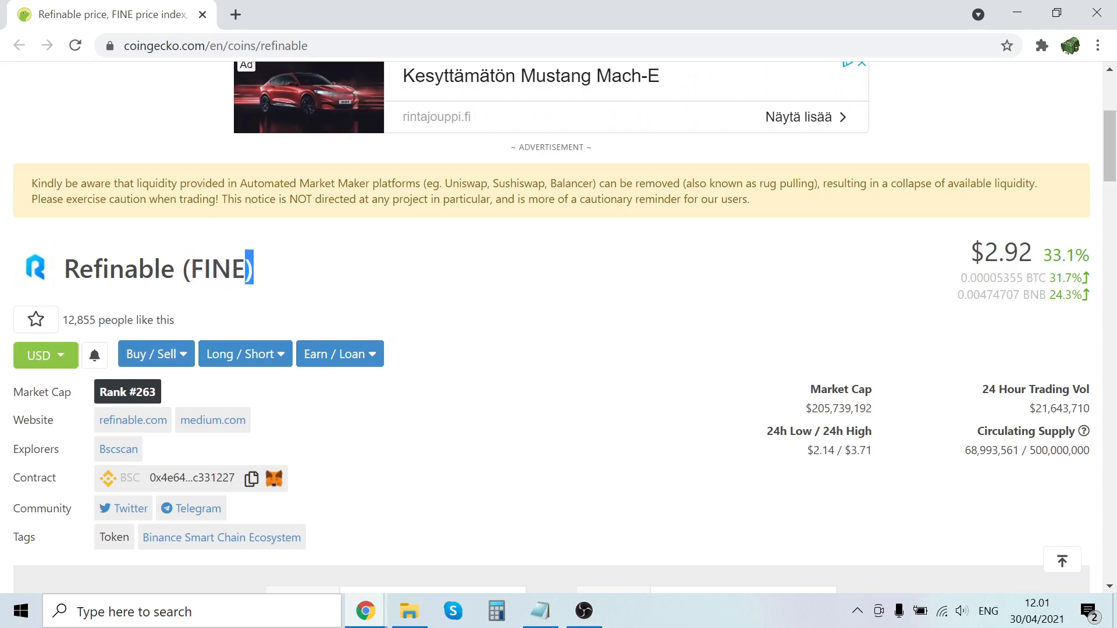
# Browse Refinable's price chart and the markets table of FINE trading pairs, then return to the top.
pyautogui.scroll(-3)
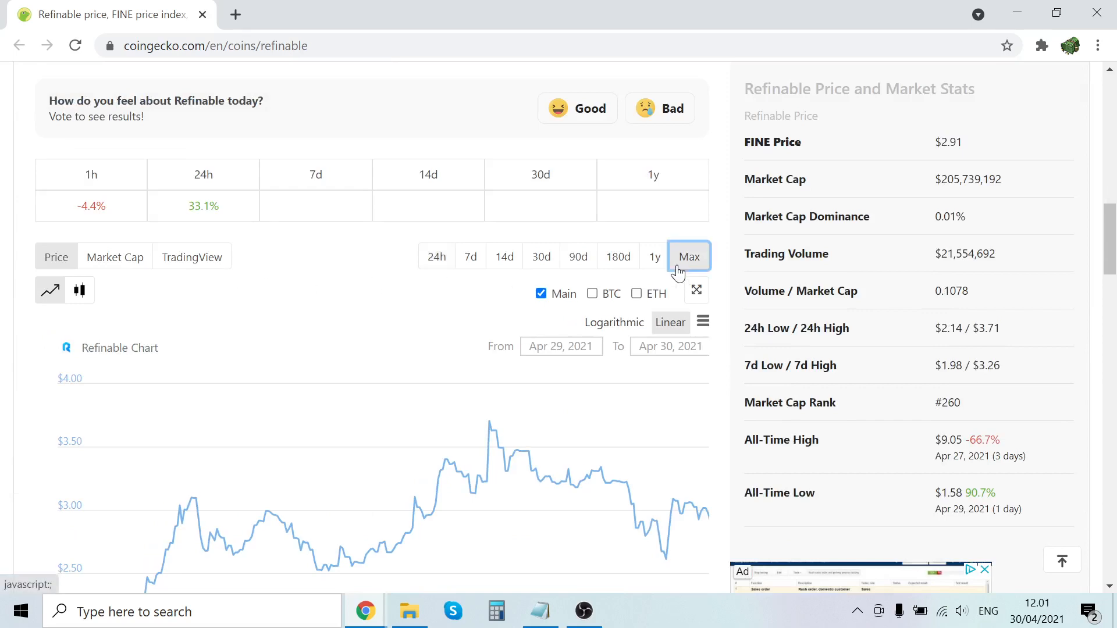
pyautogui.scroll(3)
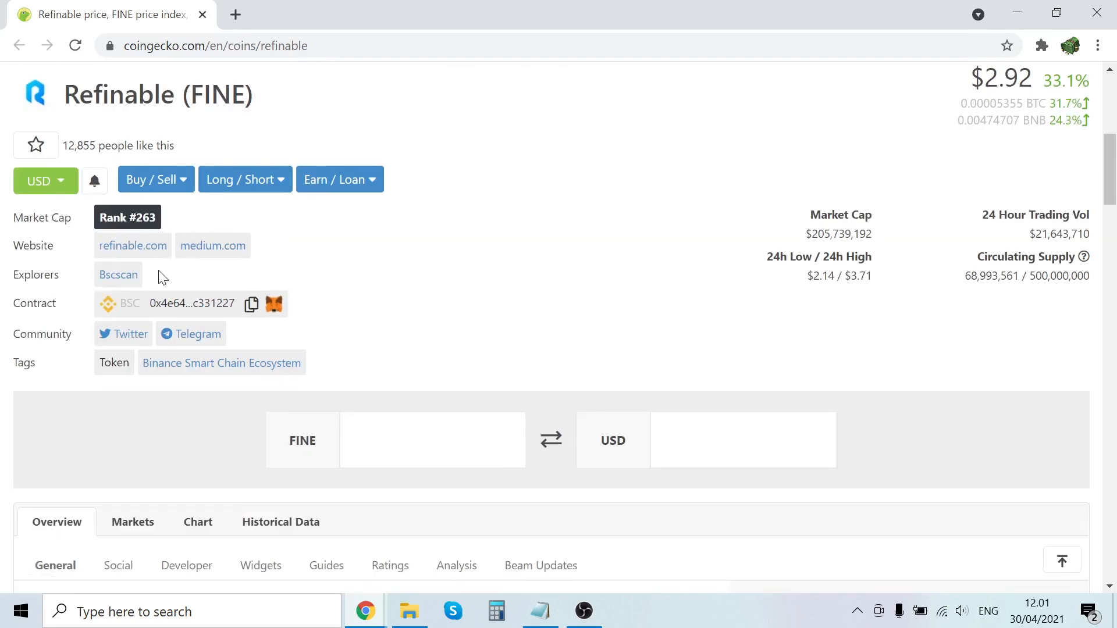
pyautogui.scroll(-3)
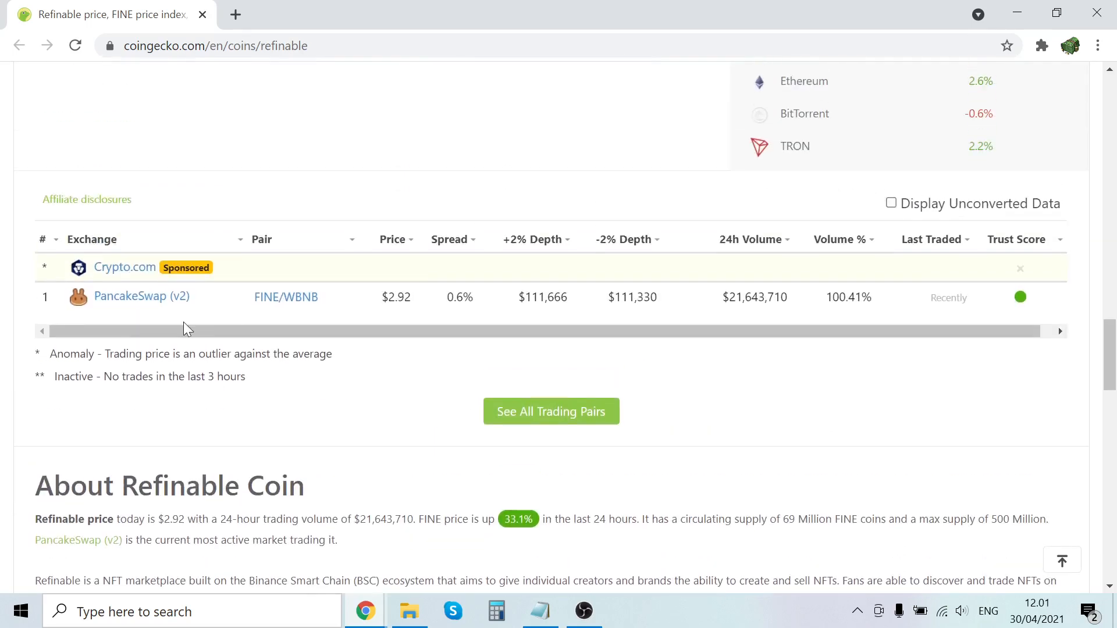
pyautogui.scroll(-3)
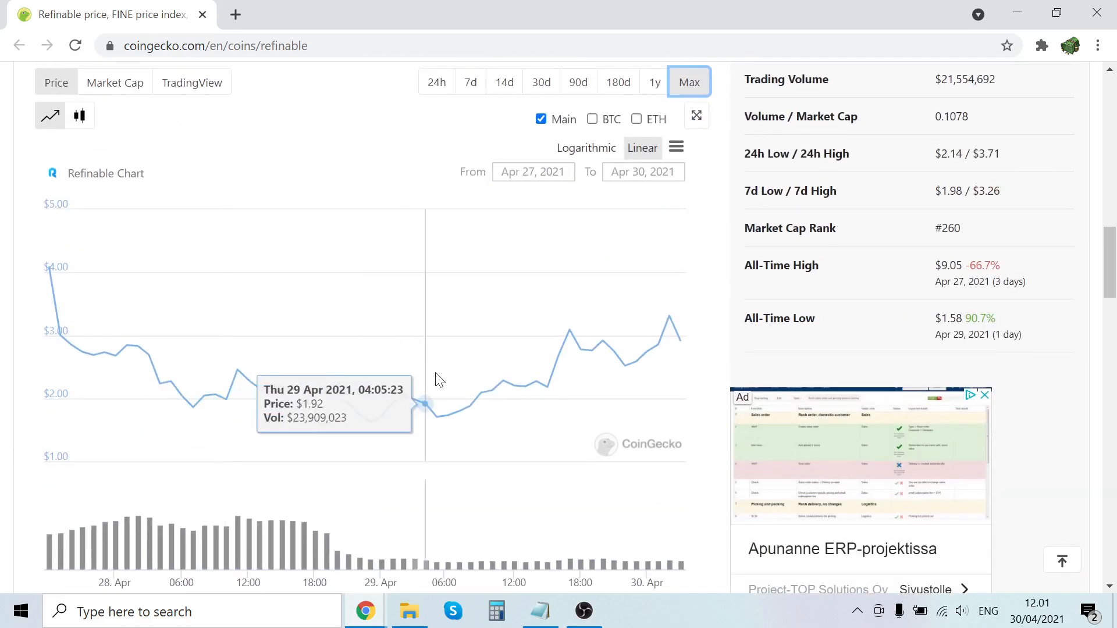
pyautogui.scroll(3)
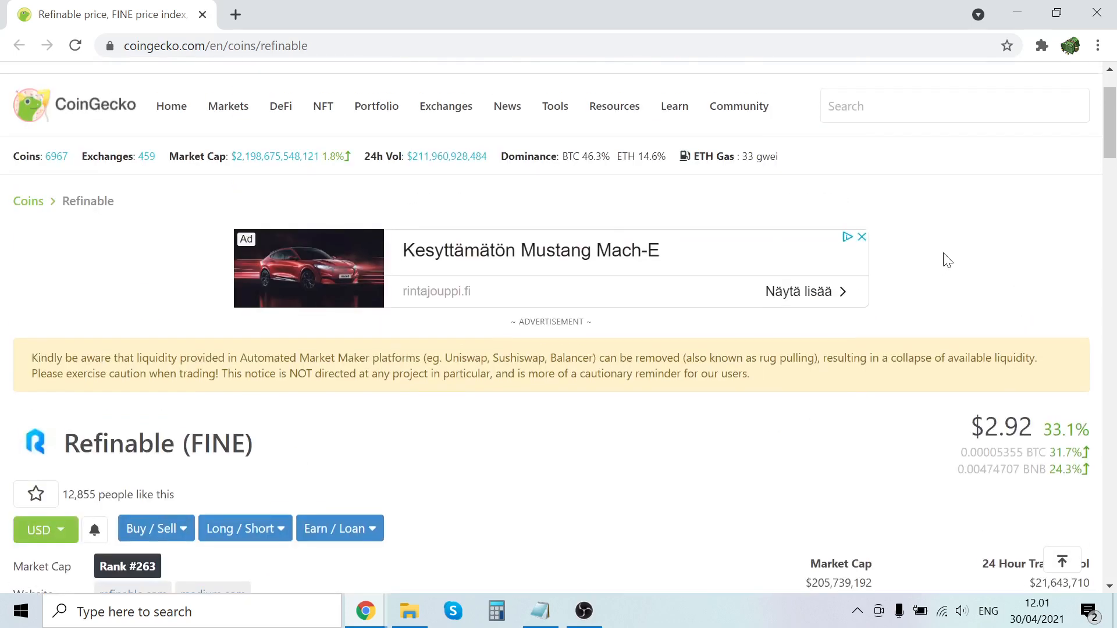
# Expand the price chart to its full history and scroll down to the About Refinable Coin description.
pyautogui.click(953, 105)
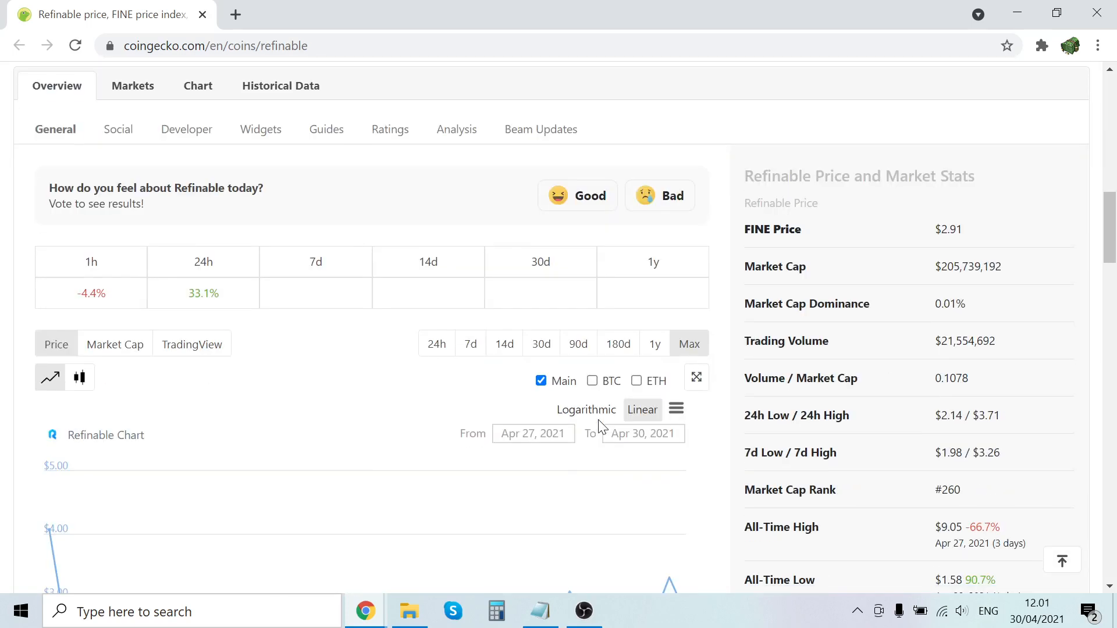
pyautogui.scroll(-3)
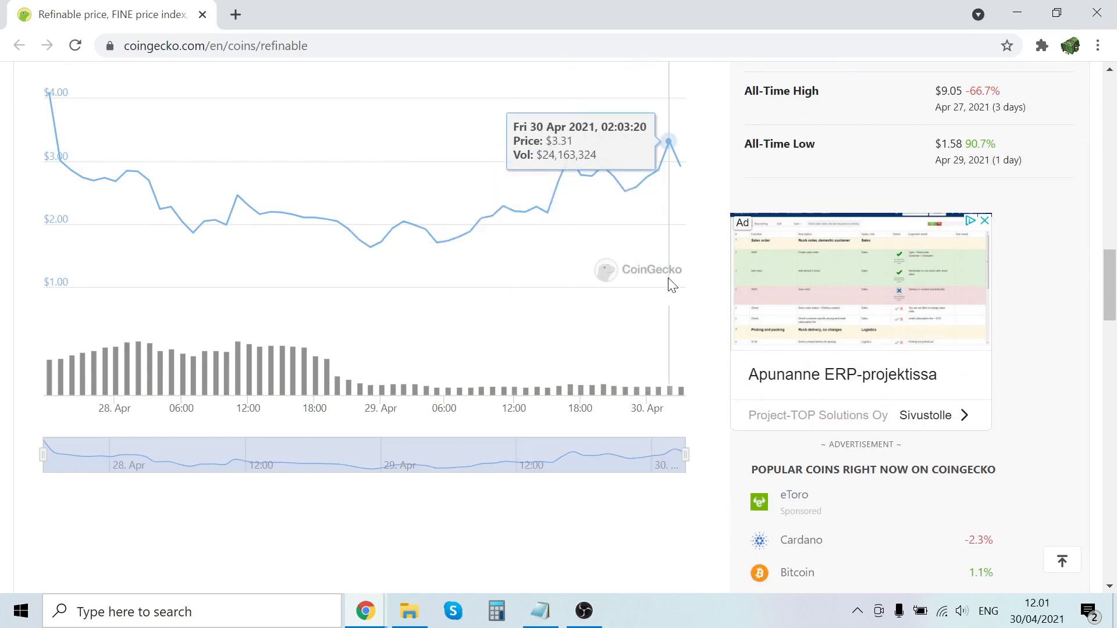
pyautogui.moveTo(446, 341)
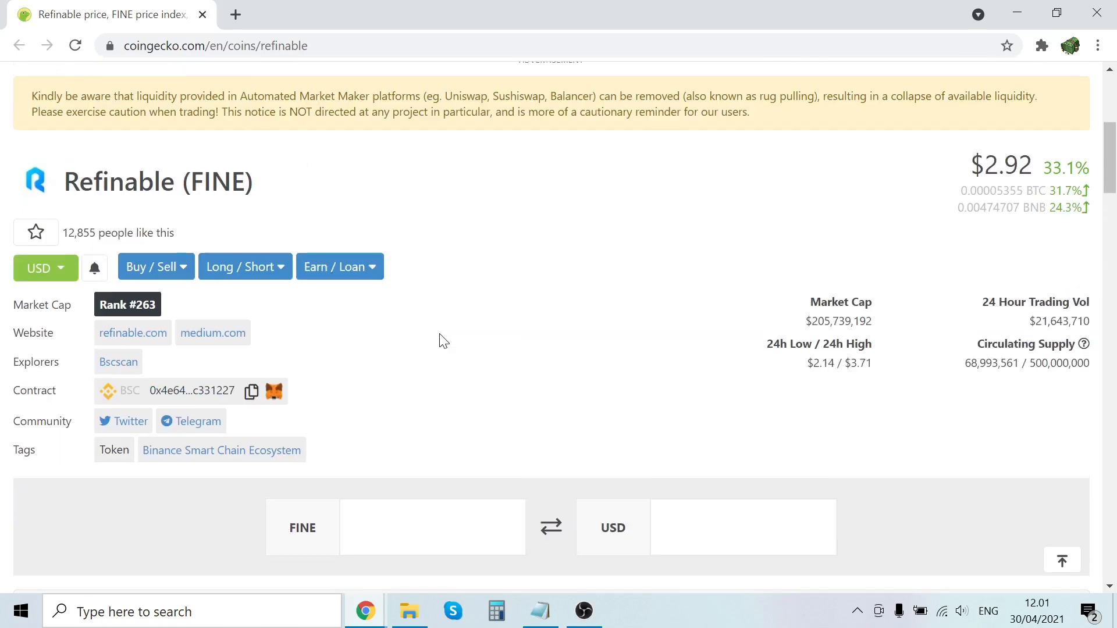
pyautogui.moveTo(449, 306)
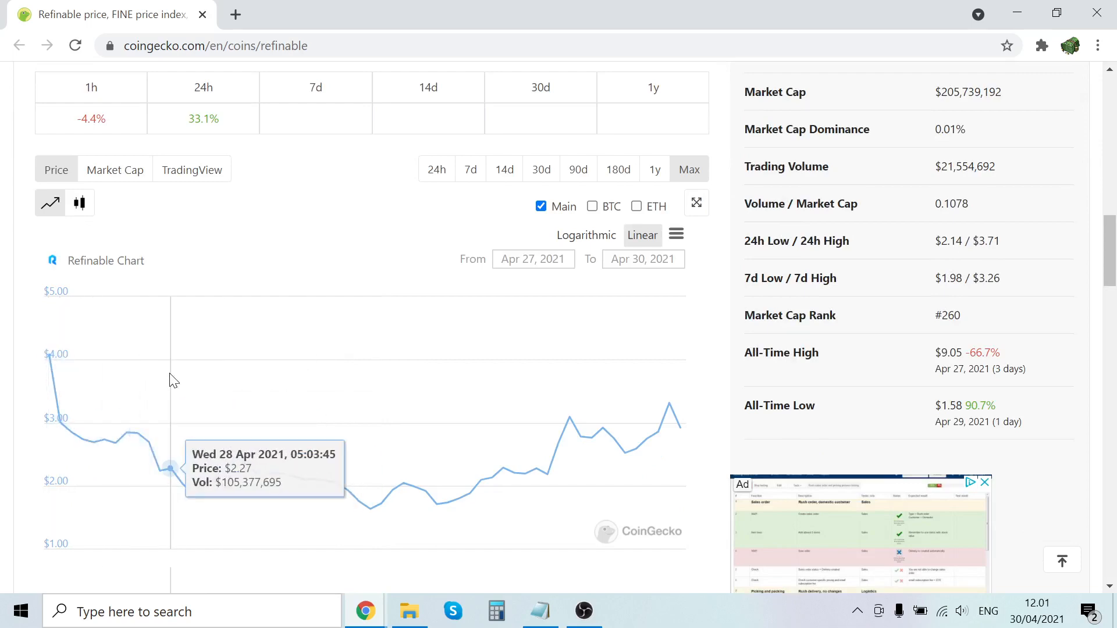
pyautogui.scroll(-3)
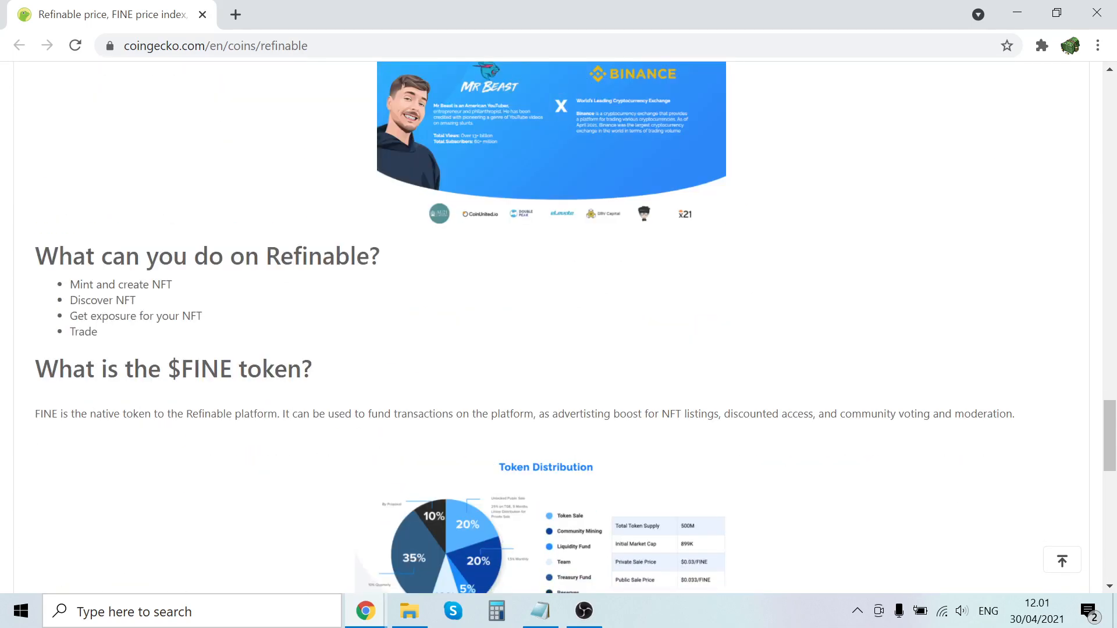
# Read through the About section to the FINE token distribution pie chart and back to the coin header with market cap and supply figures.
pyautogui.scroll(3)
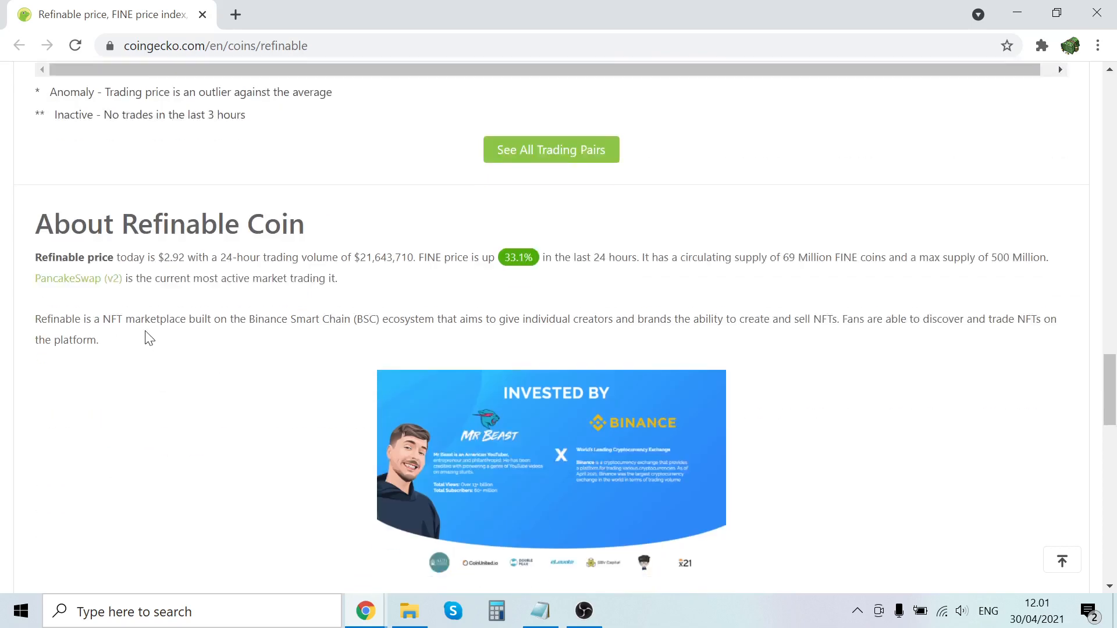
pyautogui.moveTo(78, 278)
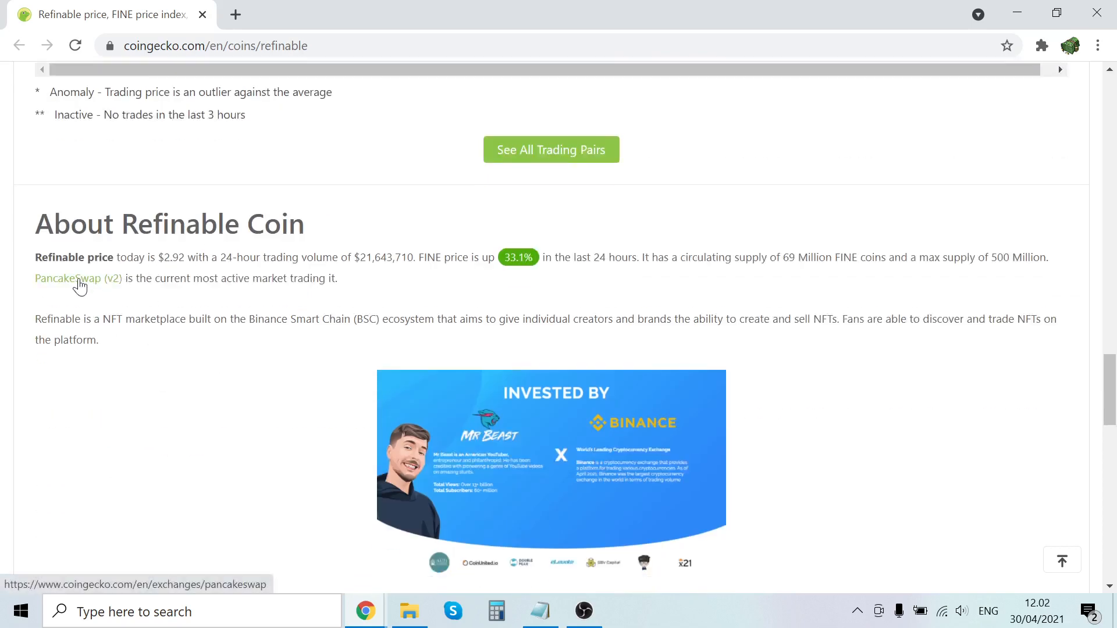
pyautogui.moveTo(105, 334)
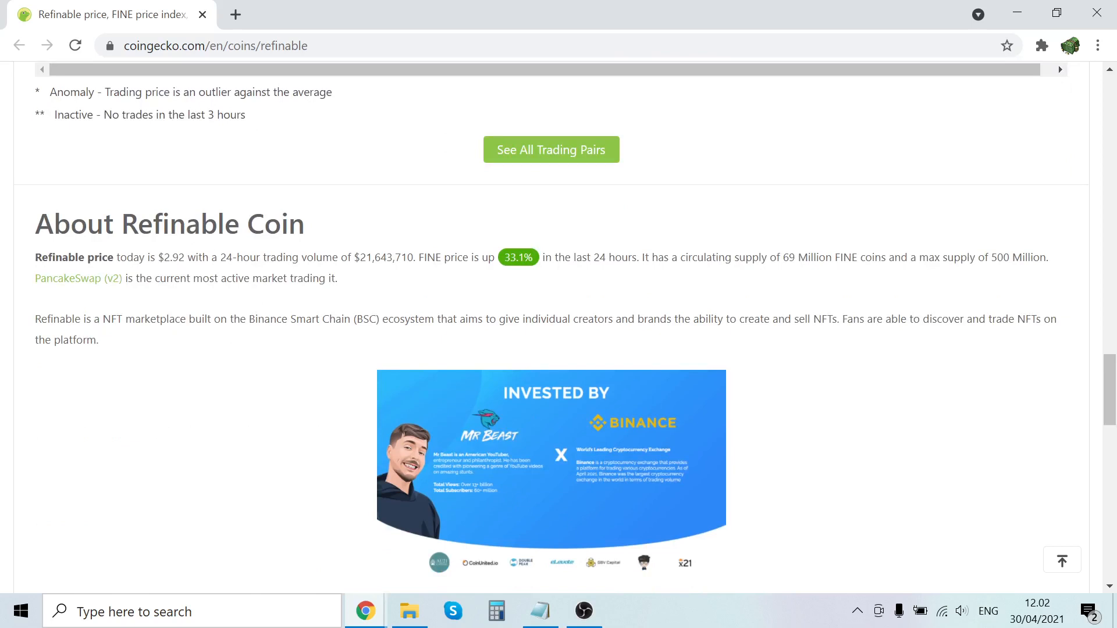
pyautogui.scroll(-3)
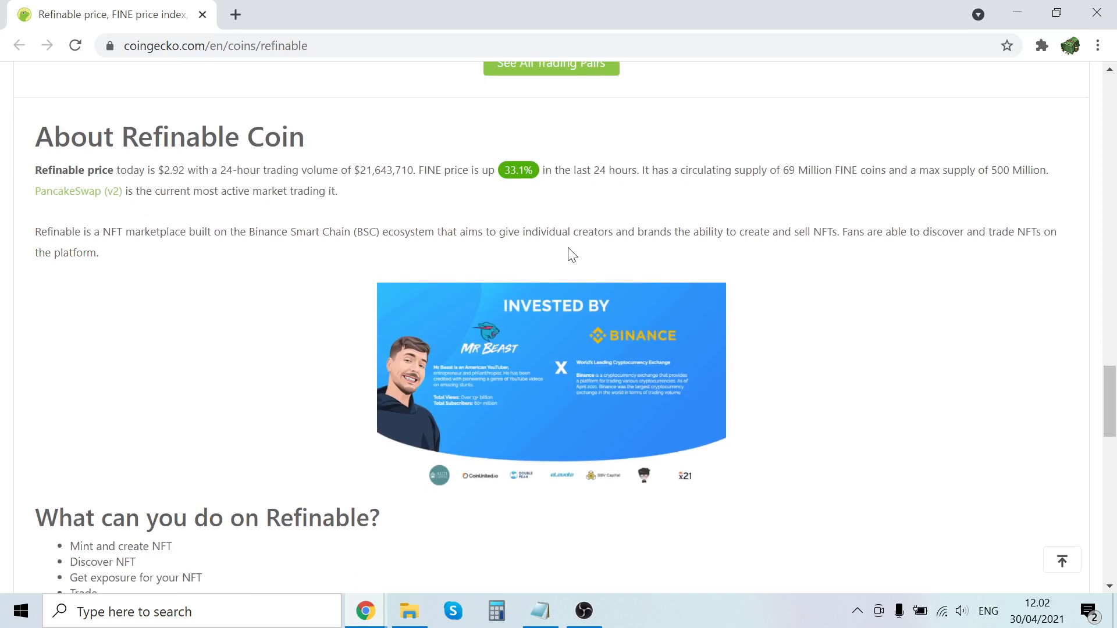
pyautogui.moveTo(781, 247)
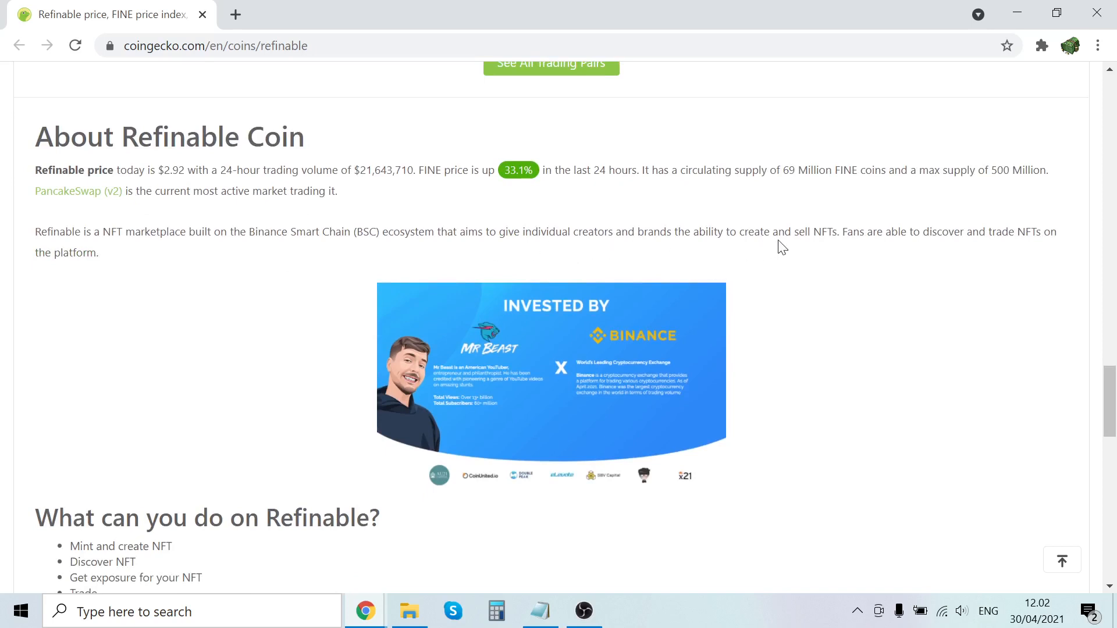
pyautogui.moveTo(906, 246)
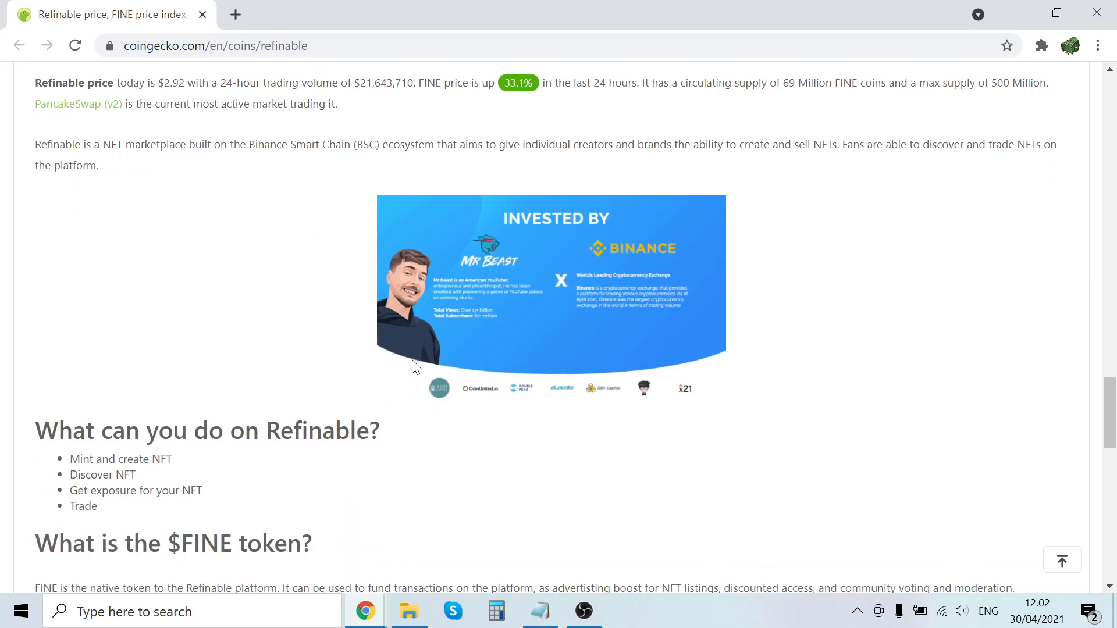
pyautogui.moveTo(464, 291)
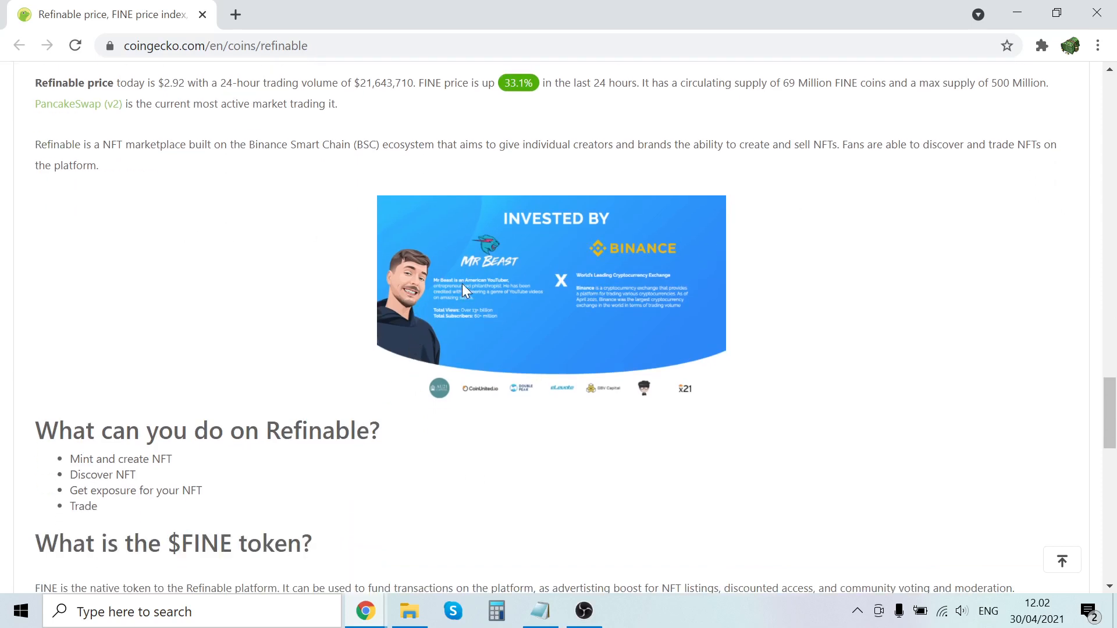
pyautogui.scroll(-3)
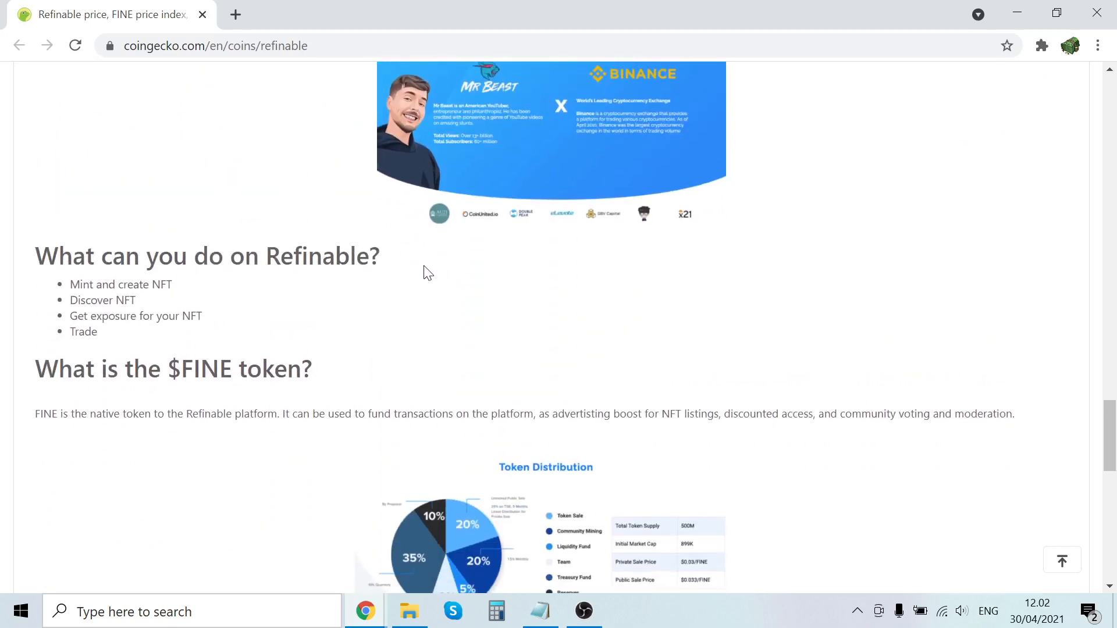
pyautogui.scroll(-3)
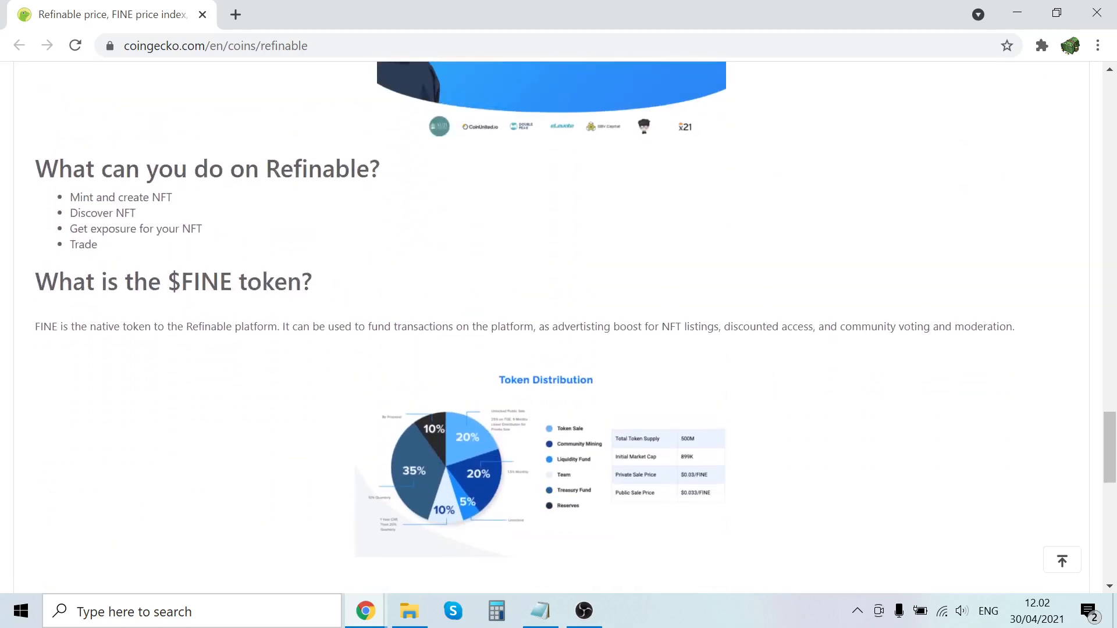
pyautogui.moveTo(176, 225)
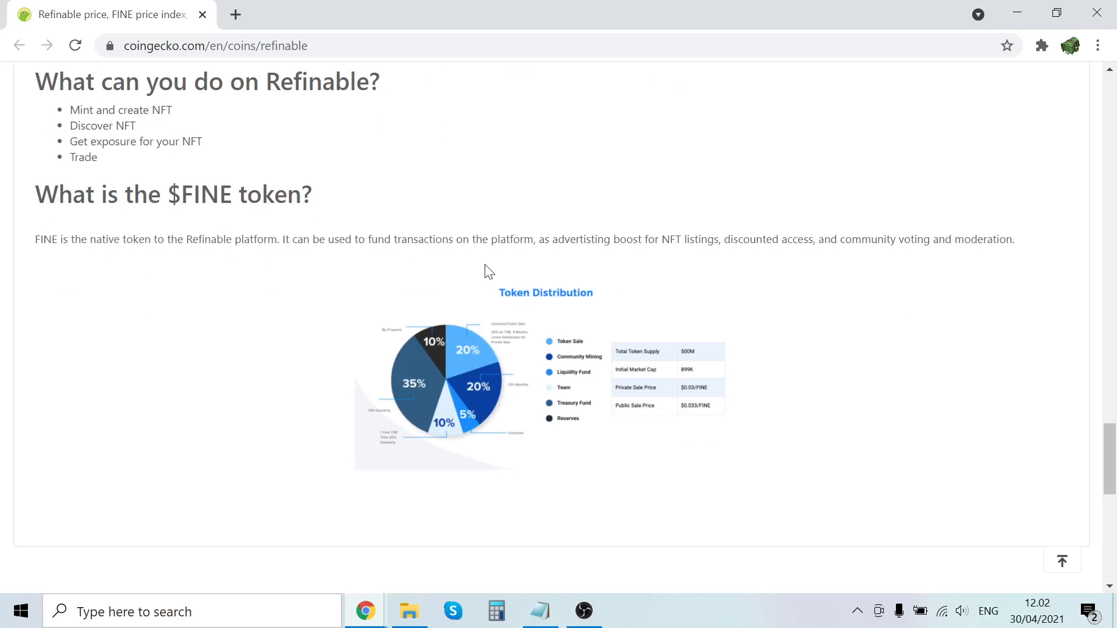
pyautogui.moveTo(653, 261)
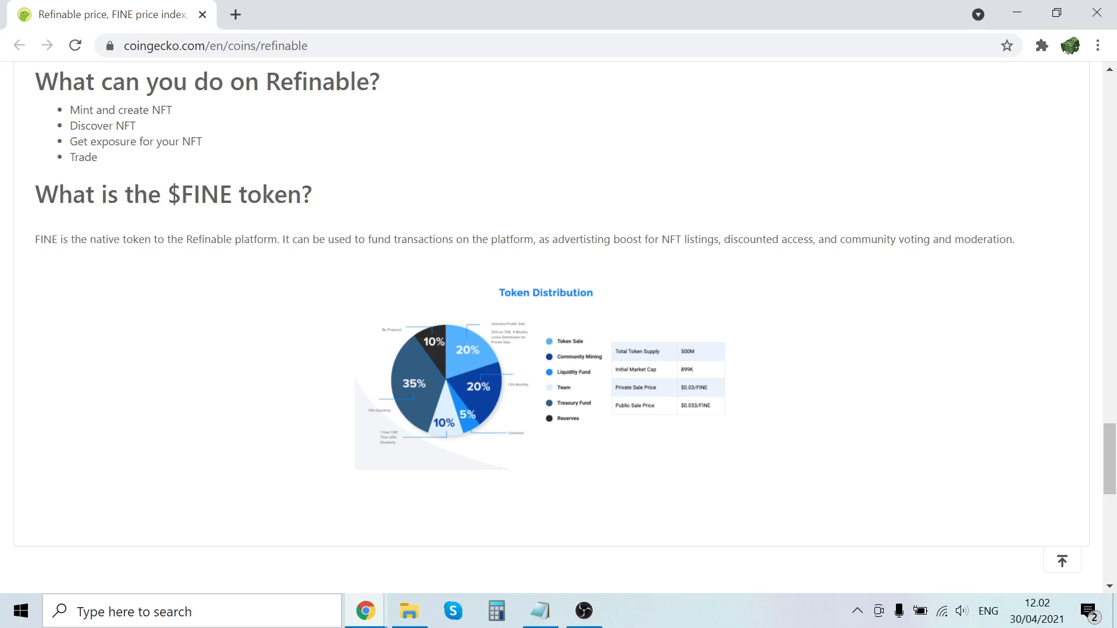
pyautogui.moveTo(1003, 268)
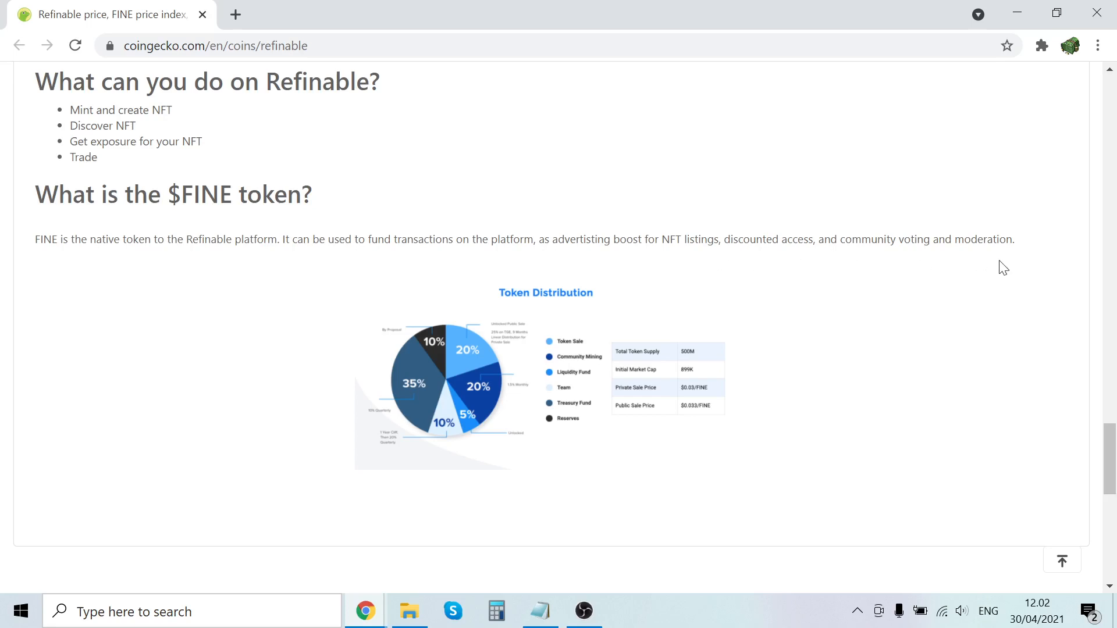
pyautogui.scroll(-3)
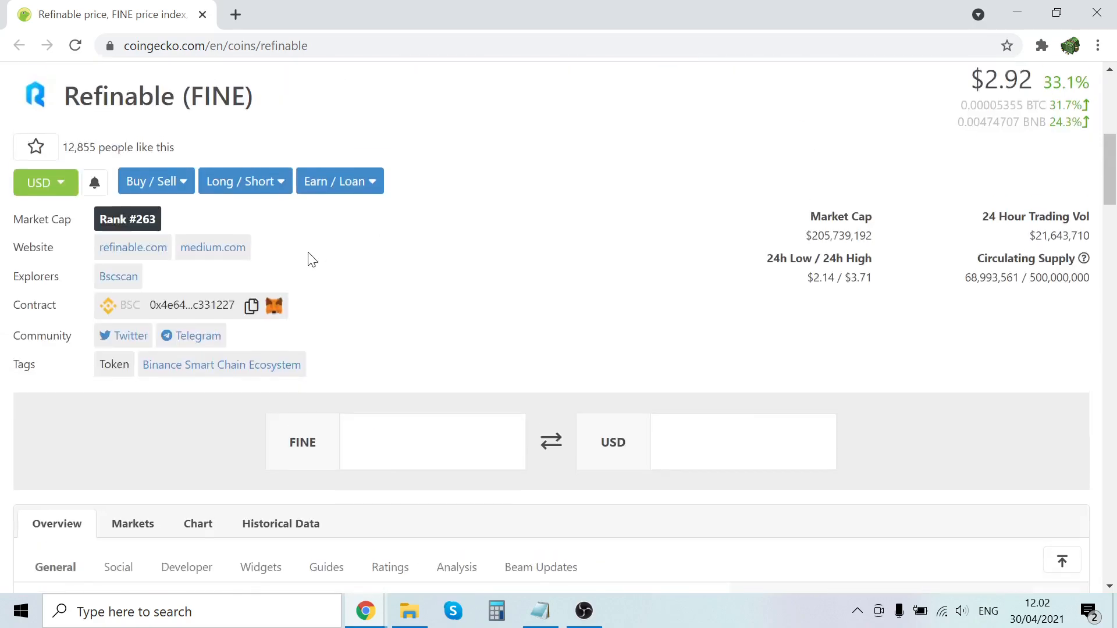
# Open refinable.com from the CoinGecko links in a new tab and switch to its NFT platform homepage.
pyautogui.click(133, 247)
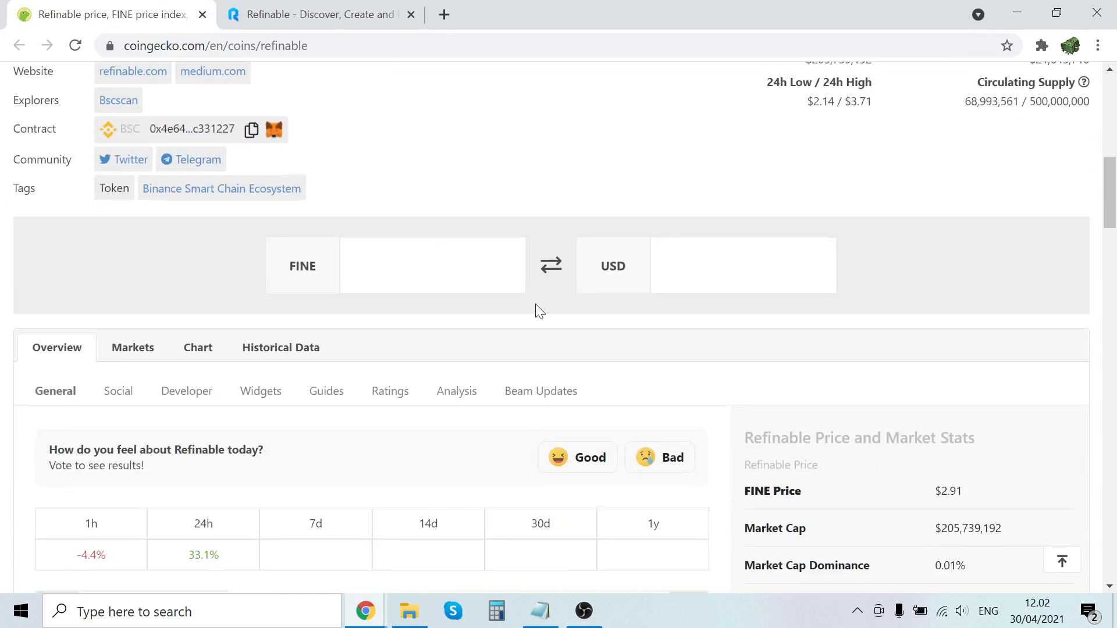
pyautogui.scroll(-3)
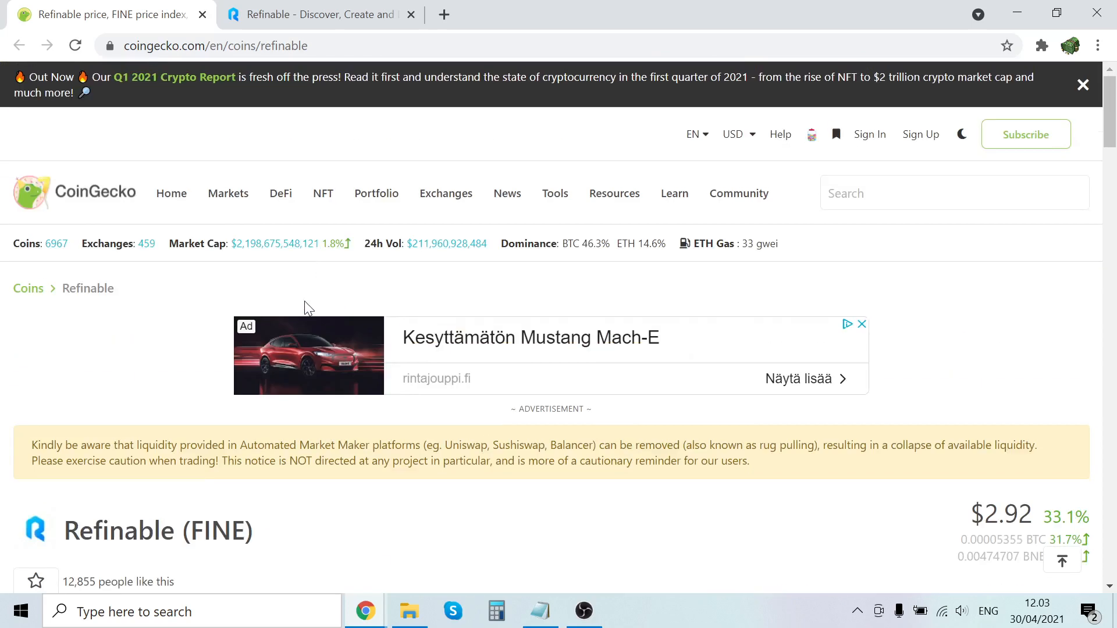
pyautogui.click(316, 14)
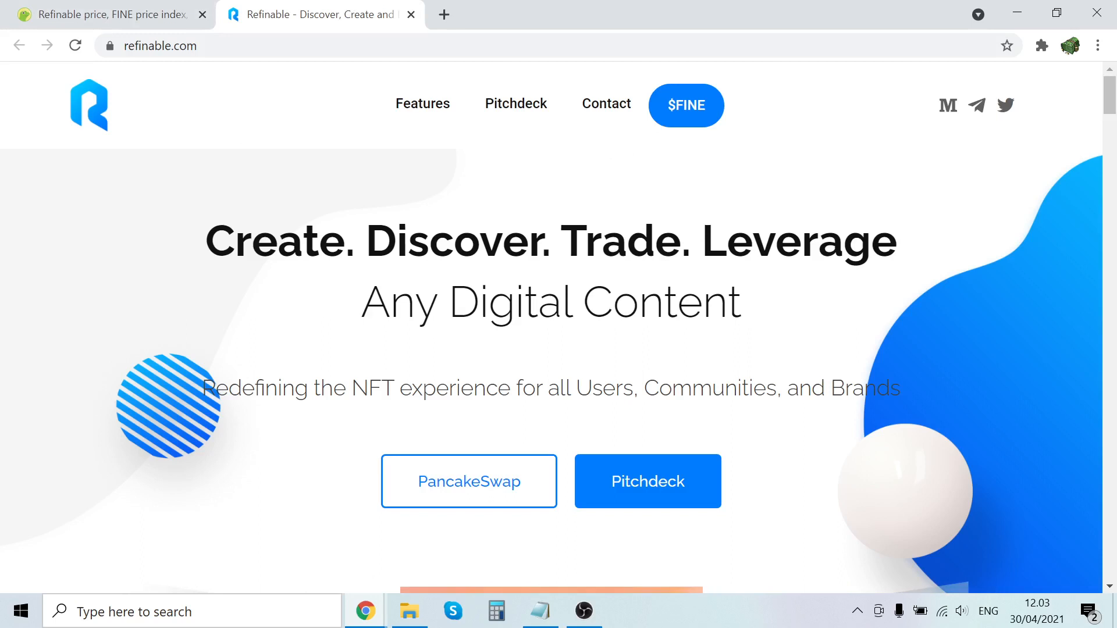
pyautogui.moveTo(346, 338)
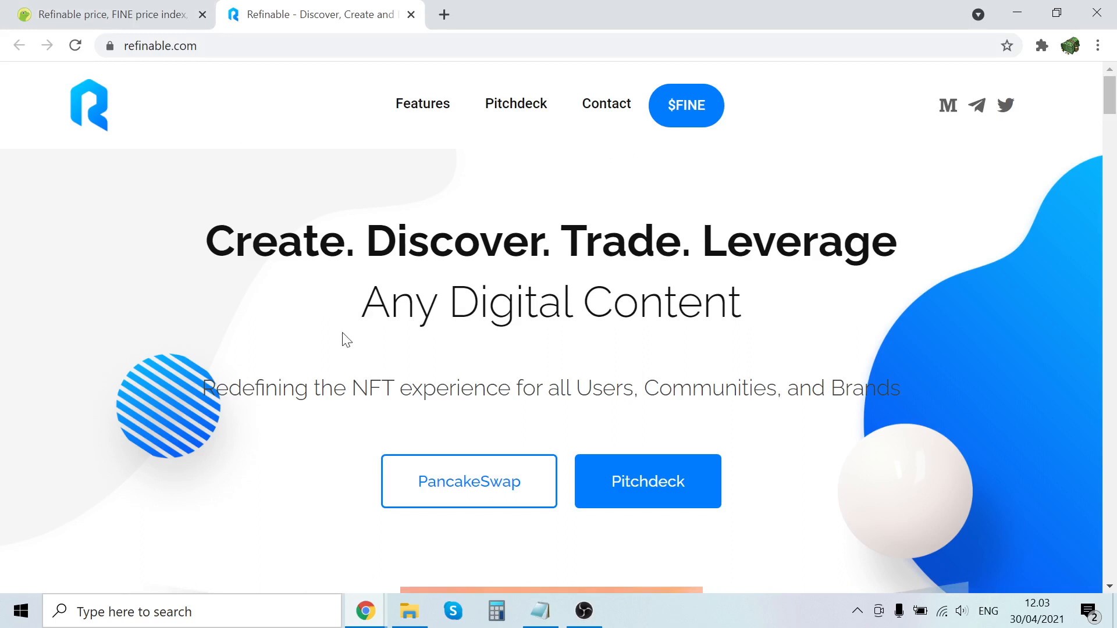
# Scroll past the NFT artwork carousel to the Invested By section naming Mr Beast and Binance.
pyautogui.scroll(-3)
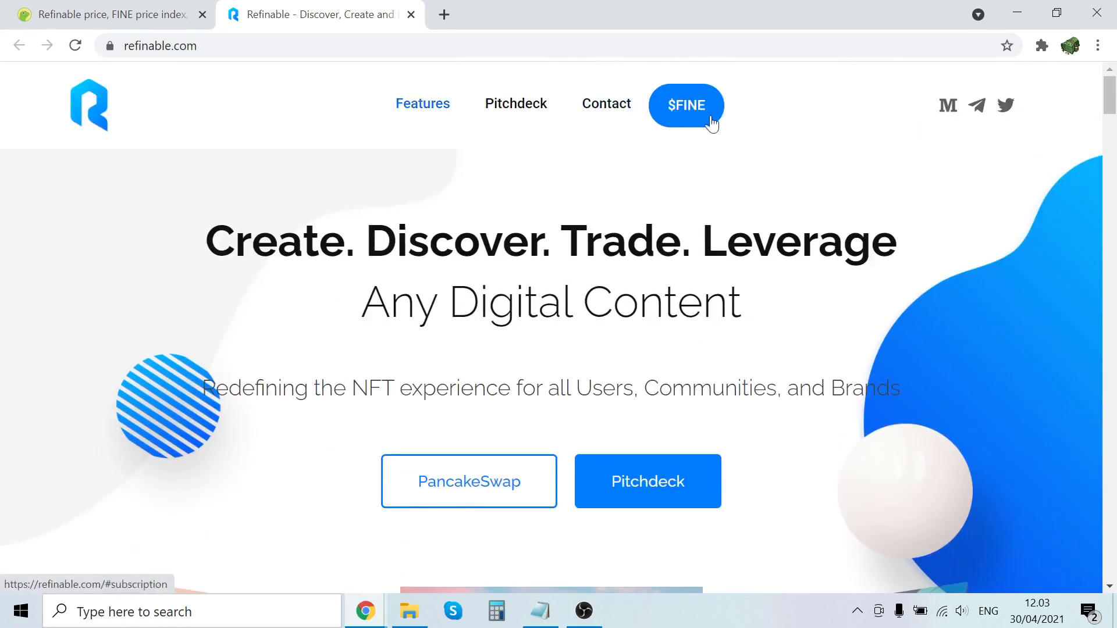
pyautogui.scroll(-3)
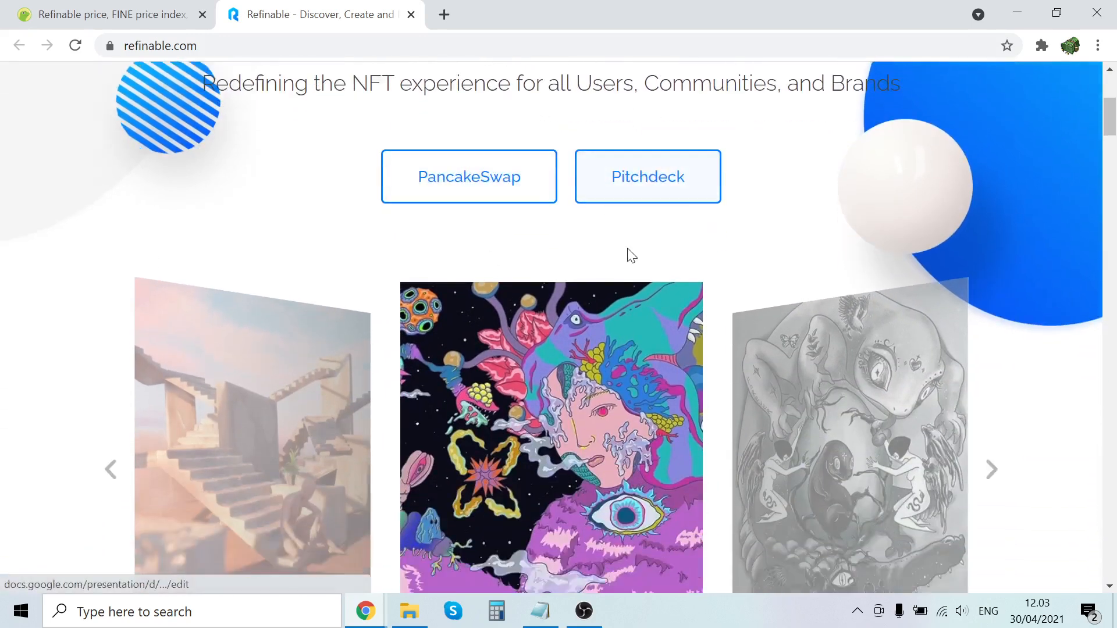
pyautogui.scroll(-3)
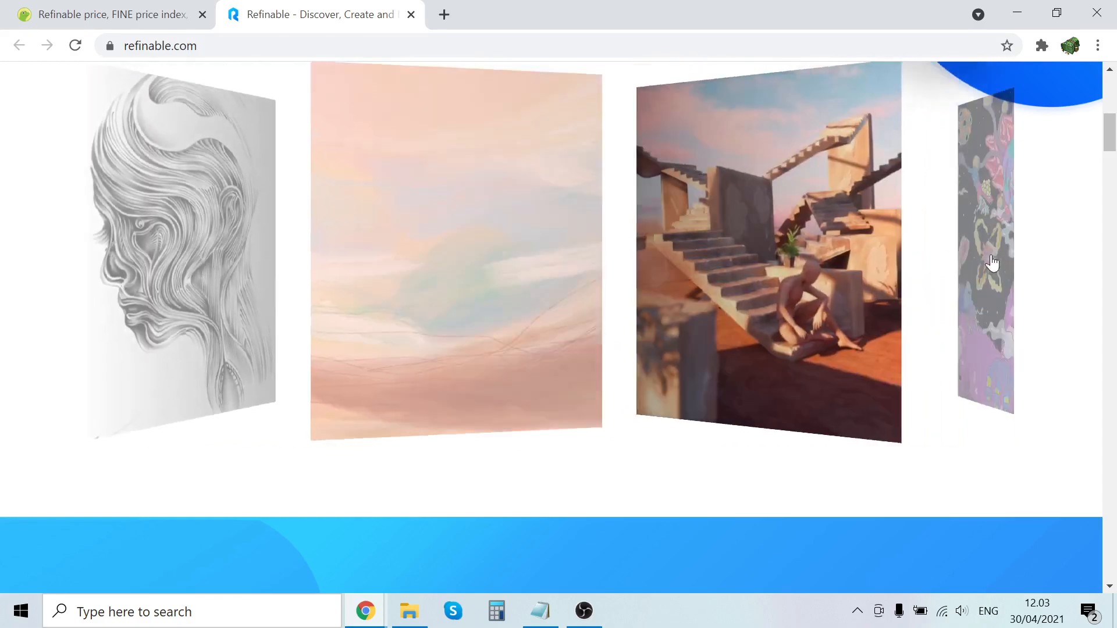
pyautogui.scroll(-3)
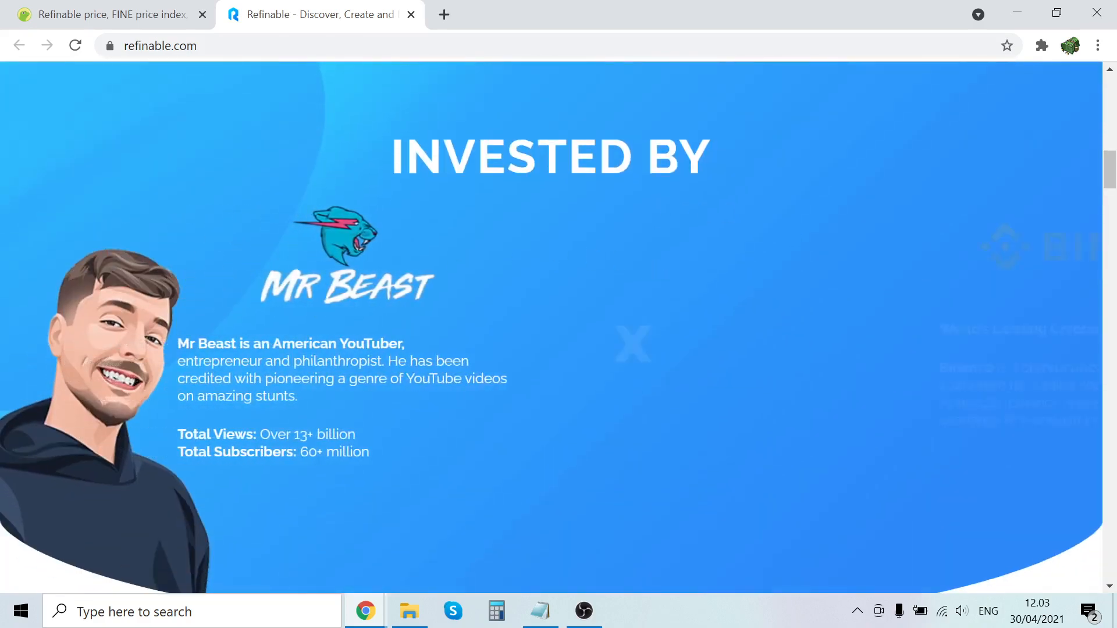
pyautogui.scroll(-3)
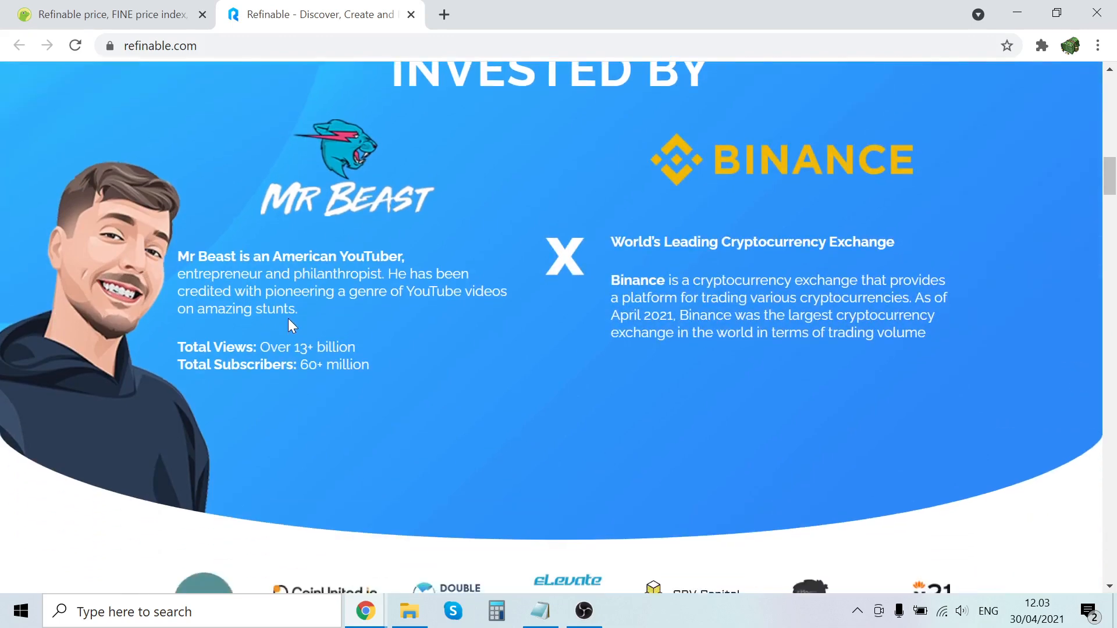
# Search Google for 'mr beast' in a new tab and browse his Wikipedia result, knowledge panel, videos and Twitter link.
pyautogui.write('mr beast')
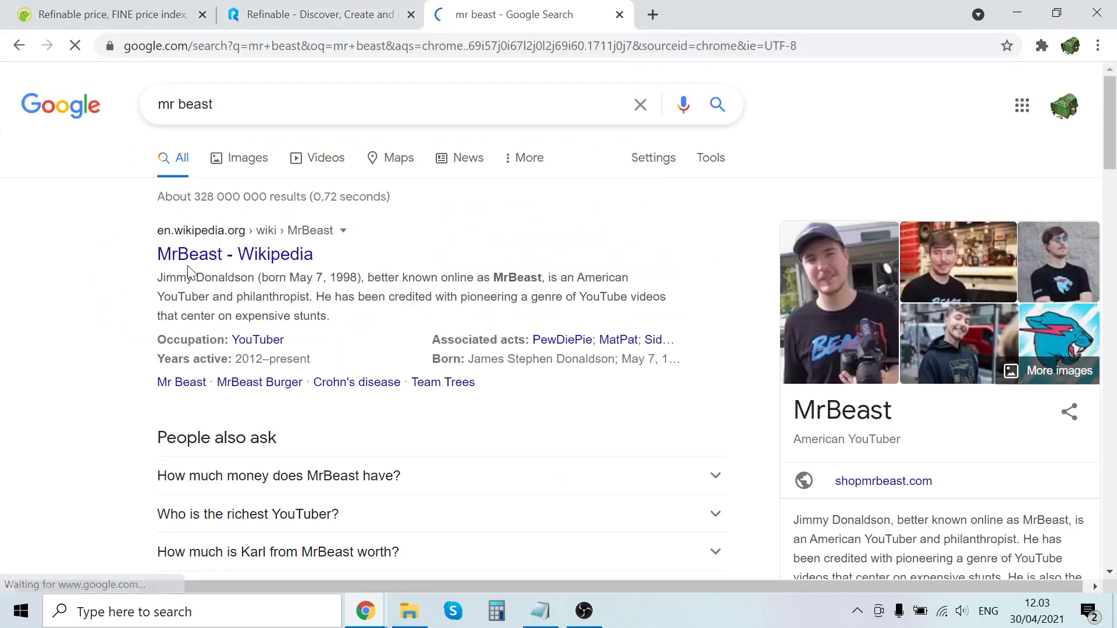
pyautogui.scroll(-3)
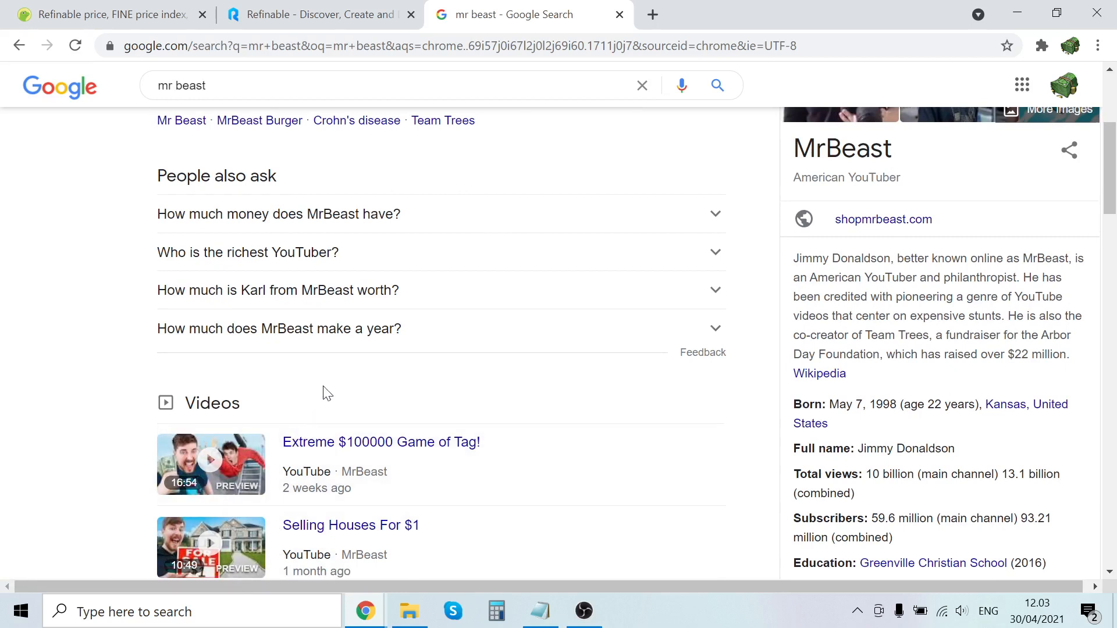
pyautogui.moveTo(377, 381)
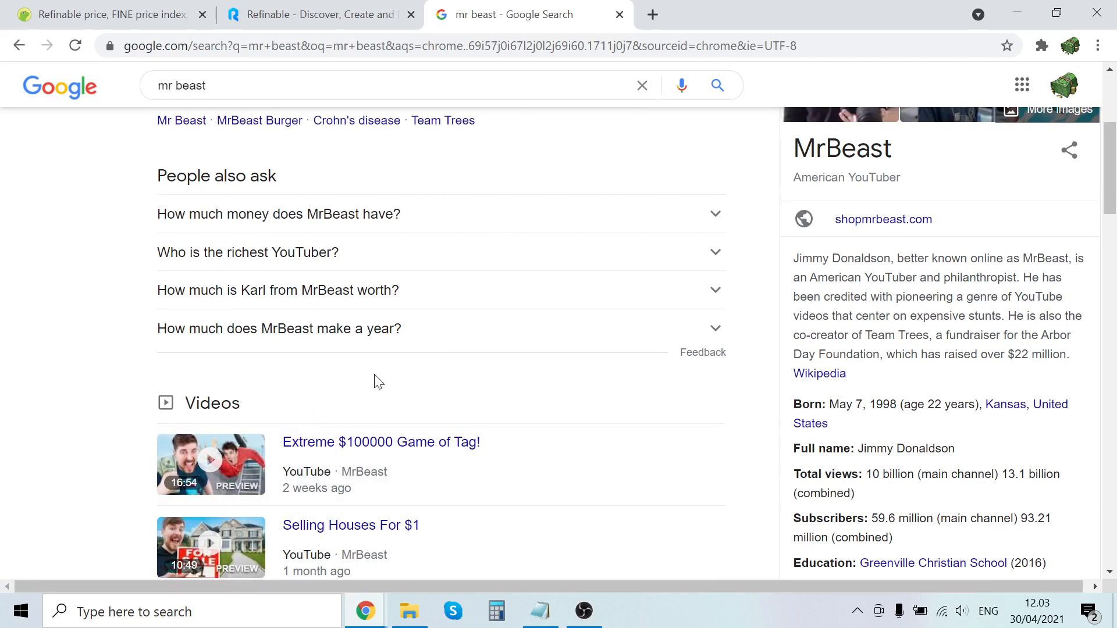
pyautogui.scroll(-3)
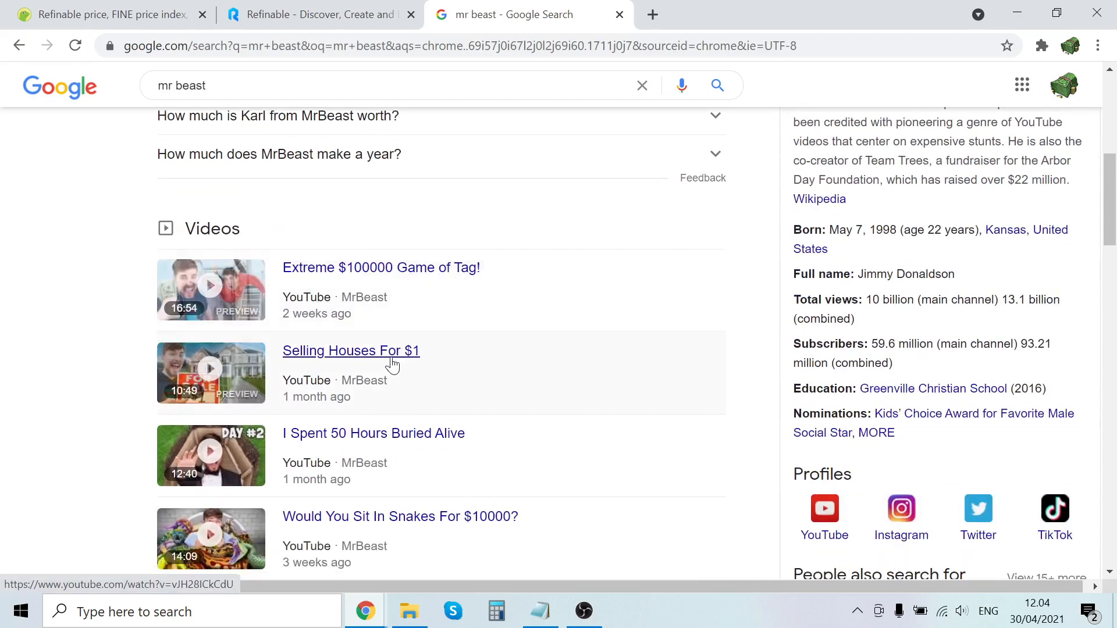
pyautogui.scroll(3)
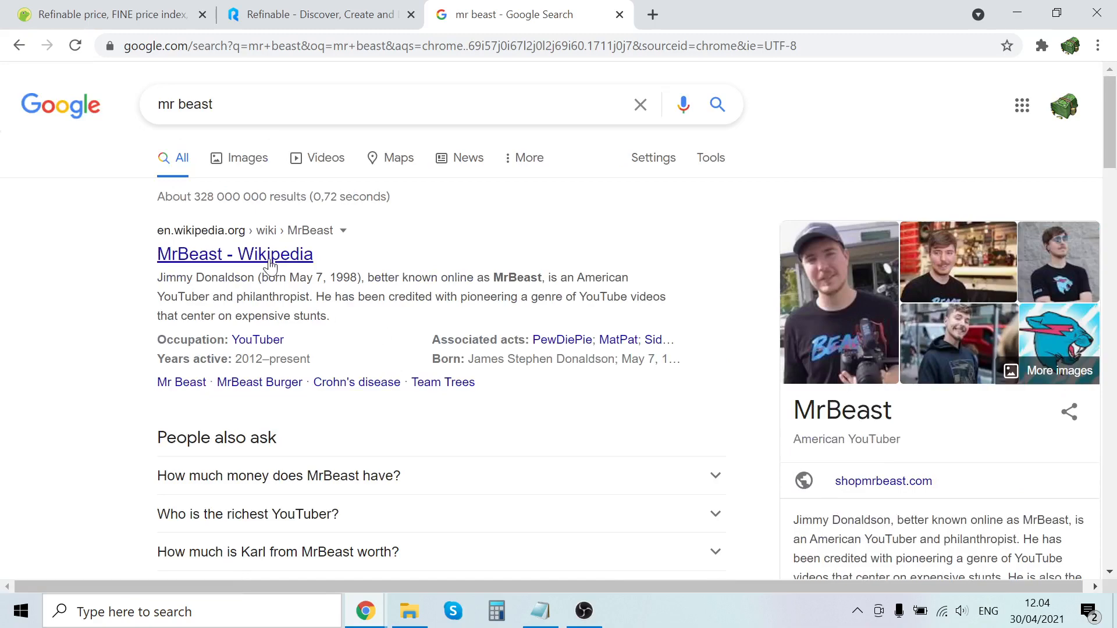
pyautogui.scroll(-3)
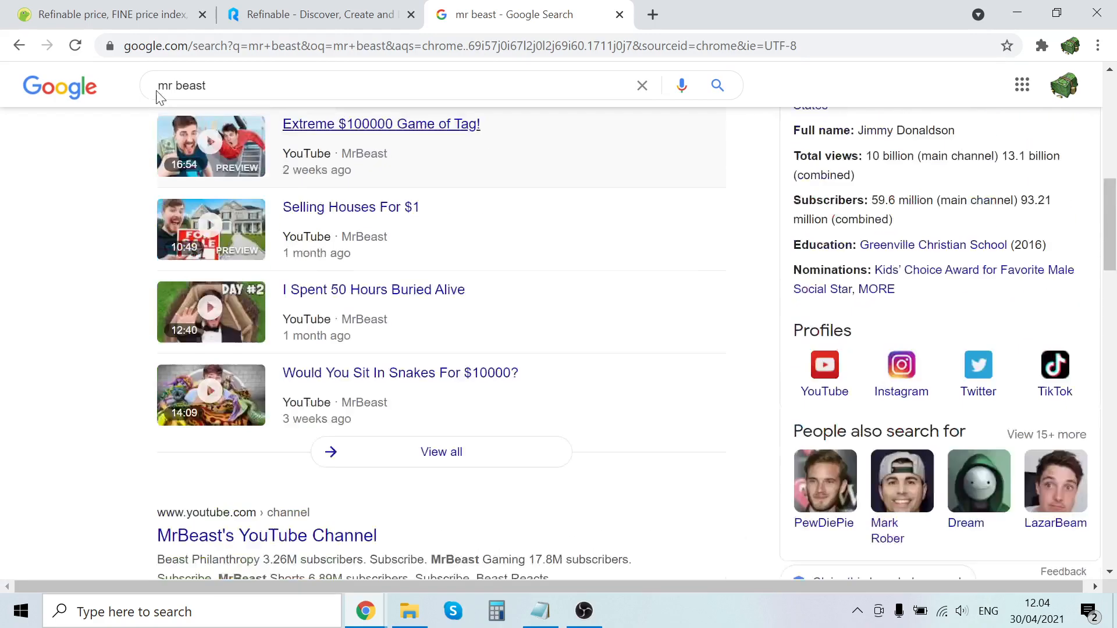
pyautogui.scroll(-3)
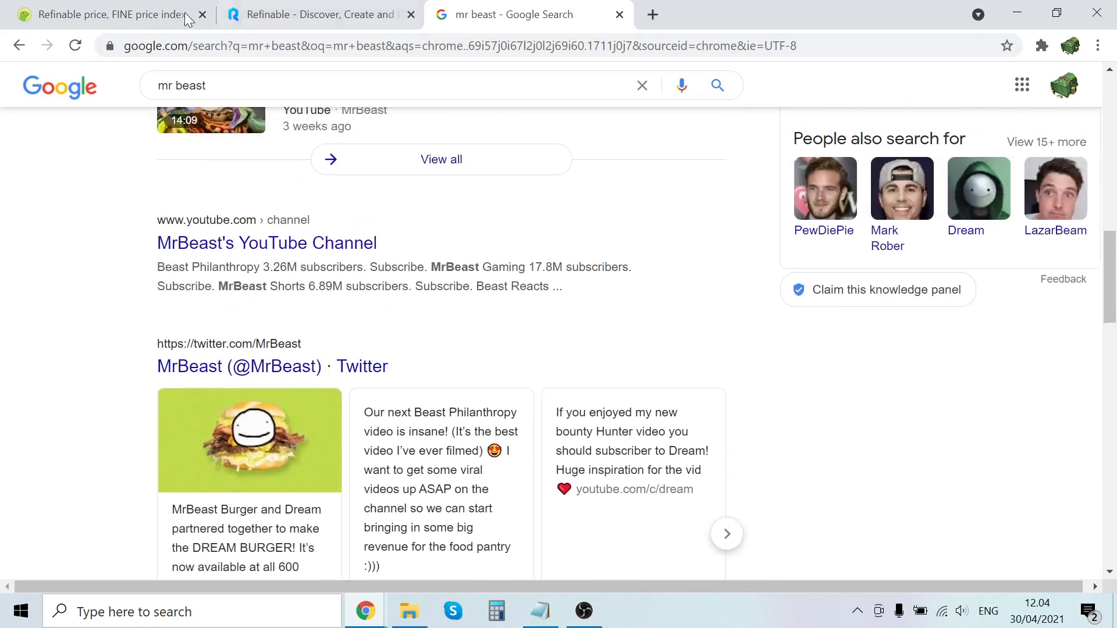
# Back on refinable.com, highlight Mr Beast's '60+ million' subscribers claim and review the investor logos.
pyautogui.click(321, 14)
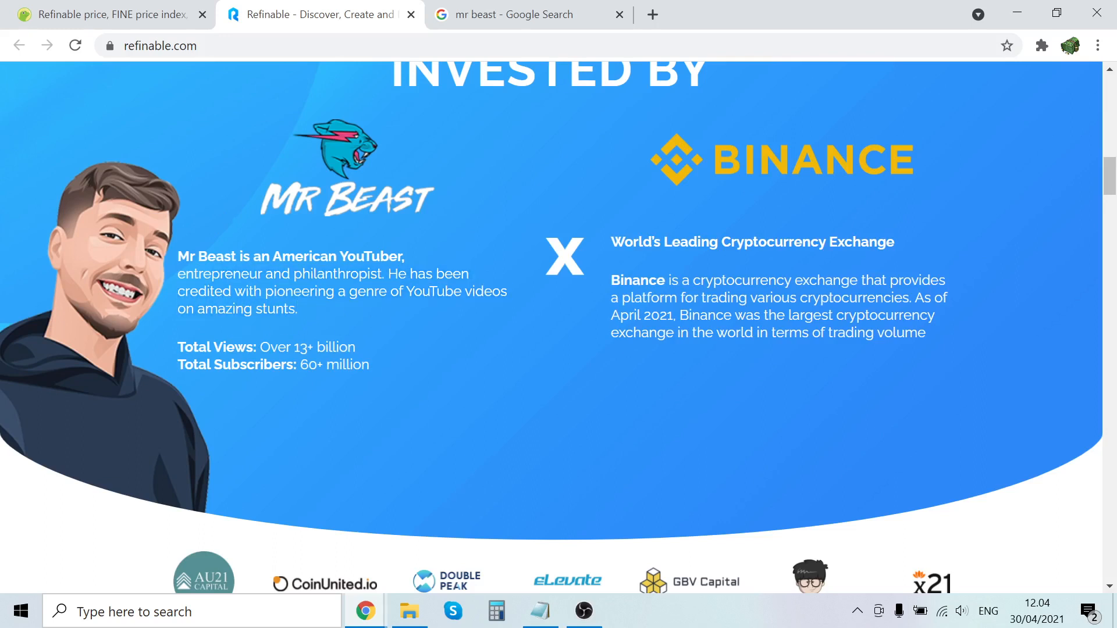
pyautogui.moveTo(363, 342)
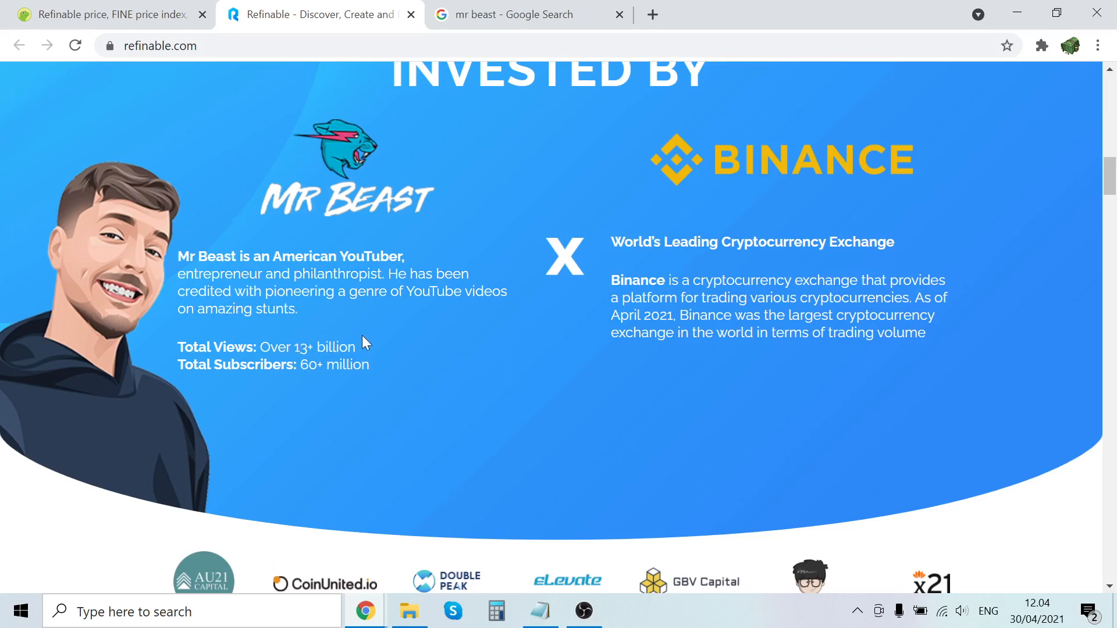
pyautogui.moveTo(299, 364); pyautogui.dragTo(370, 364)
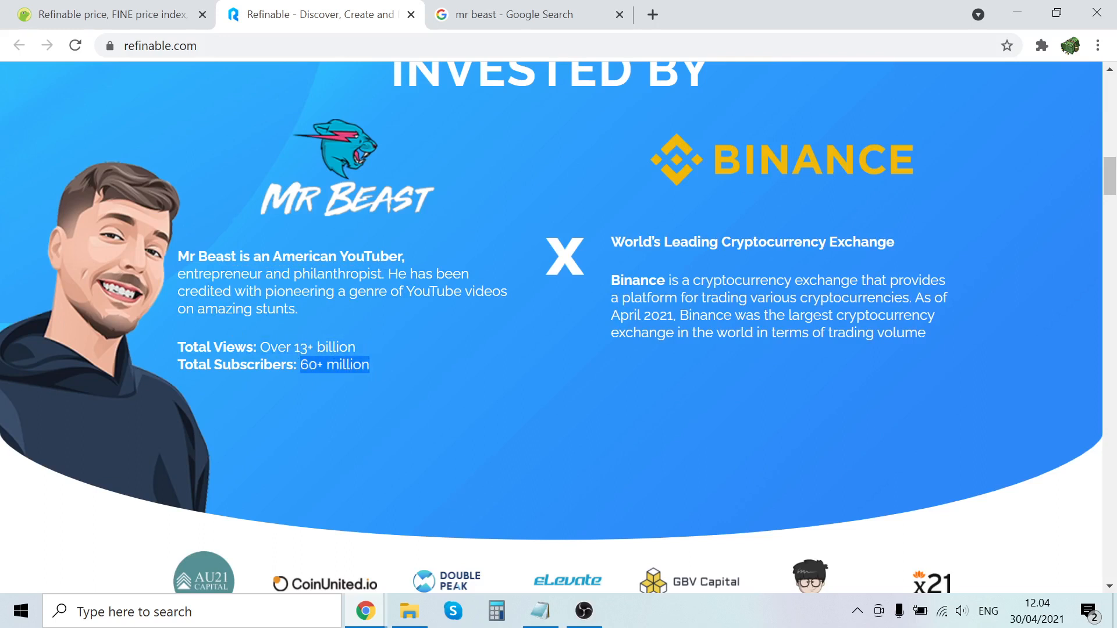
pyautogui.scroll(3)
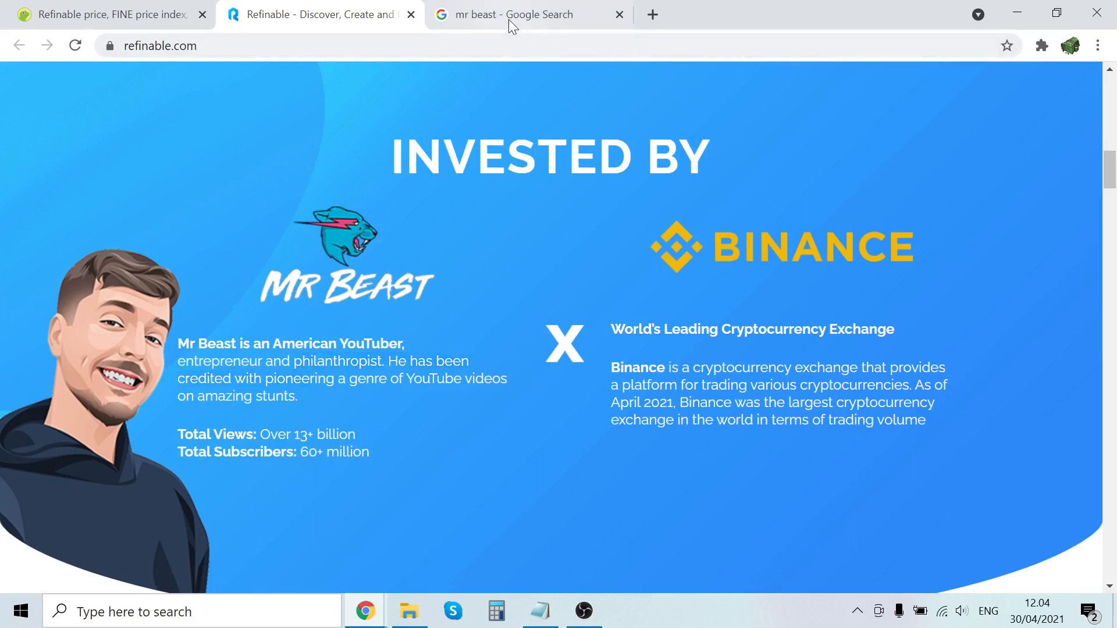
pyautogui.moveTo(100, 363)
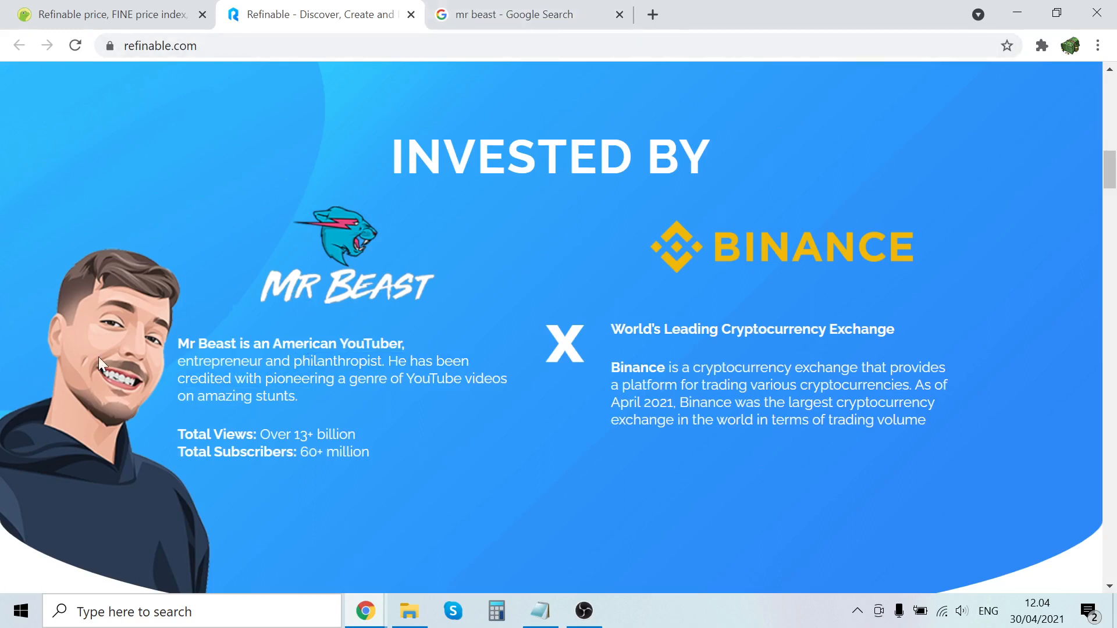
pyautogui.moveTo(319, 171)
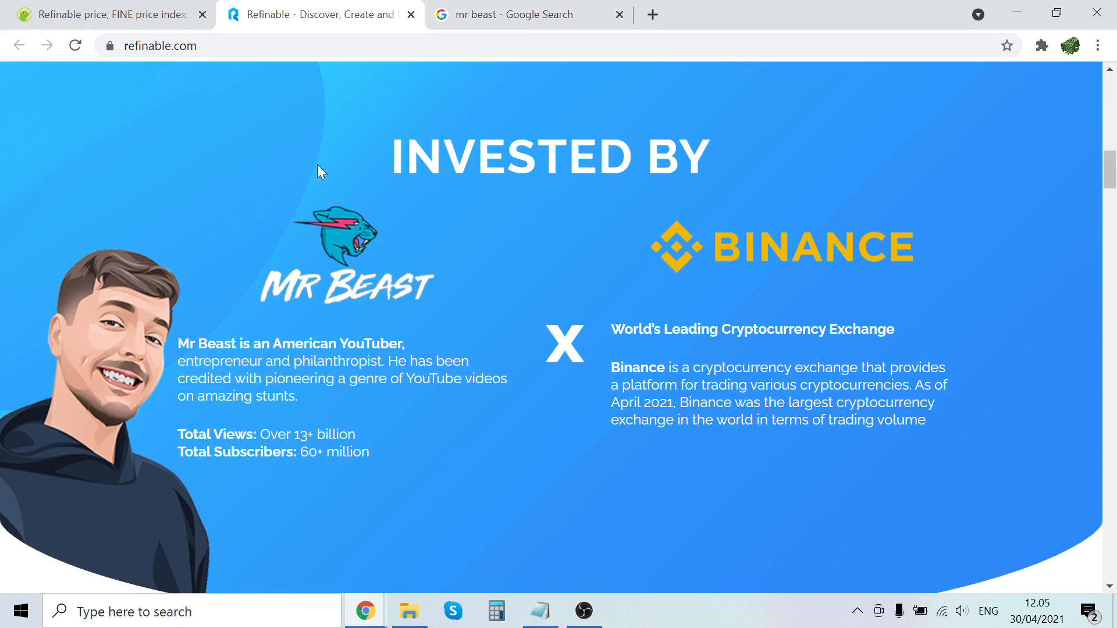
pyautogui.moveTo(816, 272)
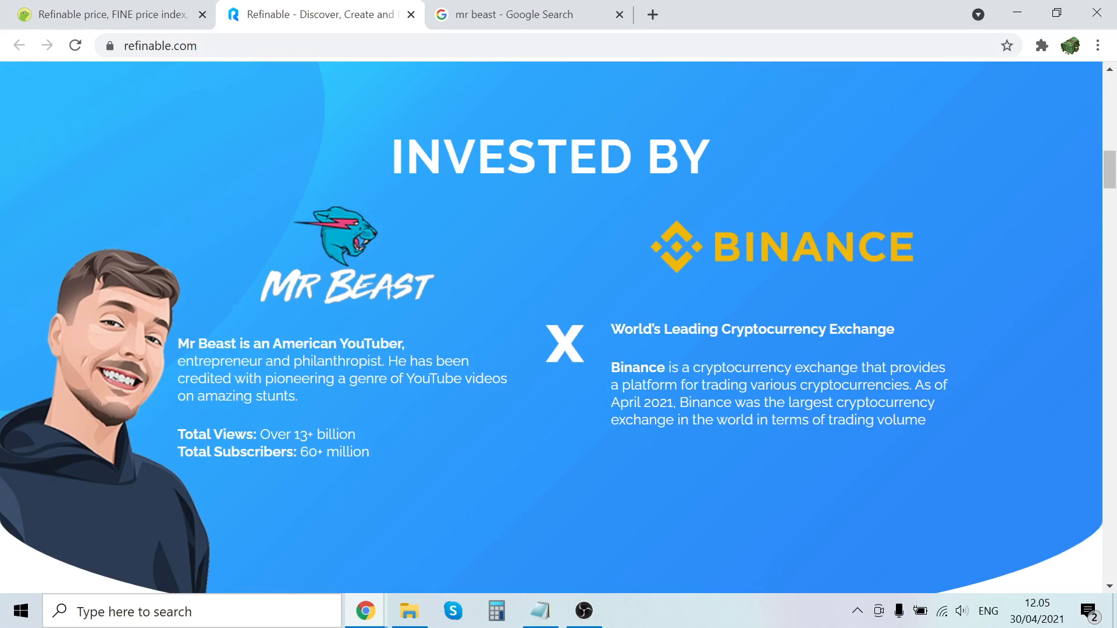
pyautogui.moveTo(778, 444)
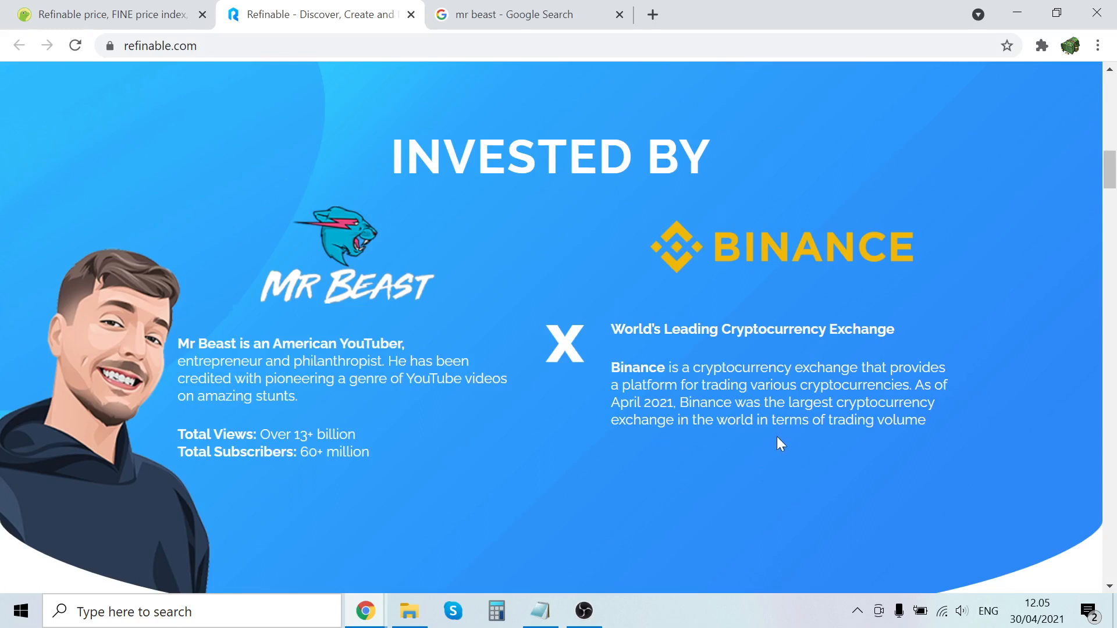
pyautogui.moveTo(725, 459)
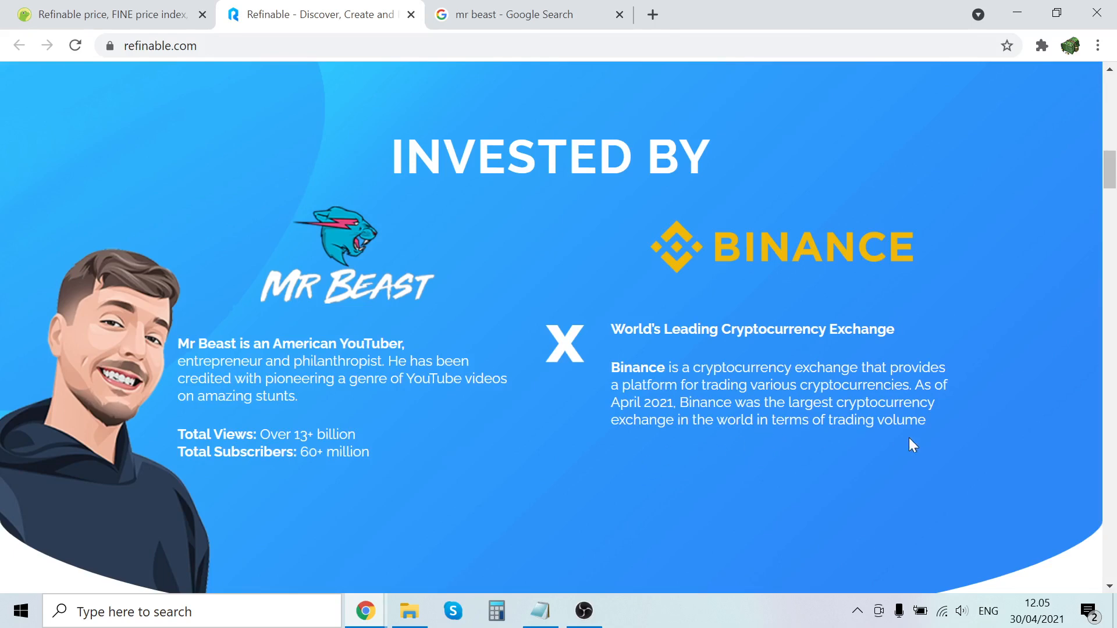
pyautogui.scroll(-3)
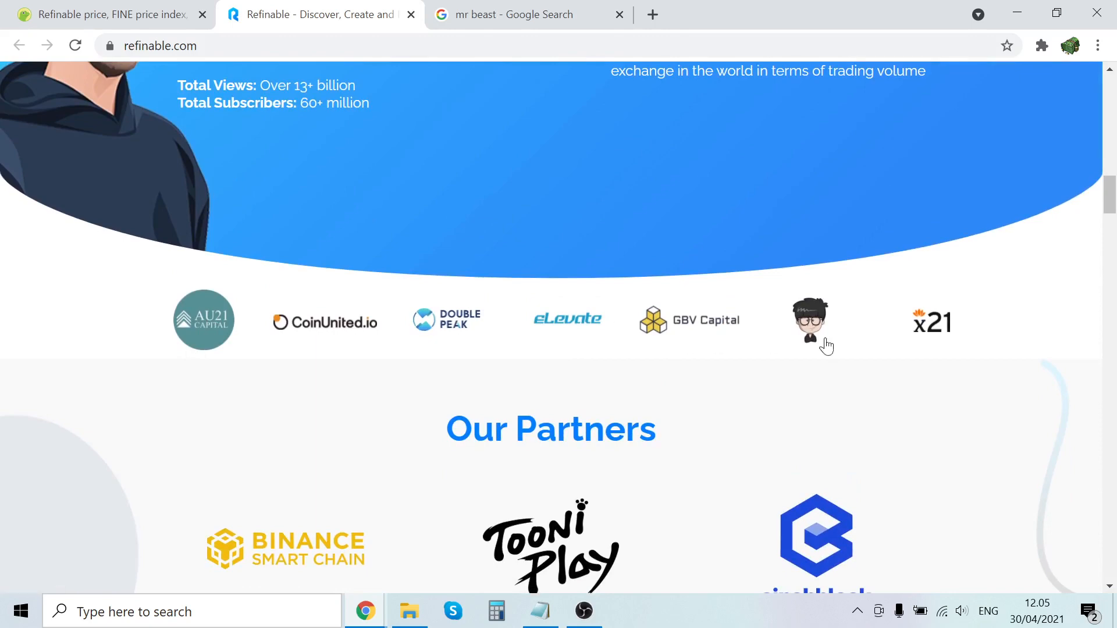
# Scroll to the Our Partners section (Binance Smart Chain, Tooni Play, cinchblock) and start a 'tooni play' Google search.
pyautogui.scroll(-3)
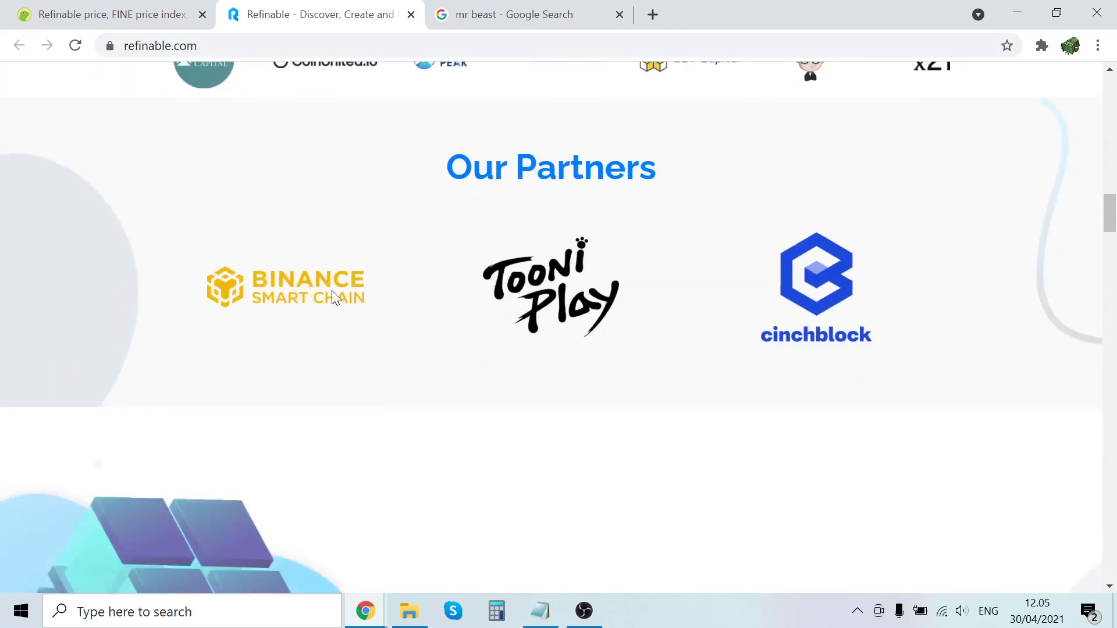
pyautogui.scroll(-3)
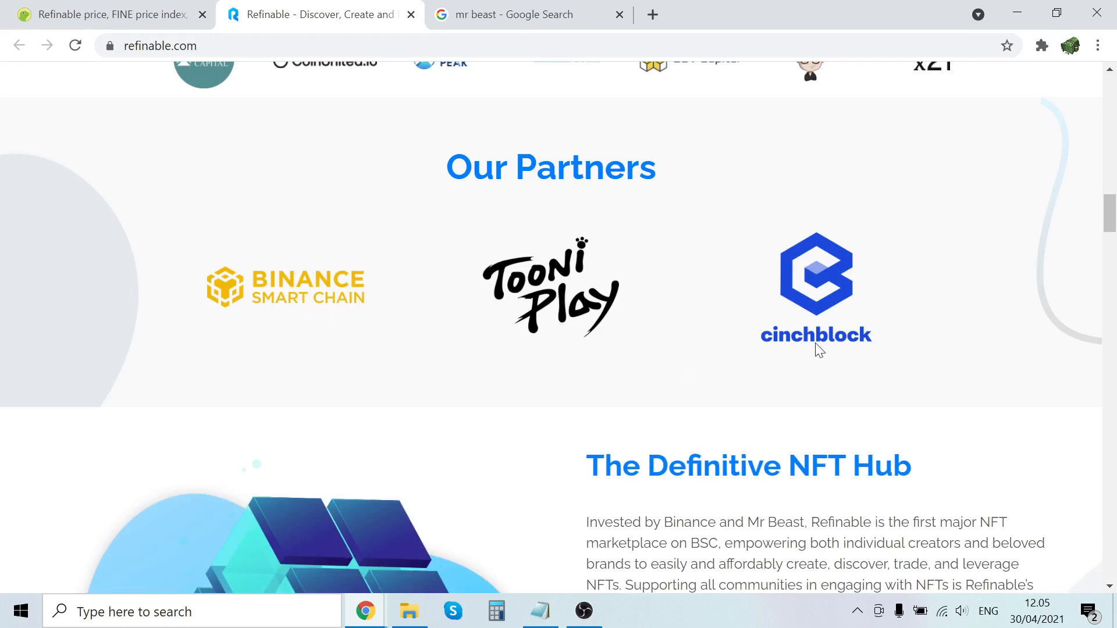
pyautogui.moveTo(576, 135)
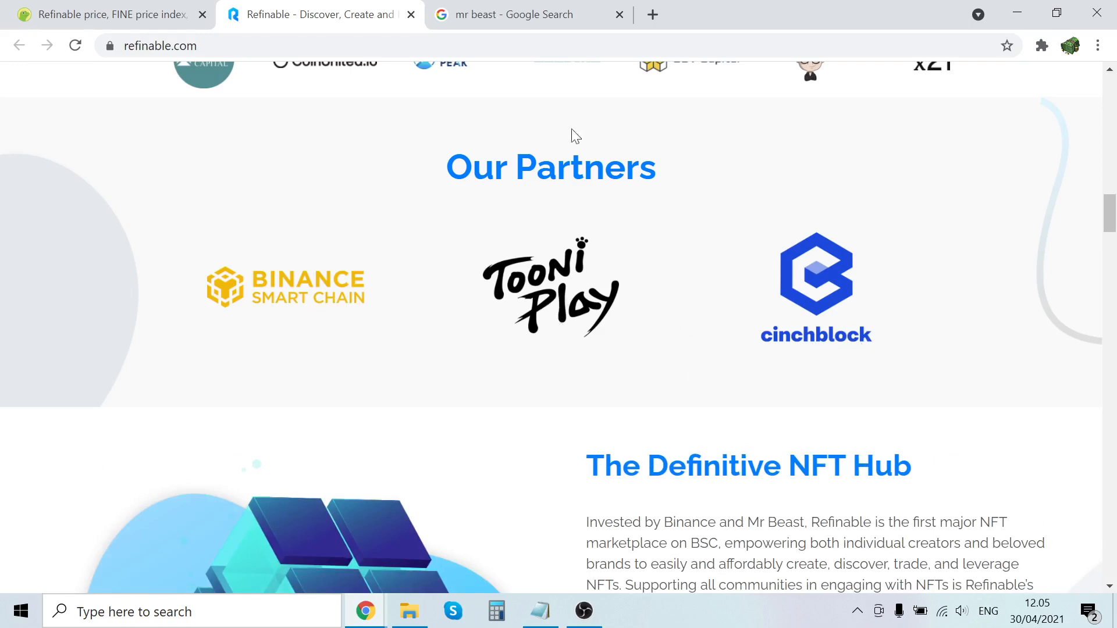
pyautogui.write('tooni play')
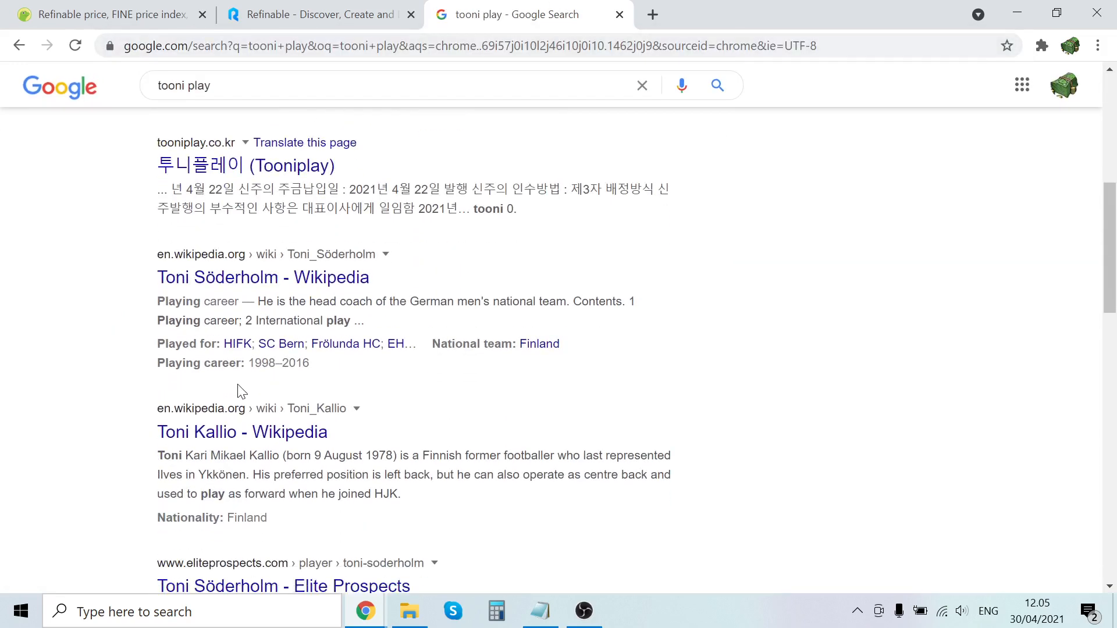
# Open the tooniplay.co.kr result from the search, then close it and return to Refinable's partners section.
pyautogui.scroll(-3)
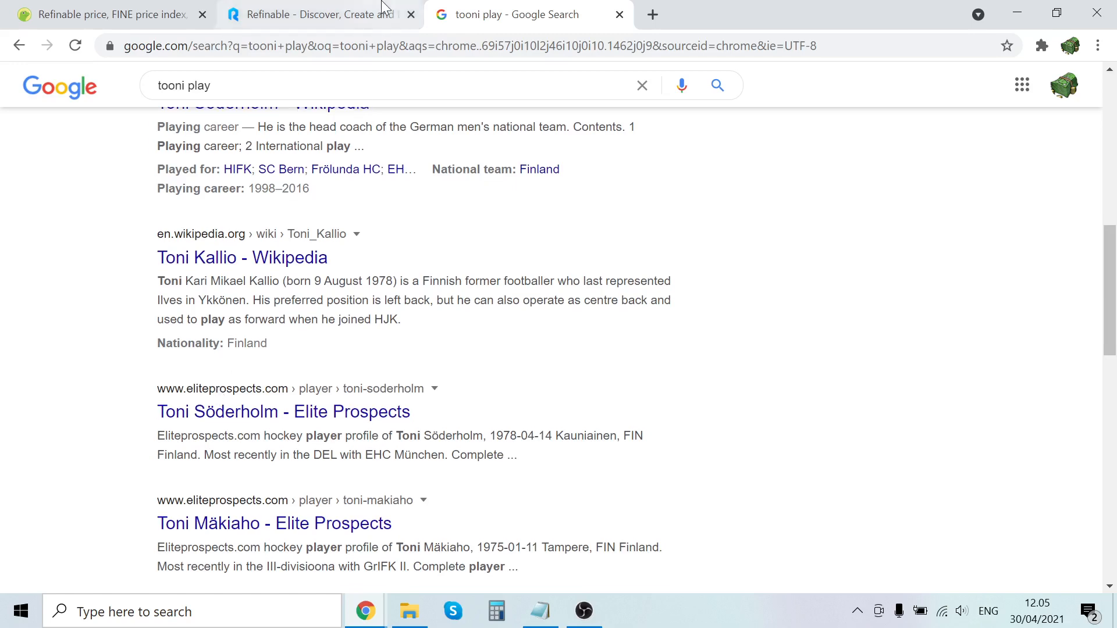
pyautogui.click(317, 14)
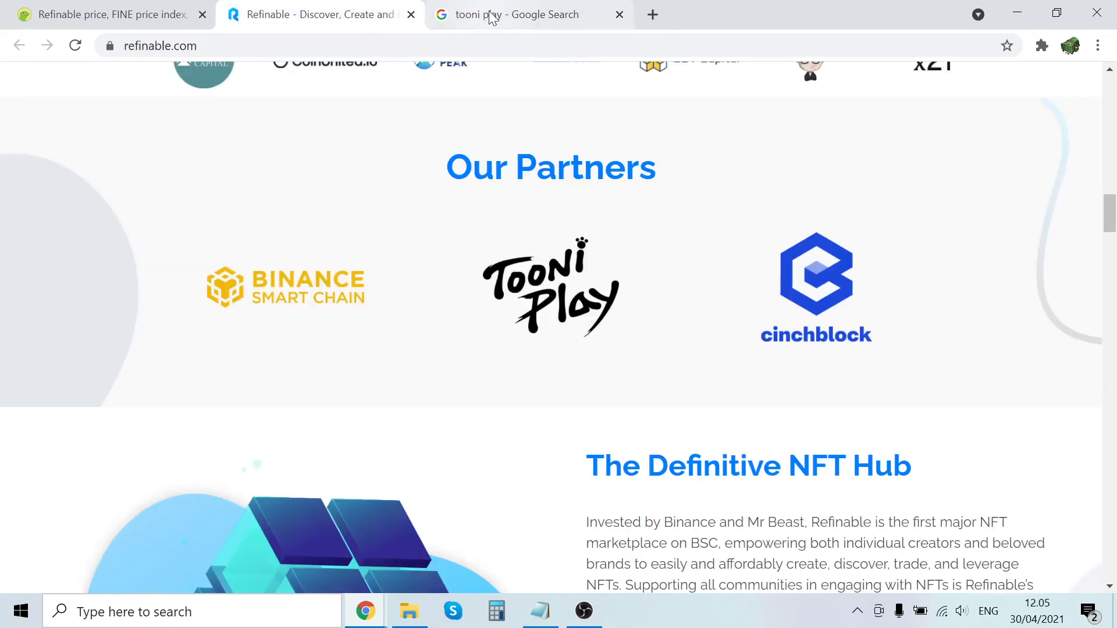
pyautogui.click(527, 14)
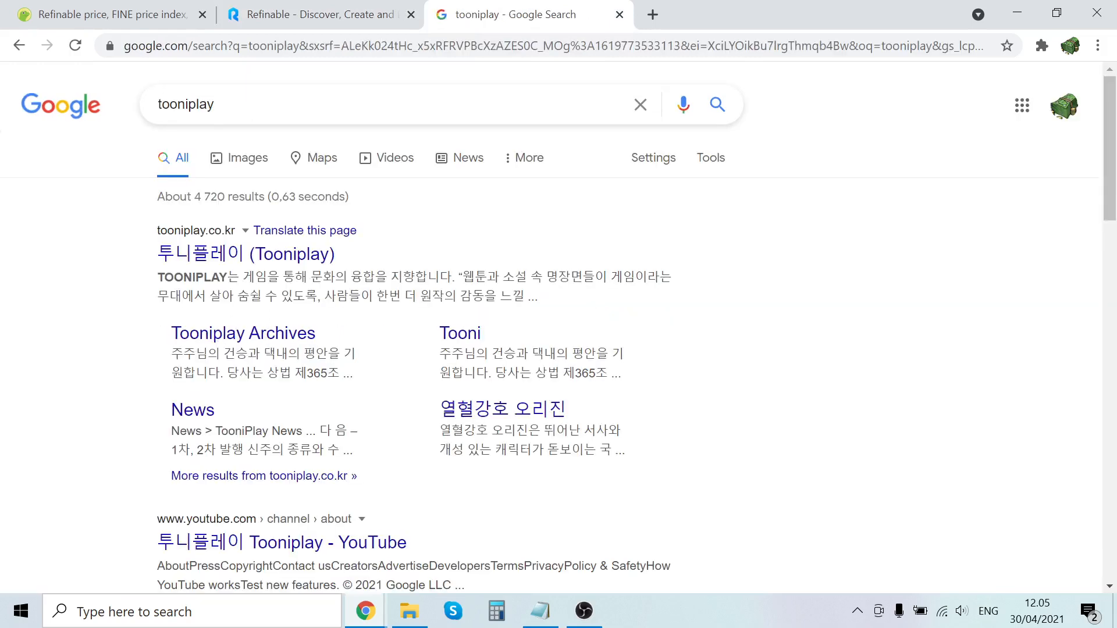
pyautogui.click(316, 14)
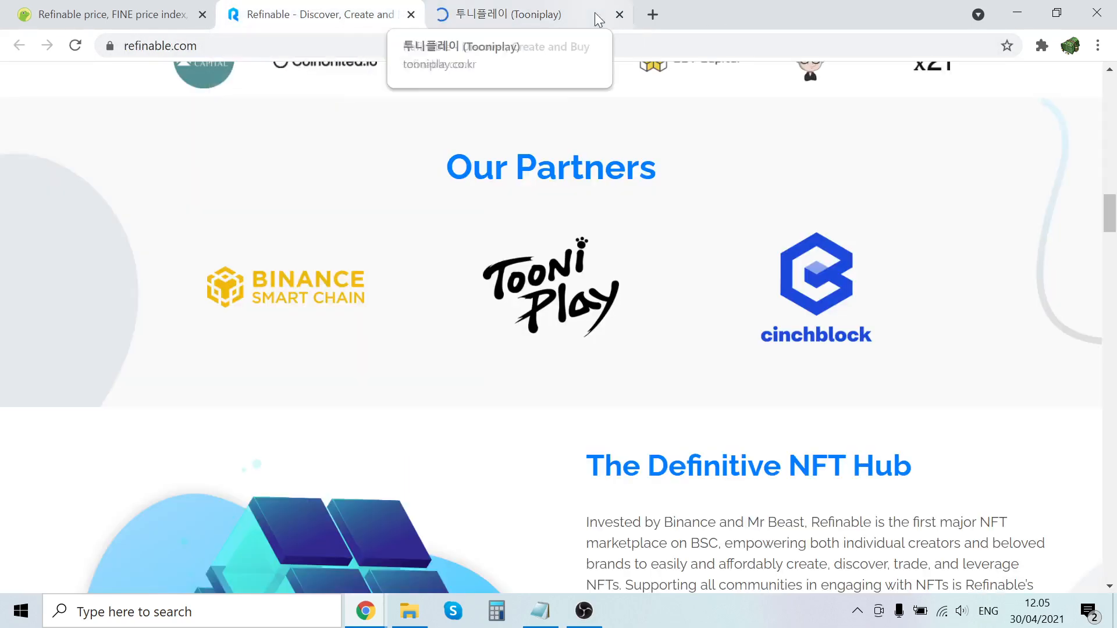
pyautogui.click(616, 14)
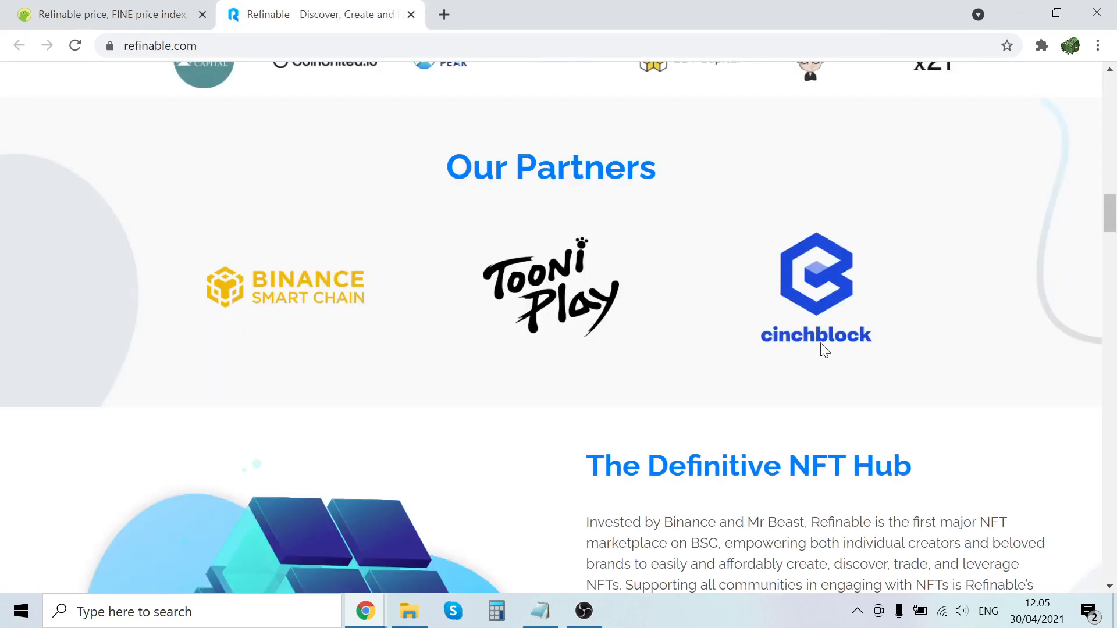
pyautogui.moveTo(817, 340)
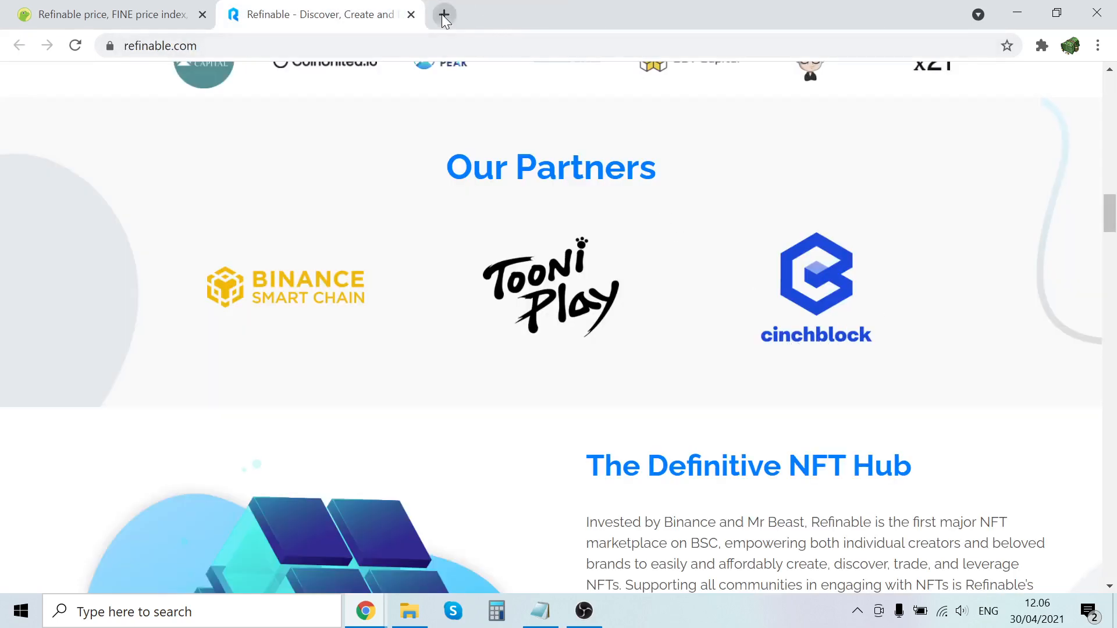
# Search Google for 'cinchblock' and open the cinchblock.com marketing site in a third tab.
pyautogui.write('cinchblock&oq=cinchblock&aqs=chrome..69i57j0l2.1597j0j7&sourceid=chrome&ie=UTF-8')
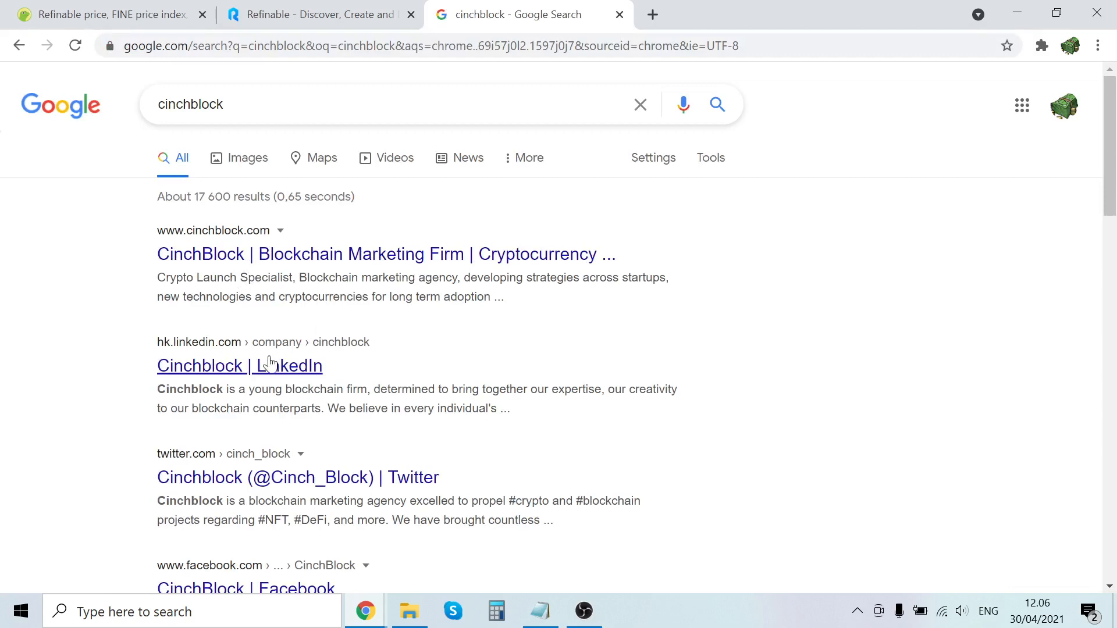
pyautogui.click(316, 14)
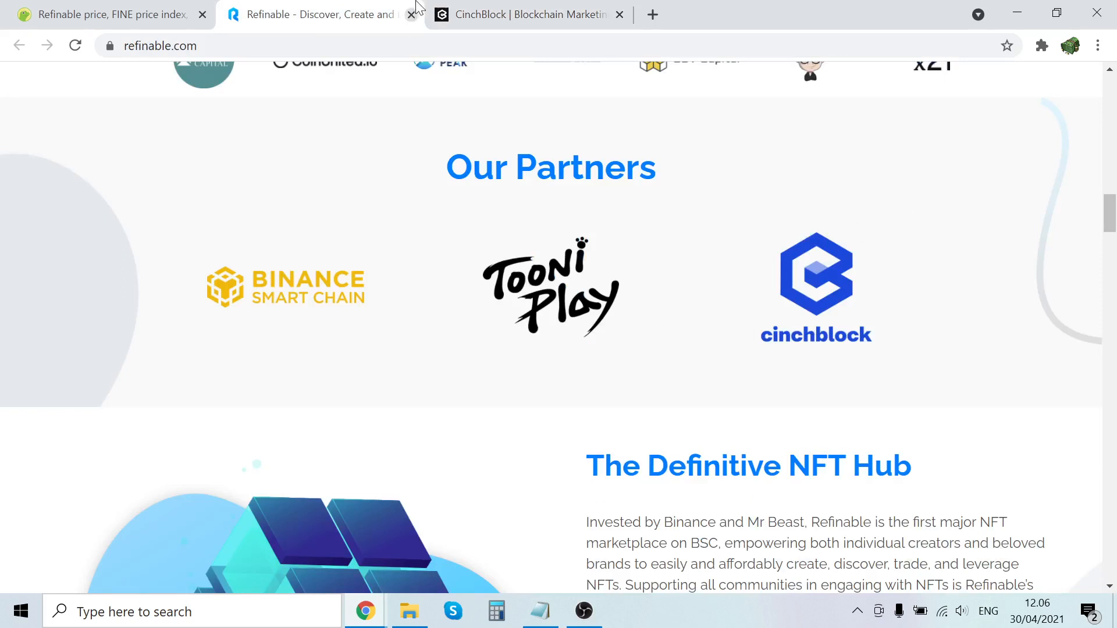
pyautogui.click(527, 14)
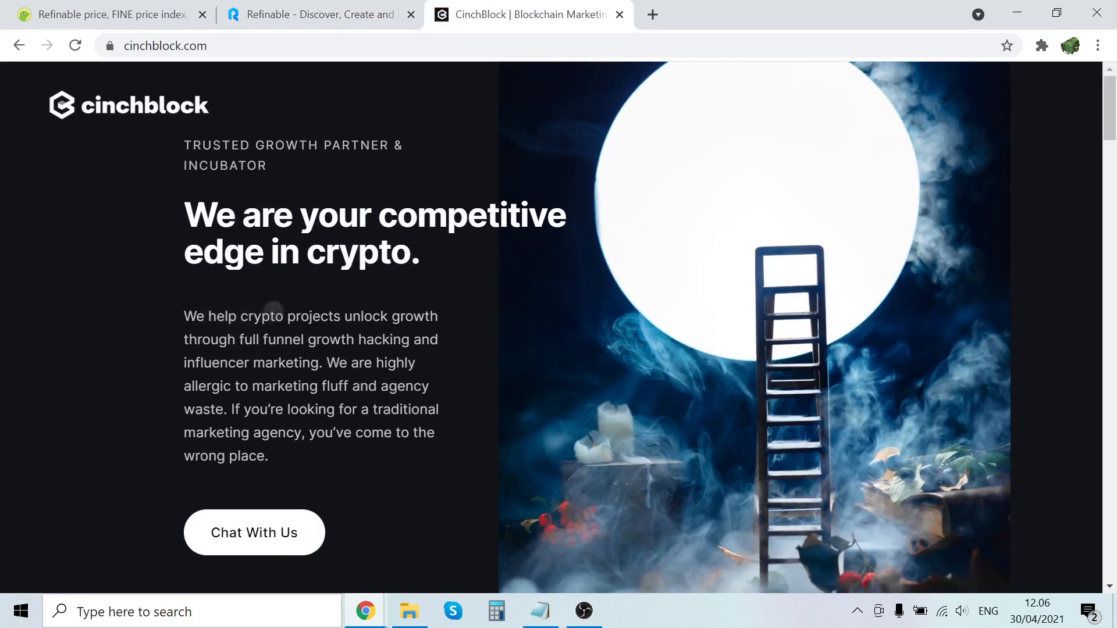
# After a glance back at Refinable's partners, scroll CinchBlock's homepage to its stats: 100+ influencers, 53m raised, 121+ campaigns, 15+ projects.
pyautogui.scroll(-3)
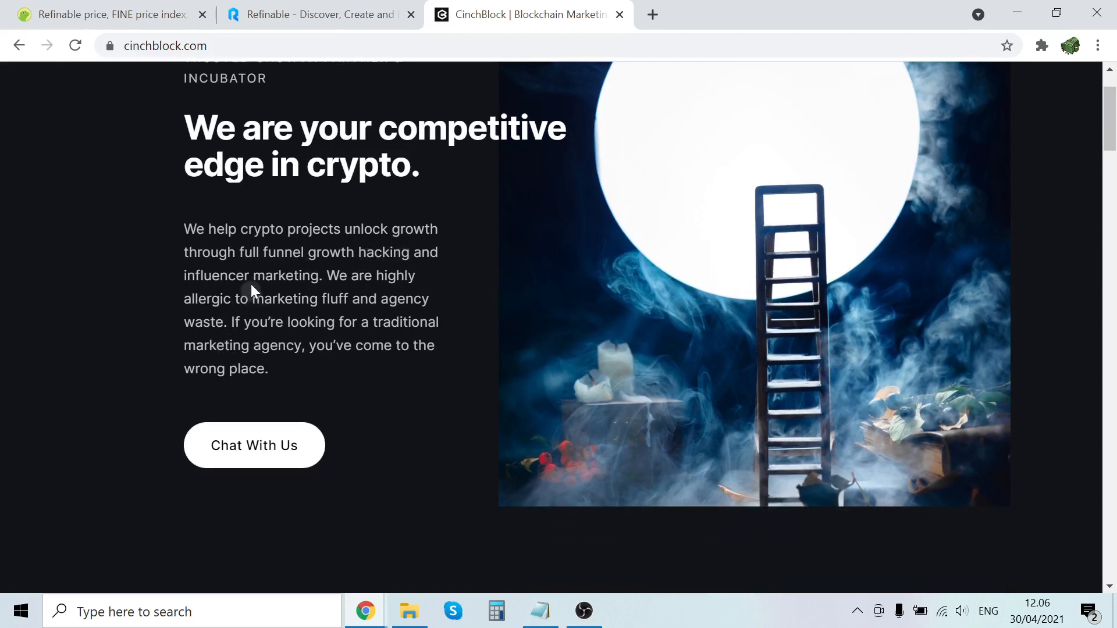
pyautogui.click(316, 14)
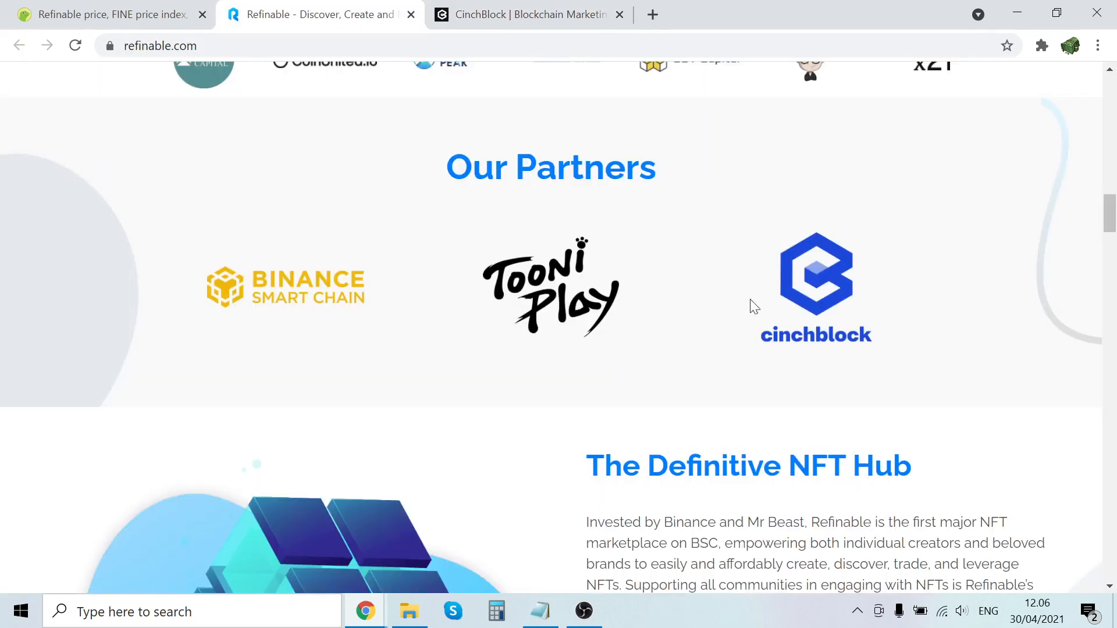
pyautogui.scroll(3)
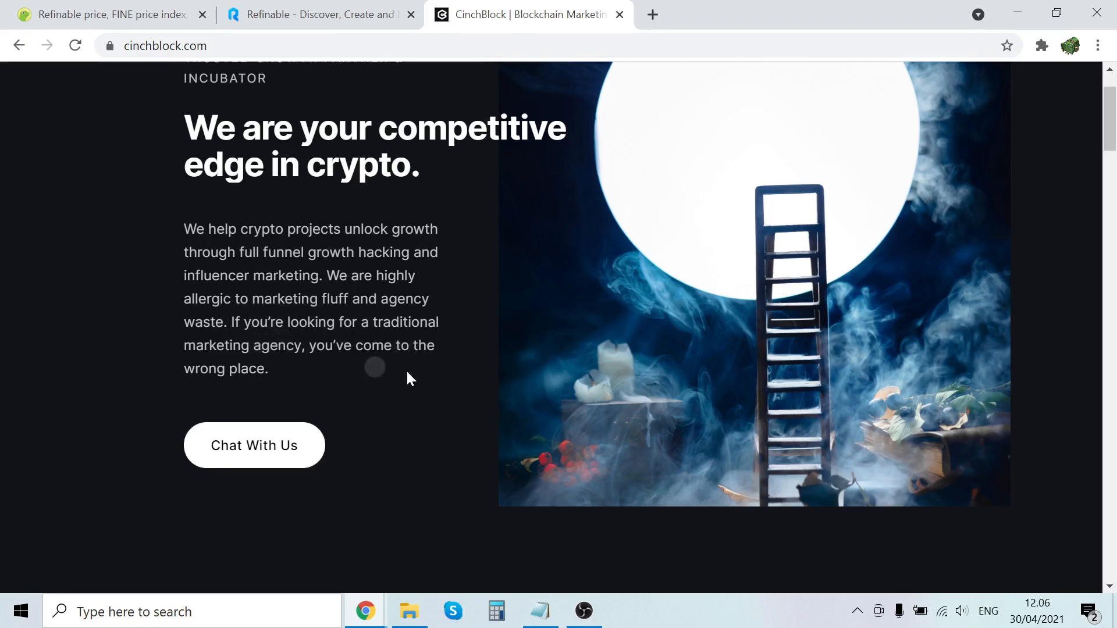
pyautogui.scroll(-3)
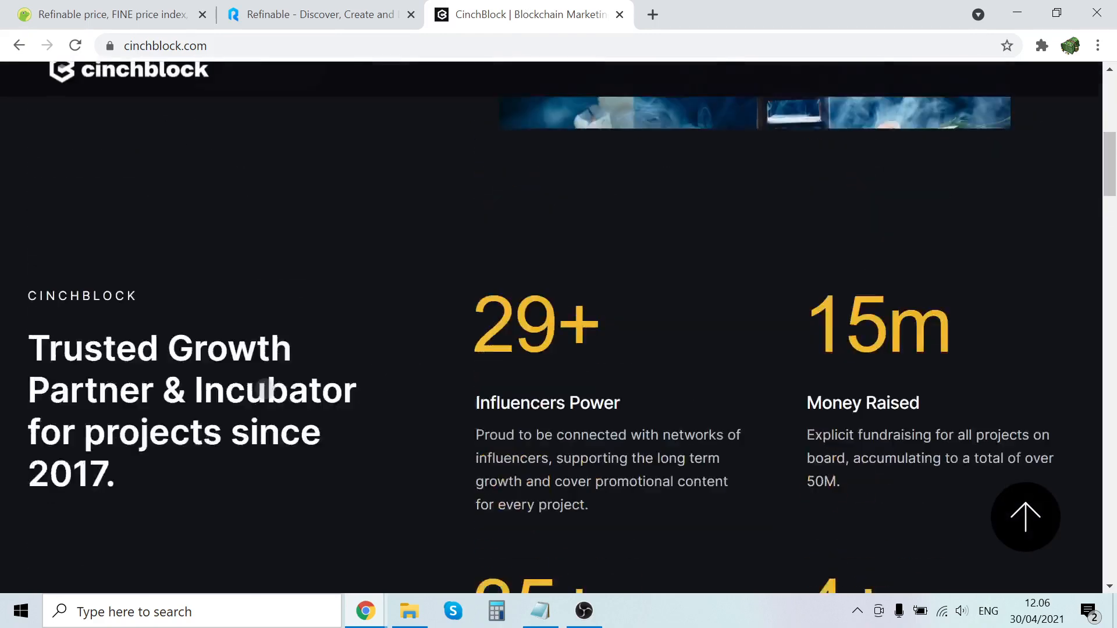
pyautogui.scroll(-3)
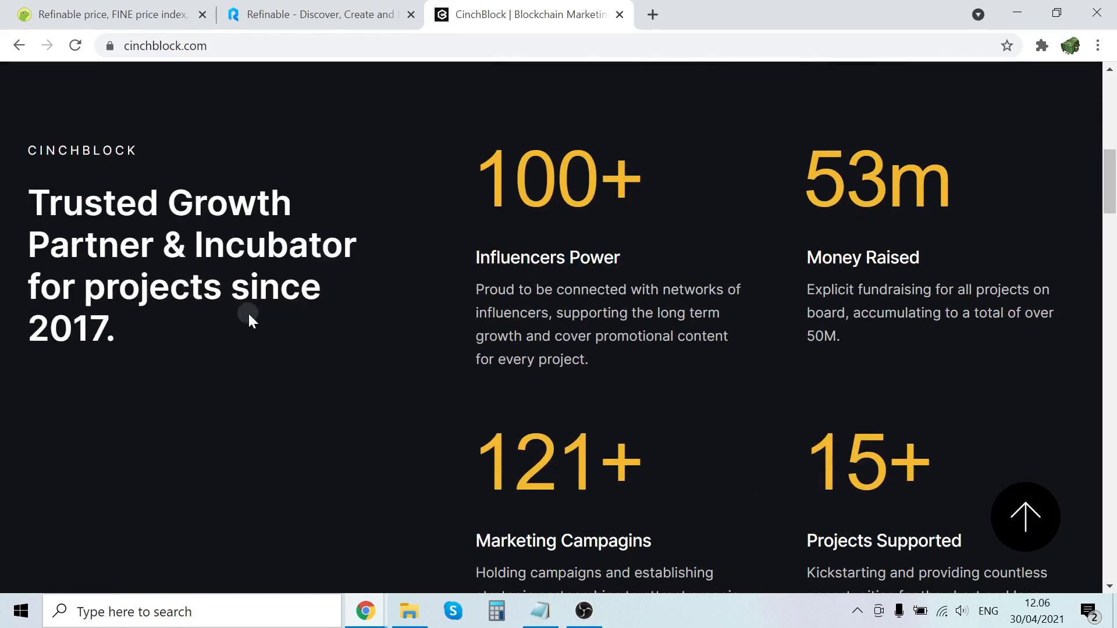
pyautogui.moveTo(901, 285)
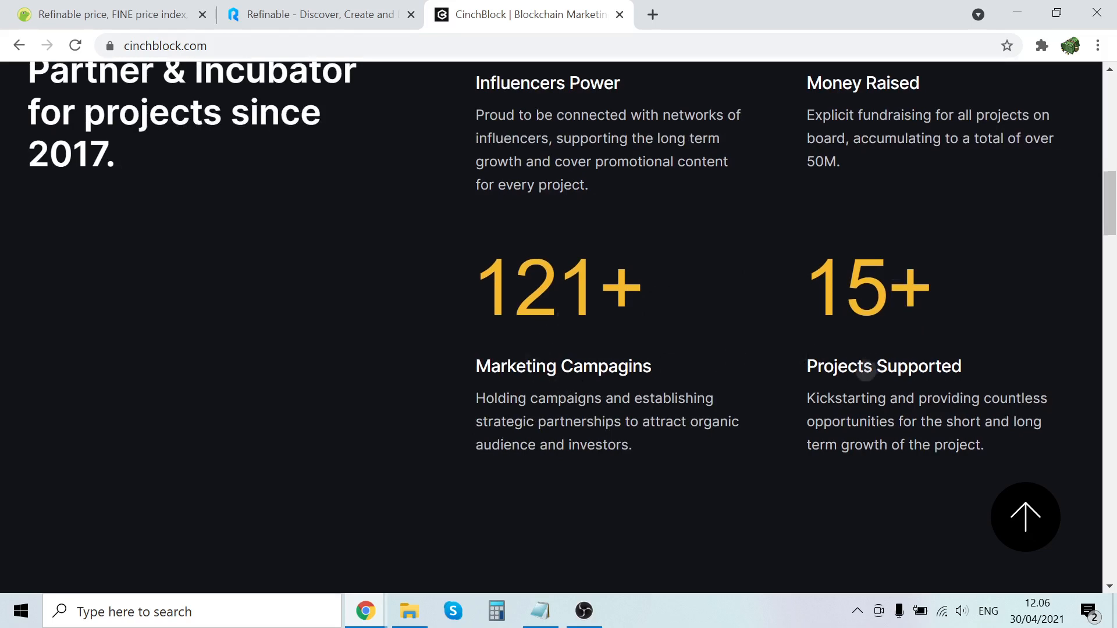
# Scroll the CinchBlock page down into the Featured Clients & Investments cards.
pyautogui.scroll(-3)
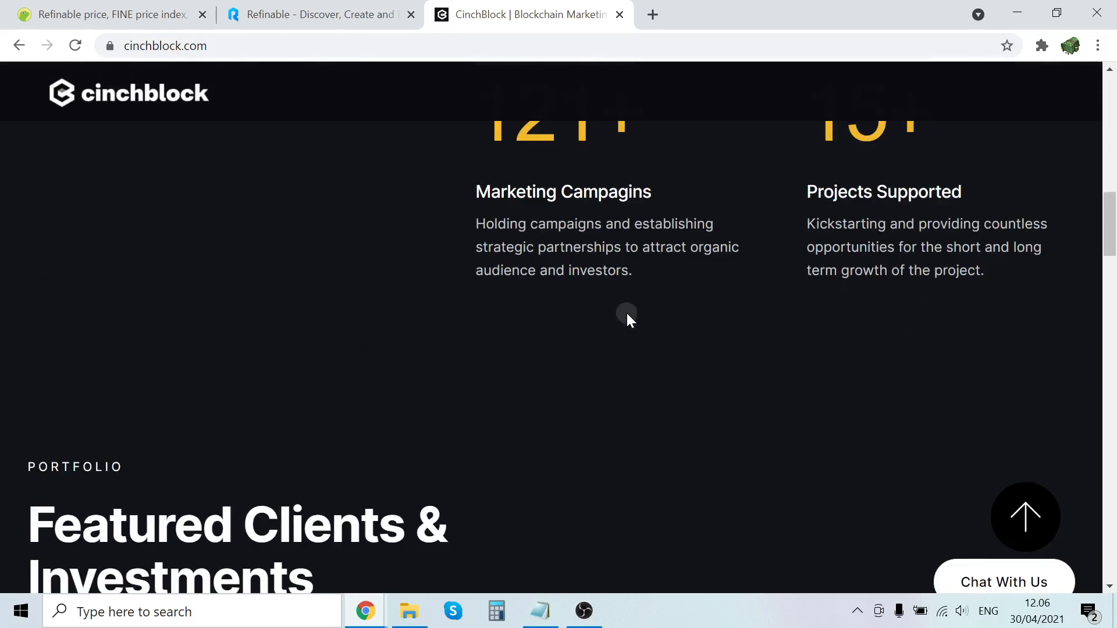
pyautogui.scroll(-3)
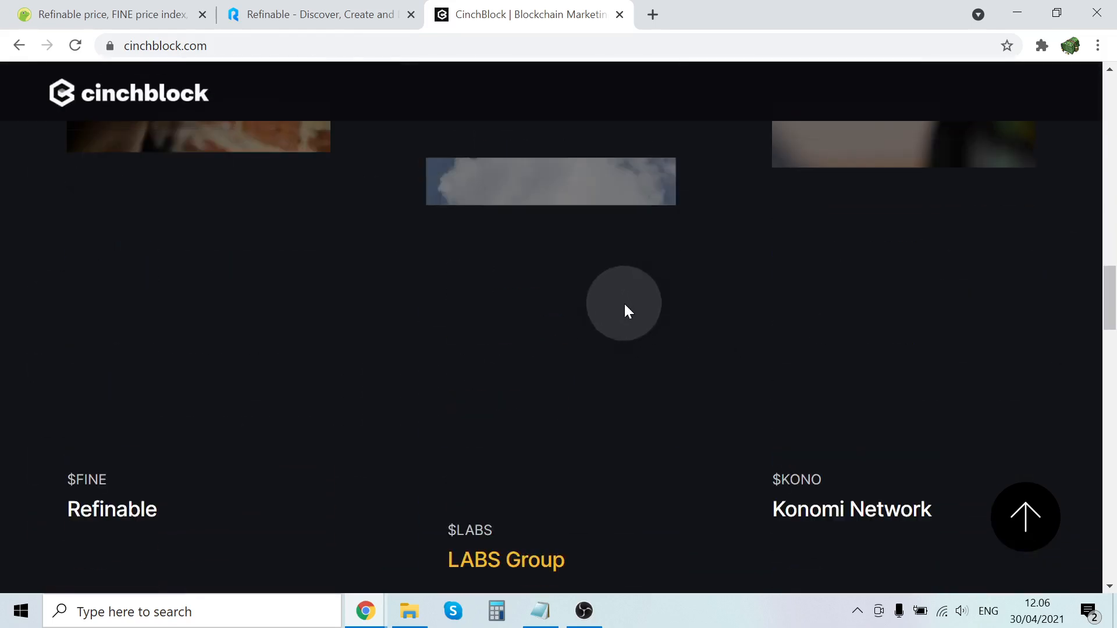
pyautogui.scroll(3)
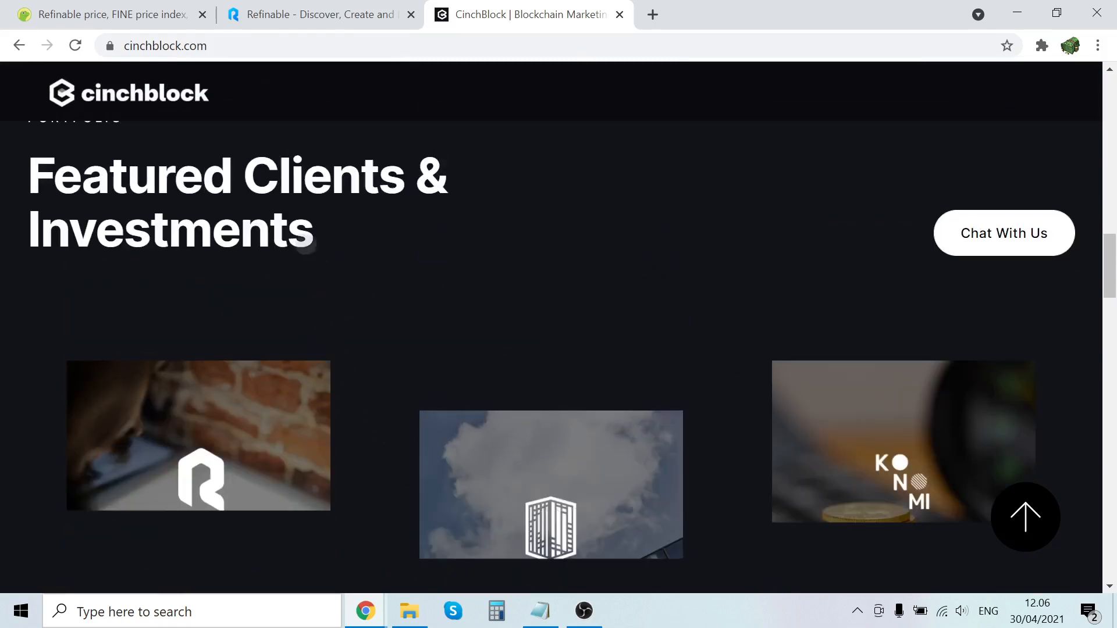
pyautogui.scroll(-3)
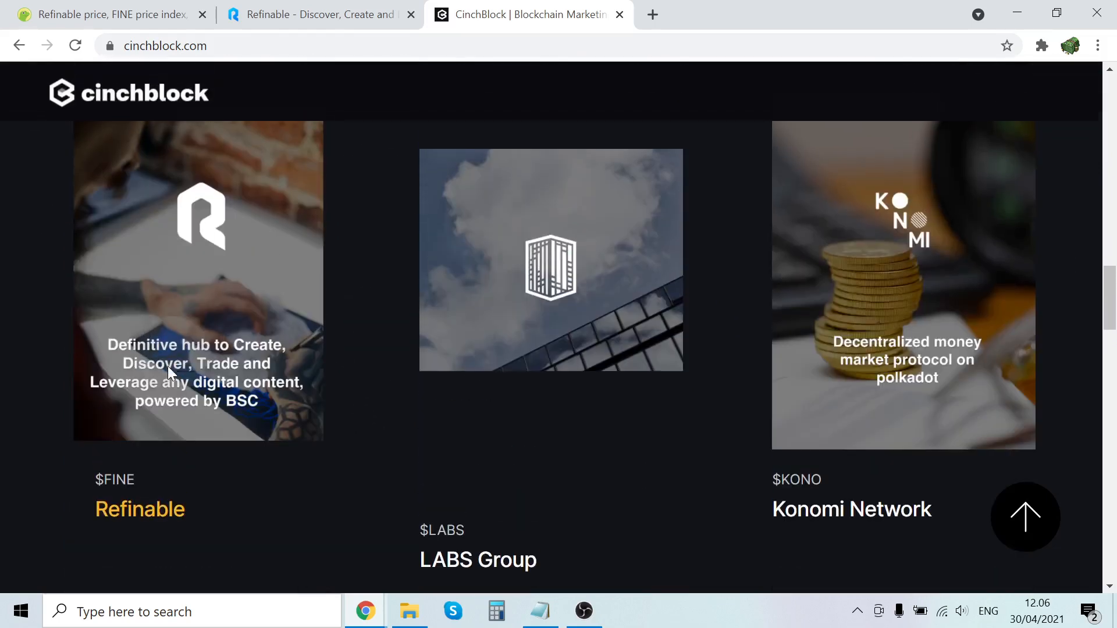
pyautogui.scroll(-3)
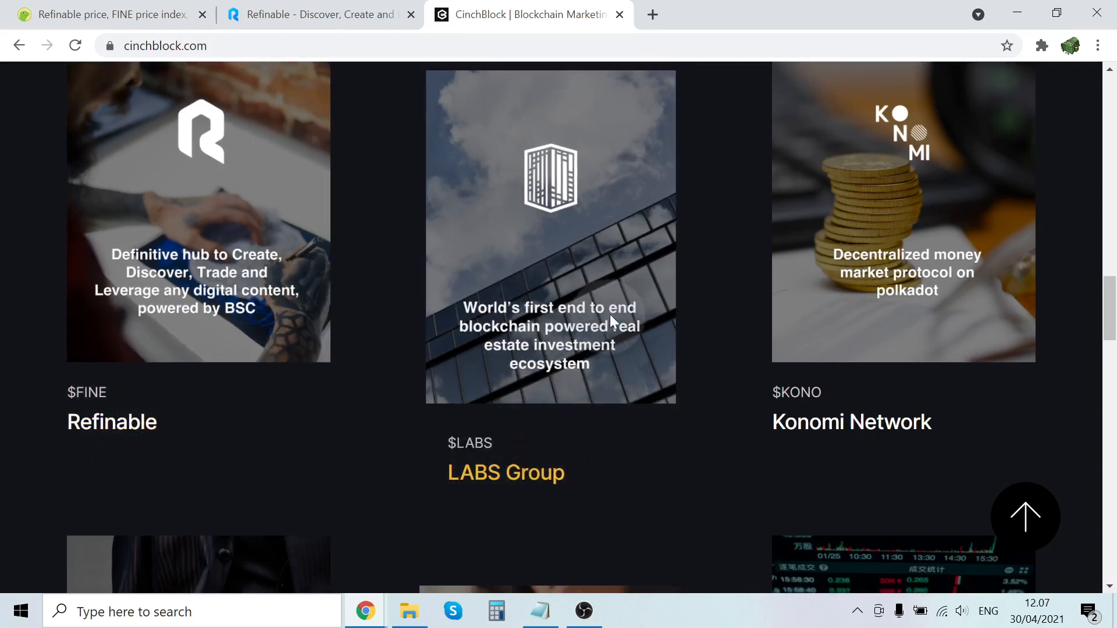
pyautogui.moveTo(605, 376)
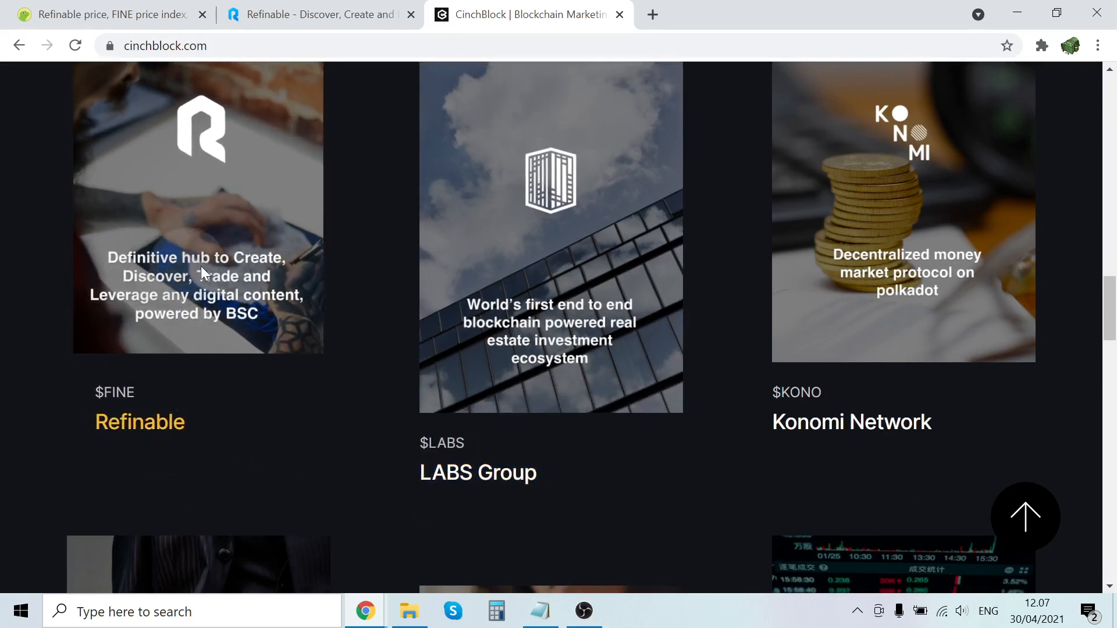
pyautogui.moveTo(163, 295)
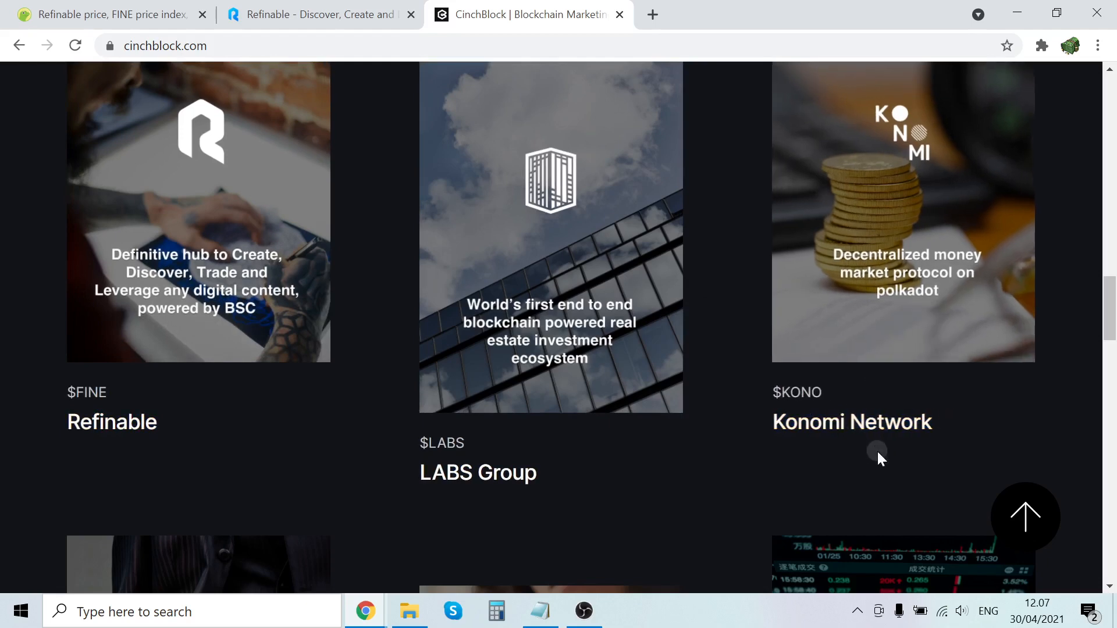
pyautogui.moveTo(874, 306)
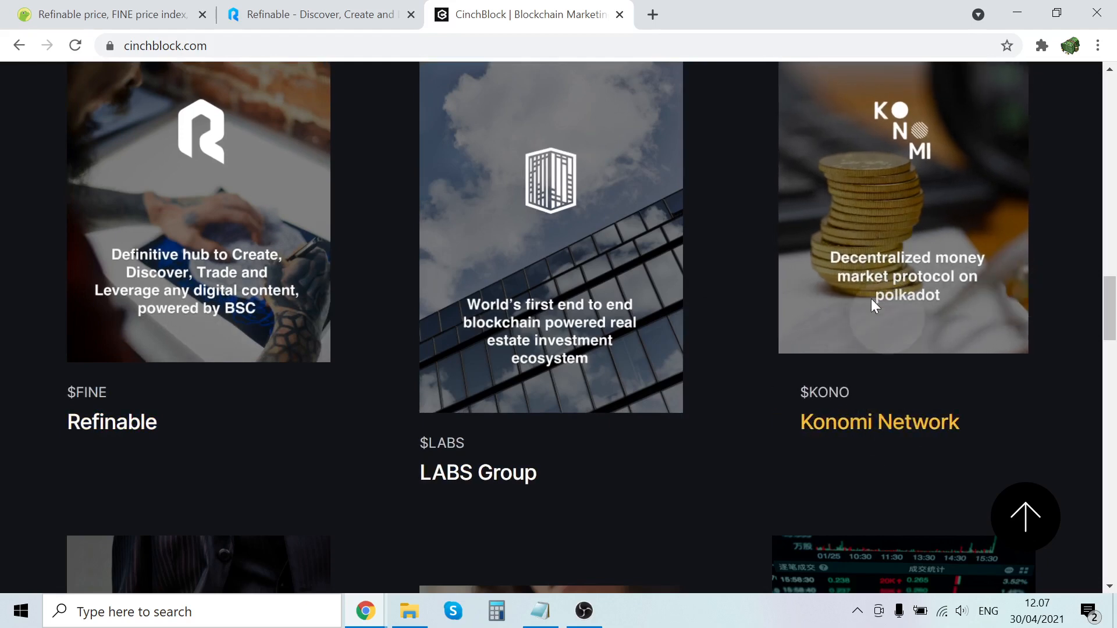
# Continue through the portfolio cards listing Refinable, LABS Group, Konomi Network, LaunchPool, Lepricon and RioDeFi.
pyautogui.scroll(-3)
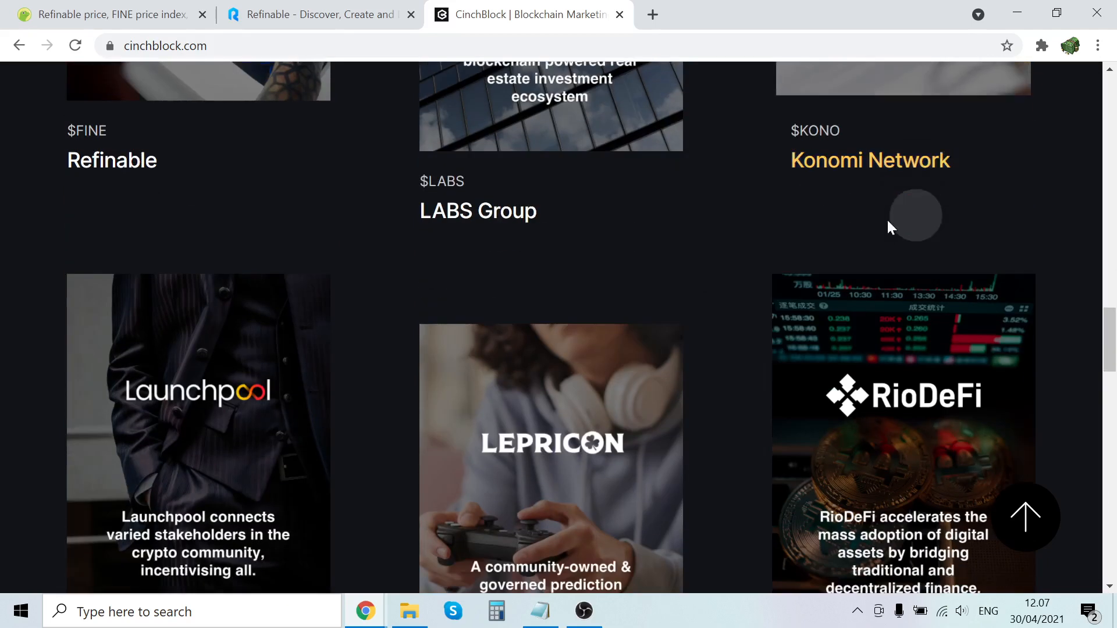
pyautogui.scroll(-3)
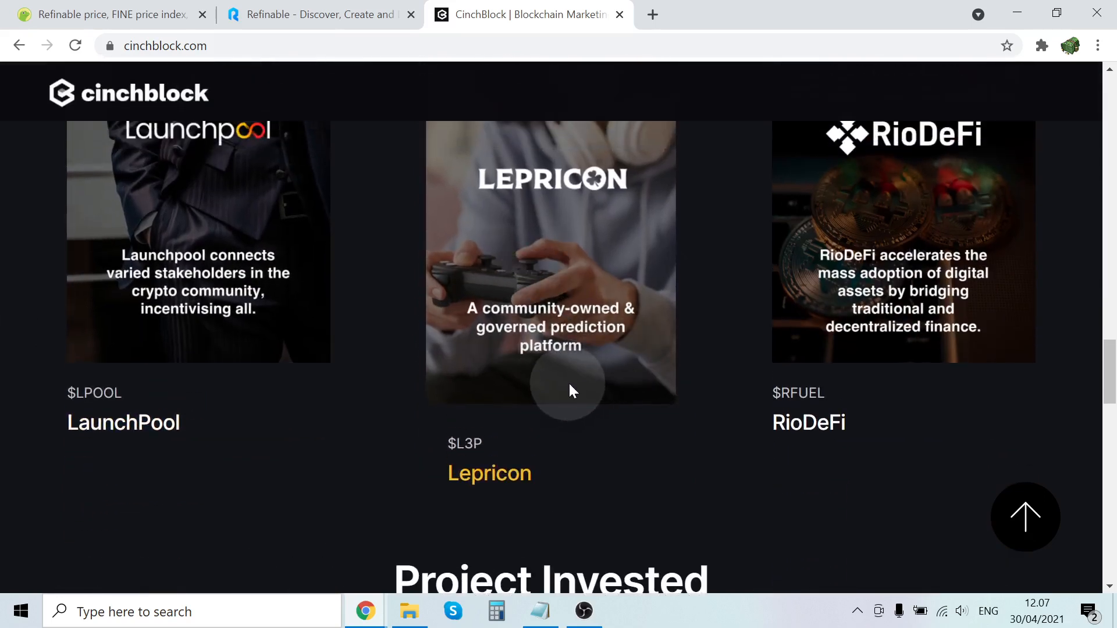
pyautogui.scroll(-3)
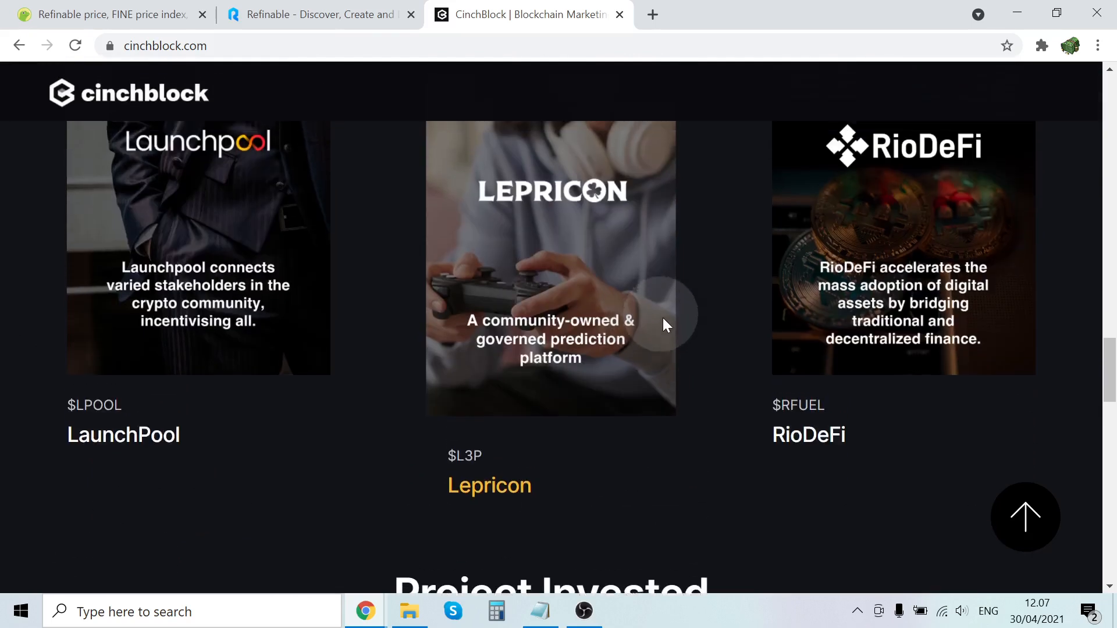
pyautogui.scroll(-3)
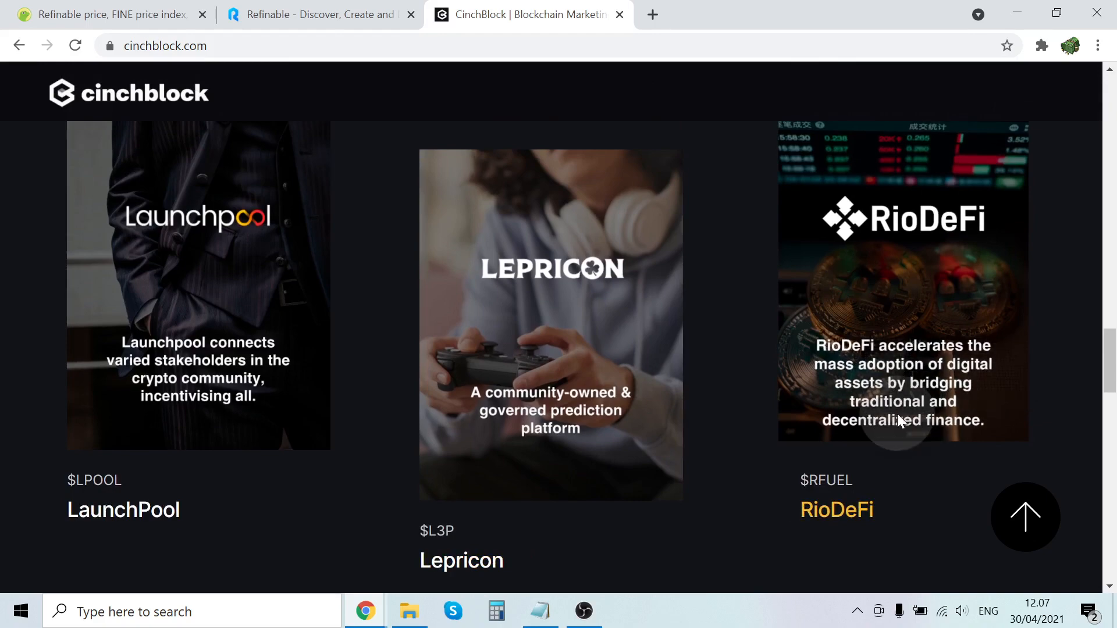
# Scroll past Project Invested and the advisors Patrick Tang, Jayden Antonio and Joseph Young to Join Our Ecosystem.
pyautogui.scroll(-3)
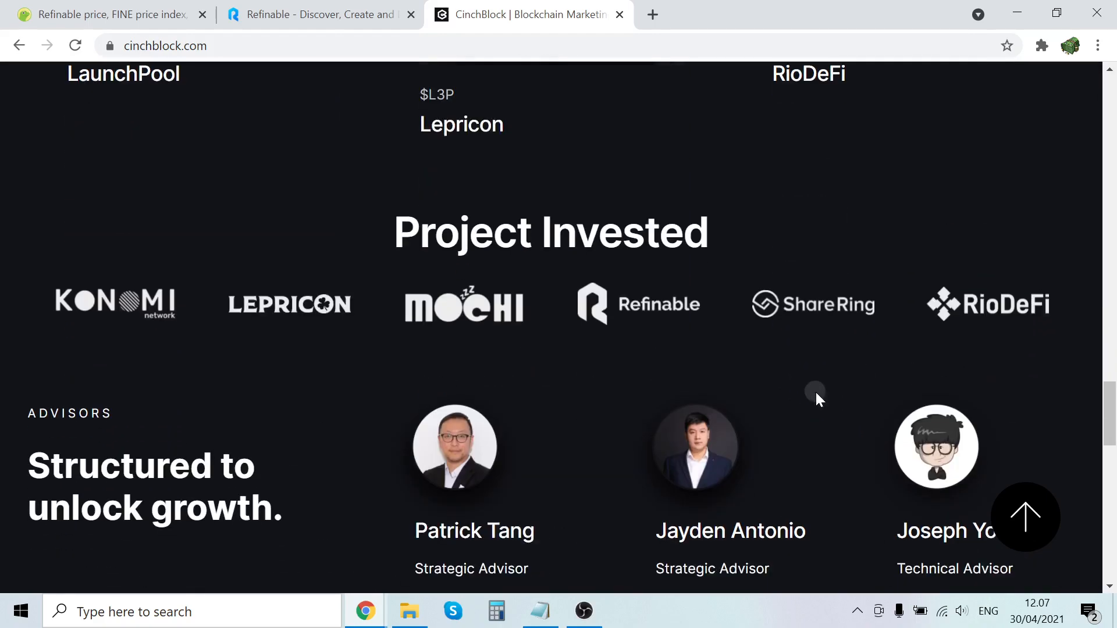
pyautogui.scroll(-3)
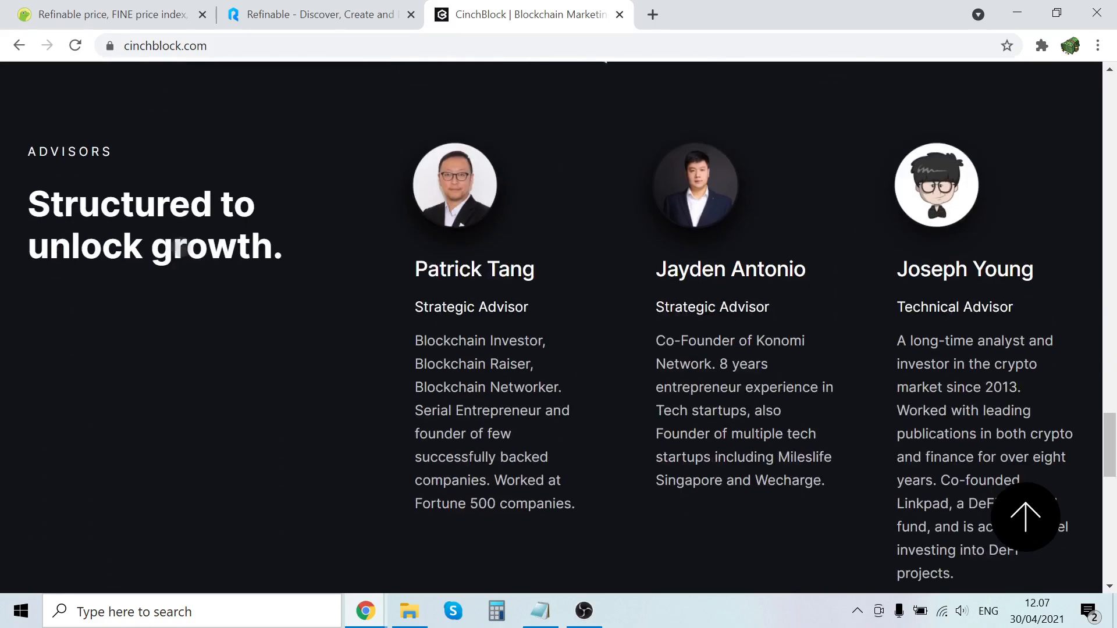
pyautogui.scroll(-3)
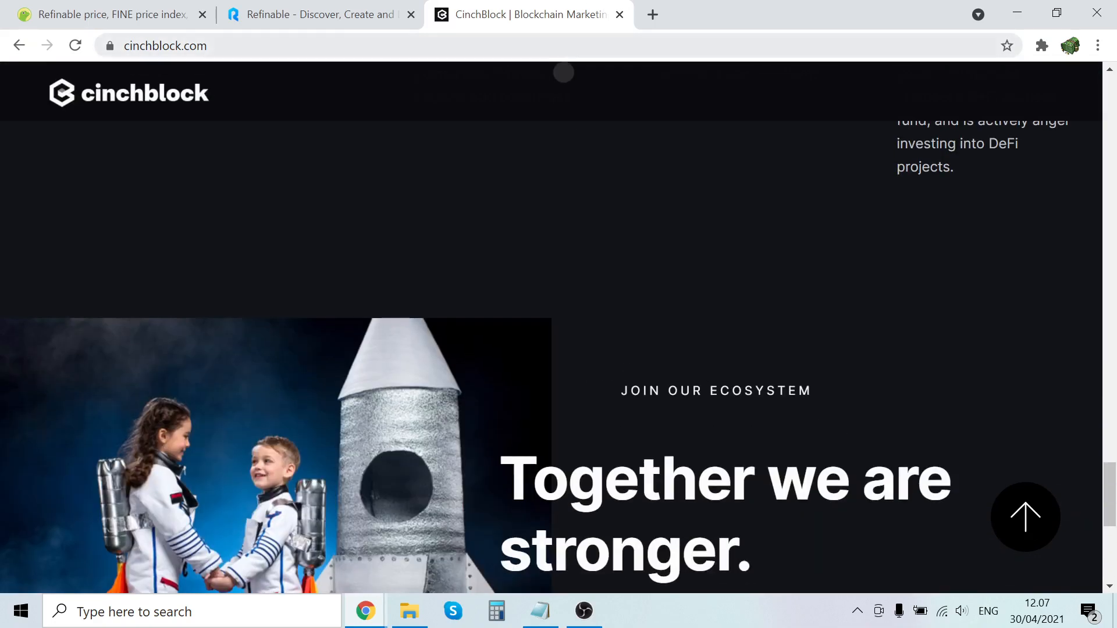
# Return to the refinable.com tab and highlight the phrase about engaging with NFTs.
pyautogui.click(316, 14)
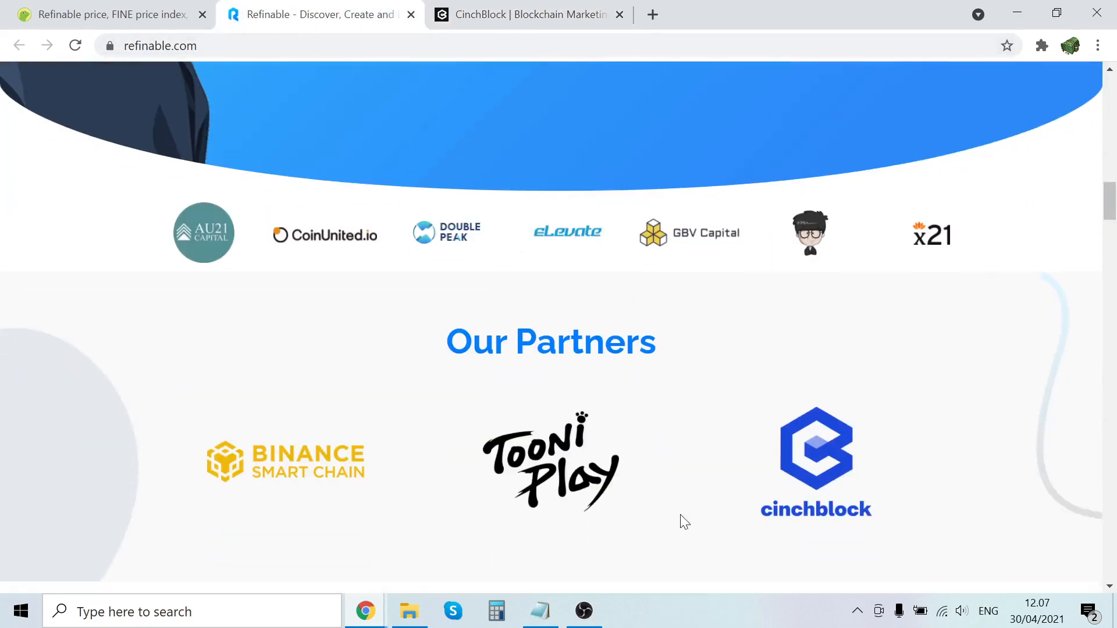
pyautogui.scroll(3)
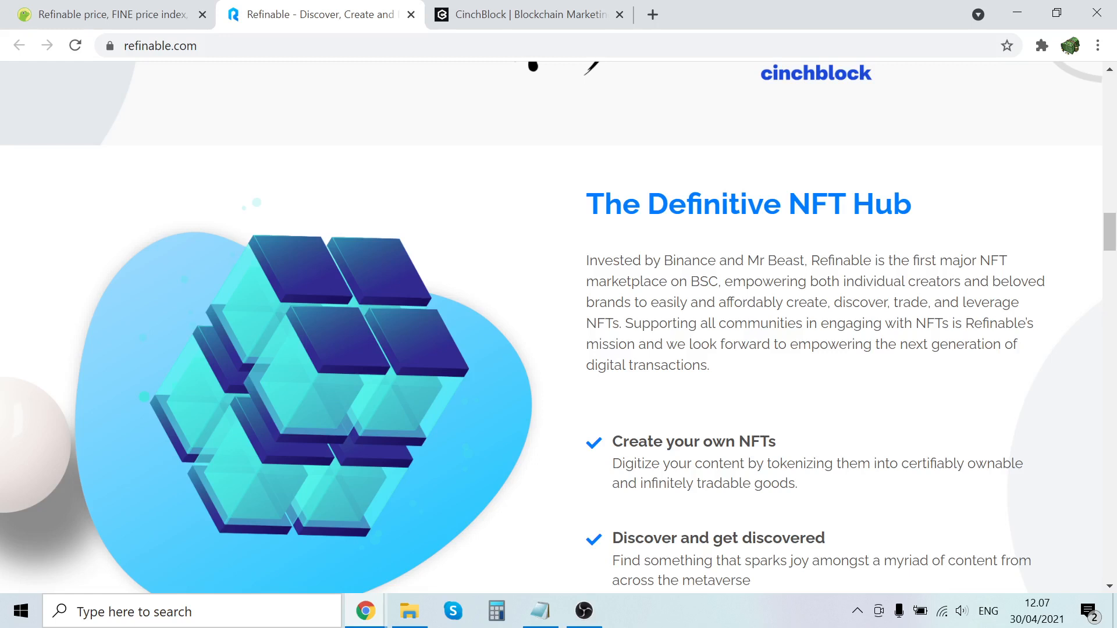
pyautogui.moveTo(686, 339)
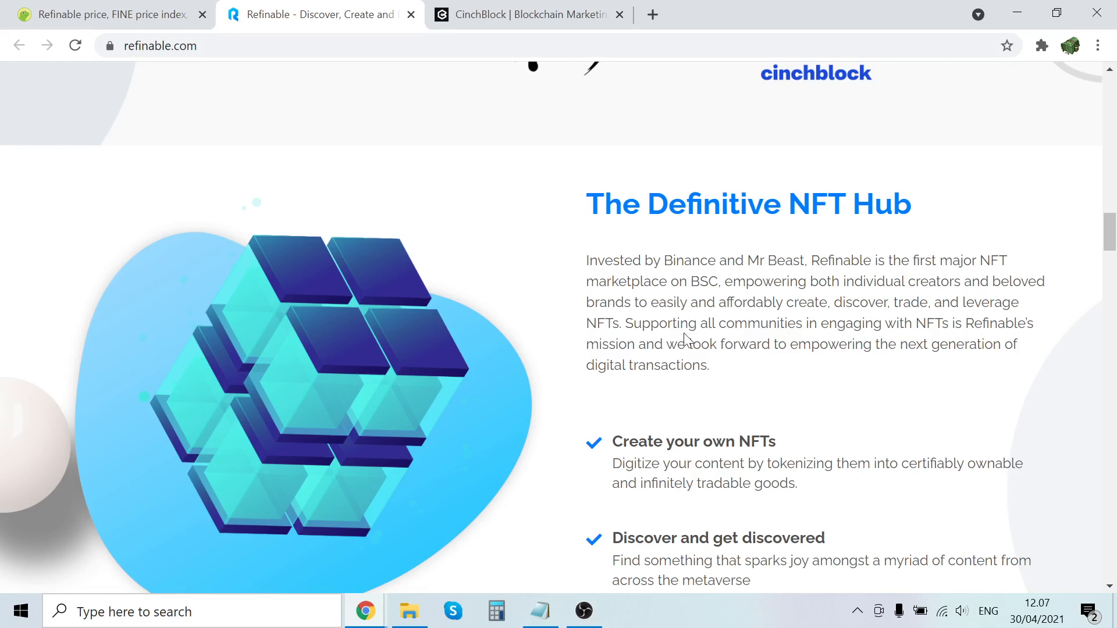
pyautogui.moveTo(686, 340)
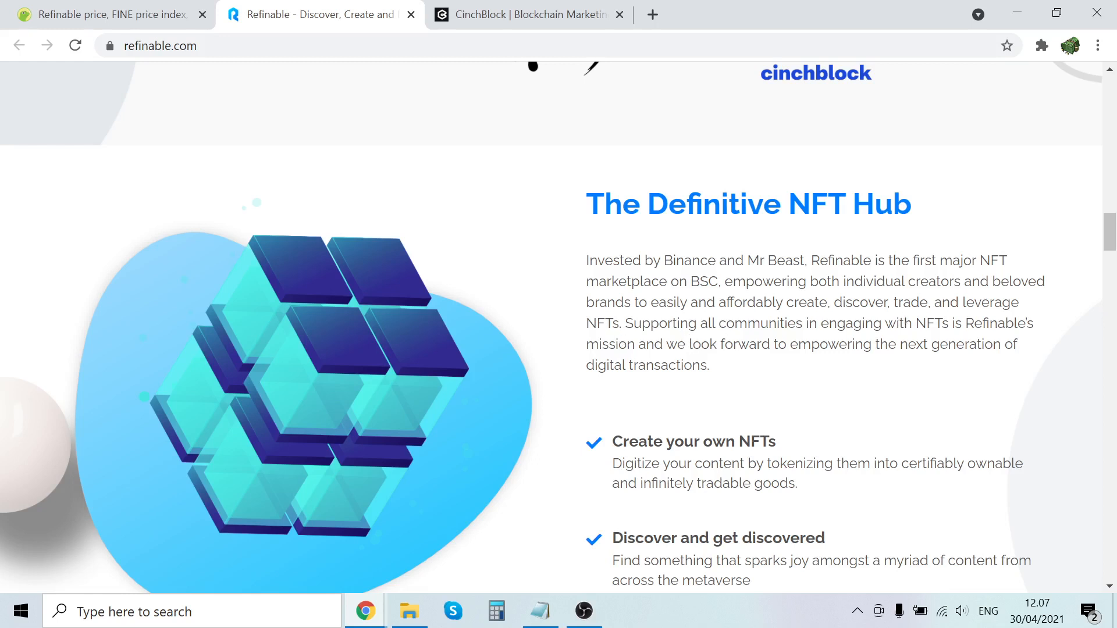
pyautogui.moveTo(892, 364)
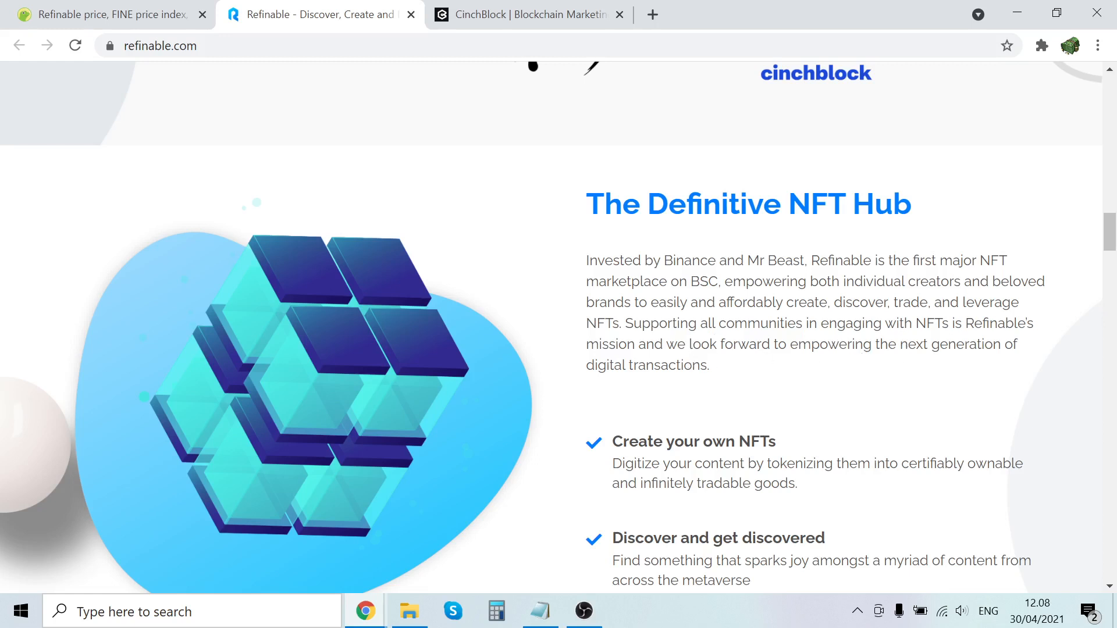
pyautogui.moveTo(853, 324); pyautogui.dragTo(911, 324)
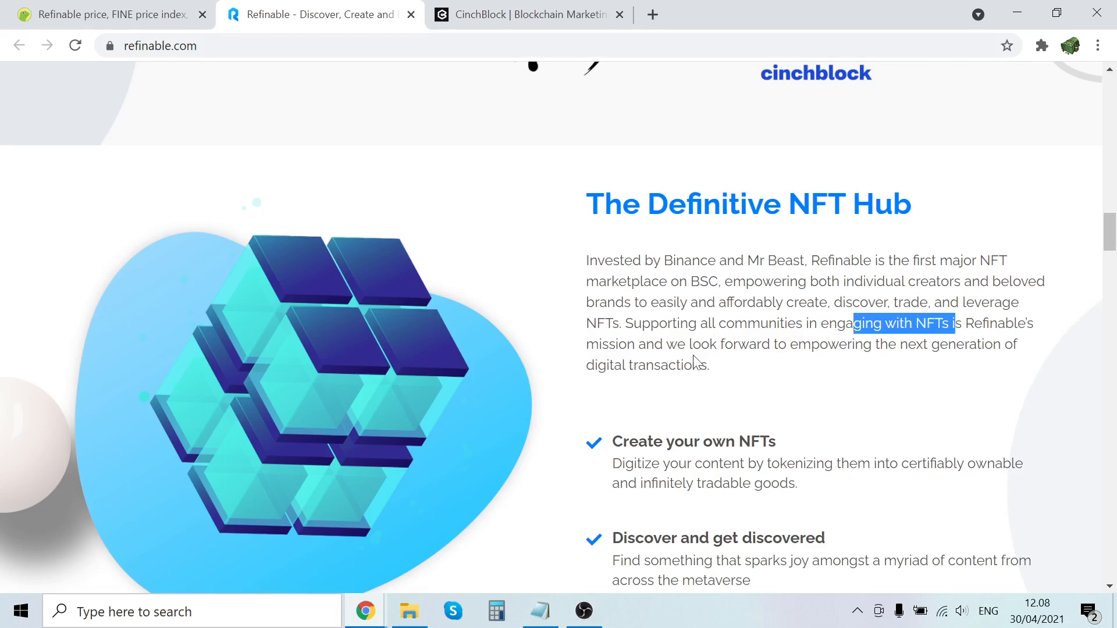
# Scroll past the Invested By and NFT feature sections to A New Digital Marketplace.
pyautogui.scroll(-3)
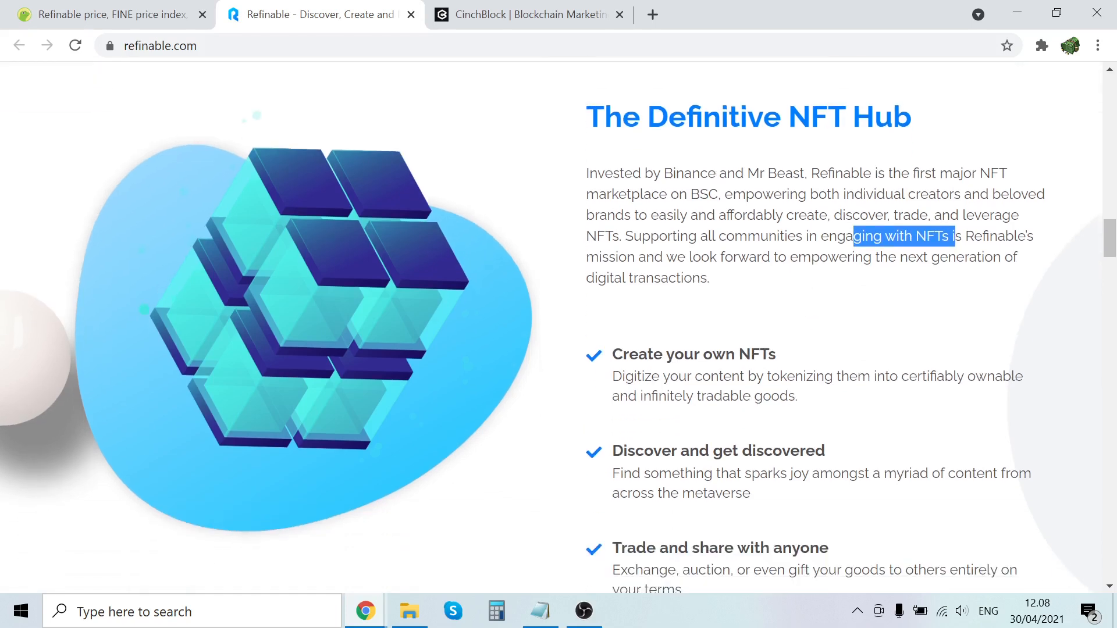
pyautogui.scroll(-3)
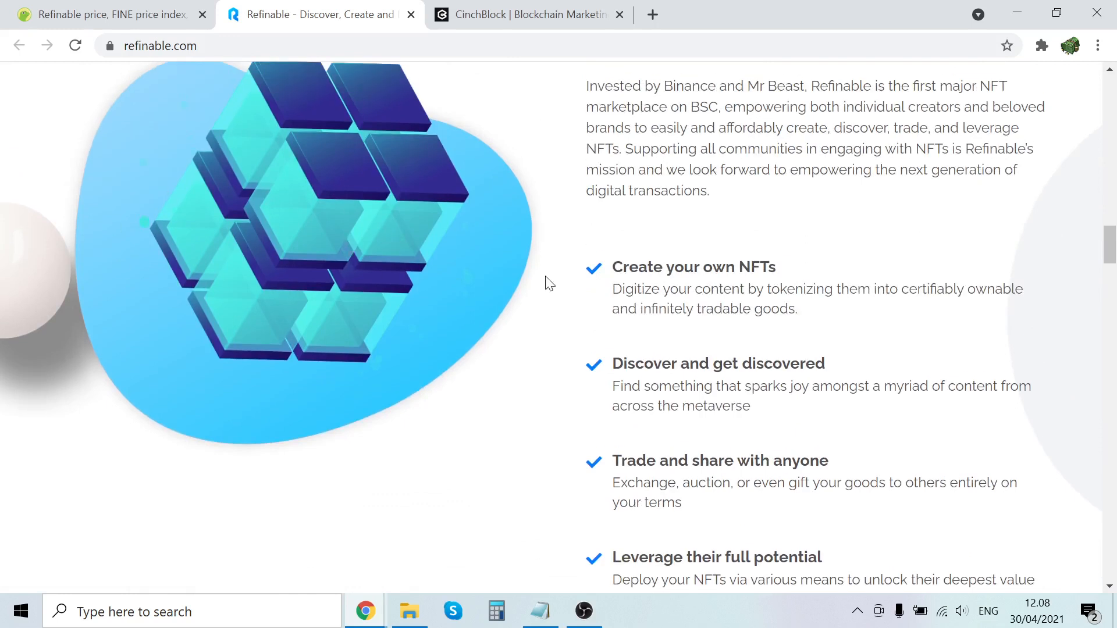
pyautogui.scroll(-3)
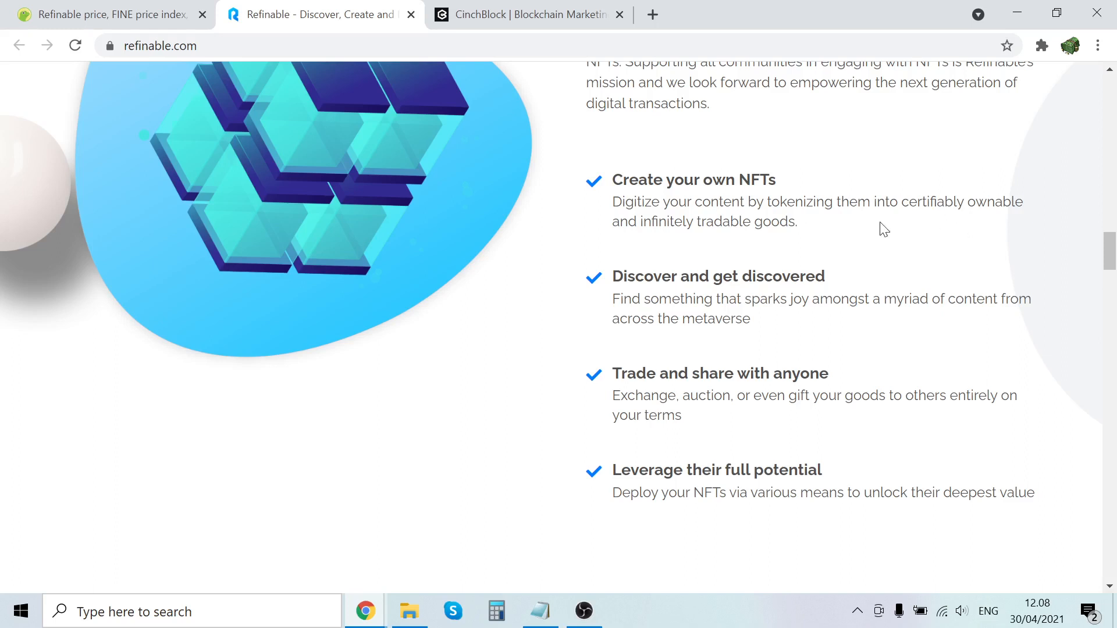
pyautogui.moveTo(709, 242)
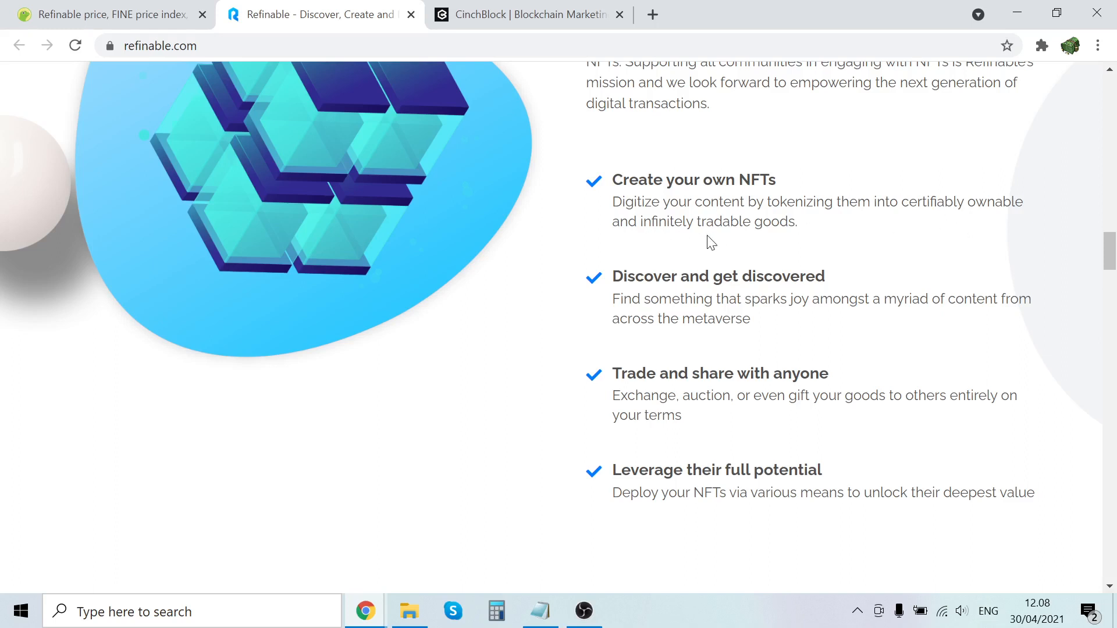
pyautogui.moveTo(756, 239)
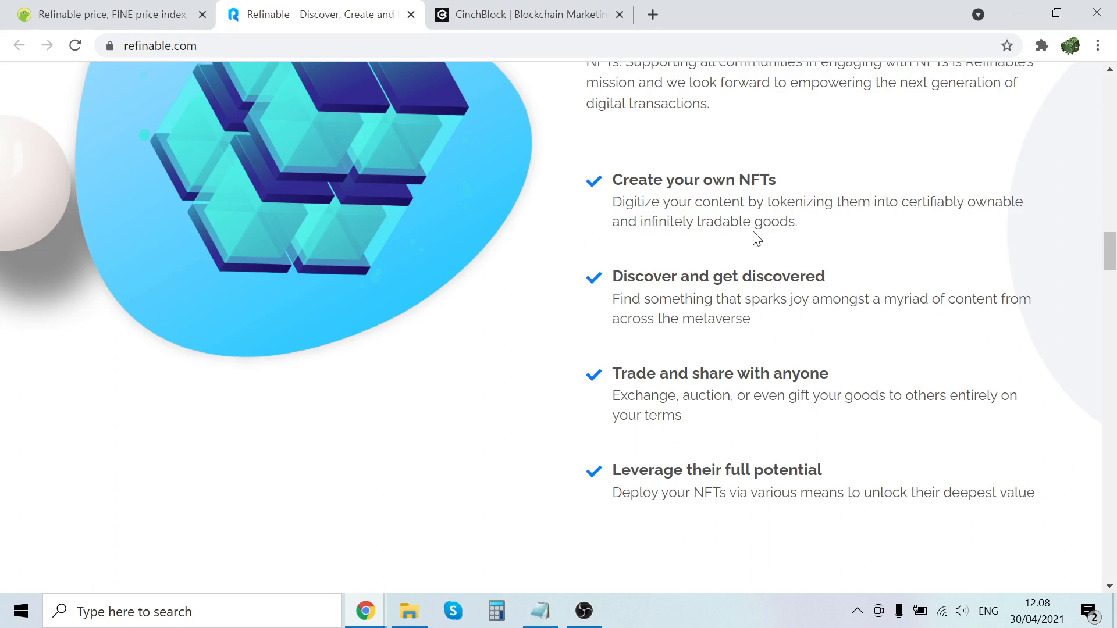
pyautogui.scroll(-3)
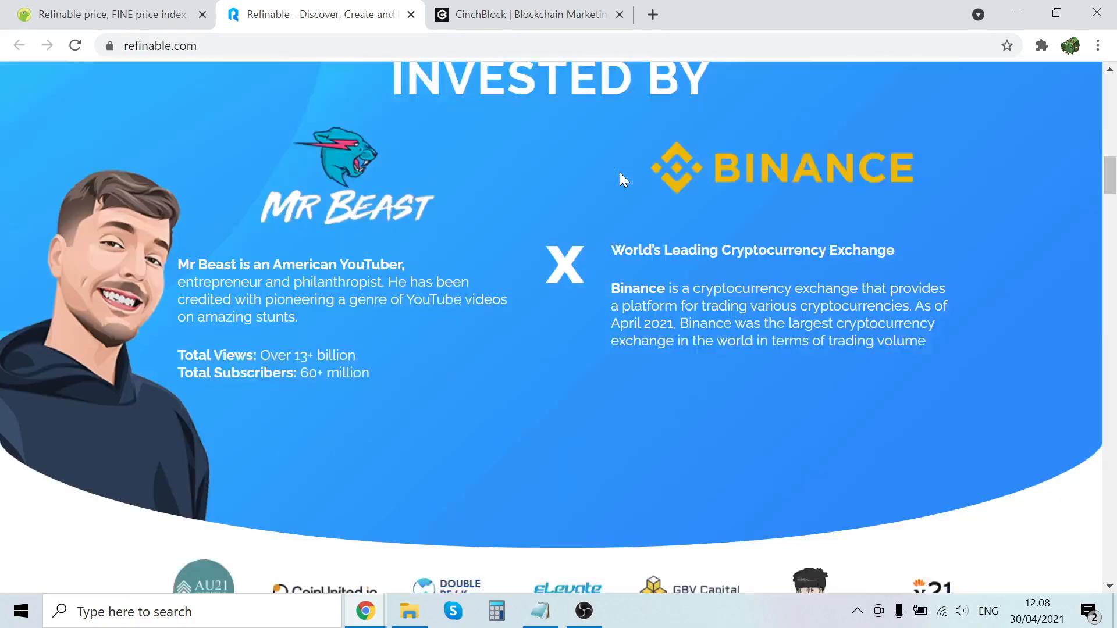
pyautogui.scroll(-3)
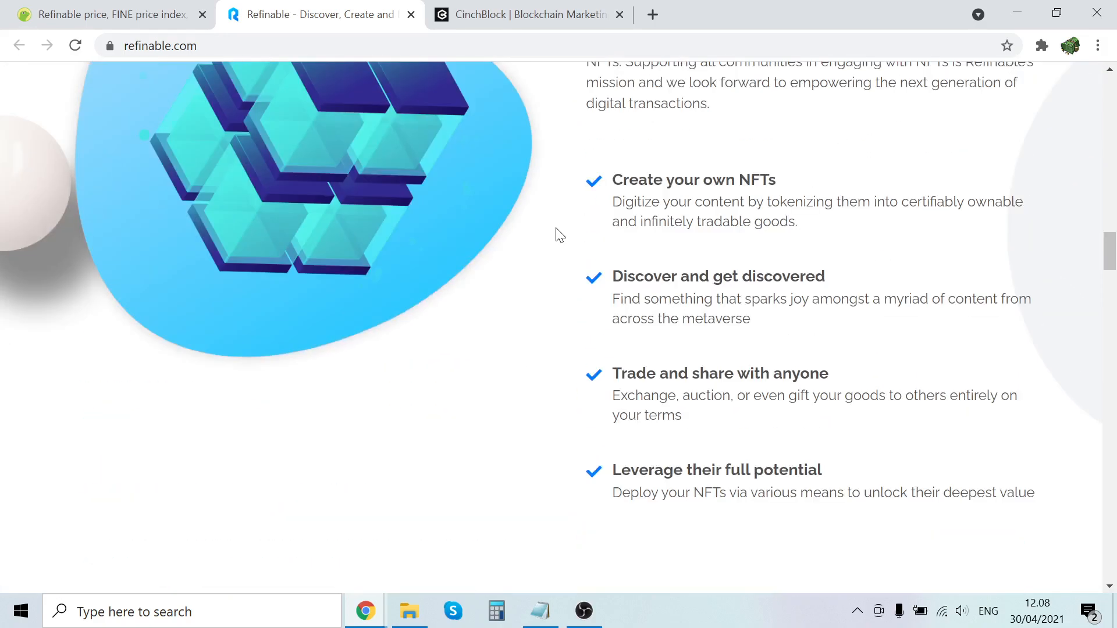
pyautogui.moveTo(969, 280)
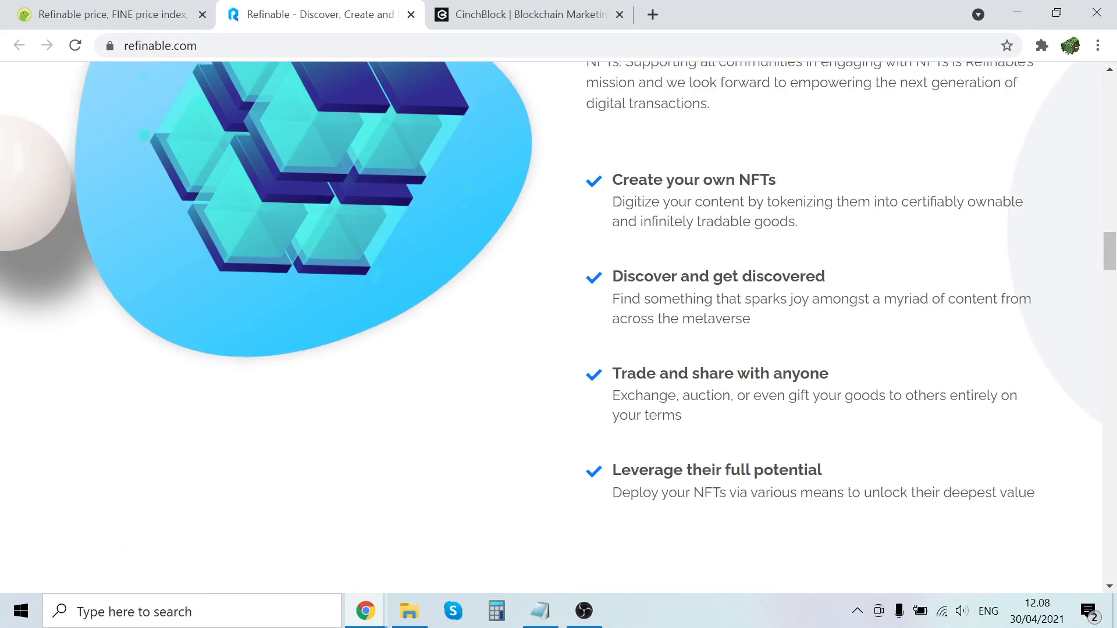
pyautogui.moveTo(870, 317)
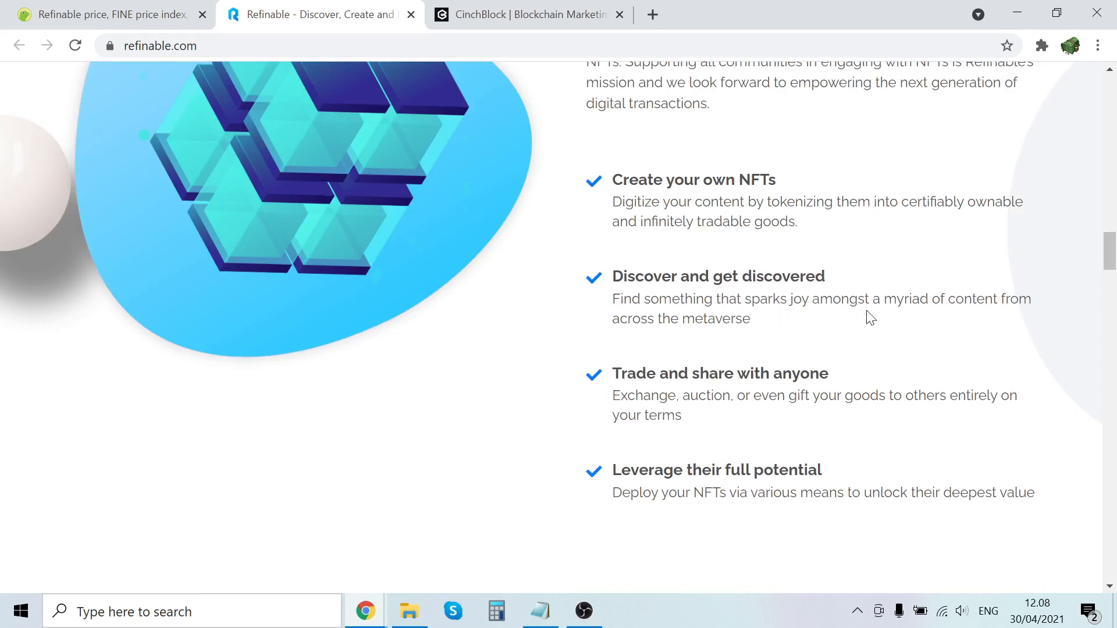
pyautogui.moveTo(739, 340)
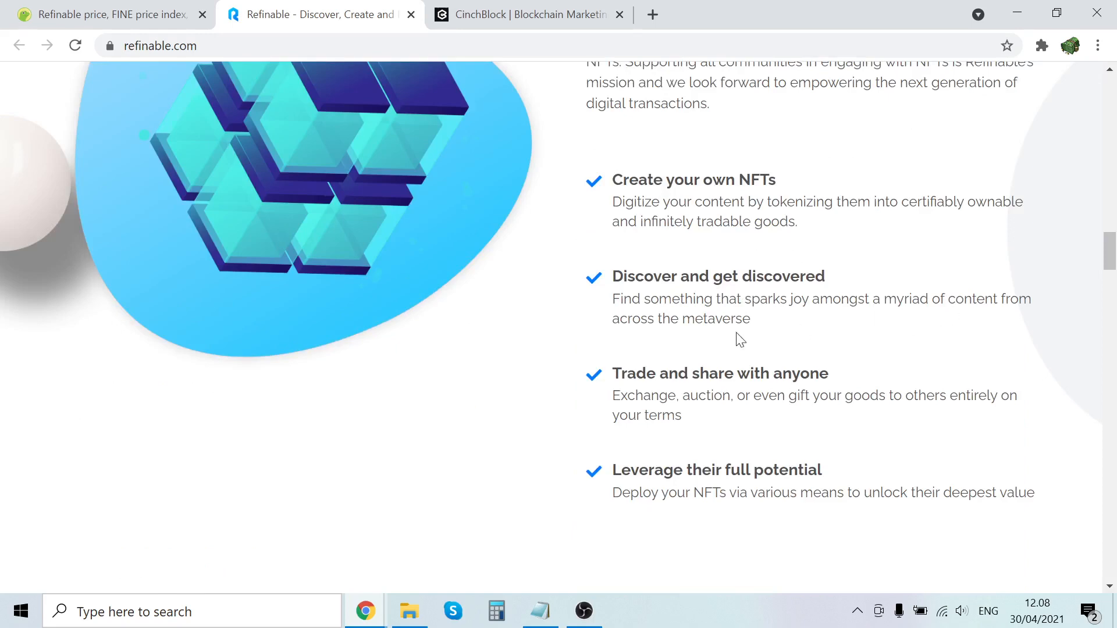
pyautogui.scroll(-3)
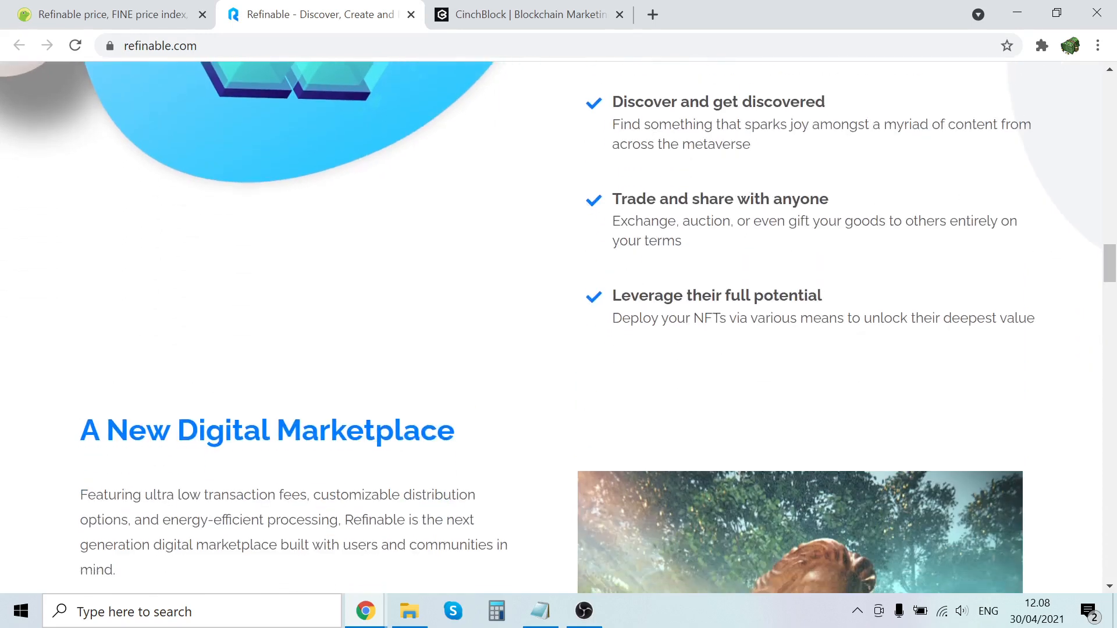
pyautogui.moveTo(724, 262)
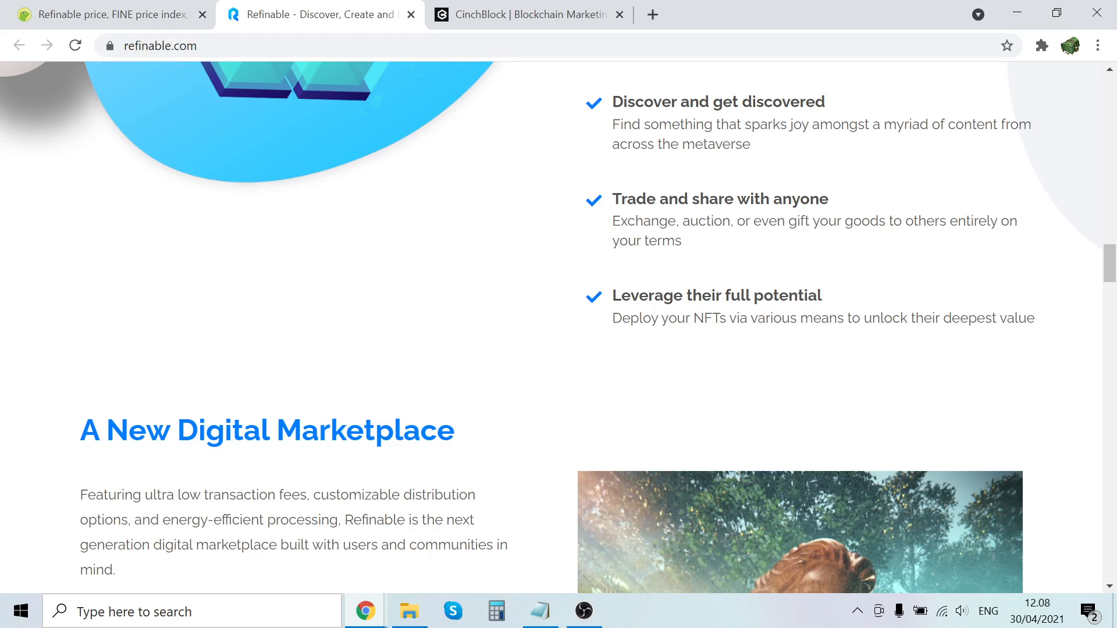
# Scroll so the marketplace intro video and feature list, Scarce By Design through Decentralized Trade, are fully visible.
pyautogui.scroll(-3)
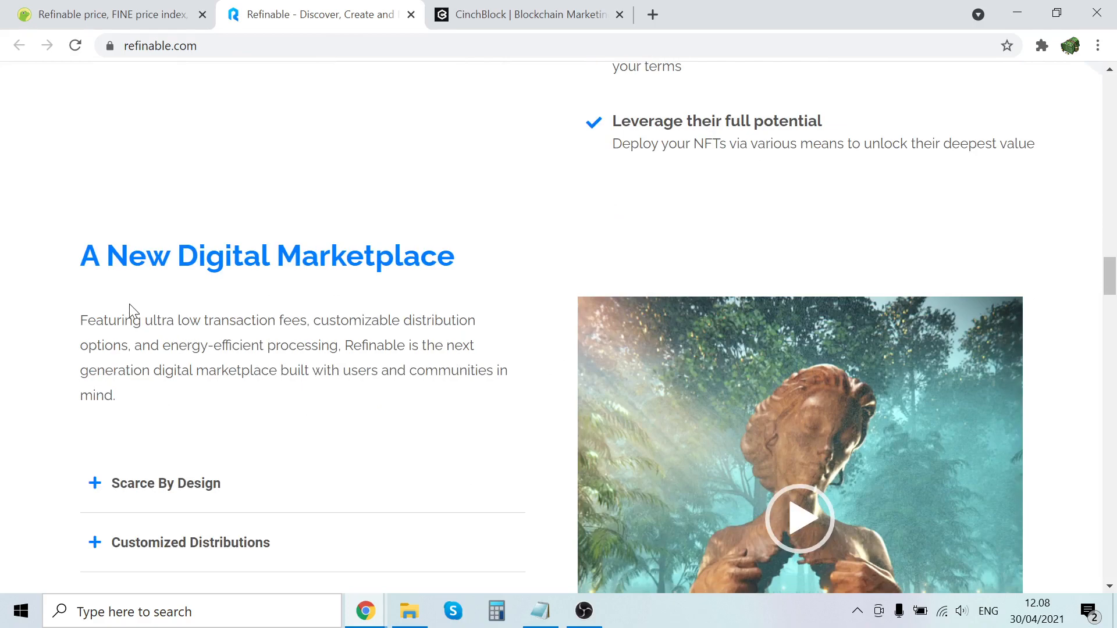
pyautogui.moveTo(159, 294)
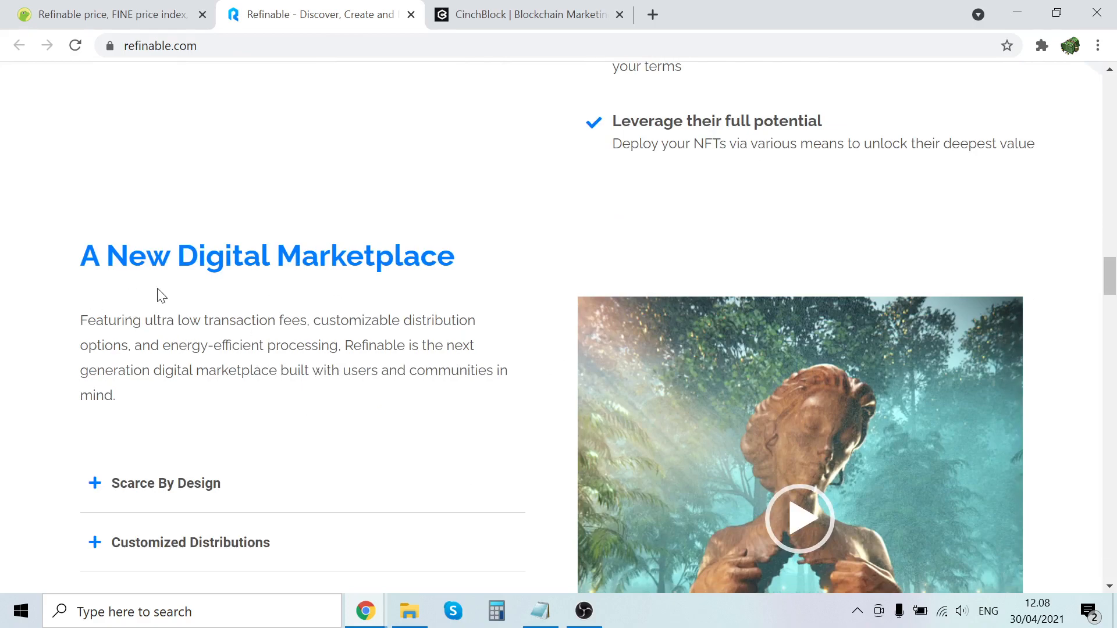
pyautogui.scroll(-3)
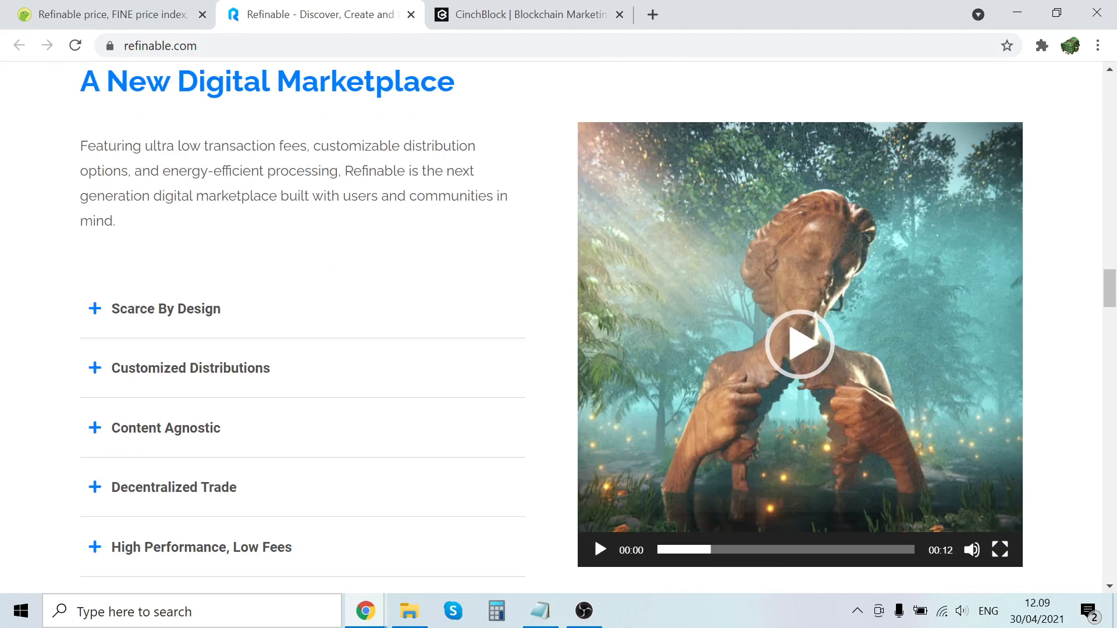
pyautogui.moveTo(356, 187)
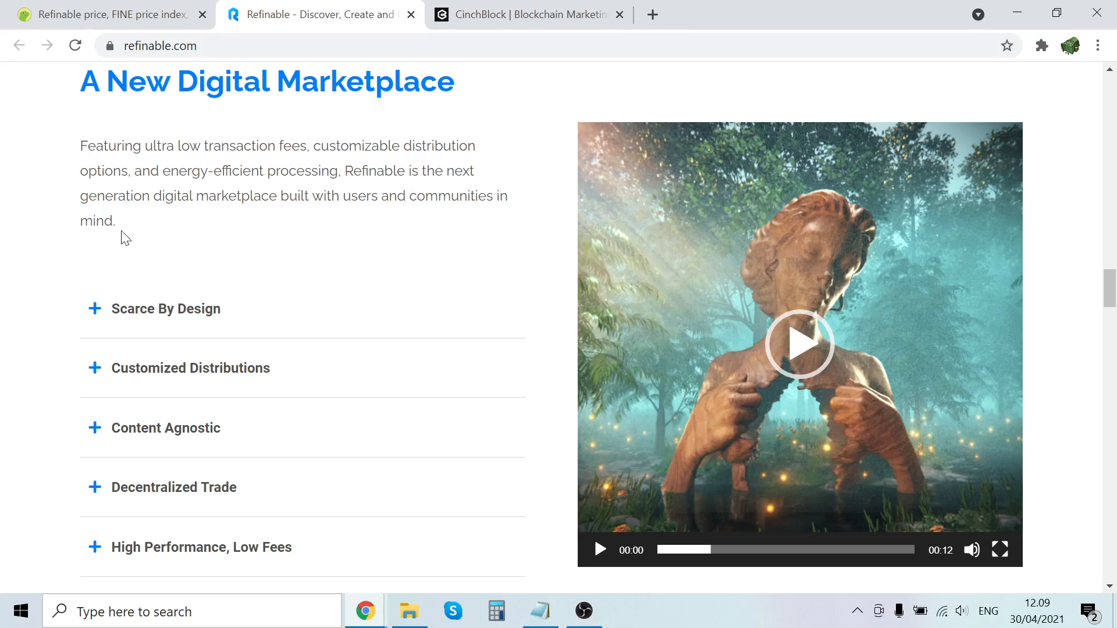
pyautogui.moveTo(302, 220)
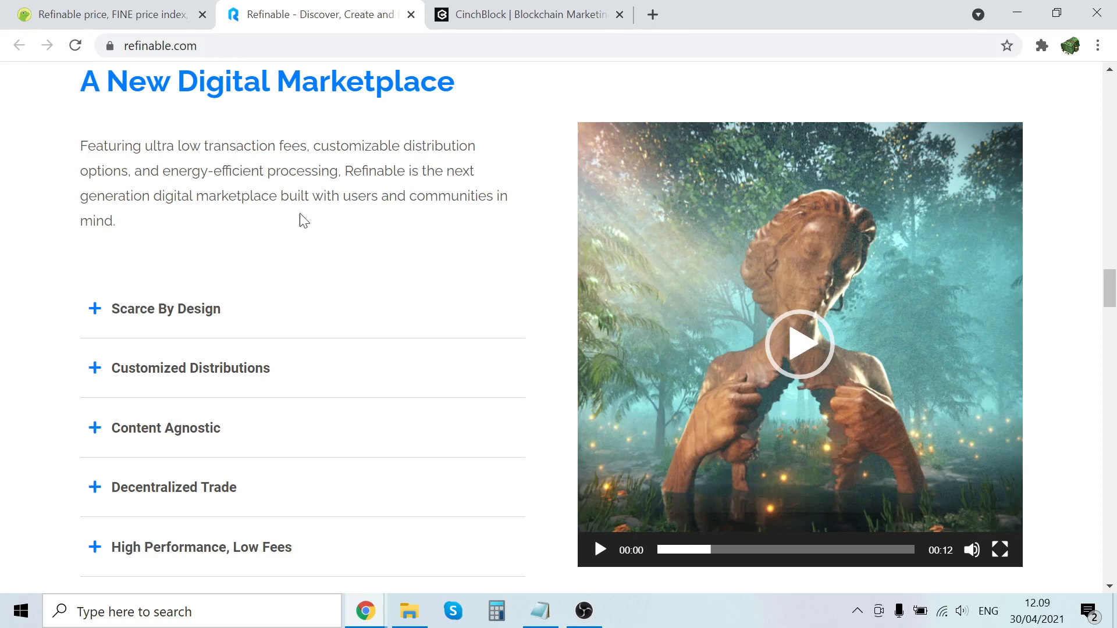
pyautogui.moveTo(382, 221)
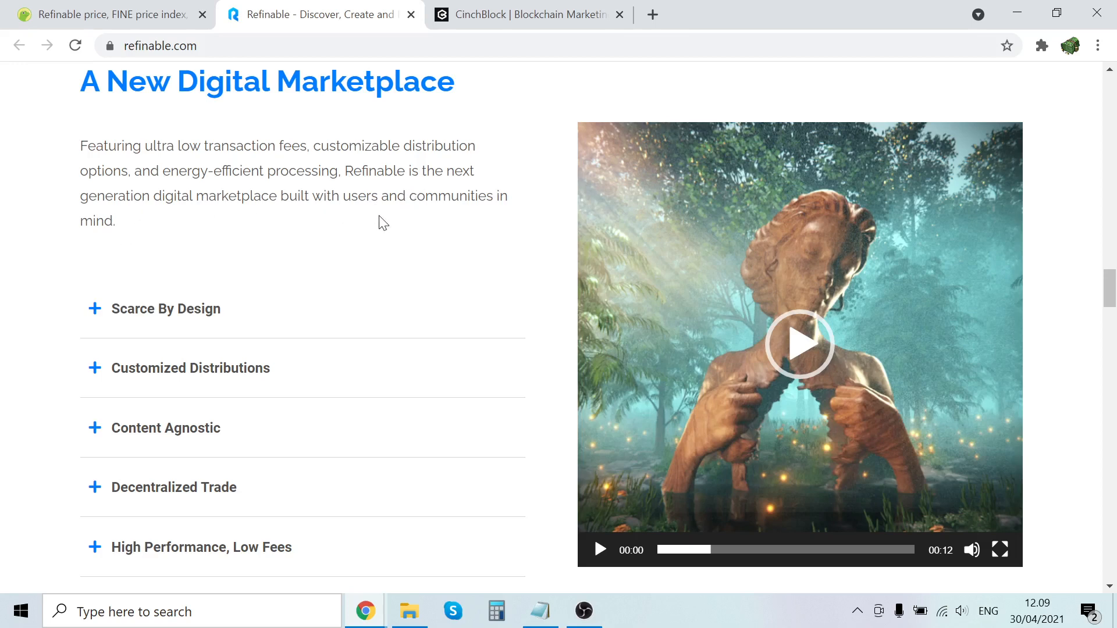
# Expand the Scarce By Design, Customized Distributions and Decentralized Trade feature descriptions.
pyautogui.click(164, 308)
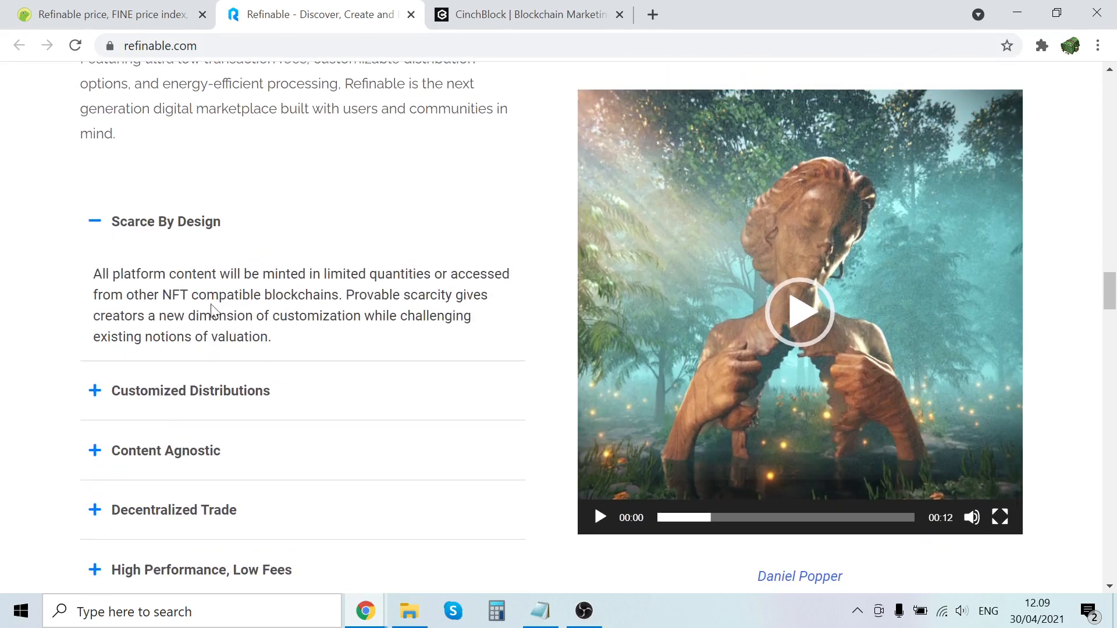
pyautogui.scroll(-3)
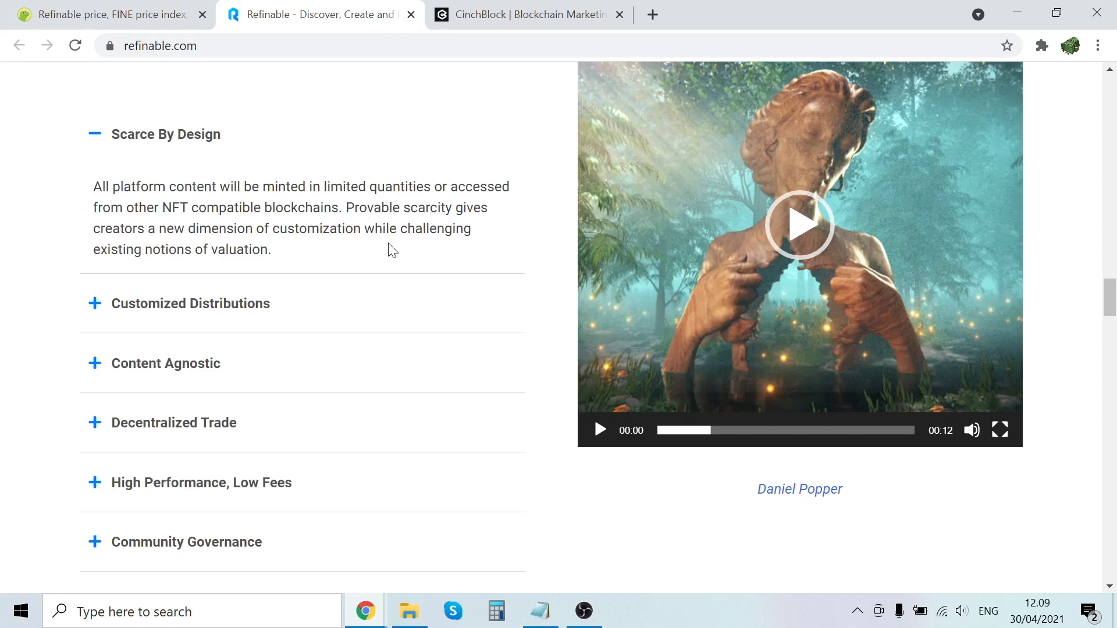
pyautogui.moveTo(119, 329)
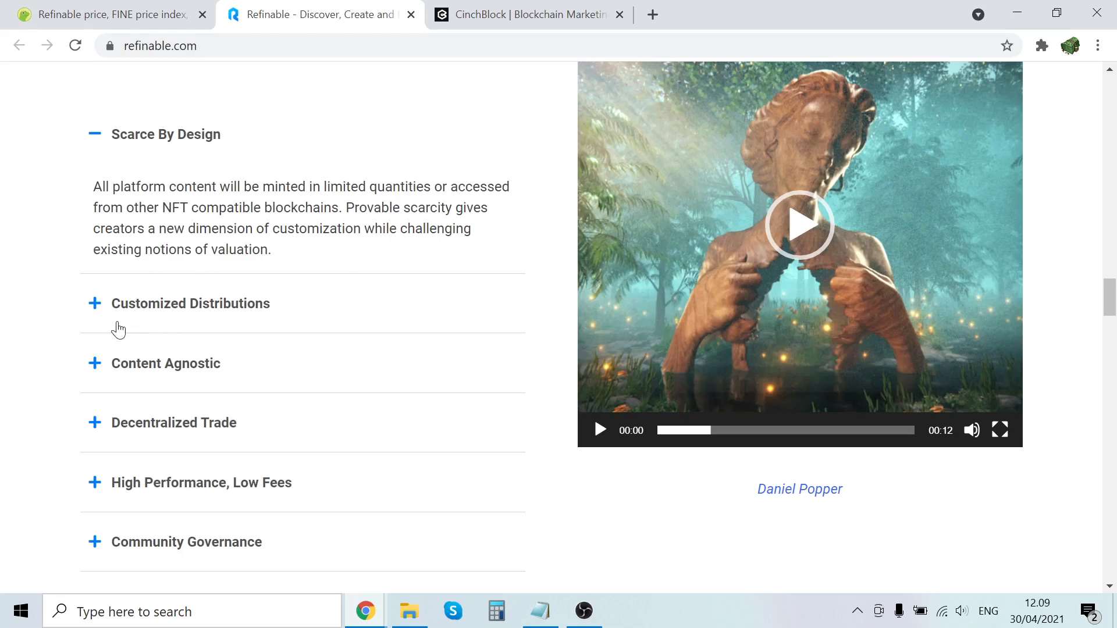
pyautogui.click(189, 302)
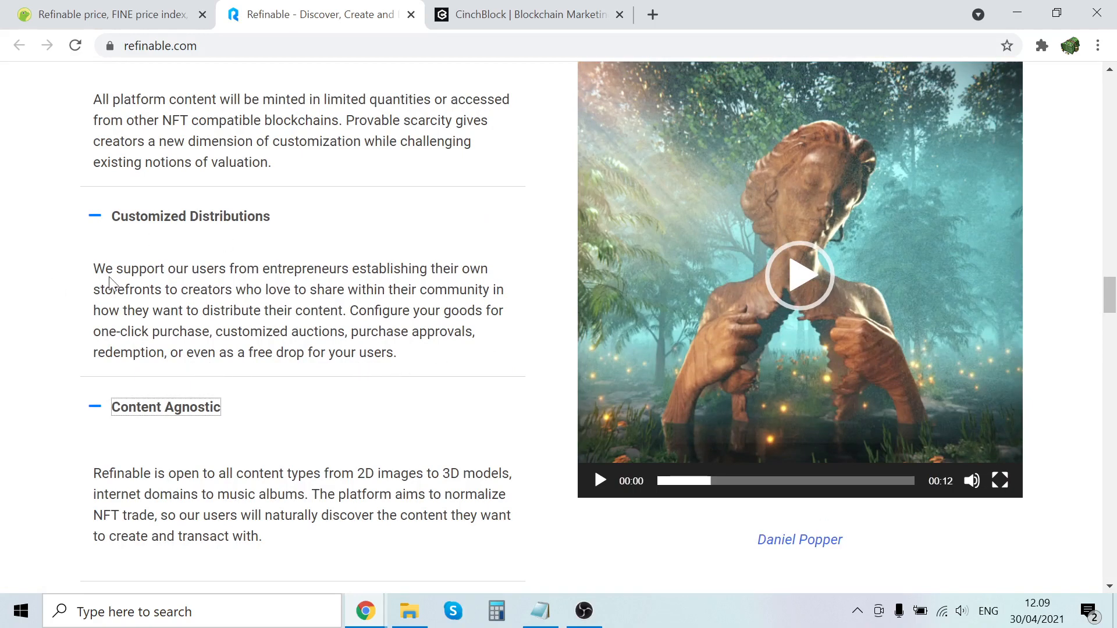
pyautogui.moveTo(266, 245)
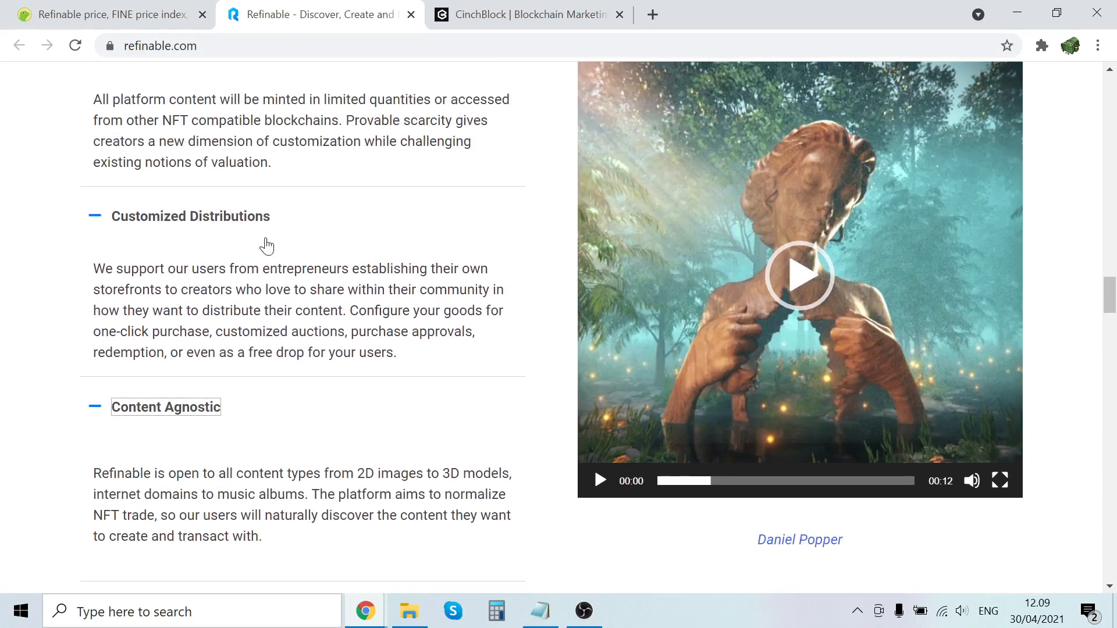
pyautogui.scroll(-3)
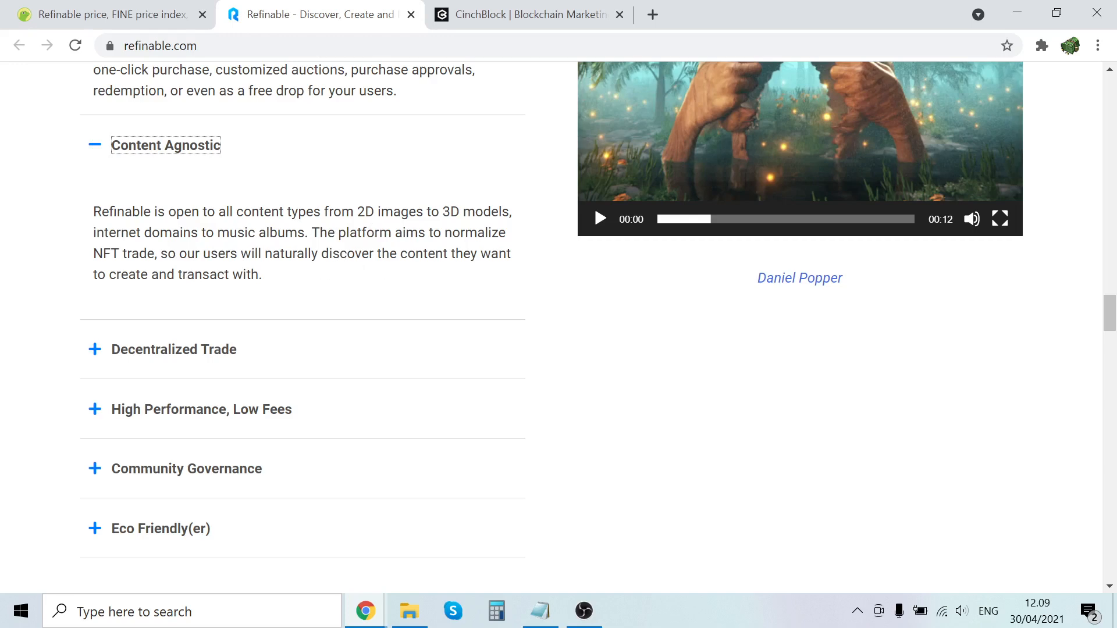
pyautogui.click(173, 349)
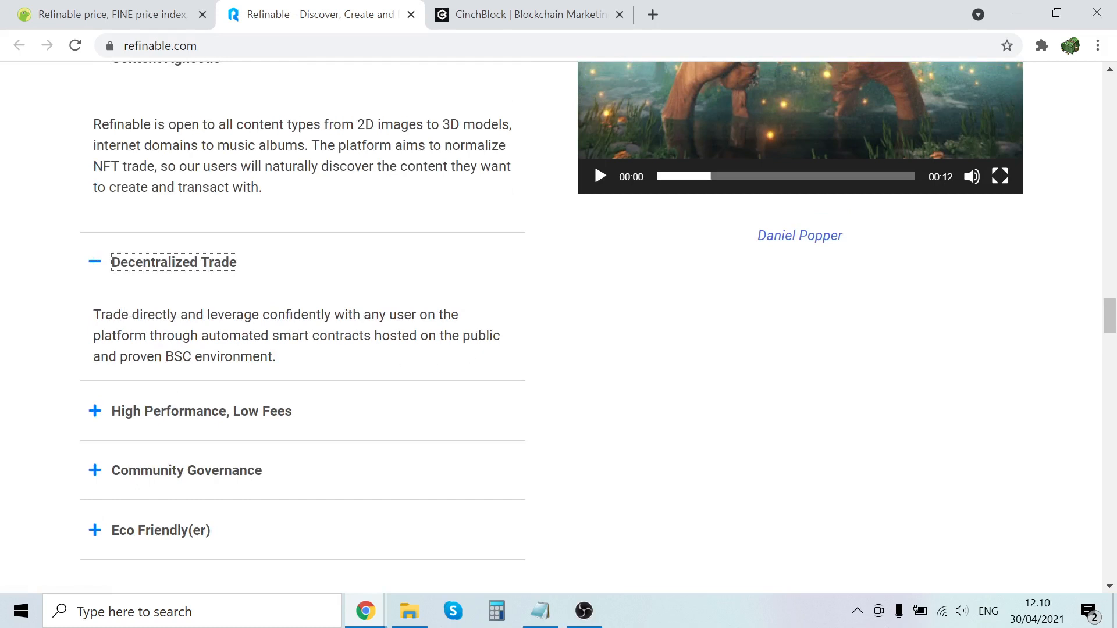
# Expand High Performance, Low Fees and Community Governance, continuing down toward Eco Friendly(er).
pyautogui.scroll(-3)
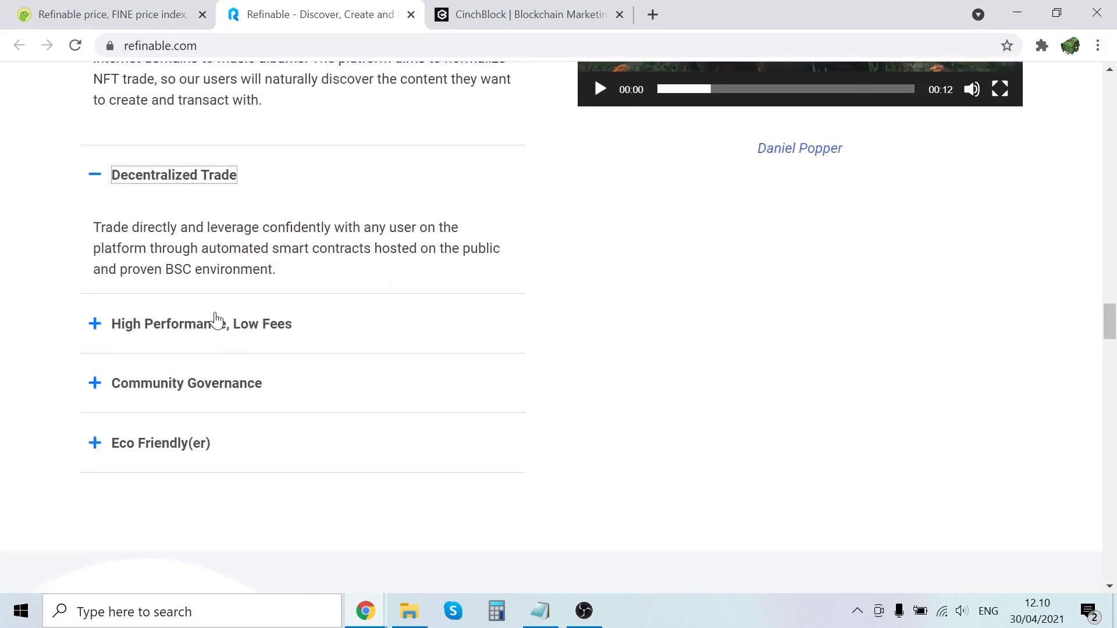
pyautogui.click(201, 324)
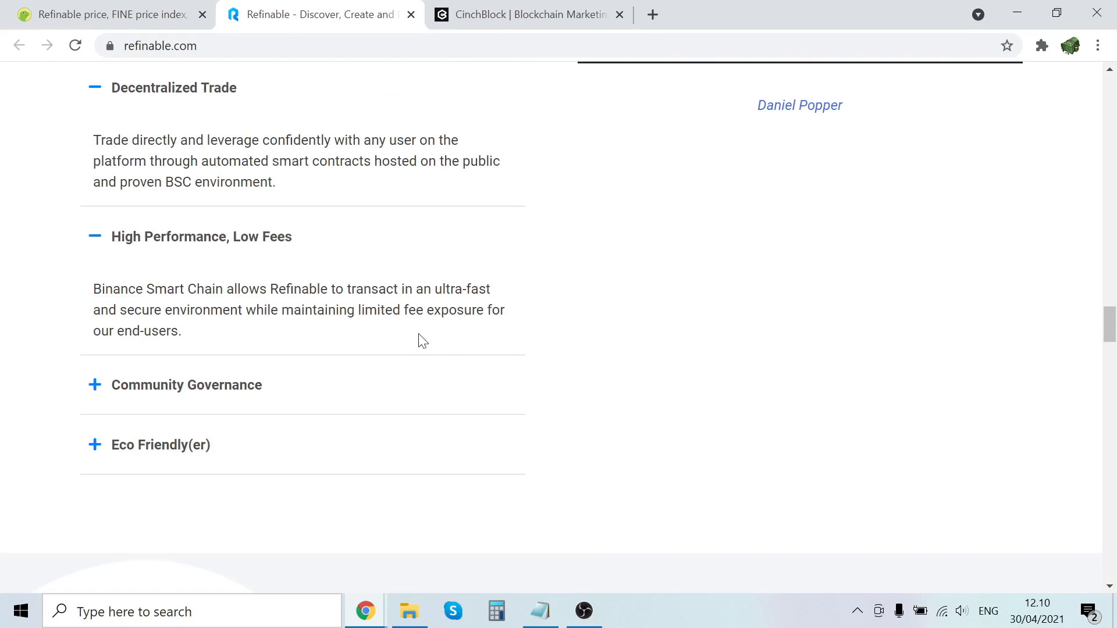
pyautogui.scroll(-3)
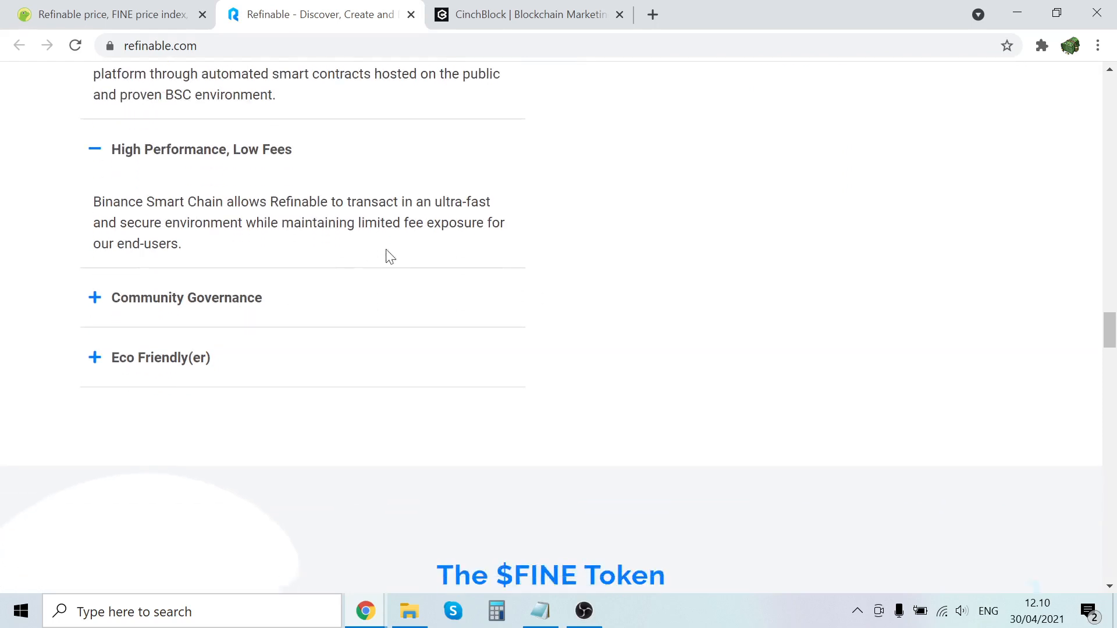
pyautogui.click(186, 297)
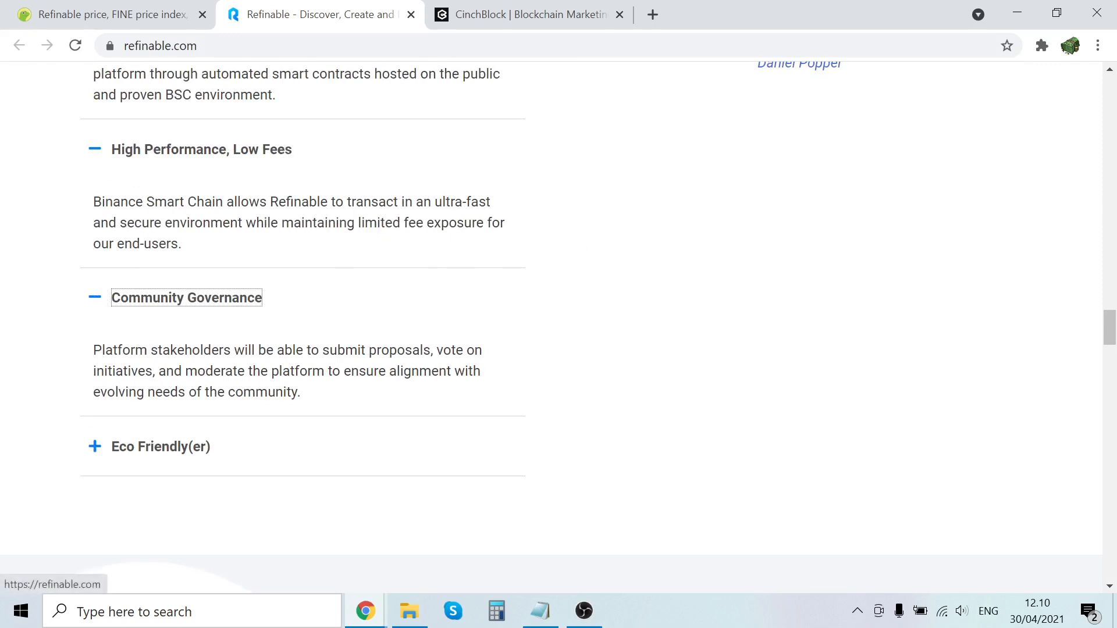
pyautogui.scroll(-3)
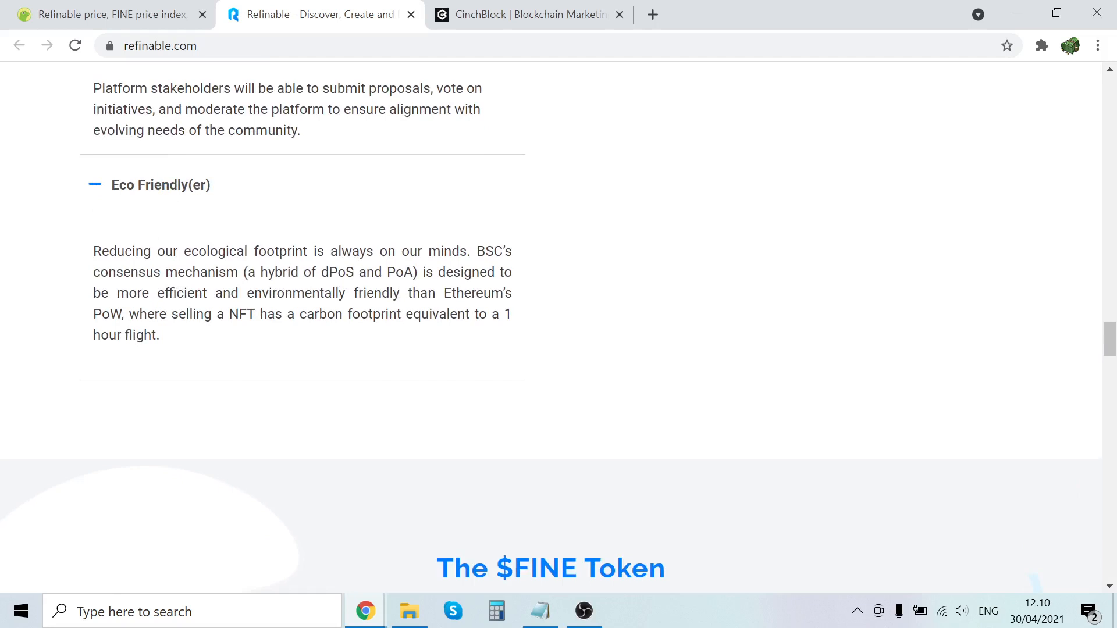
pyautogui.moveTo(245, 288)
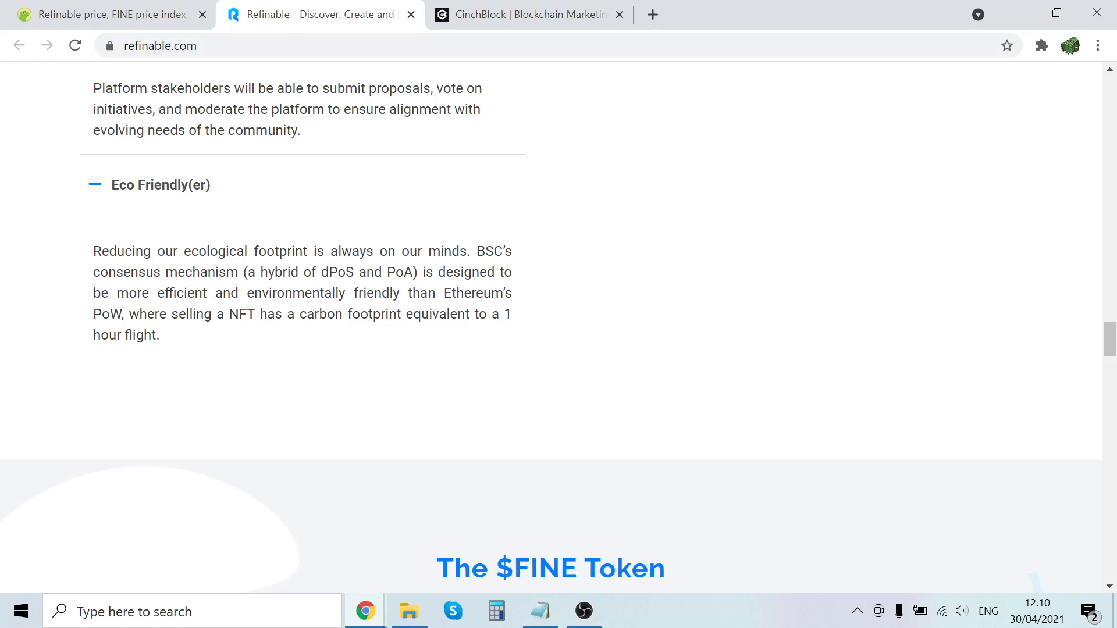
pyautogui.moveTo(396, 332)
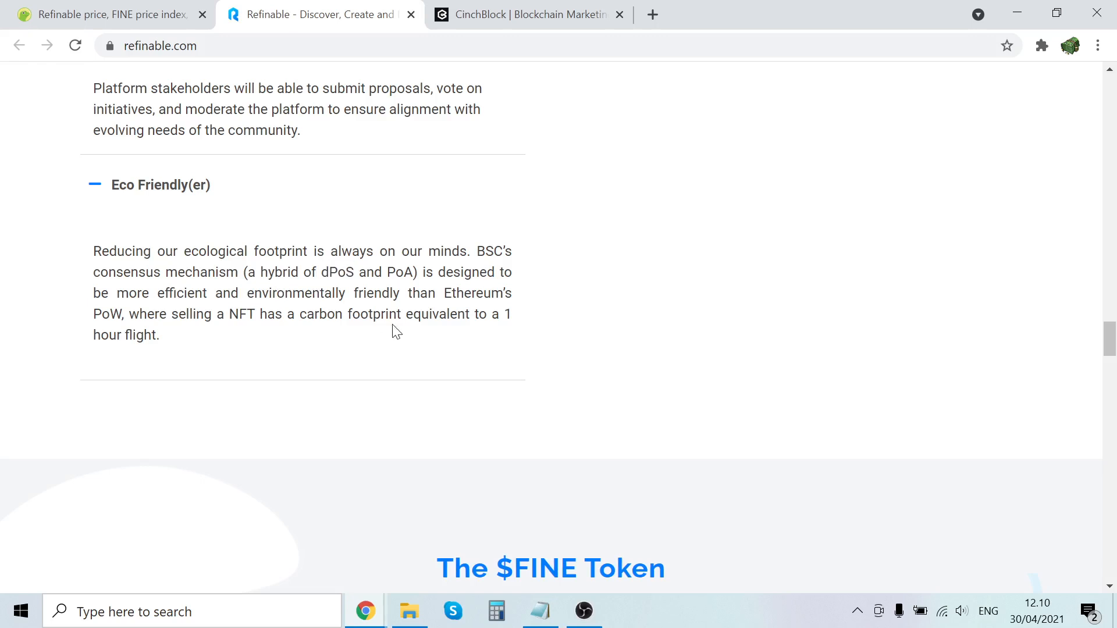
pyautogui.moveTo(525, 306)
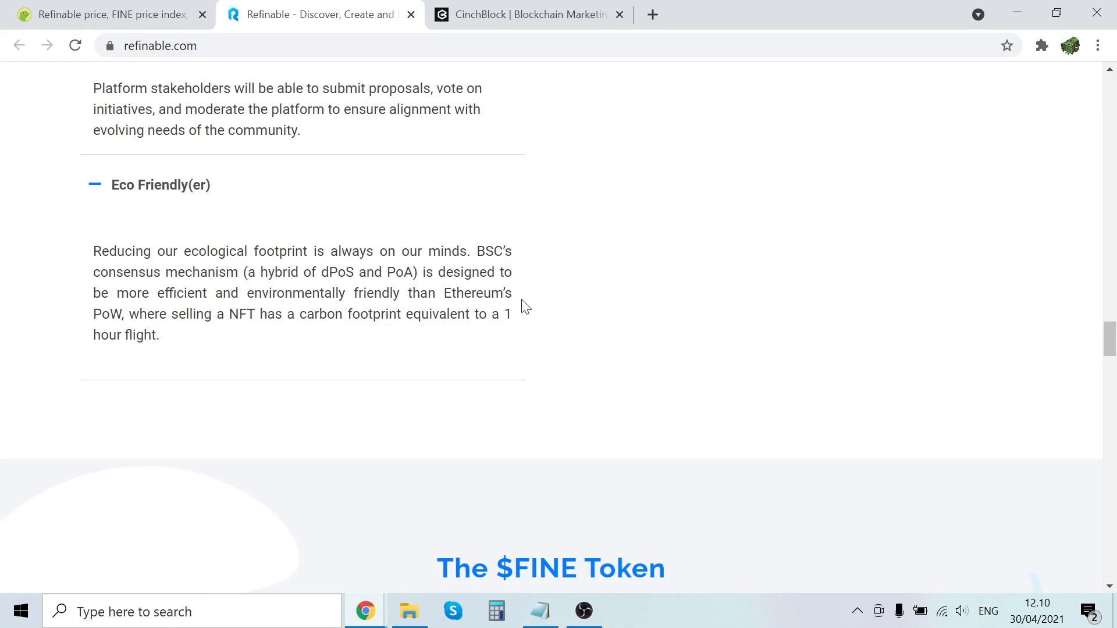
# Scroll to The $FINE Token 'Supercharge your platform experience' section and select all page text.
pyautogui.scroll(-3)
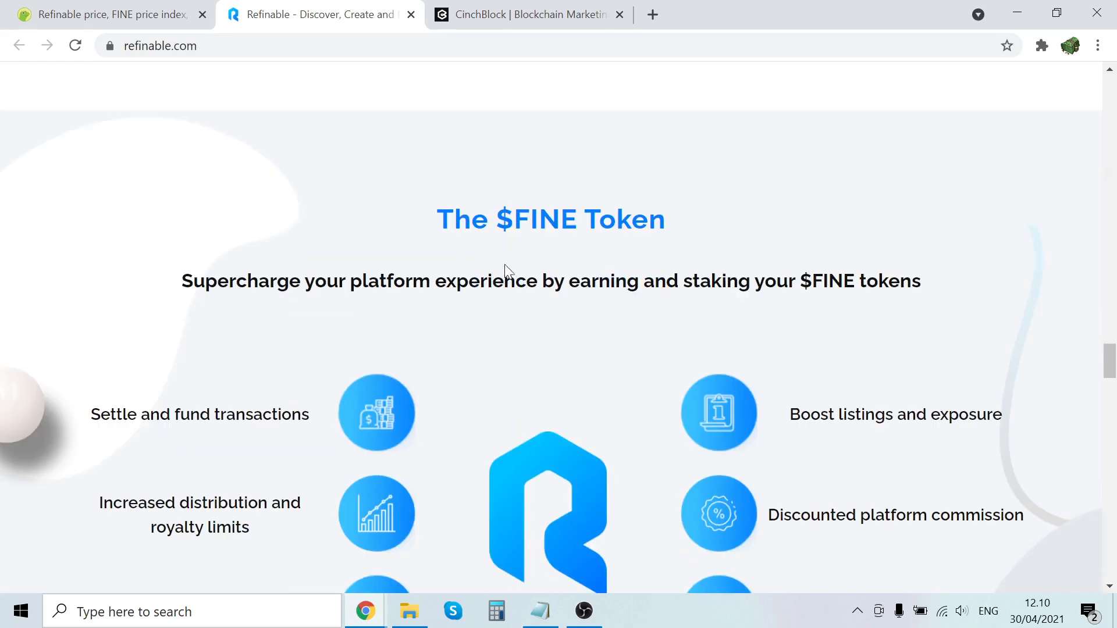
pyautogui.scroll(-3)
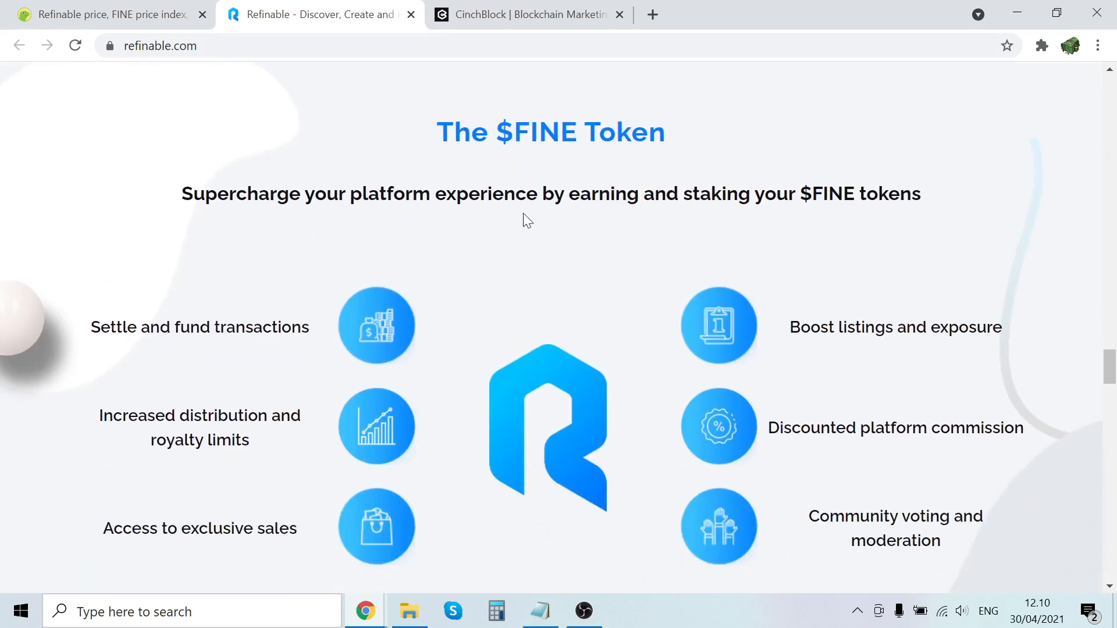
pyautogui.scroll(-3)
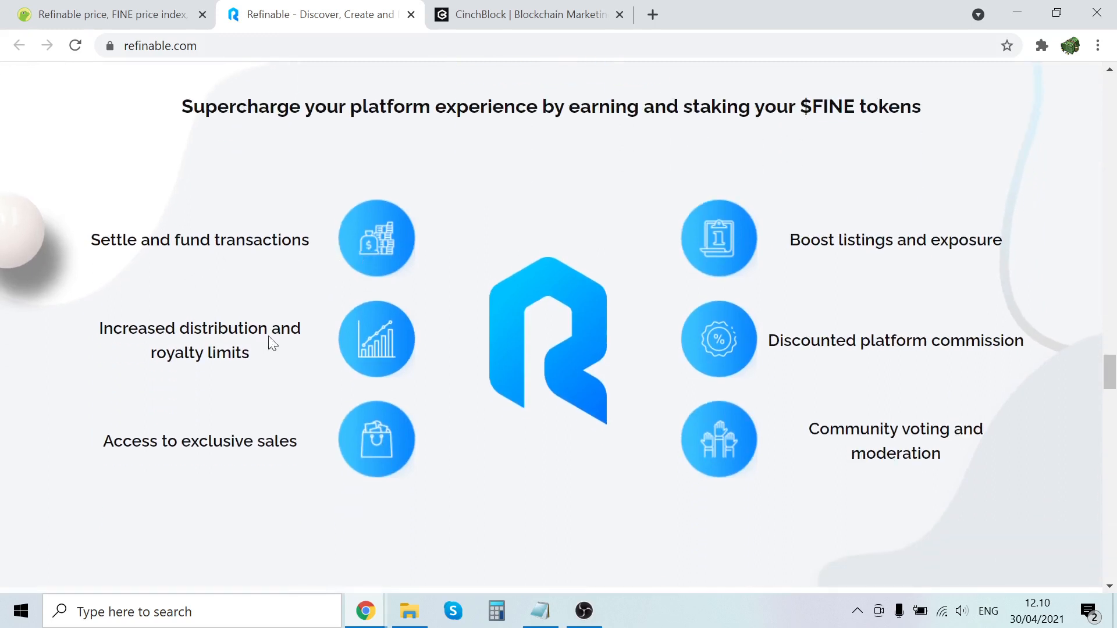
pyautogui.moveTo(299, 481)
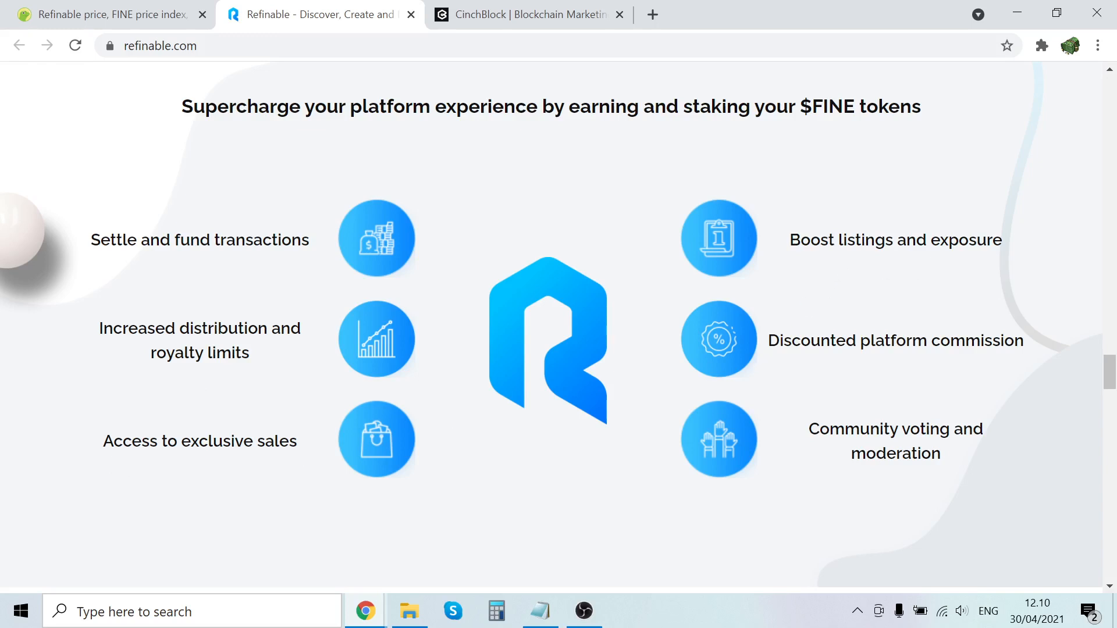
pyautogui.press('ctrl+a')
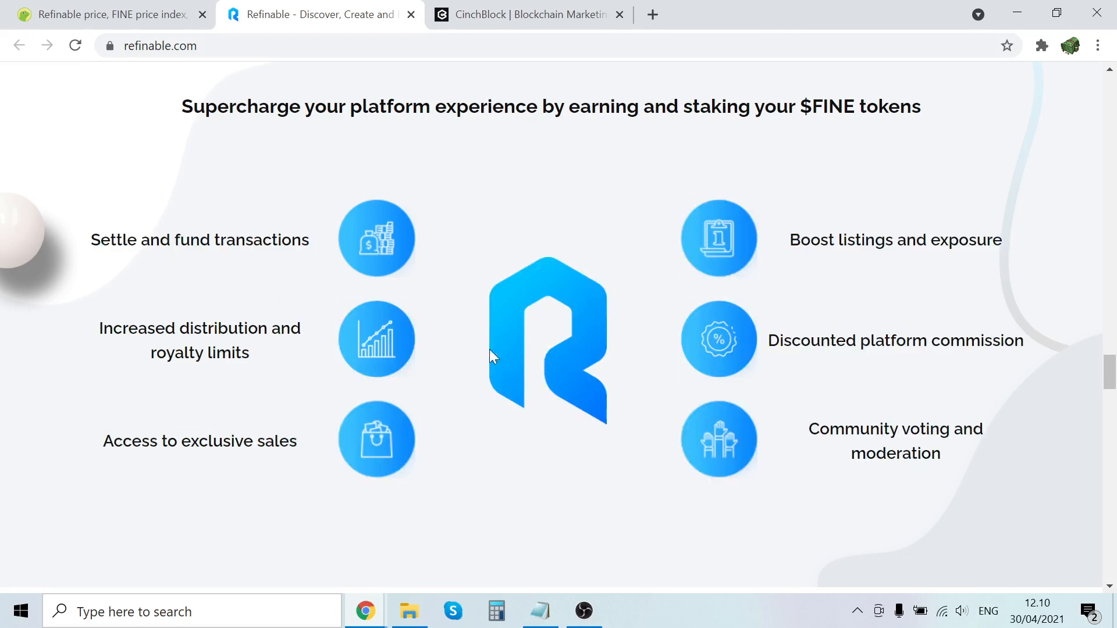
# Reach the Looking Ahead 2021 roadmap, glance at the CoinGecko tab, and highlight the Q4 Collections milestone.
pyautogui.scroll(-3)
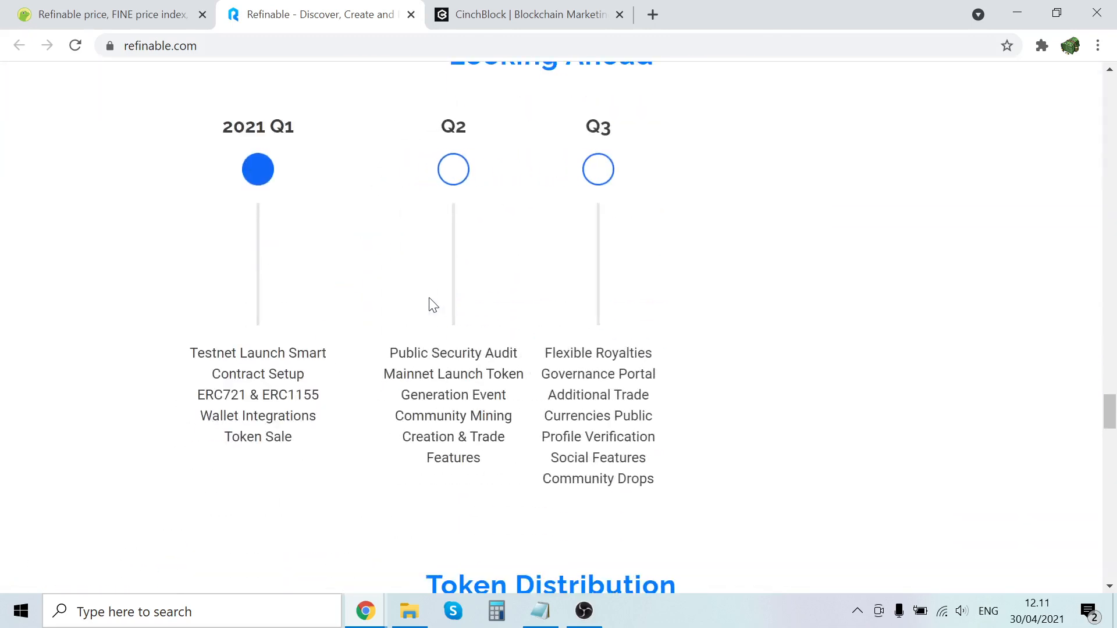
pyautogui.scroll(-3)
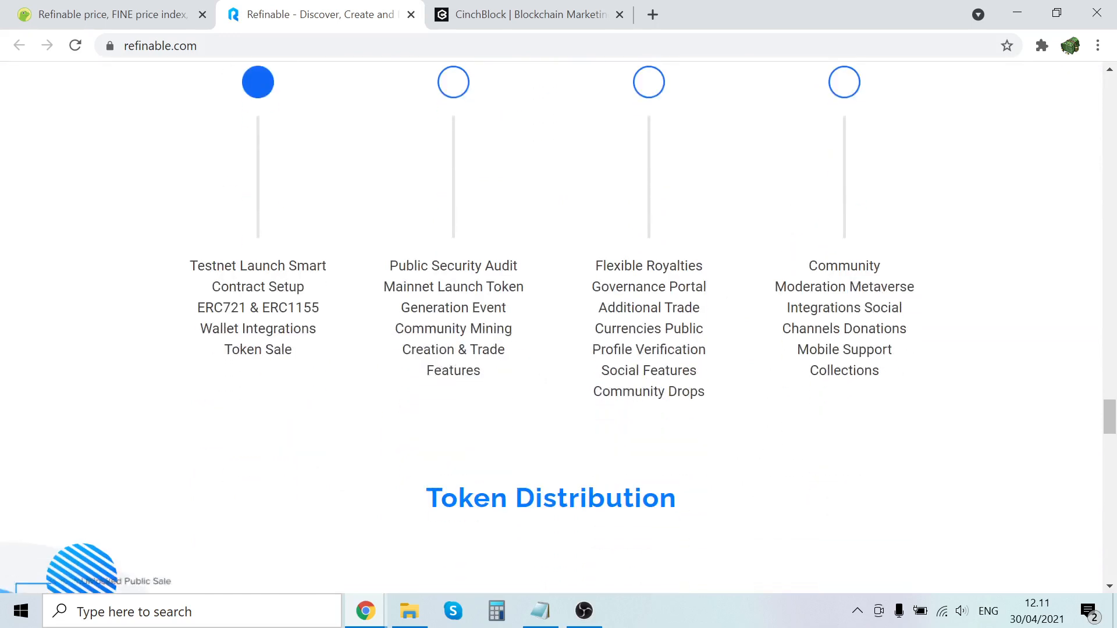
pyautogui.scroll(3)
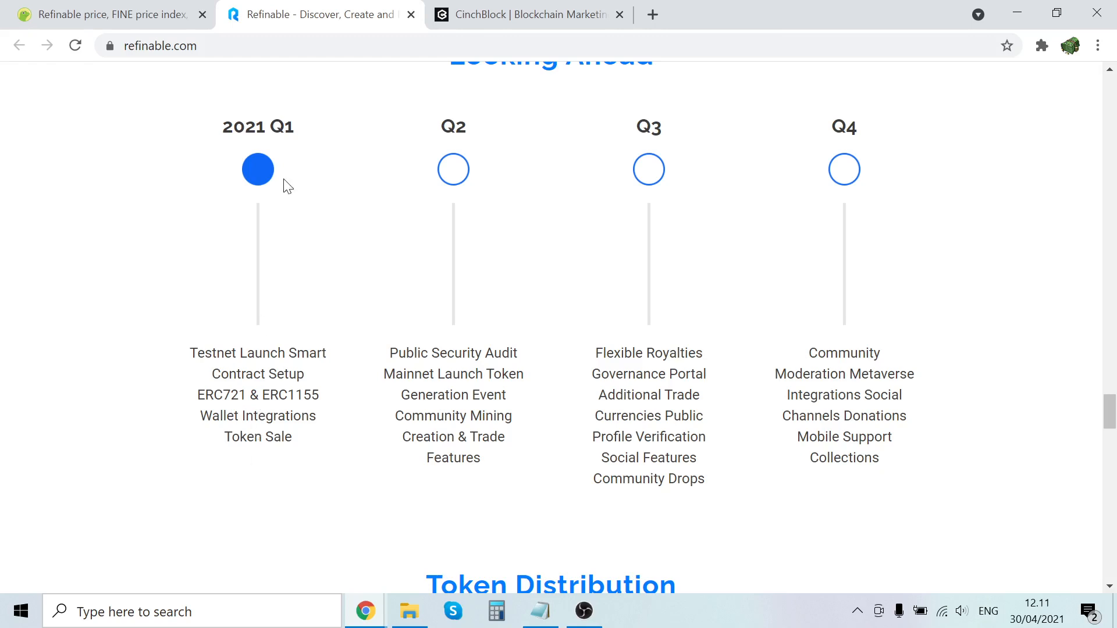
pyautogui.click(107, 14)
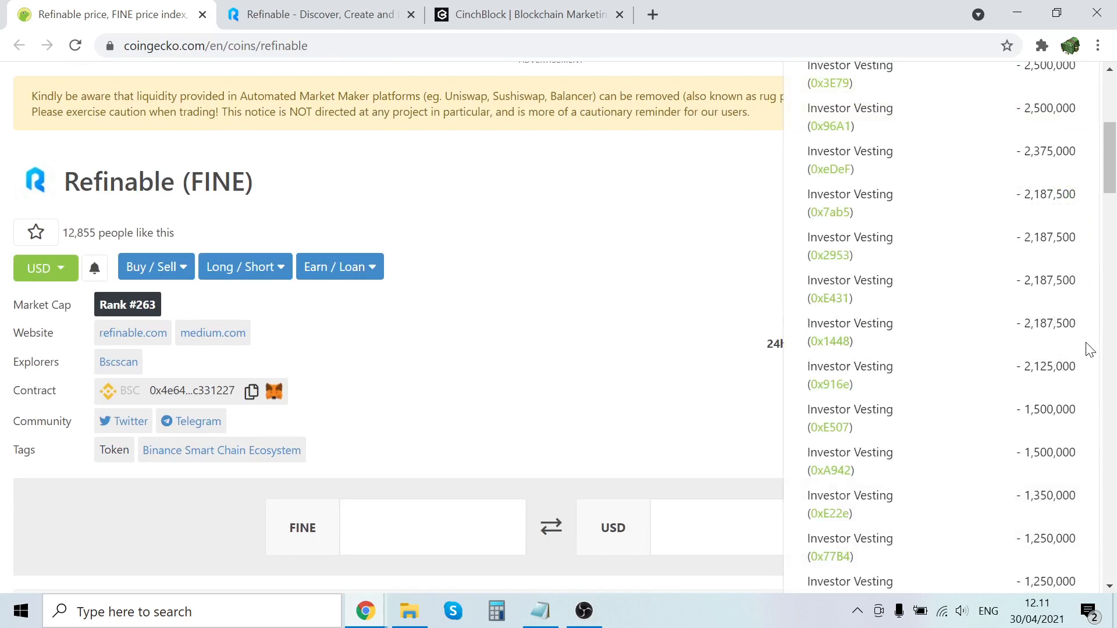
pyautogui.scroll(-3)
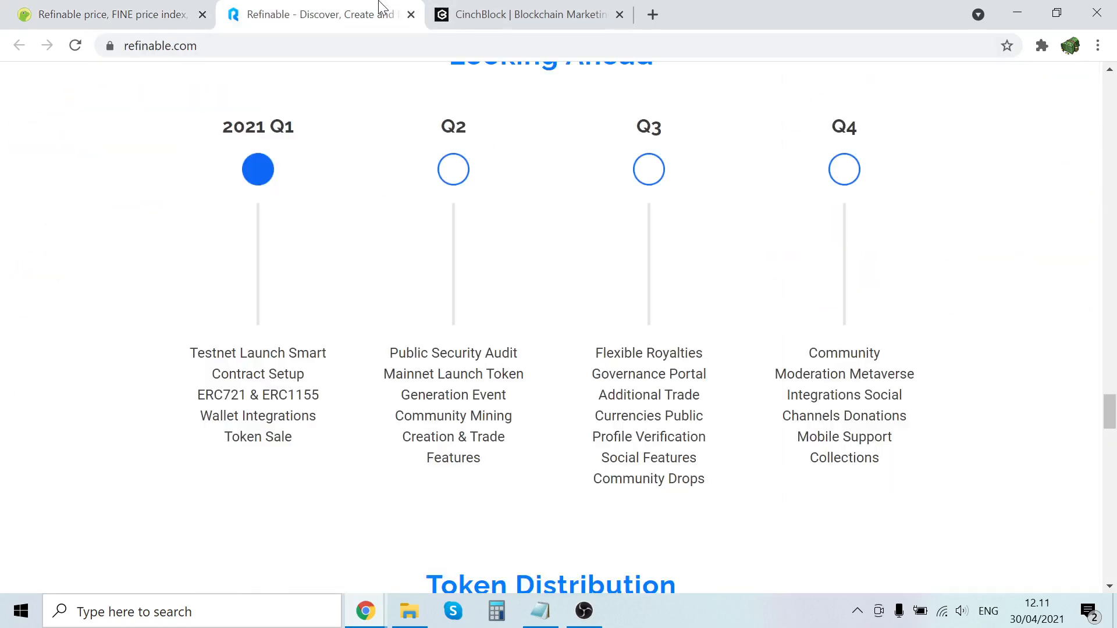
pyautogui.moveTo(315, 449)
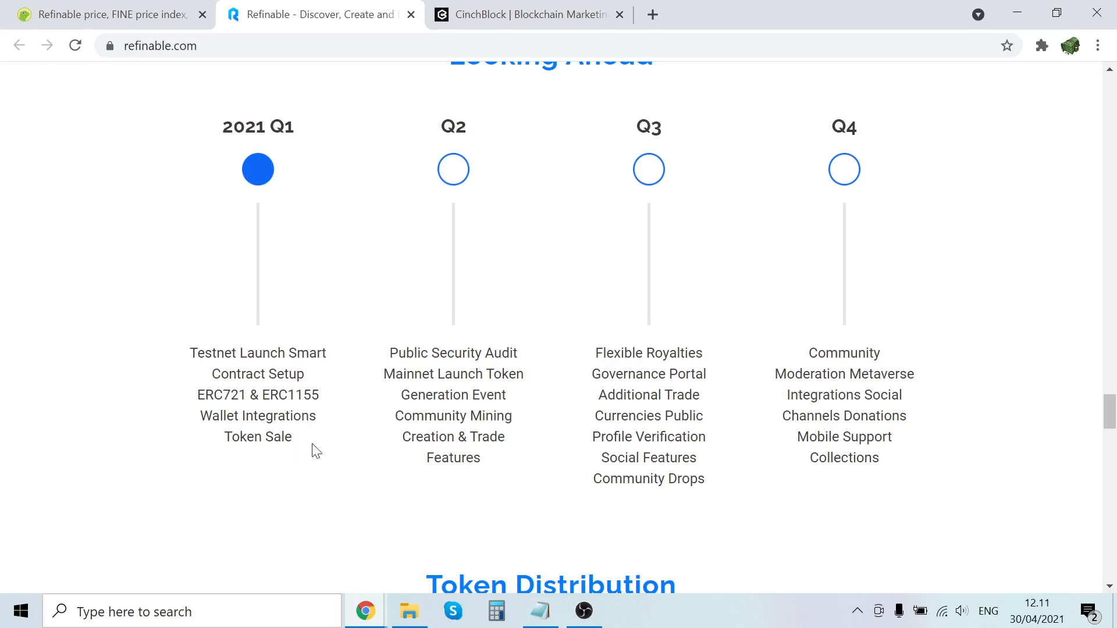
pyautogui.moveTo(381, 411)
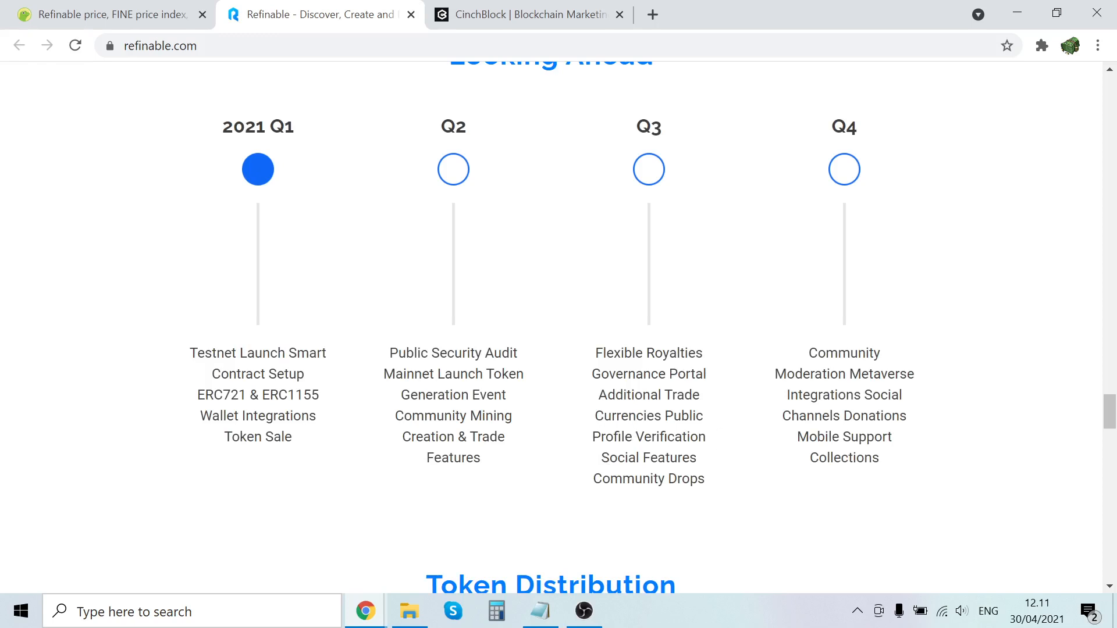
pyautogui.moveTo(703, 463)
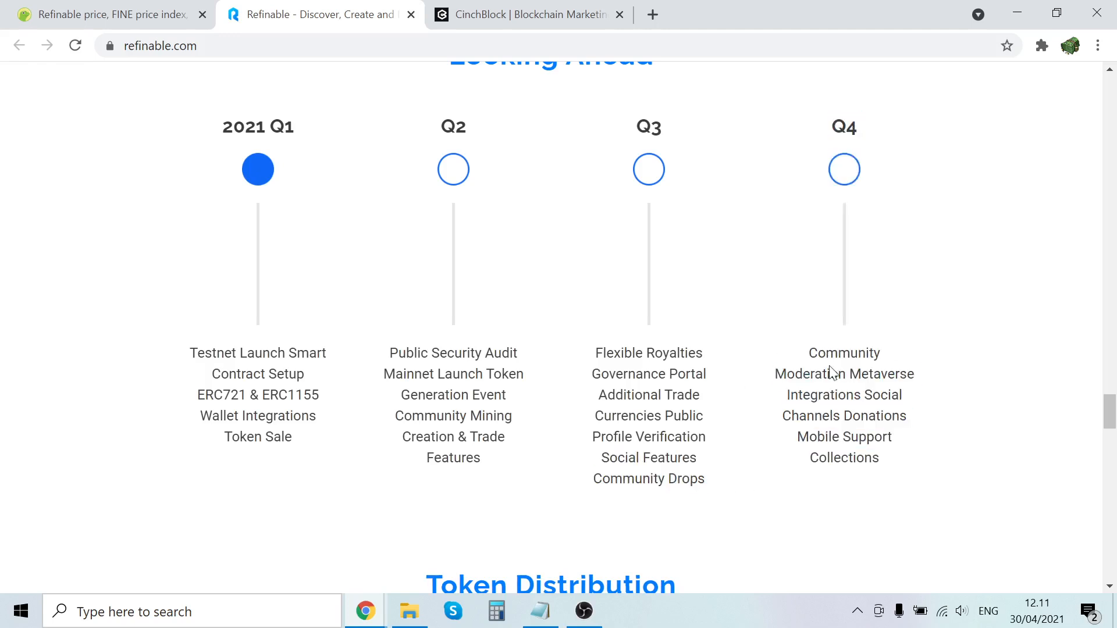
pyautogui.doubleClick(842, 395)
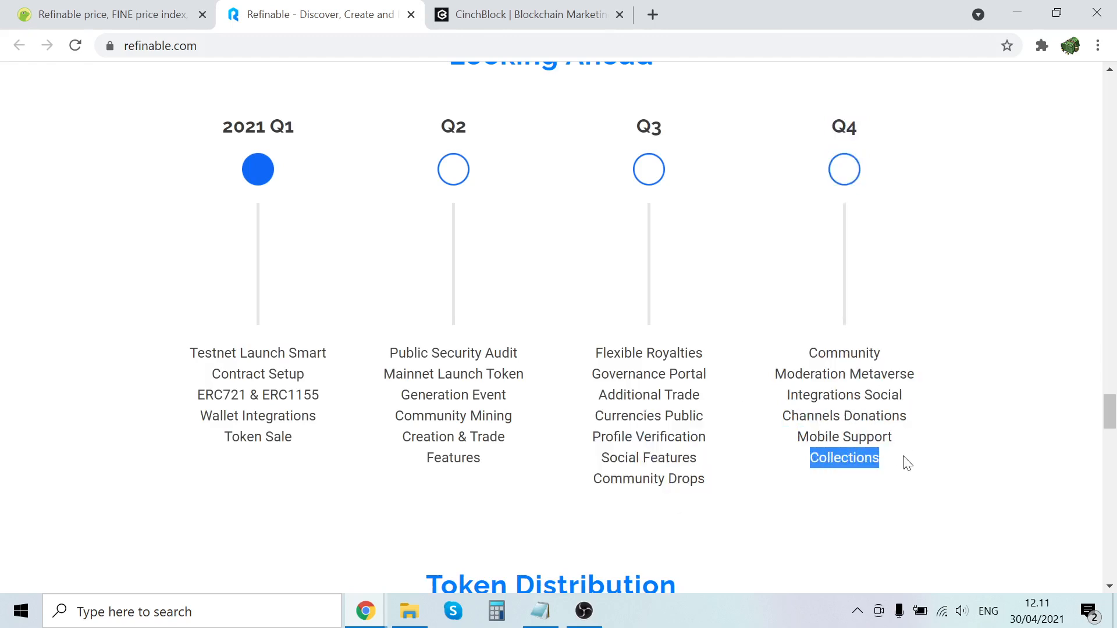
# Scroll to Token Distribution (500M supply, $0.03 and $0.033 sale prices), comparing briefly with the CoinGecko price page.
pyautogui.scroll(-3)
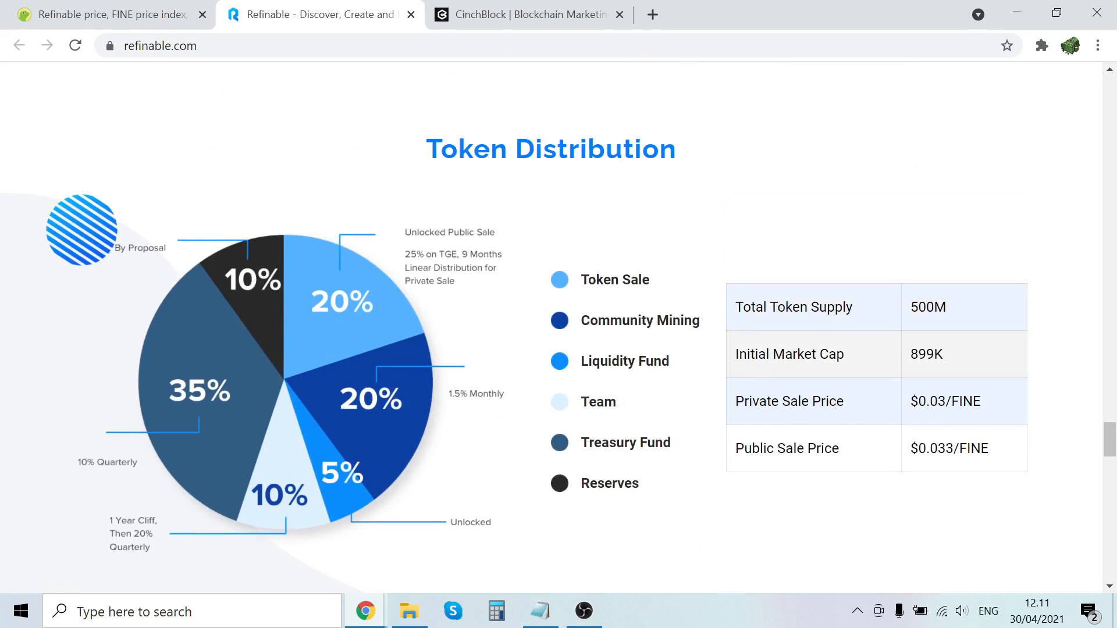
pyautogui.moveTo(867, 416)
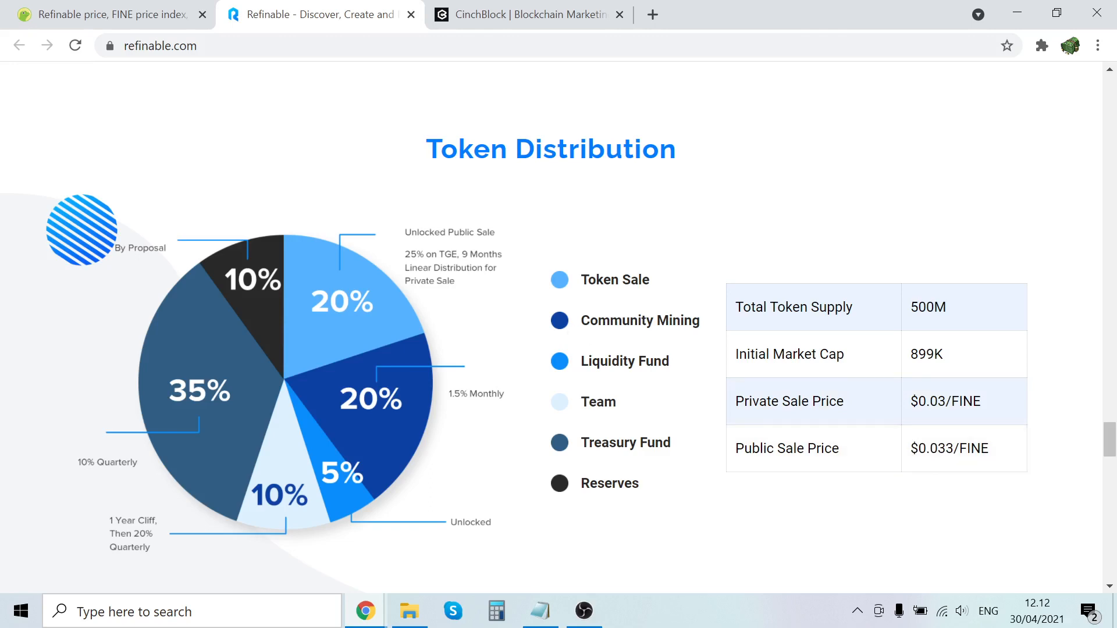
pyautogui.click(107, 14)
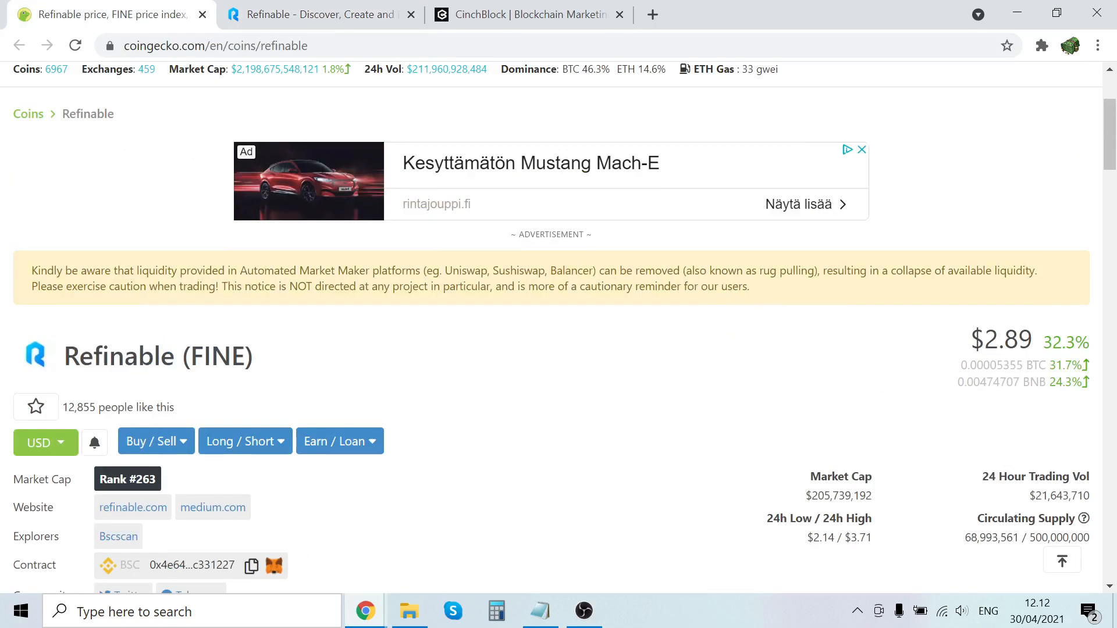
pyautogui.click(317, 14)
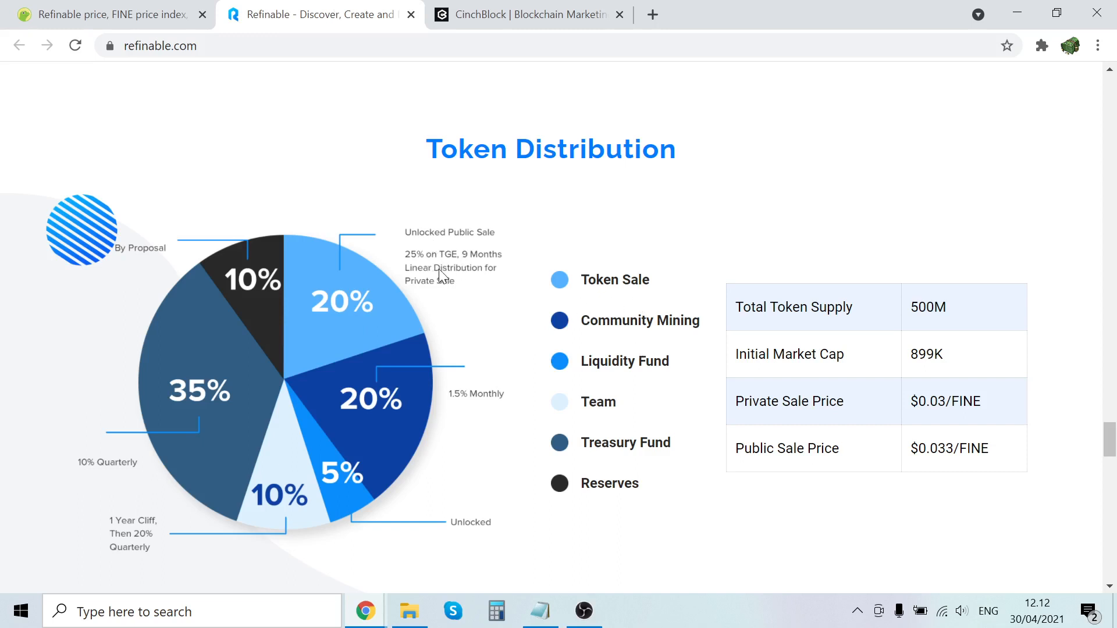
pyautogui.moveTo(569, 345)
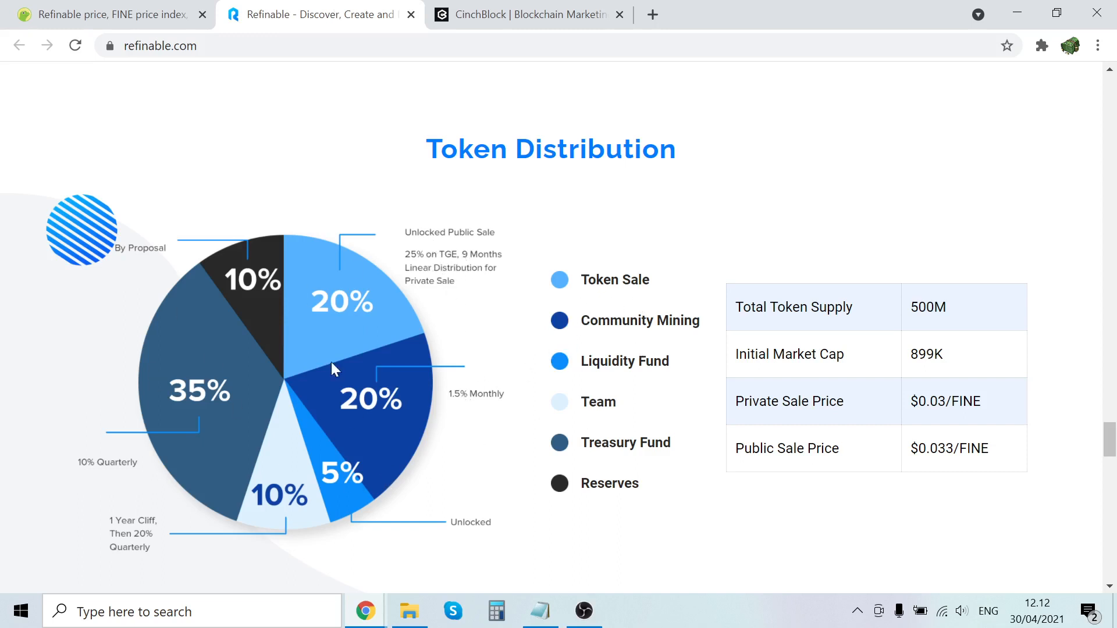
# Scroll through Our Team to the advisors Michael Gu, Elvin Cheung and Albert Chen.
pyautogui.scroll(-3)
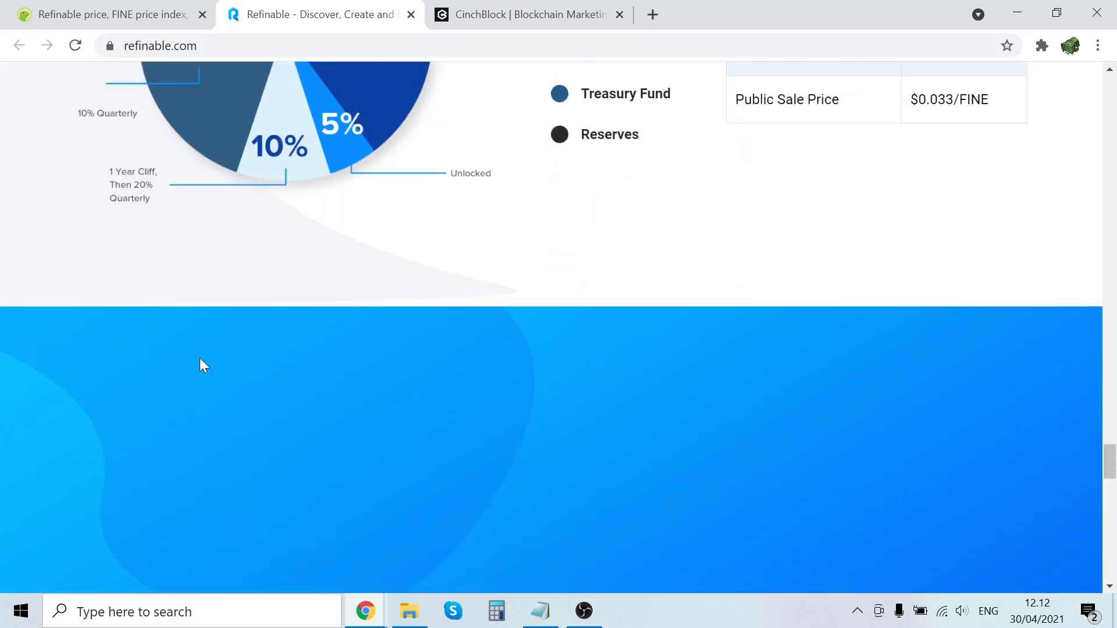
pyautogui.scroll(-3)
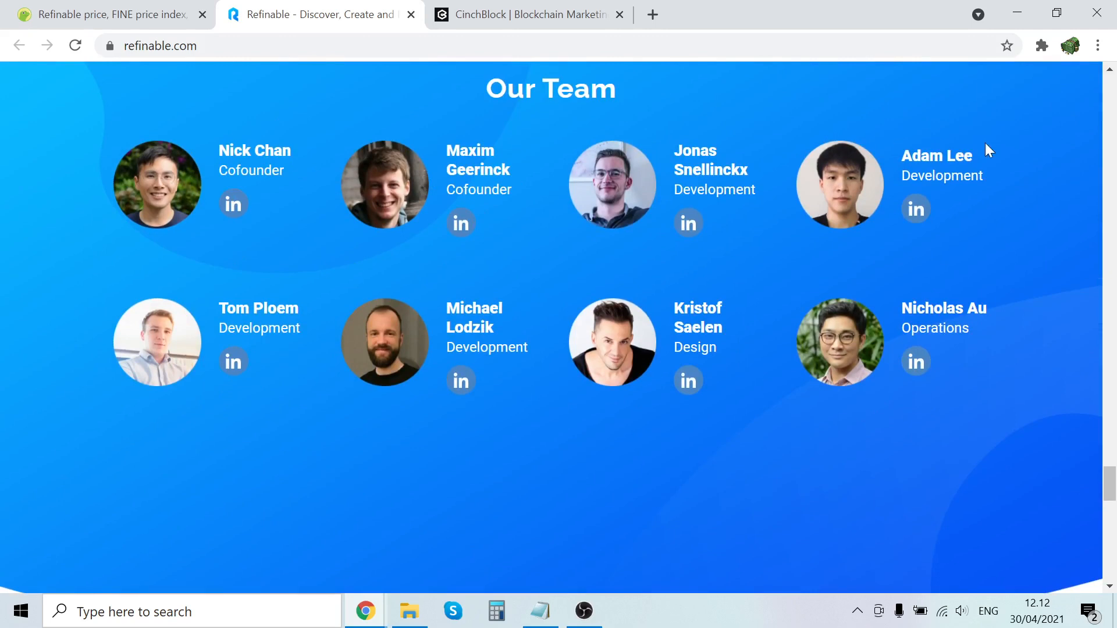
pyautogui.moveTo(233, 207)
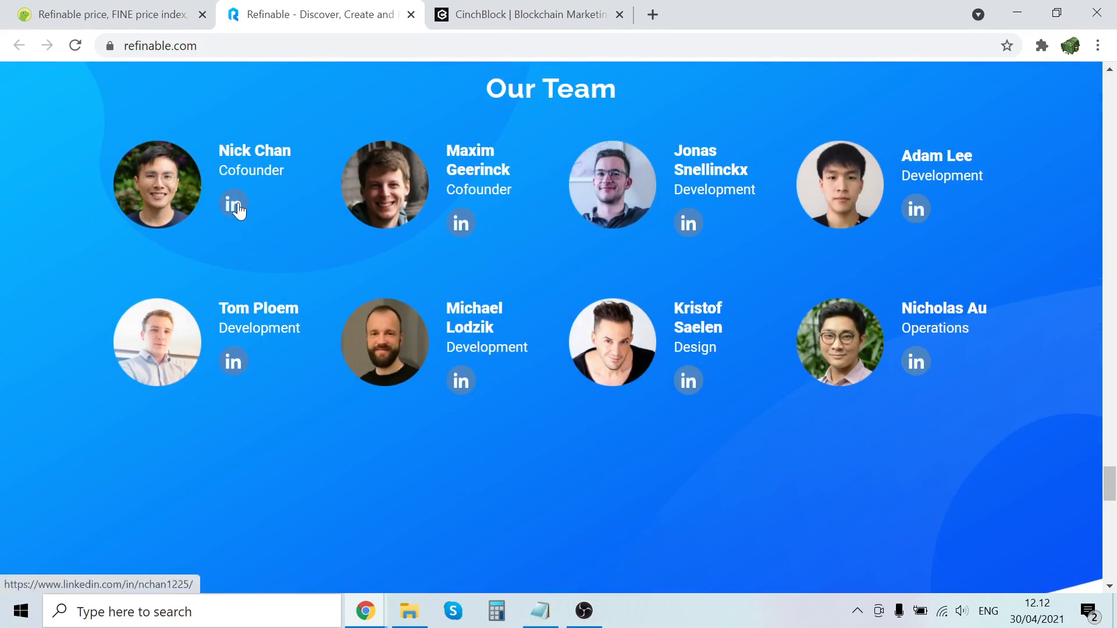
pyautogui.moveTo(582, 359)
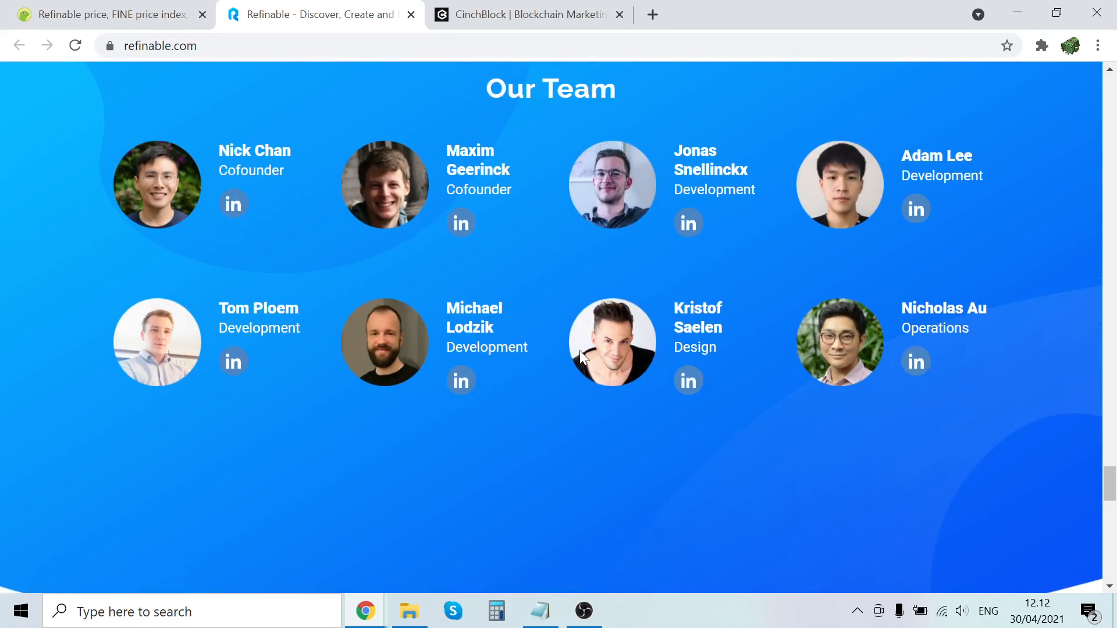
pyautogui.scroll(-3)
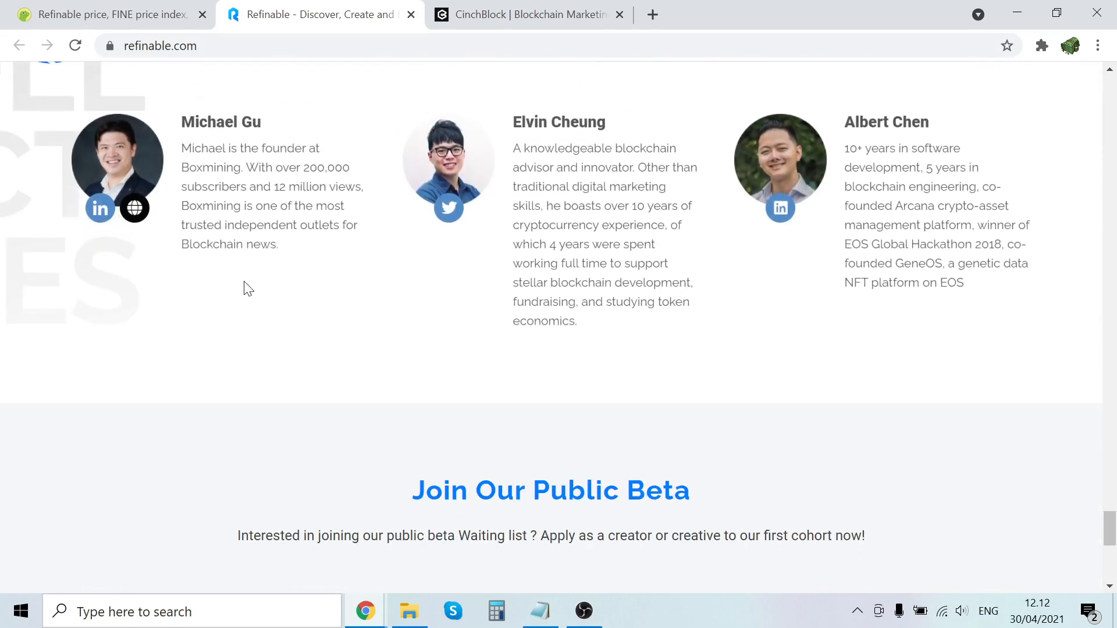
# Highlight part of an advisor's biography and clear the selection.
pyautogui.scroll(3)
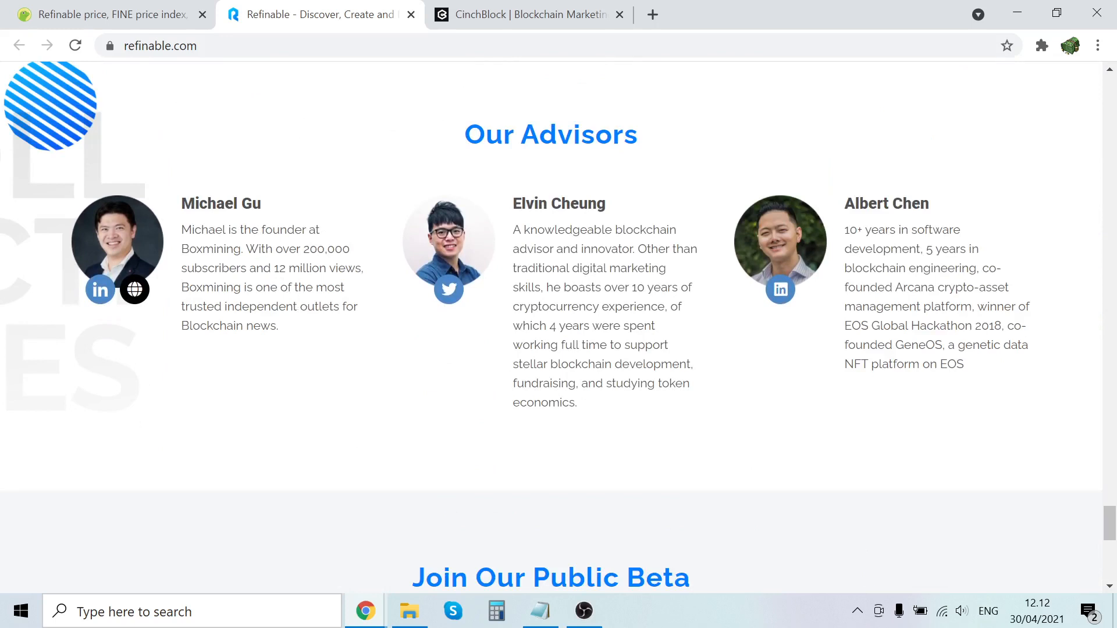
pyautogui.moveTo(351, 332)
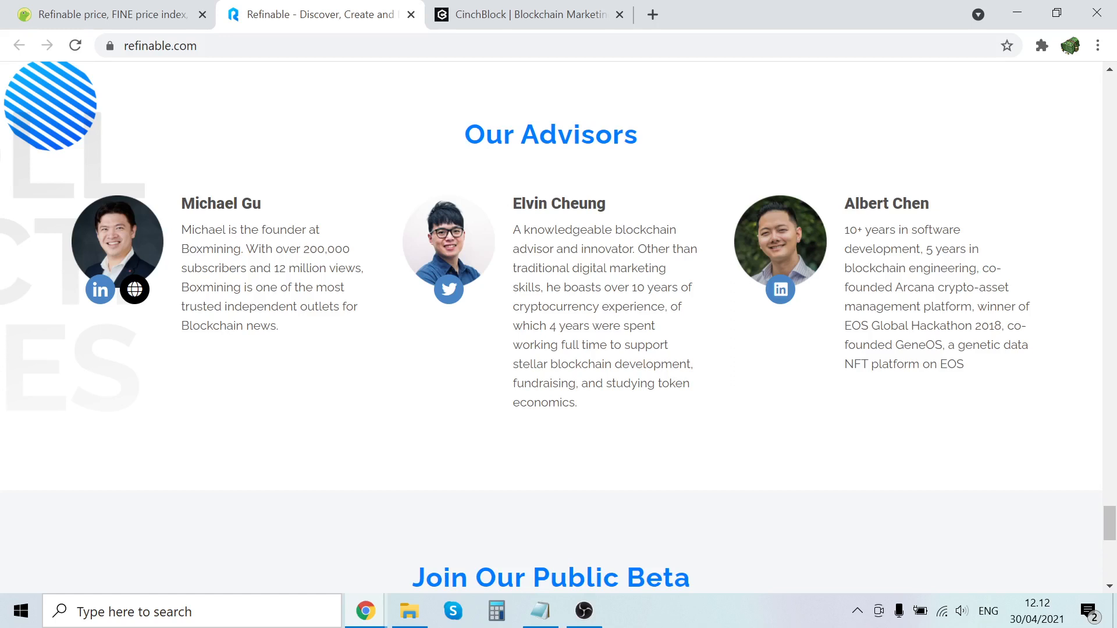
pyautogui.moveTo(324, 342)
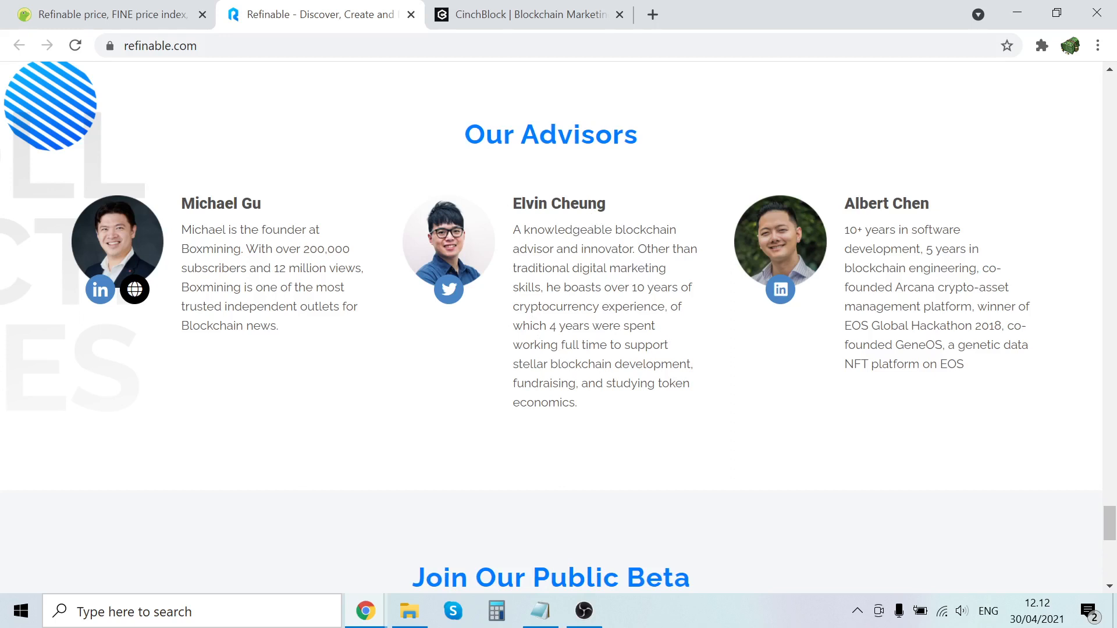
pyautogui.moveTo(513, 287); pyautogui.dragTo(577, 403)
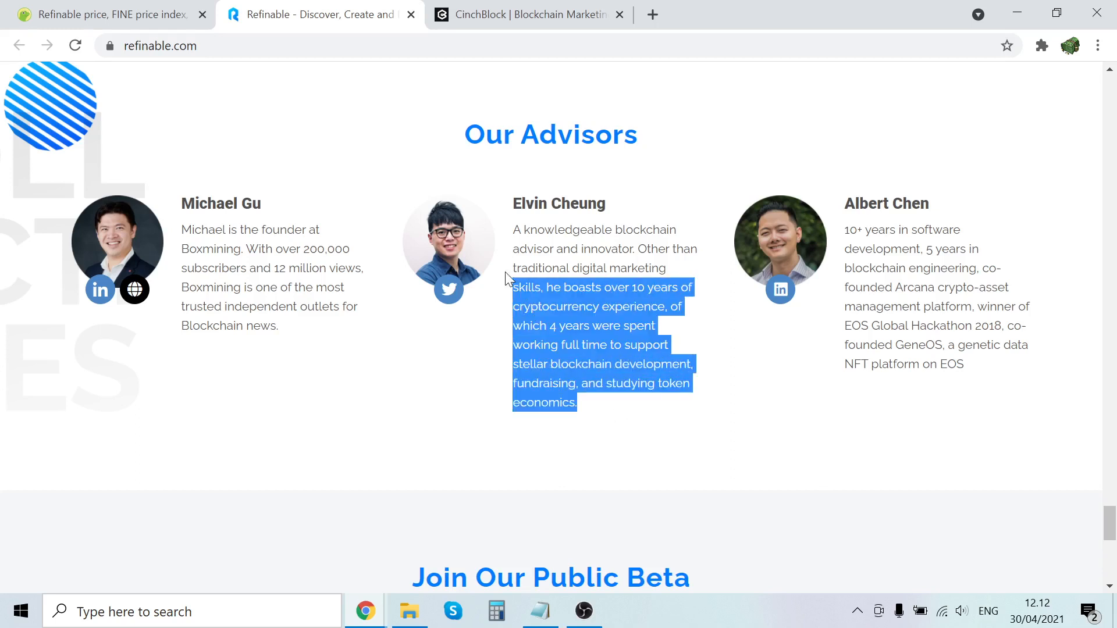
pyautogui.click(862, 298)
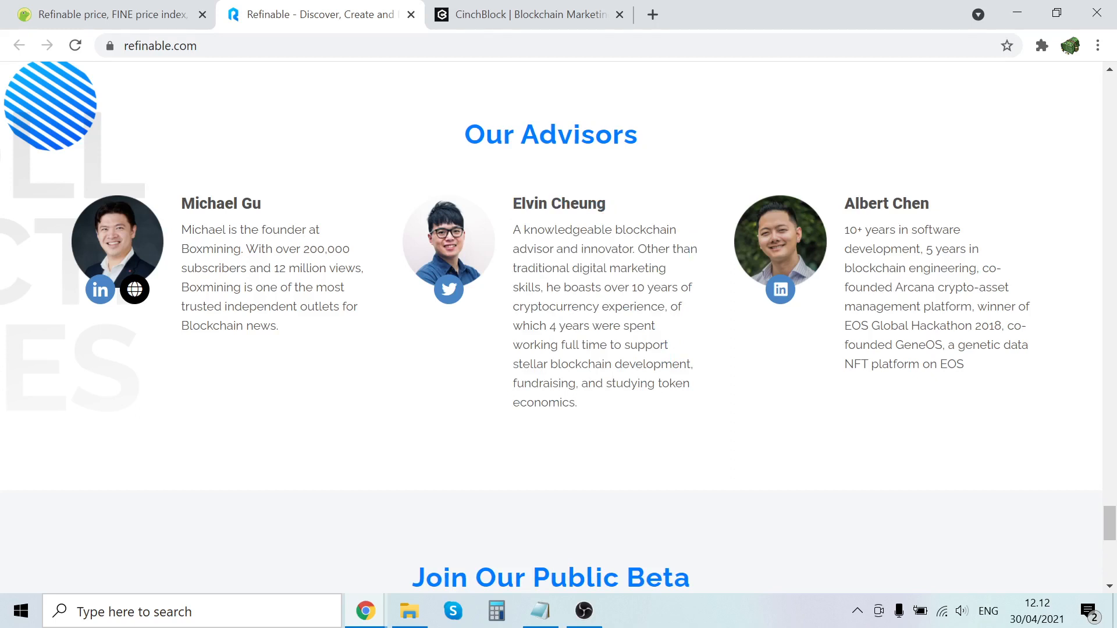
pyautogui.moveTo(963, 364)
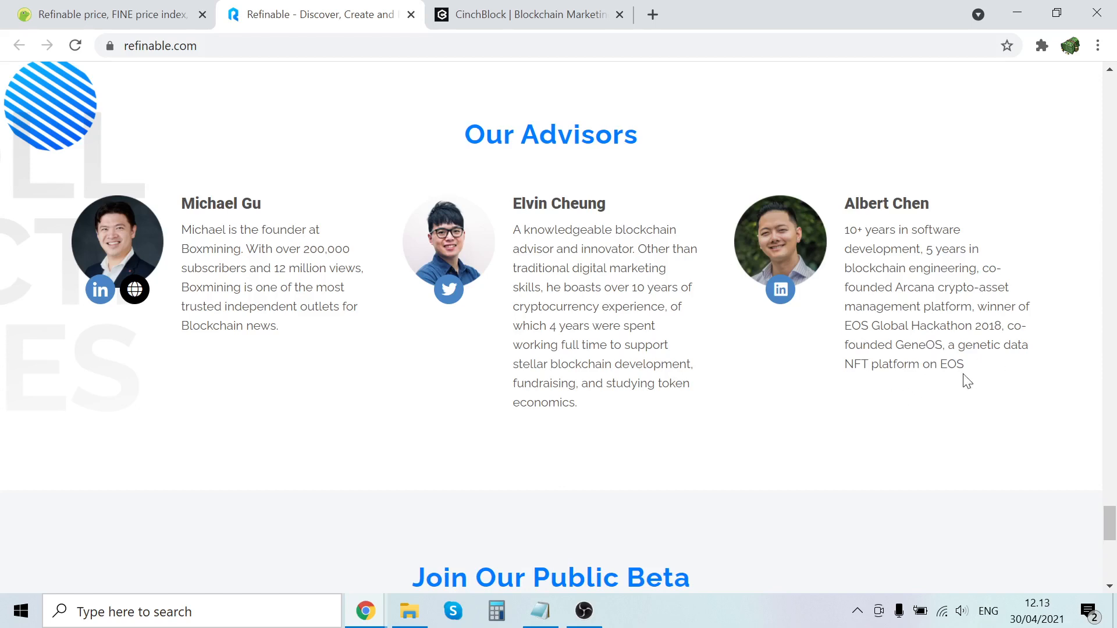
# Scroll to the Subscribe And Stay Updated signup and the site footer with social links.
pyautogui.scroll(3)
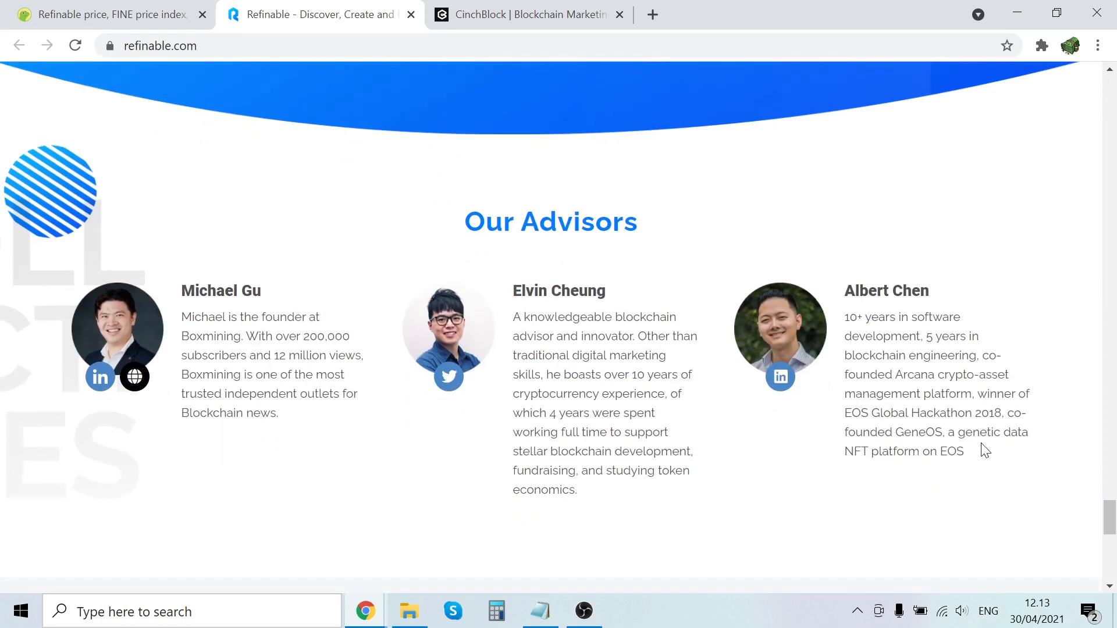
pyautogui.scroll(-3)
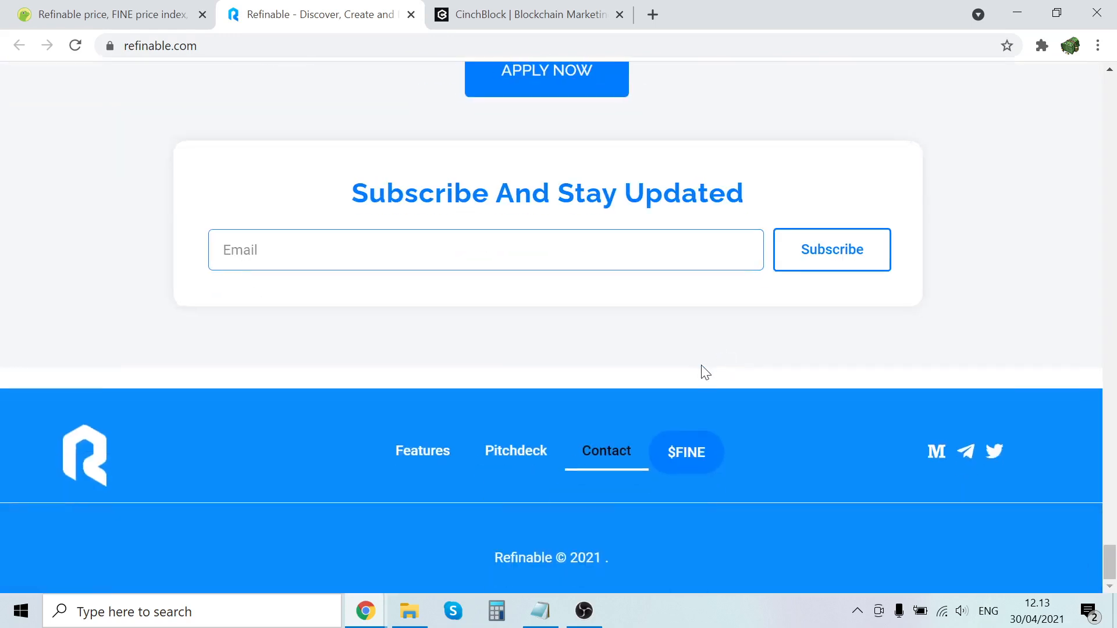
pyautogui.scroll(-3)
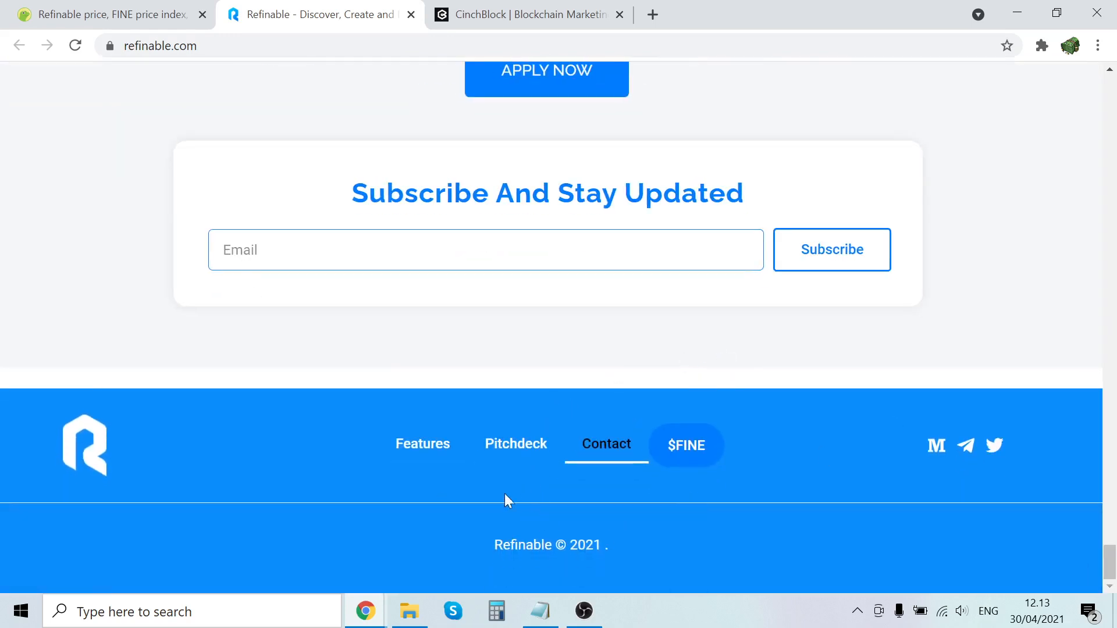
pyautogui.moveTo(992, 445)
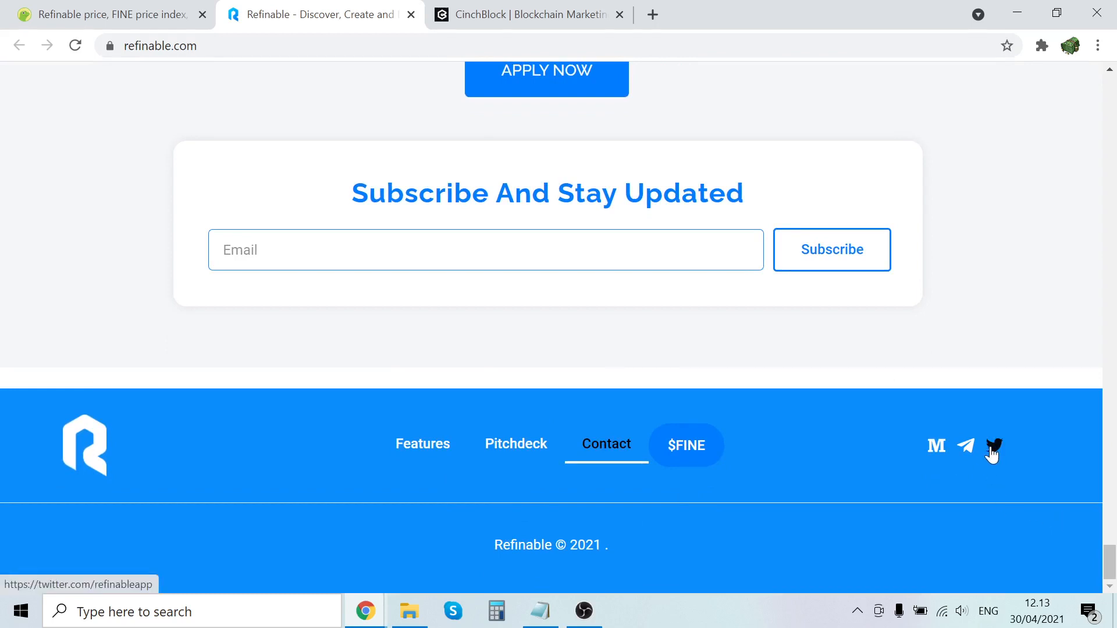
# Browse Refinable's 'Followers you know' list, past accounts like Boxmining and Animoca Brands.
pyautogui.click(992, 446)
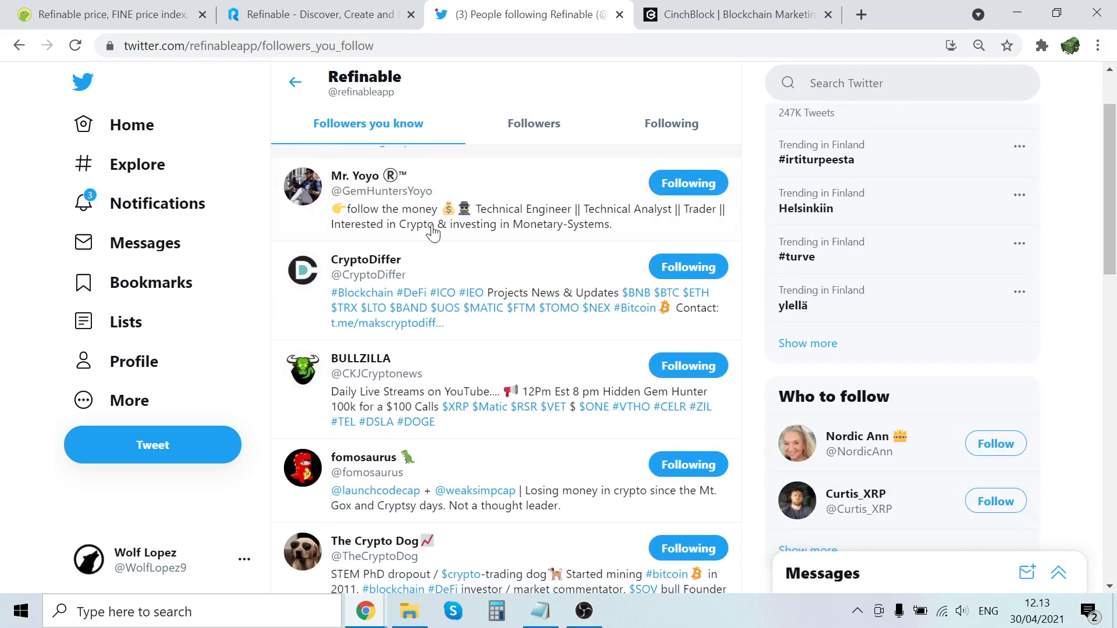
pyautogui.scroll(-3)
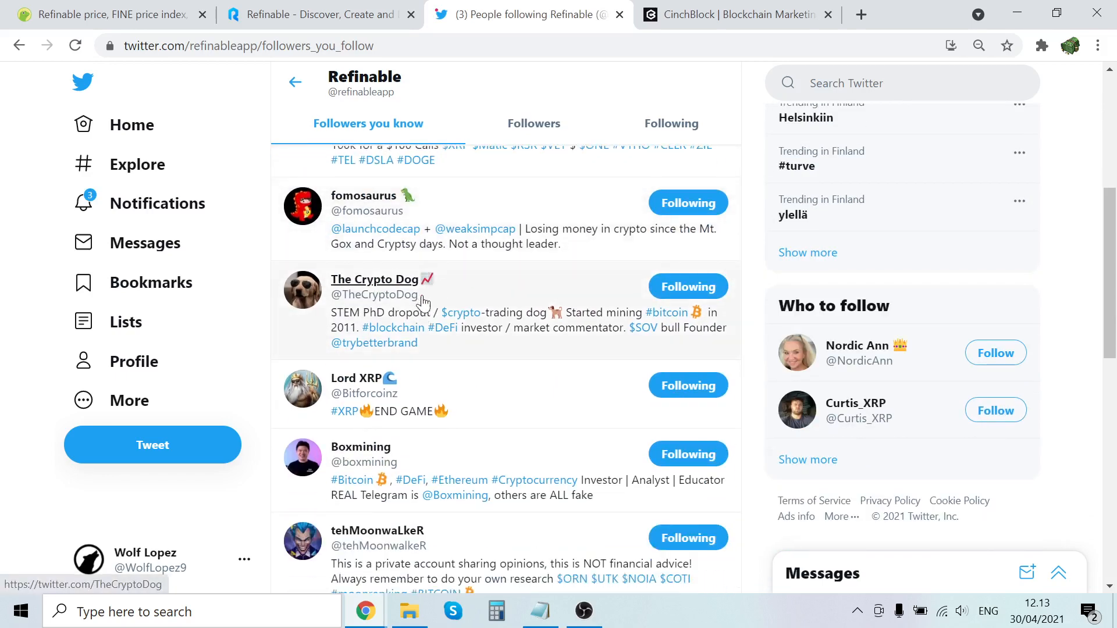
pyautogui.scroll(-3)
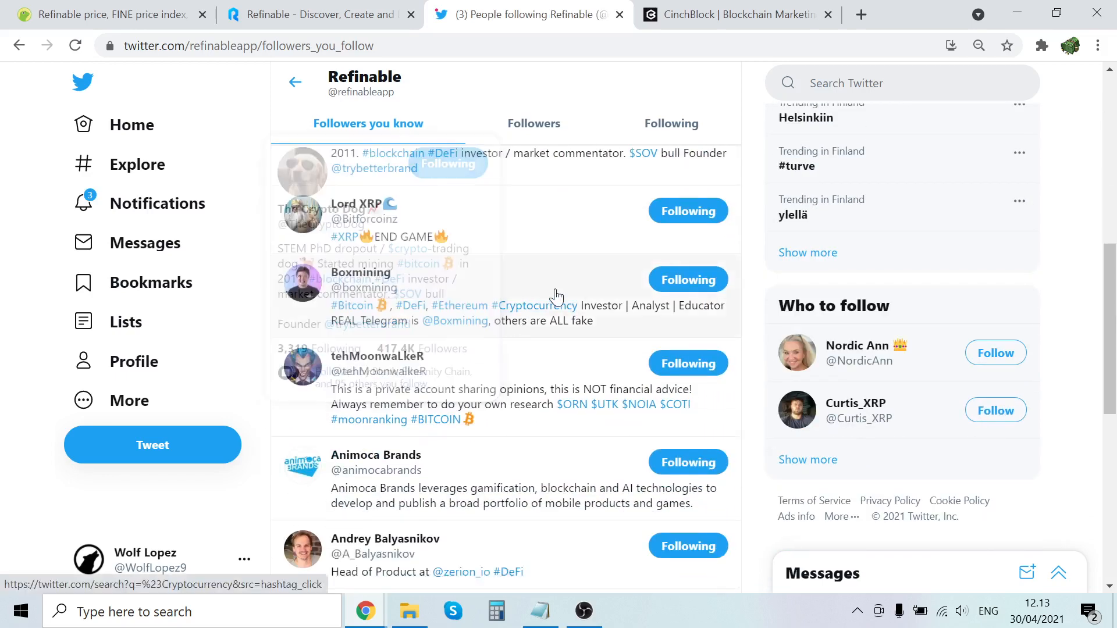
pyautogui.scroll(-3)
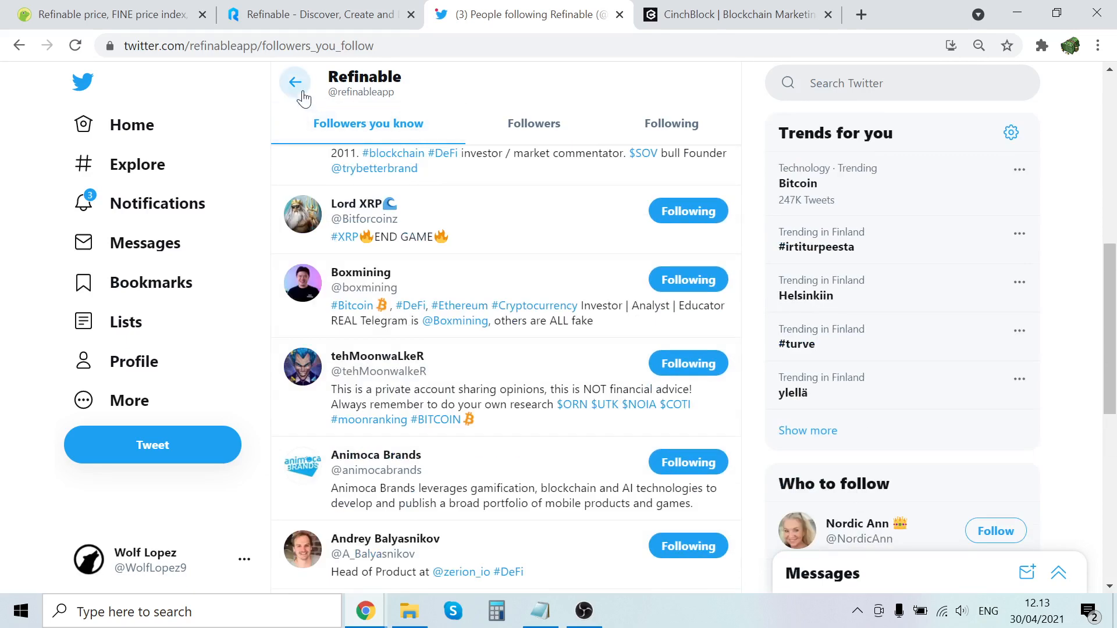
pyautogui.click(294, 81)
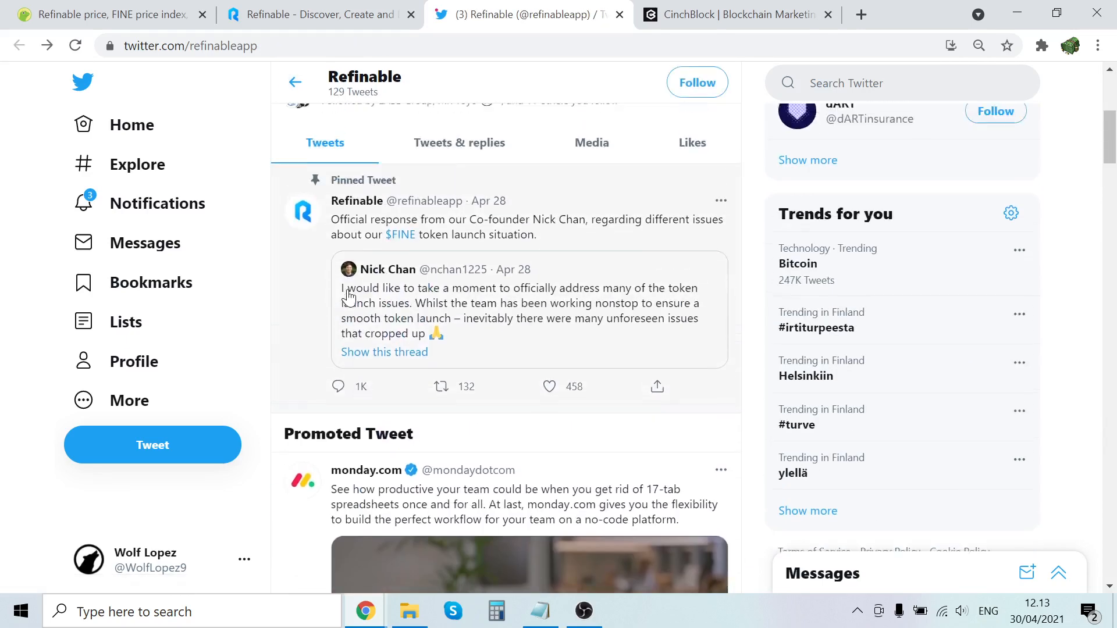
pyautogui.scroll(-3)
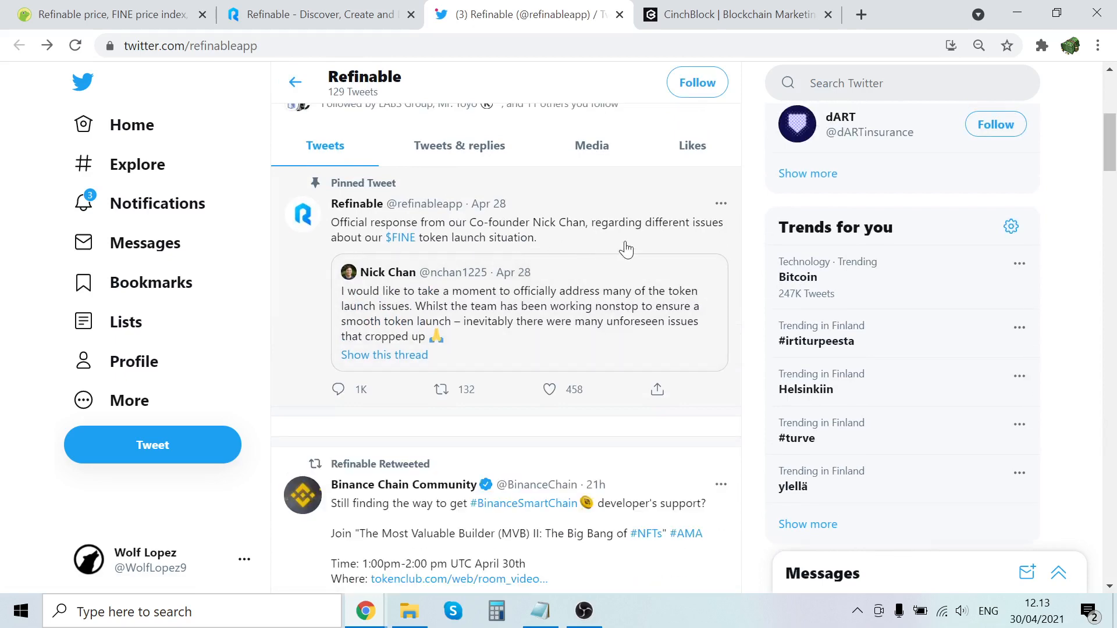
pyautogui.scroll(-3)
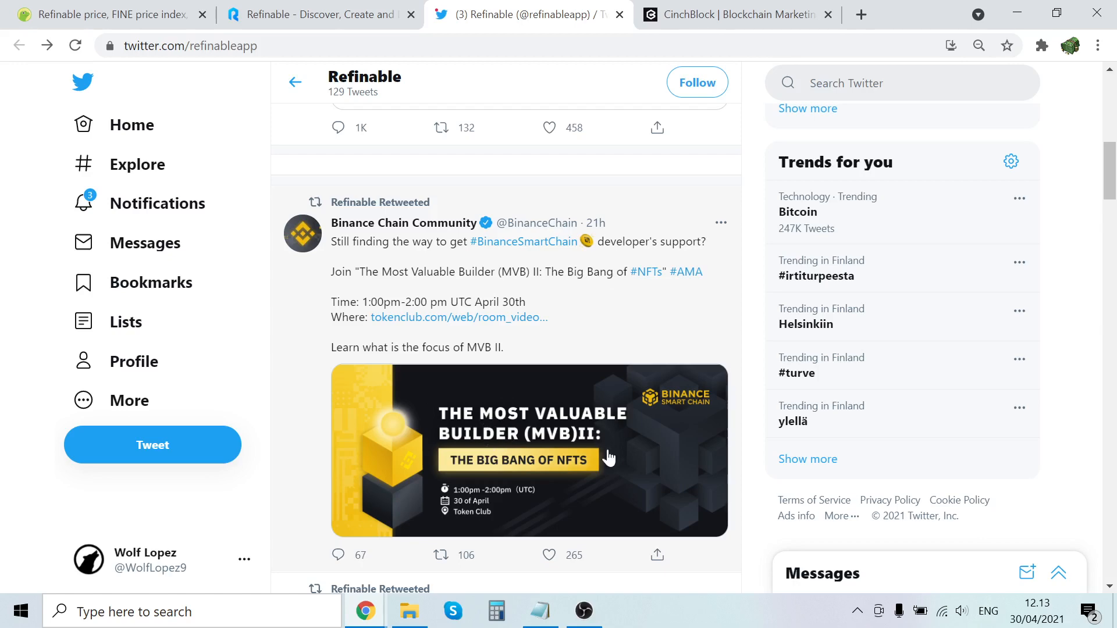
pyautogui.scroll(-3)
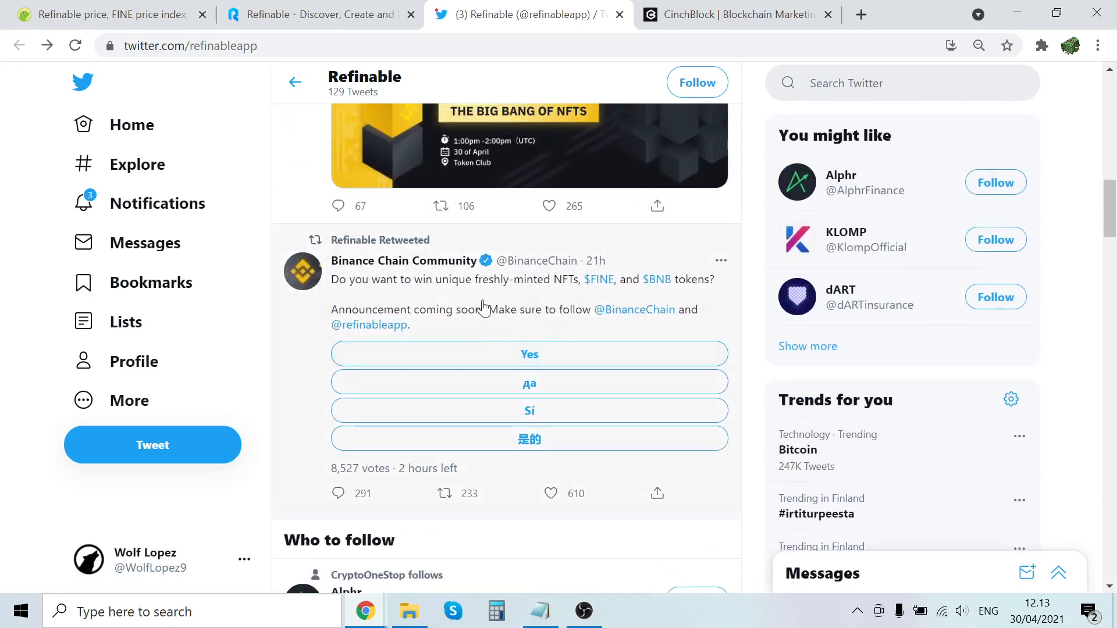
pyautogui.scroll(-3)
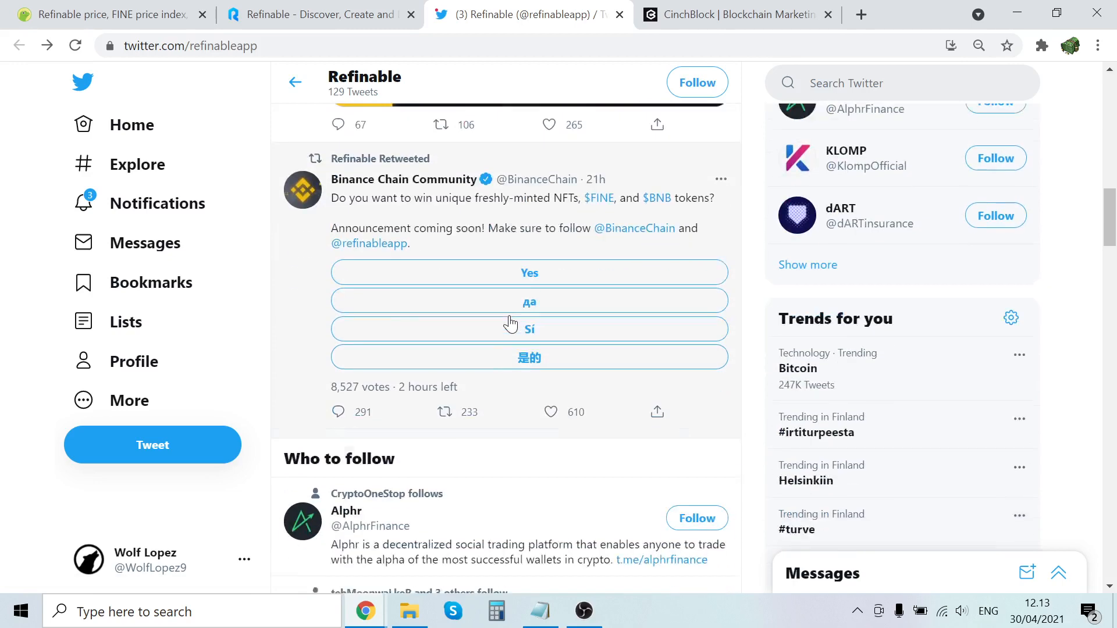
pyautogui.scroll(-3)
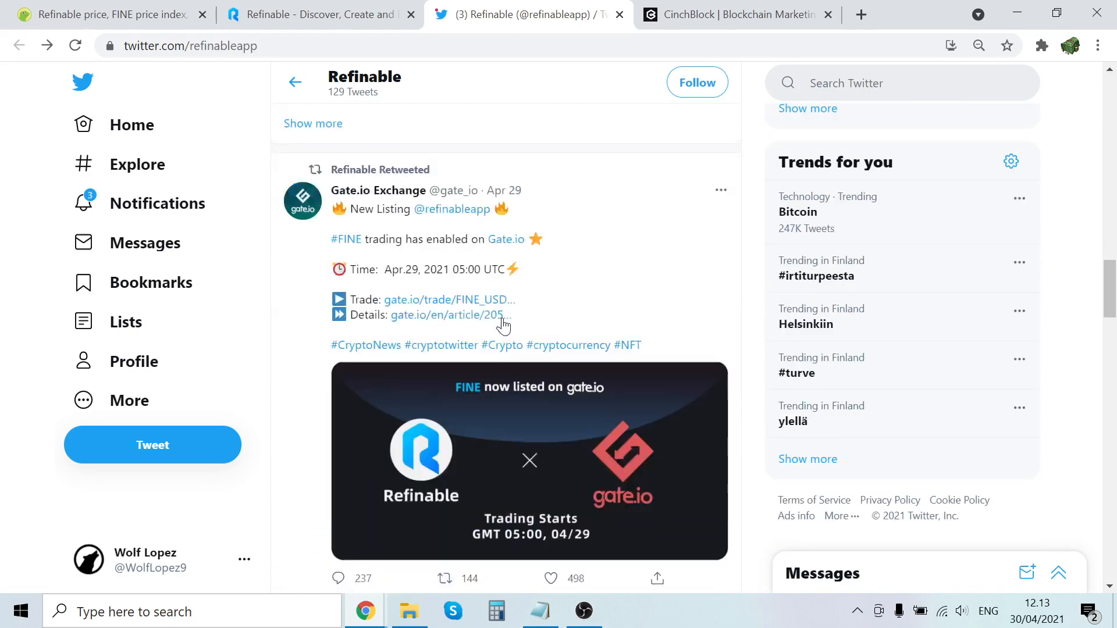
pyautogui.scroll(-3)
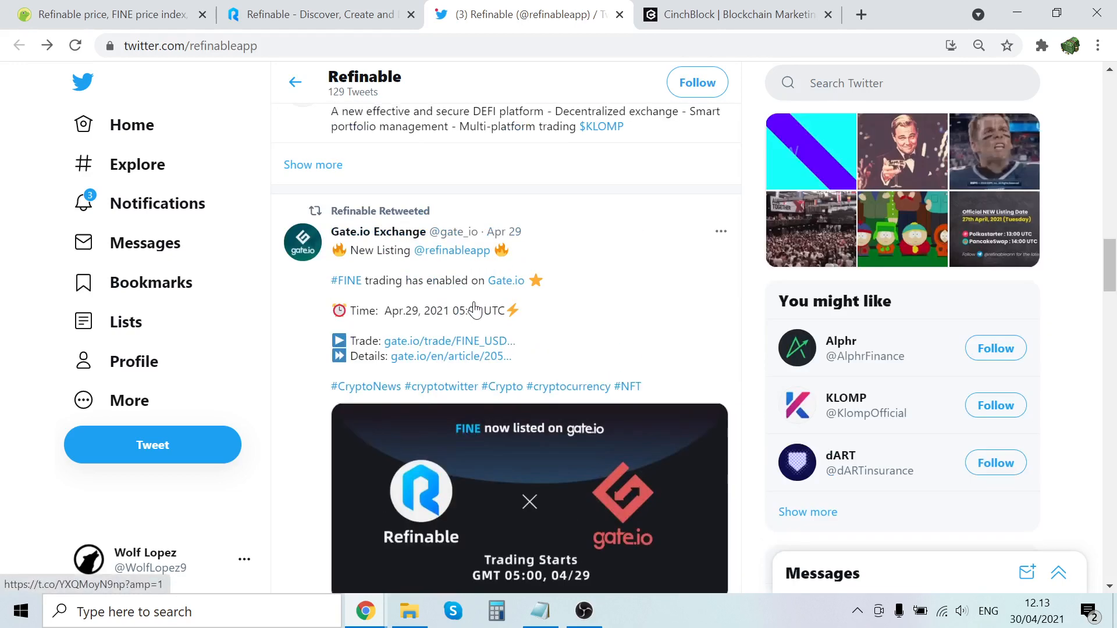
pyautogui.scroll(-3)
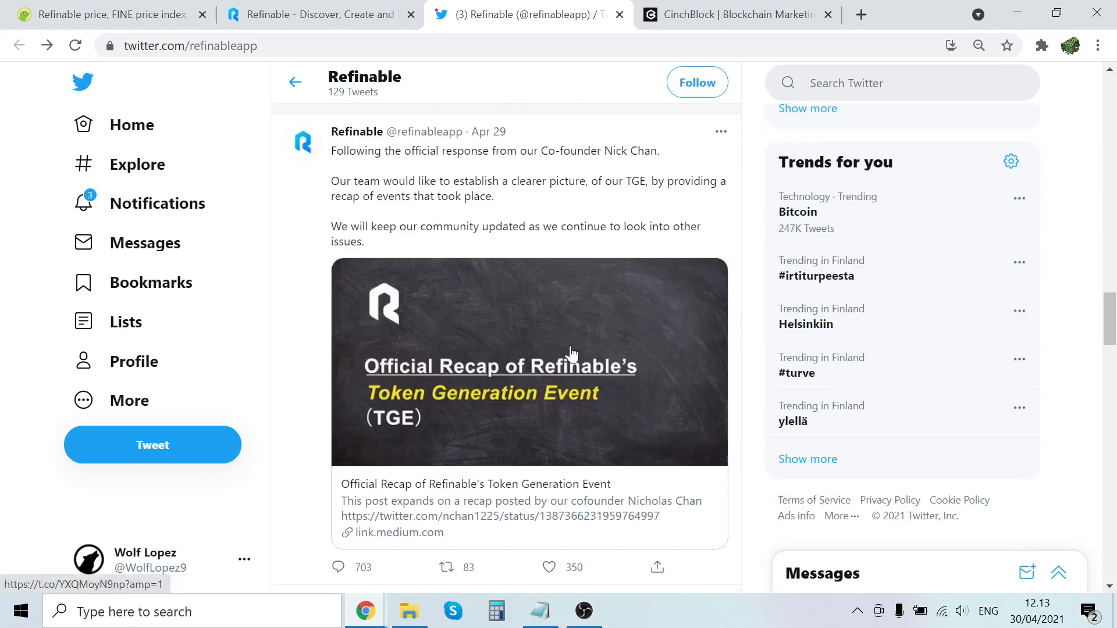
pyautogui.scroll(-3)
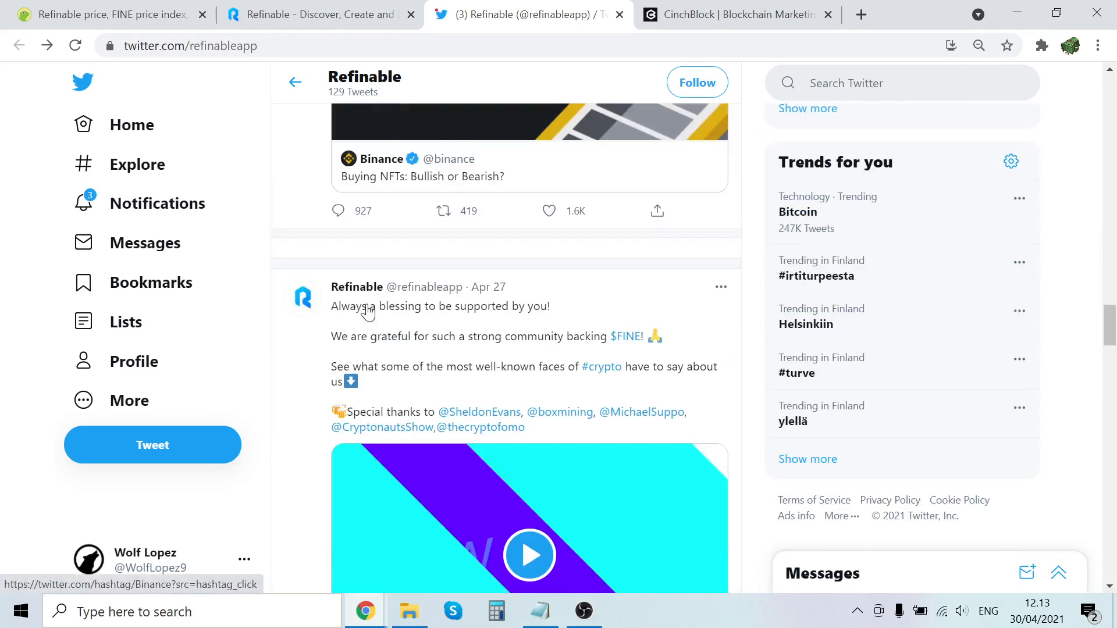
# Play the Sheldon Evans video in Refinable's Apr 27 community thank-you tweet.
pyautogui.click(528, 555)
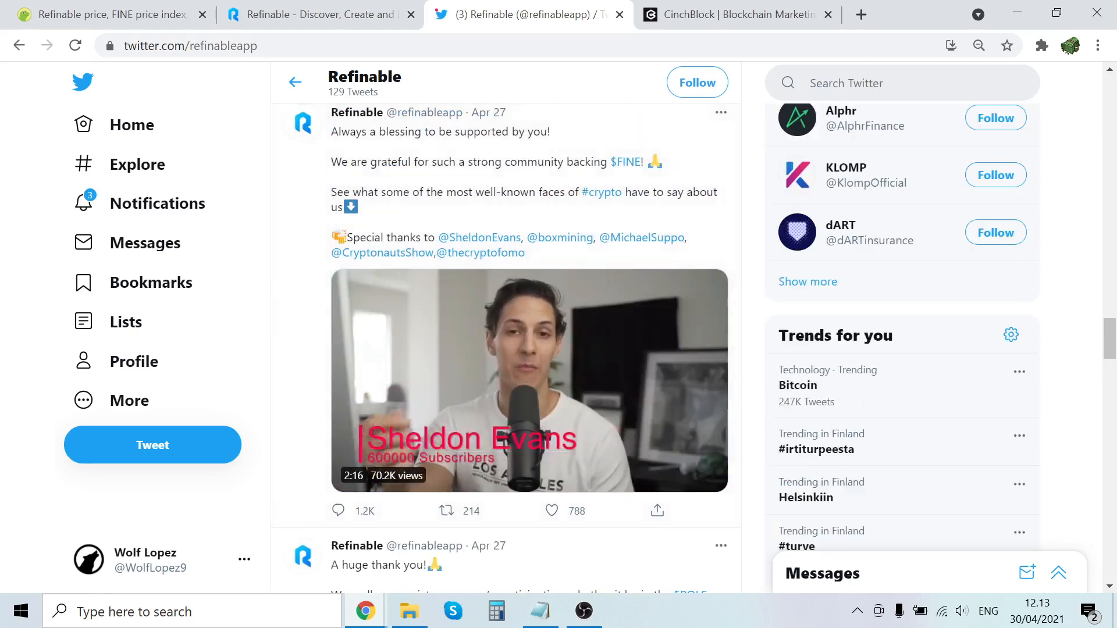
# Search Twitter for the $fine cashtag.
pyautogui.click(900, 83)
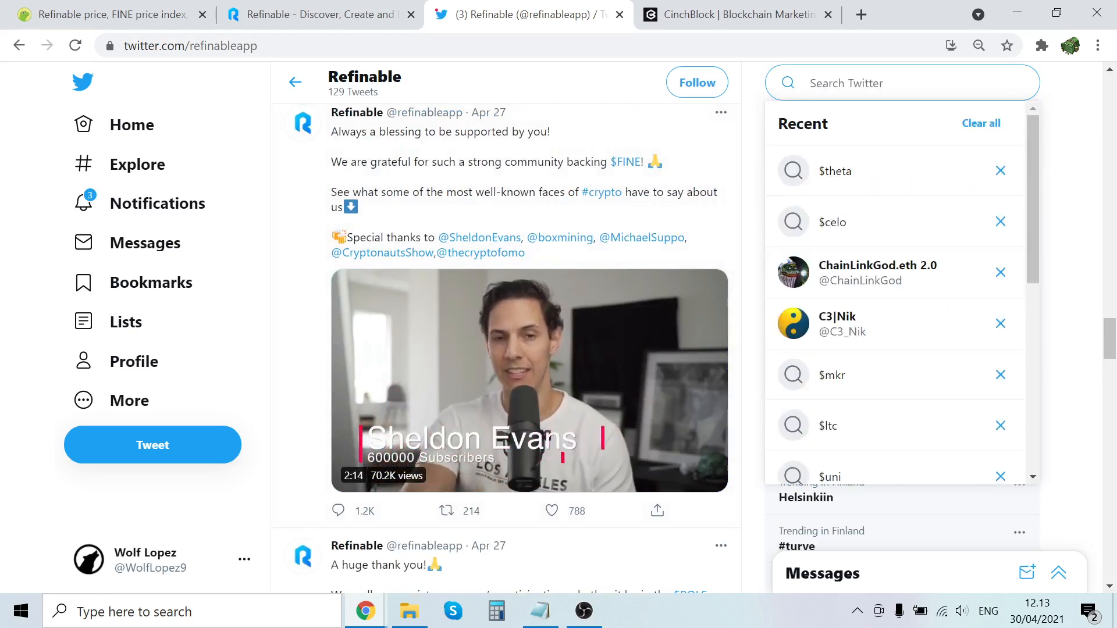
pyautogui.write('$fine')
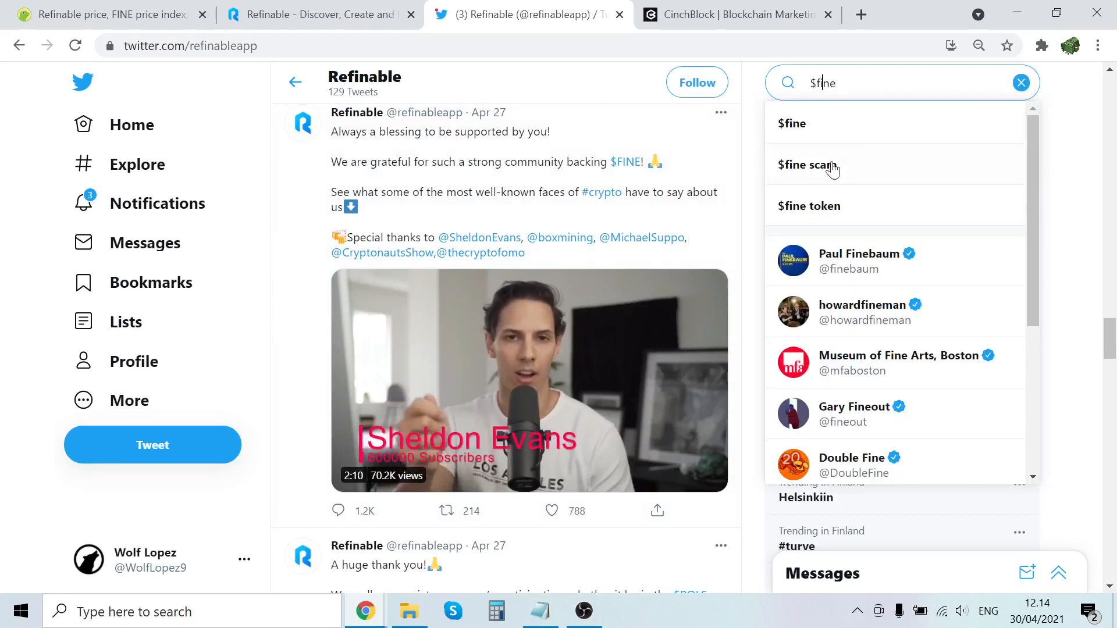
pyautogui.click(791, 124)
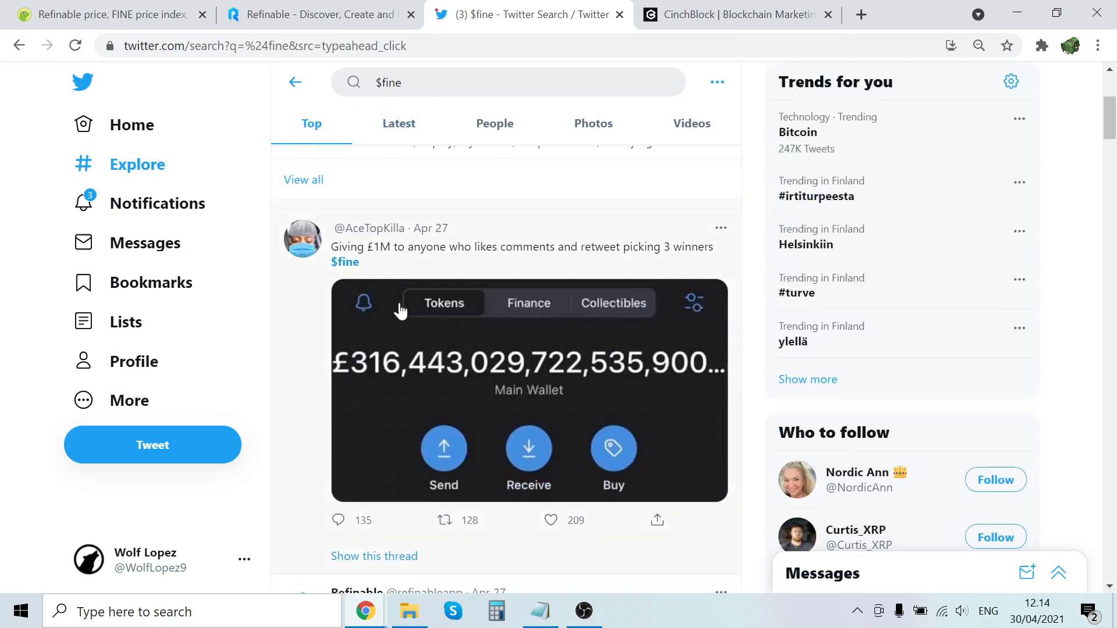
# Read the Top $fine tweets, including the 'billionaire for minutes' screenshot and Hodl's swap complaint.
pyautogui.scroll(-3)
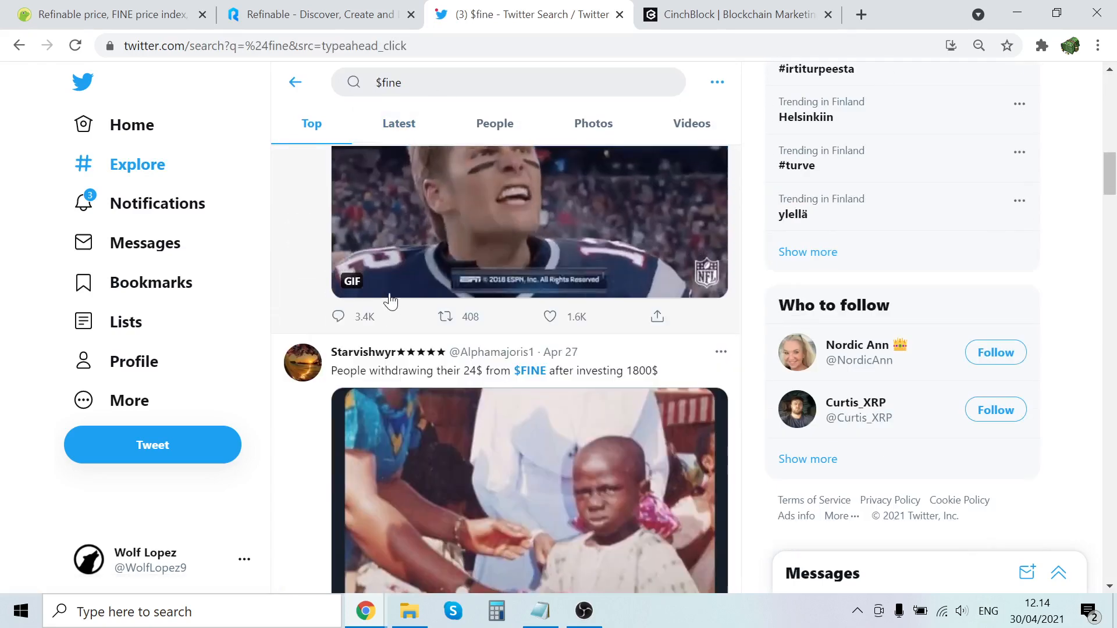
pyautogui.scroll(-3)
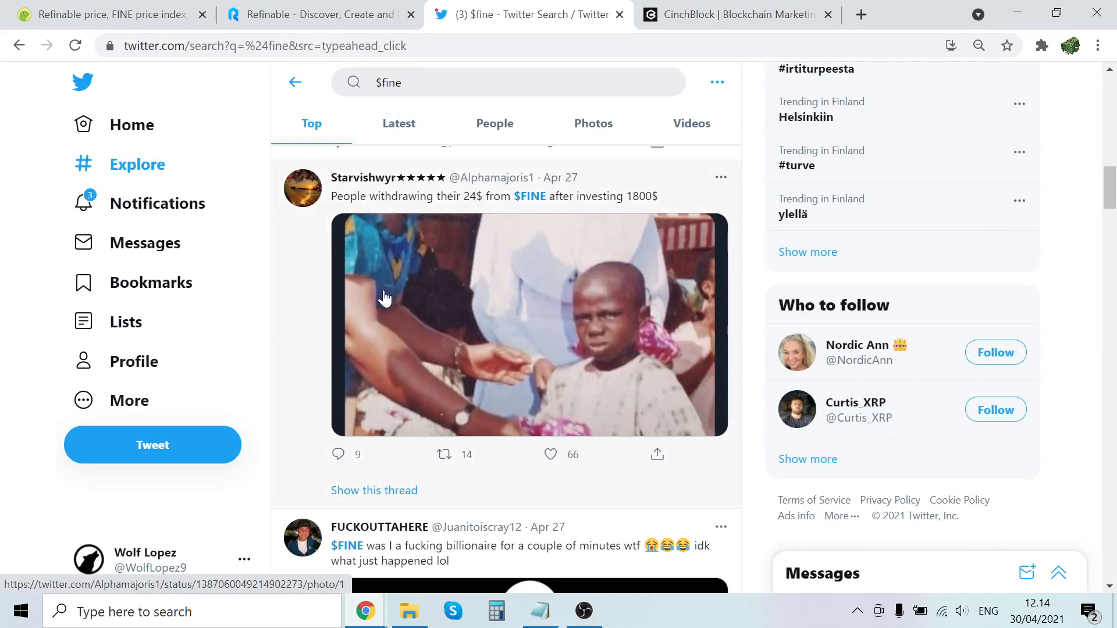
pyautogui.scroll(-3)
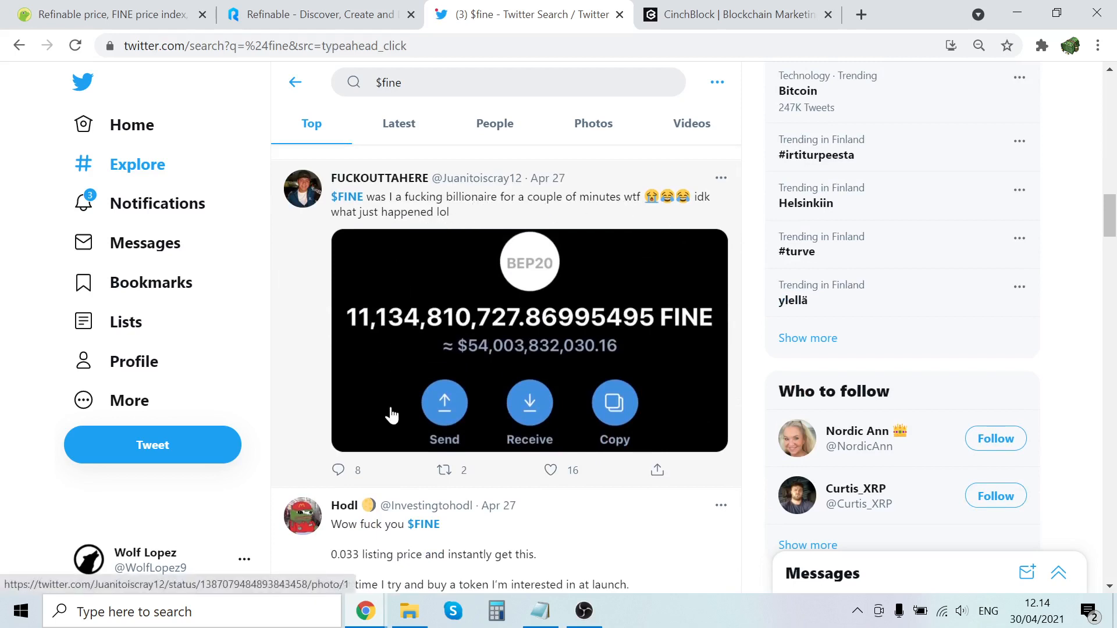
pyautogui.moveTo(554, 363)
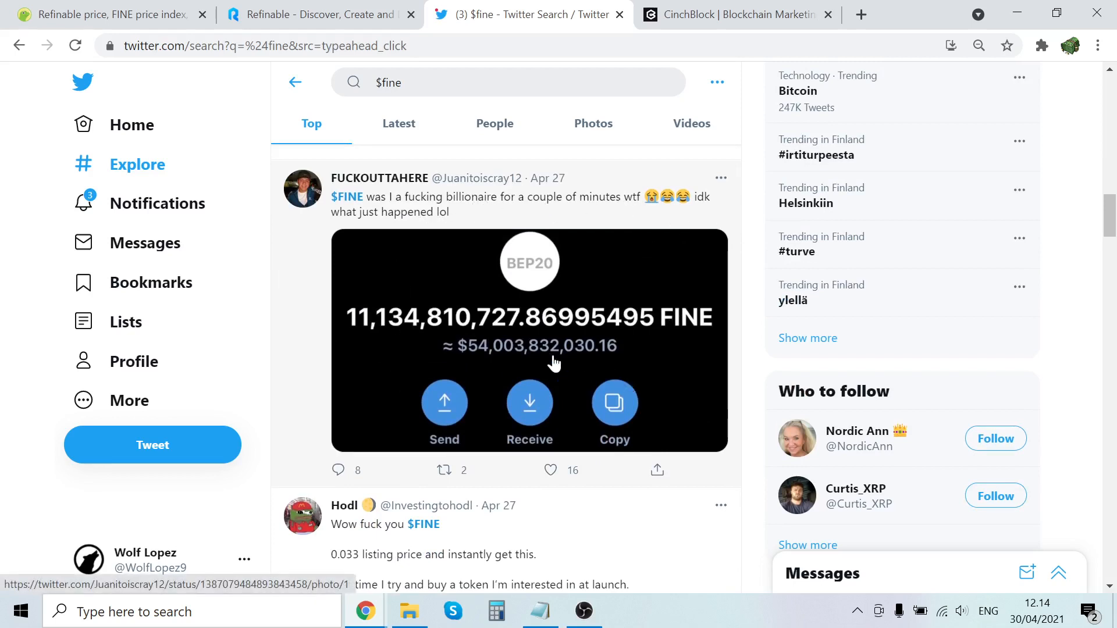
pyautogui.scroll(-3)
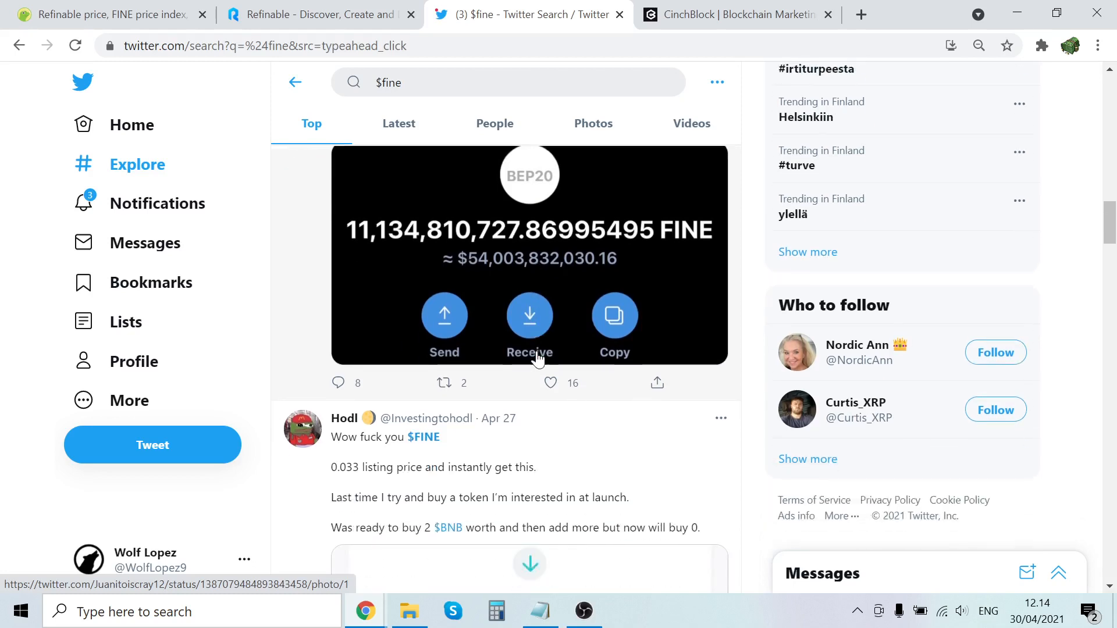
pyautogui.scroll(-3)
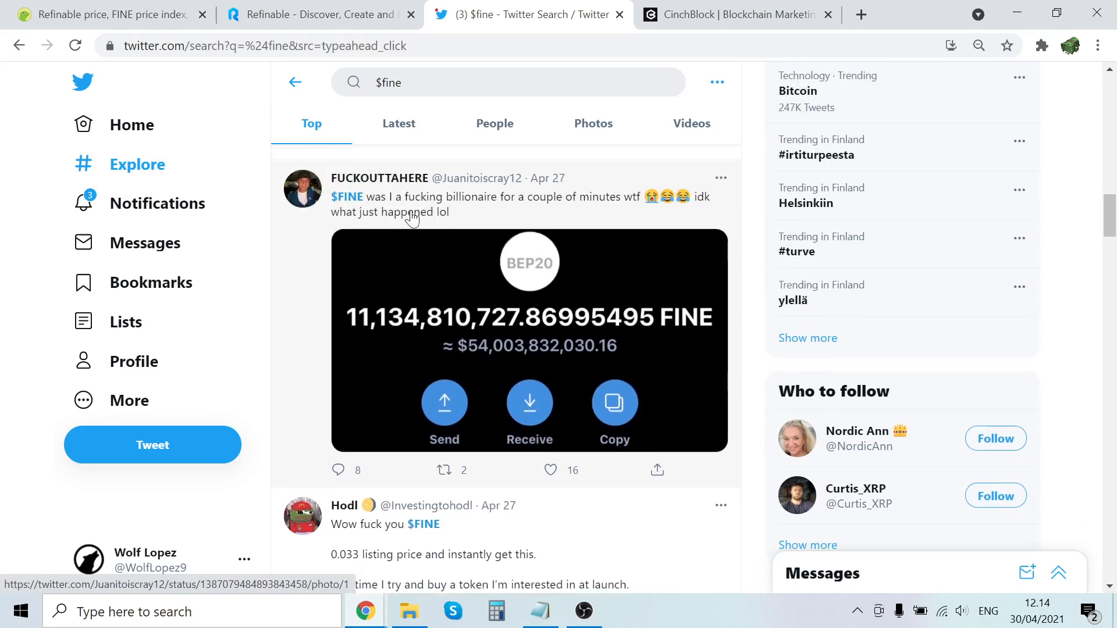
pyautogui.scroll(-3)
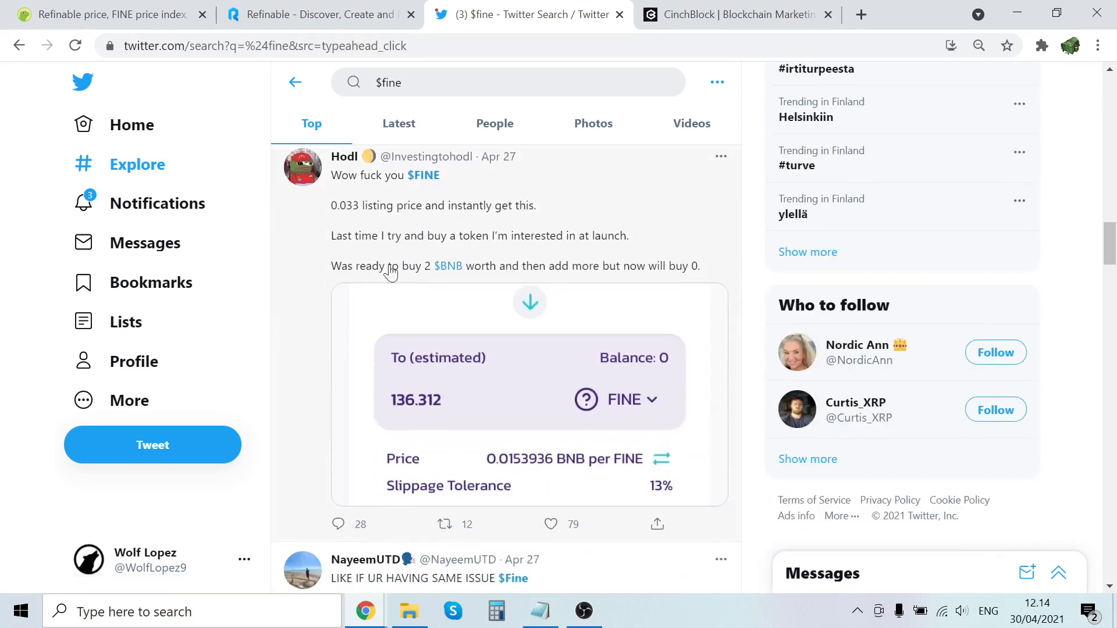
pyautogui.moveTo(597, 433)
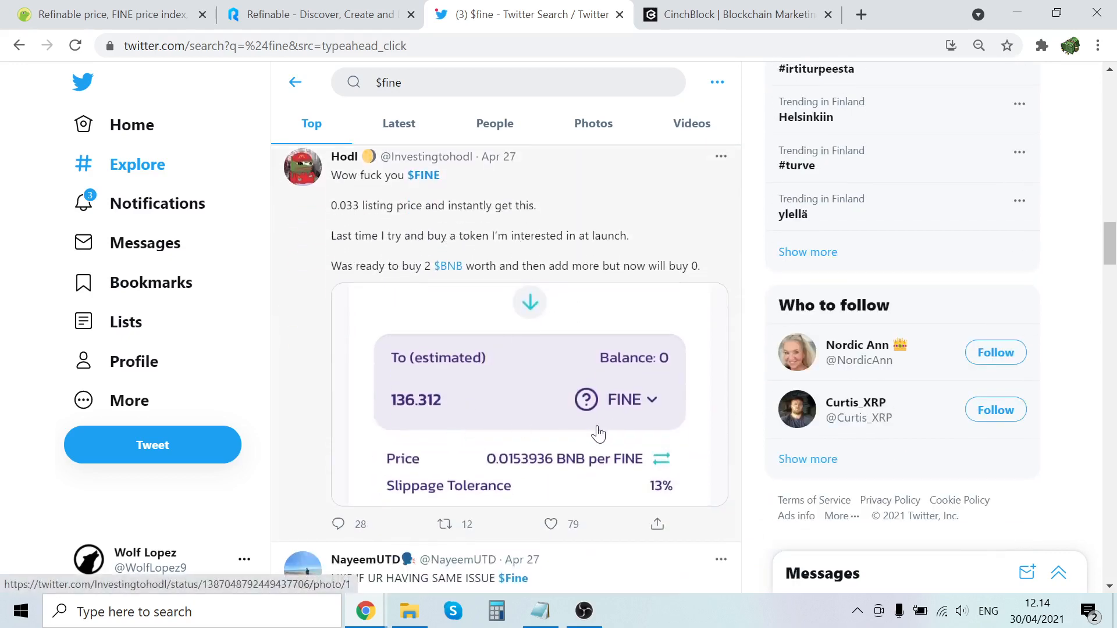
pyautogui.moveTo(557, 316)
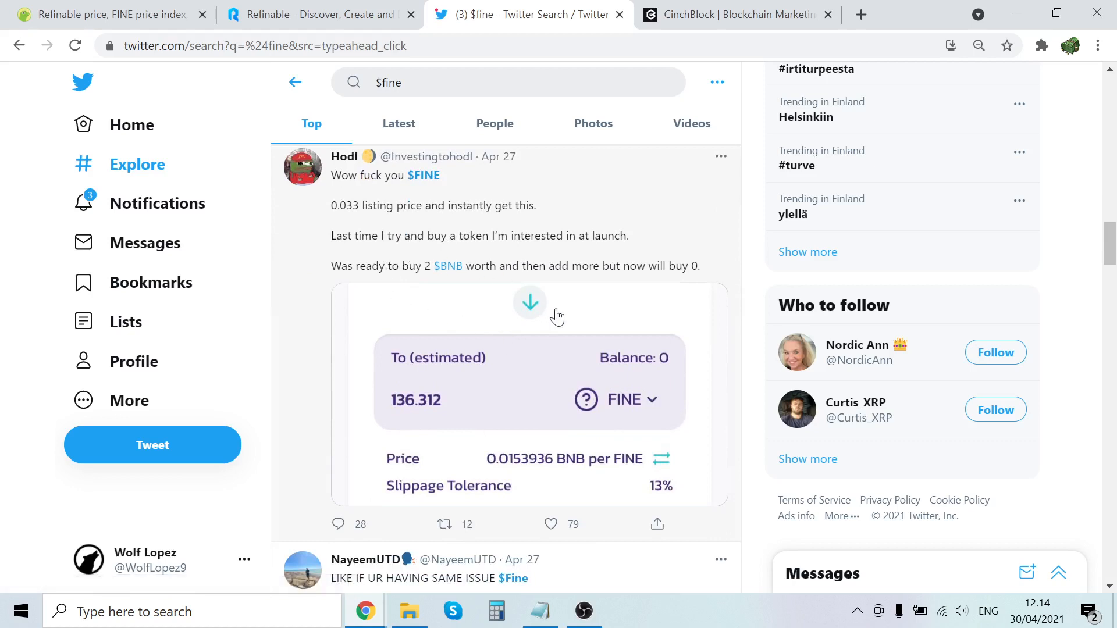
pyautogui.moveTo(425, 280)
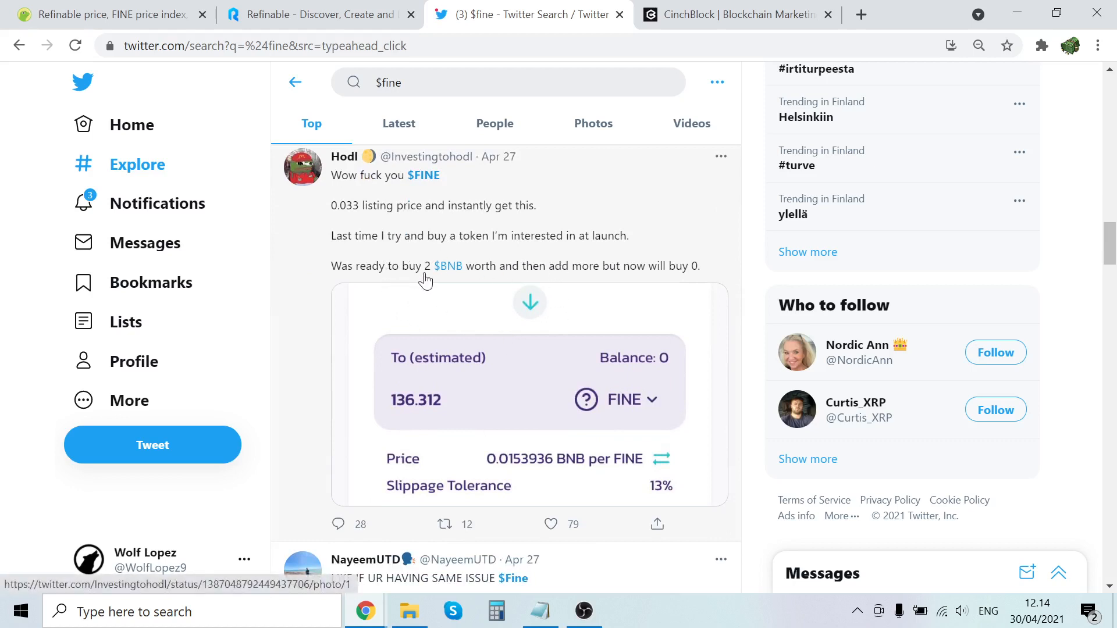
pyautogui.moveTo(586, 284)
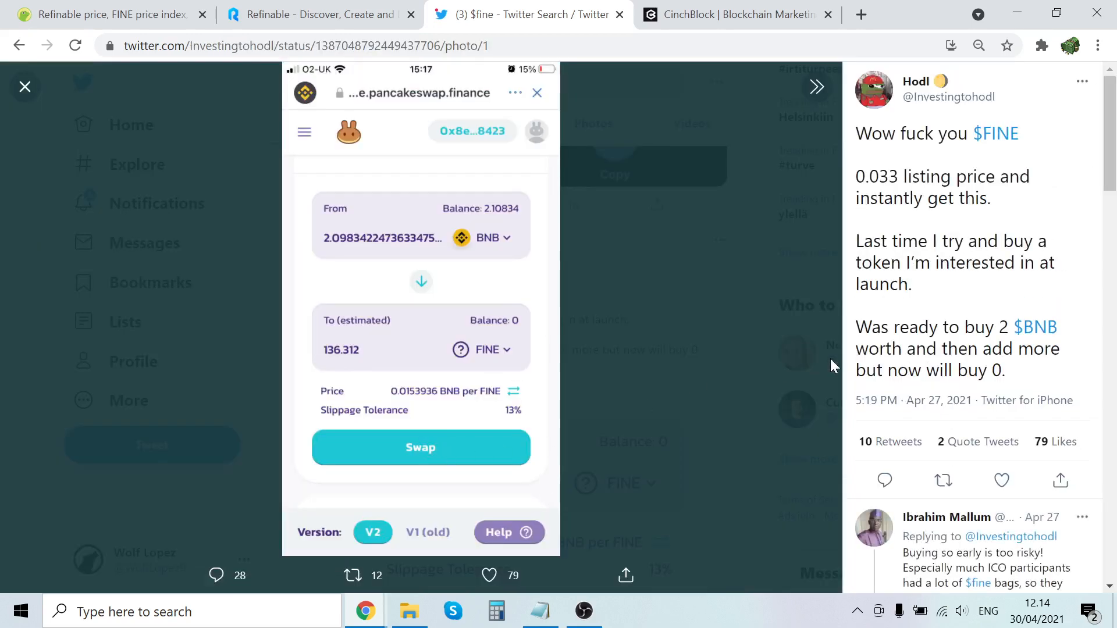
pyautogui.scroll(-3)
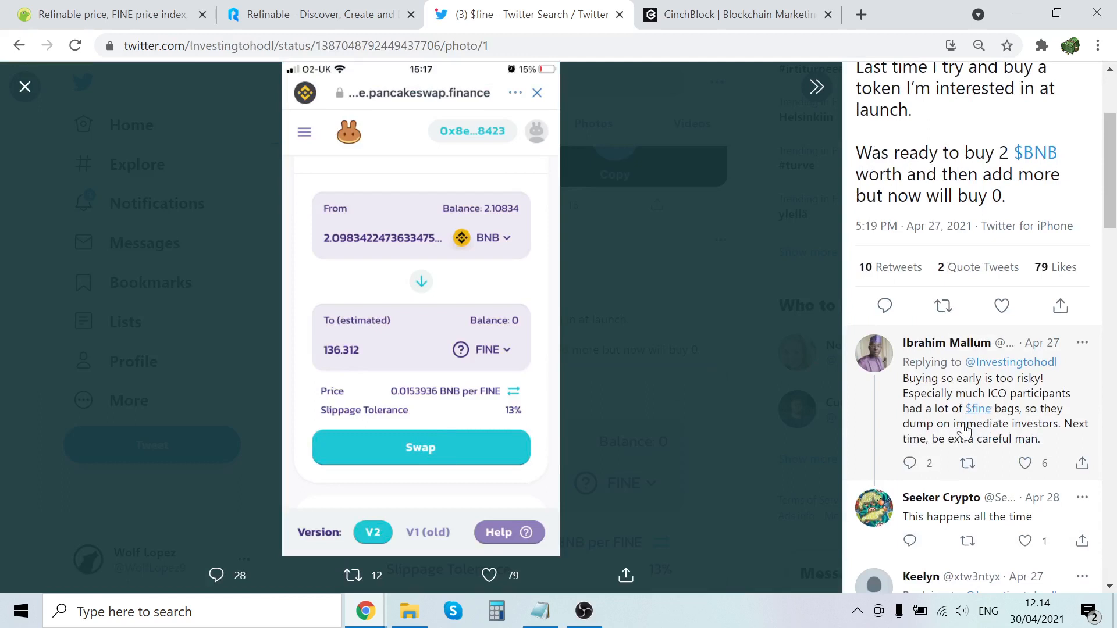
pyautogui.scroll(-3)
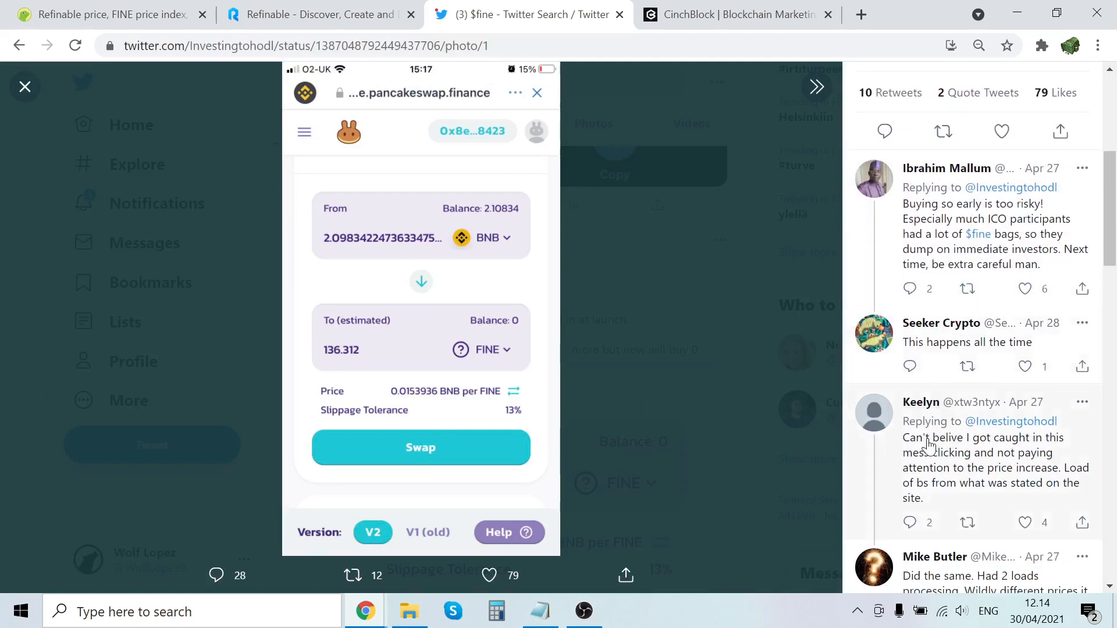
pyautogui.scroll(-3)
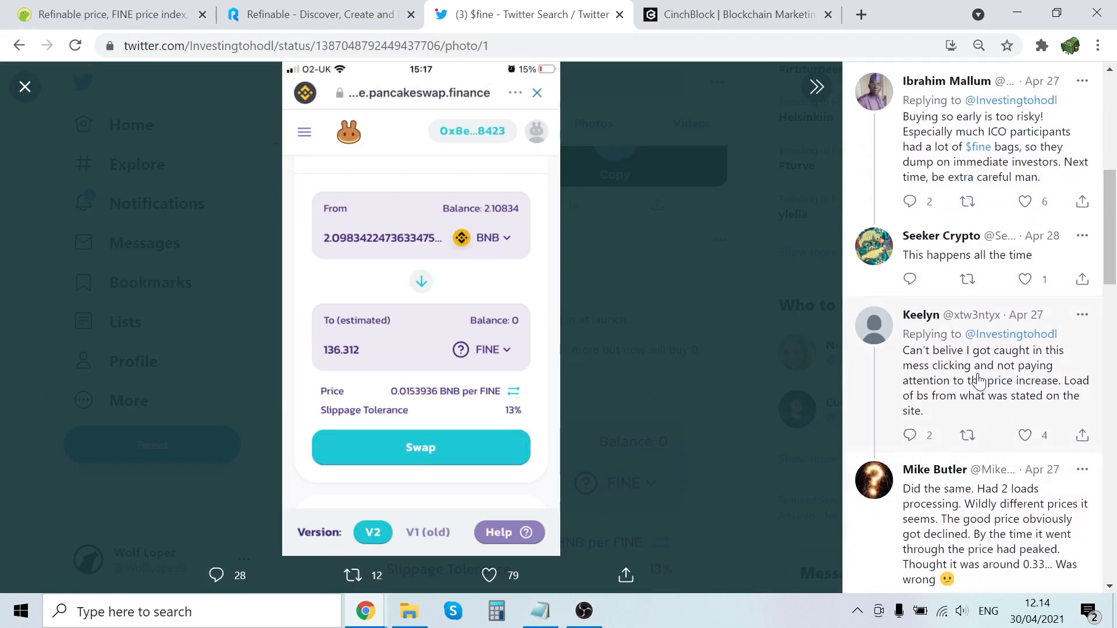
pyautogui.moveTo(958, 415)
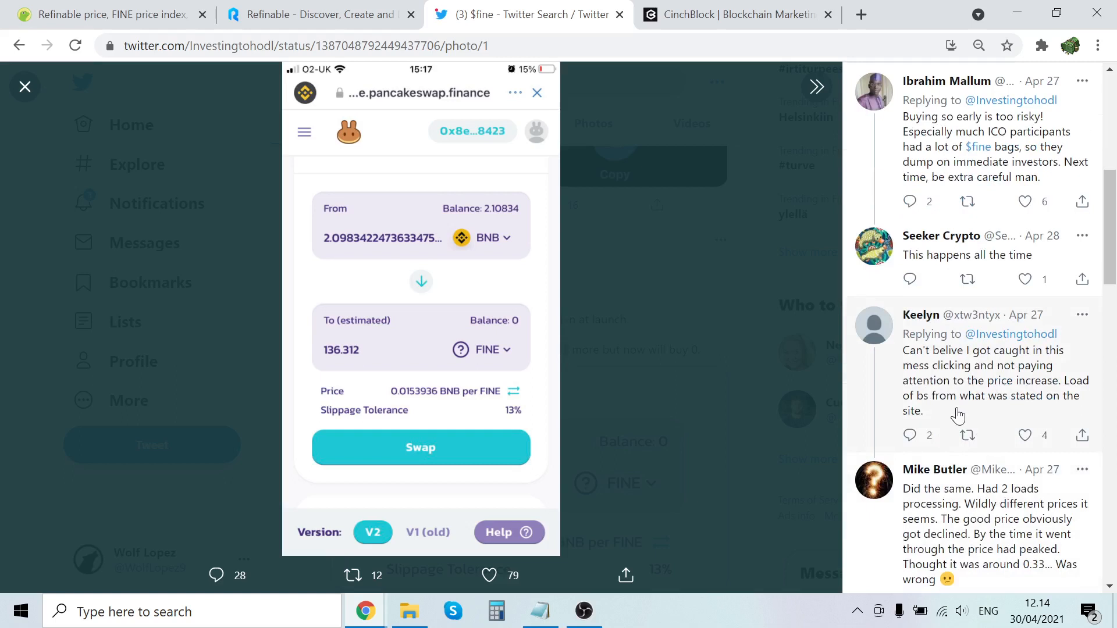
pyautogui.scroll(-3)
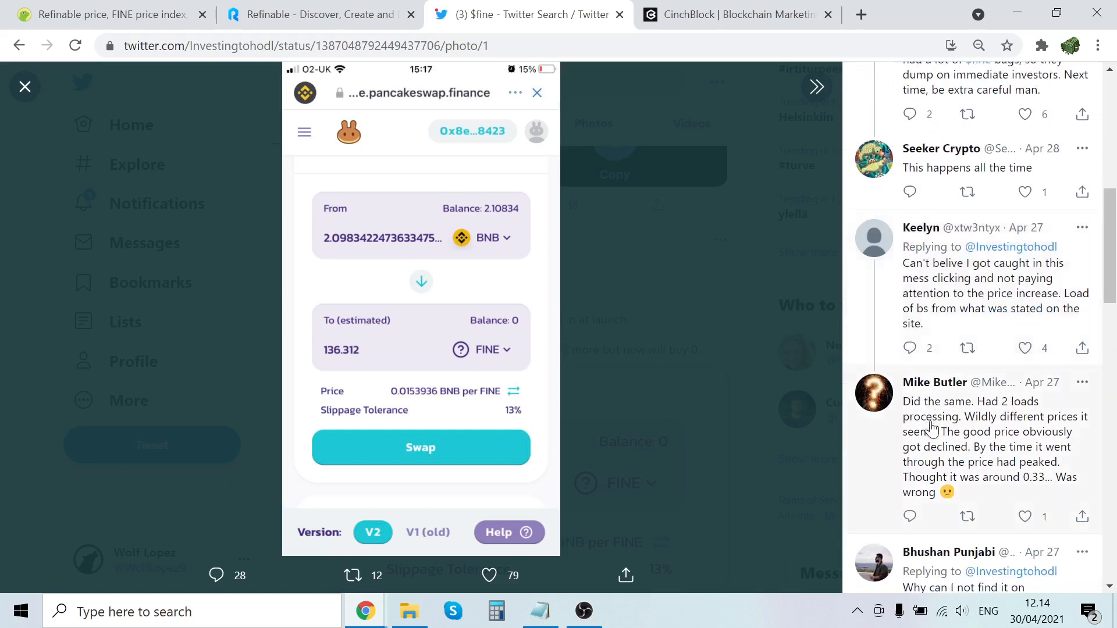
pyautogui.scroll(-3)
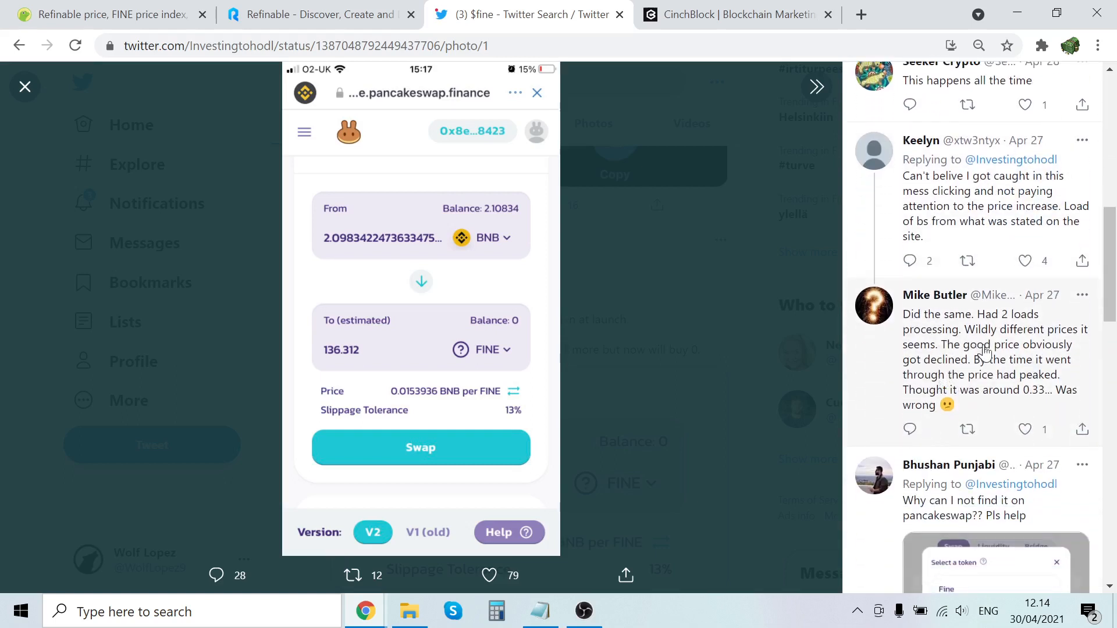
pyautogui.scroll(-3)
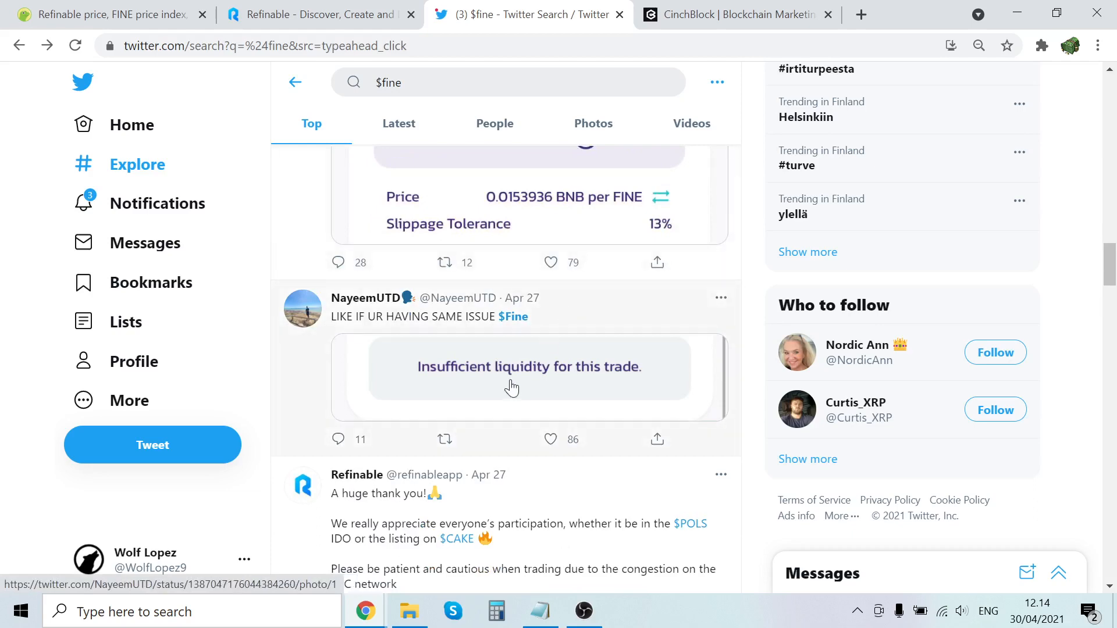
pyautogui.scroll(-3)
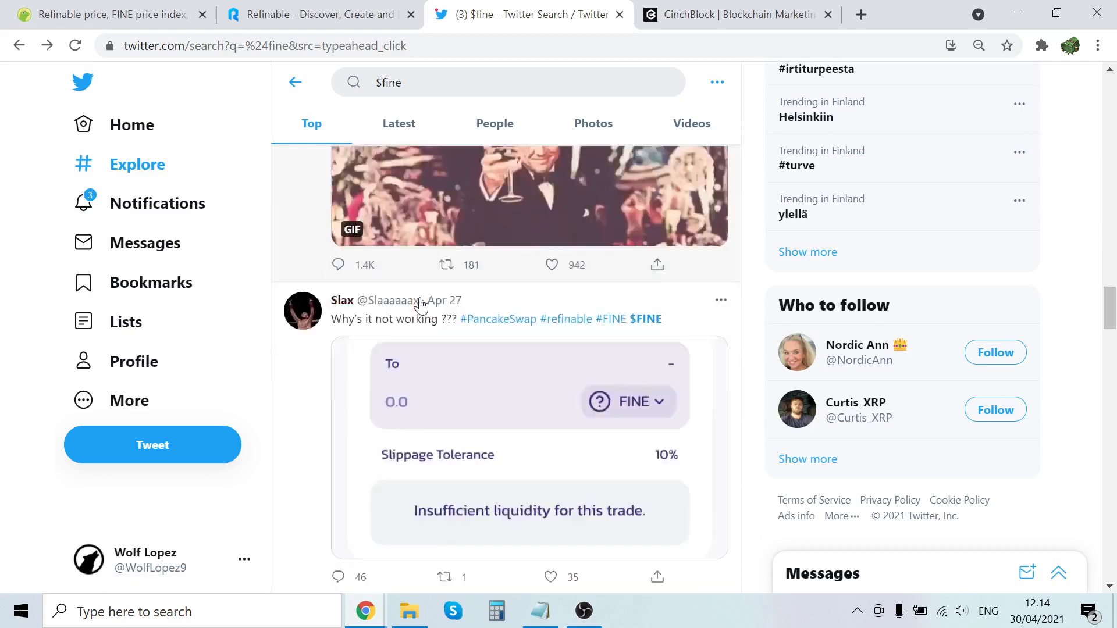
pyautogui.scroll(-3)
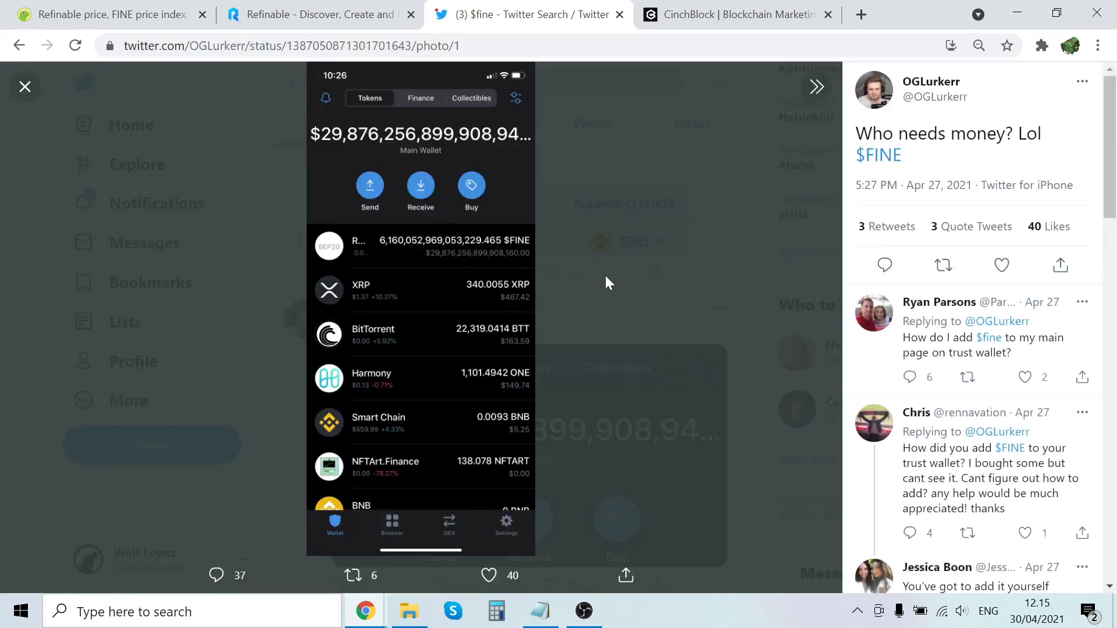
pyautogui.click(25, 86)
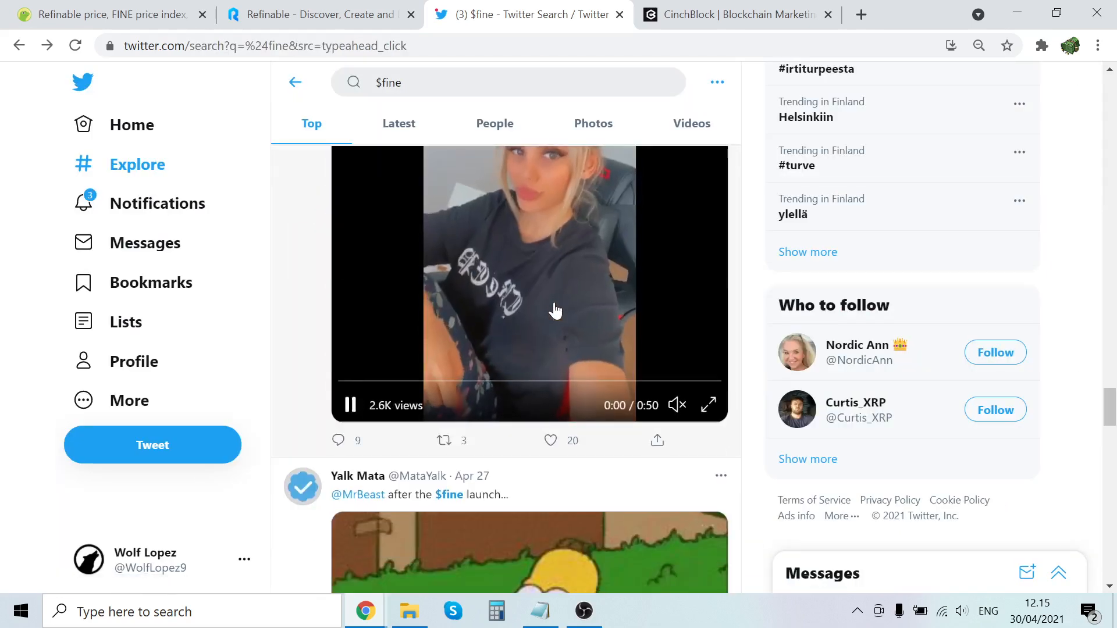
pyautogui.scroll(-3)
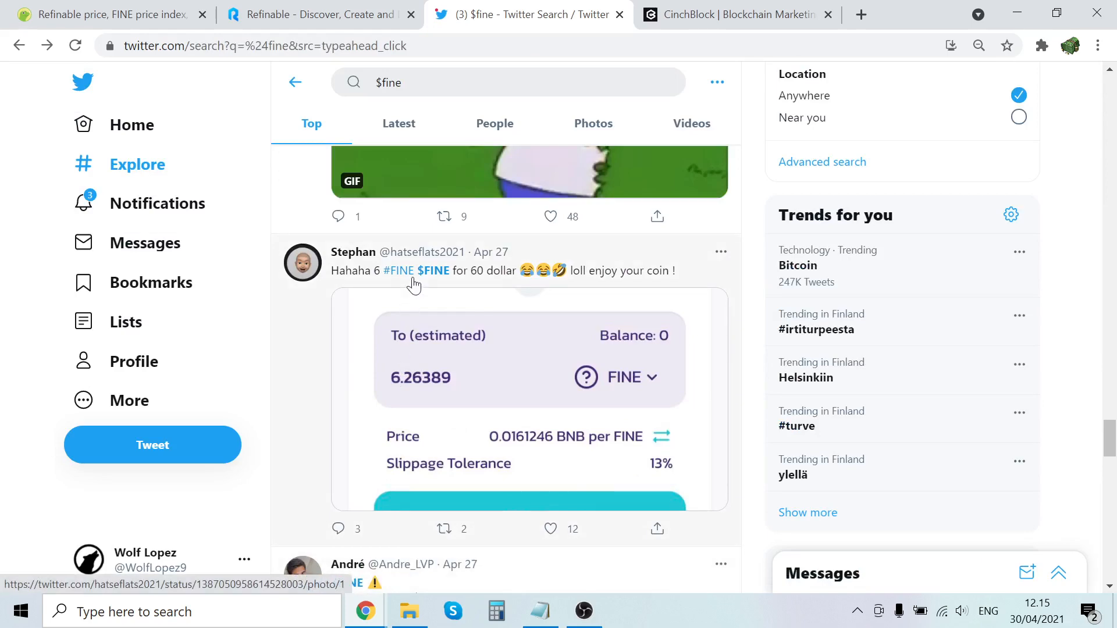
pyautogui.moveTo(611, 359)
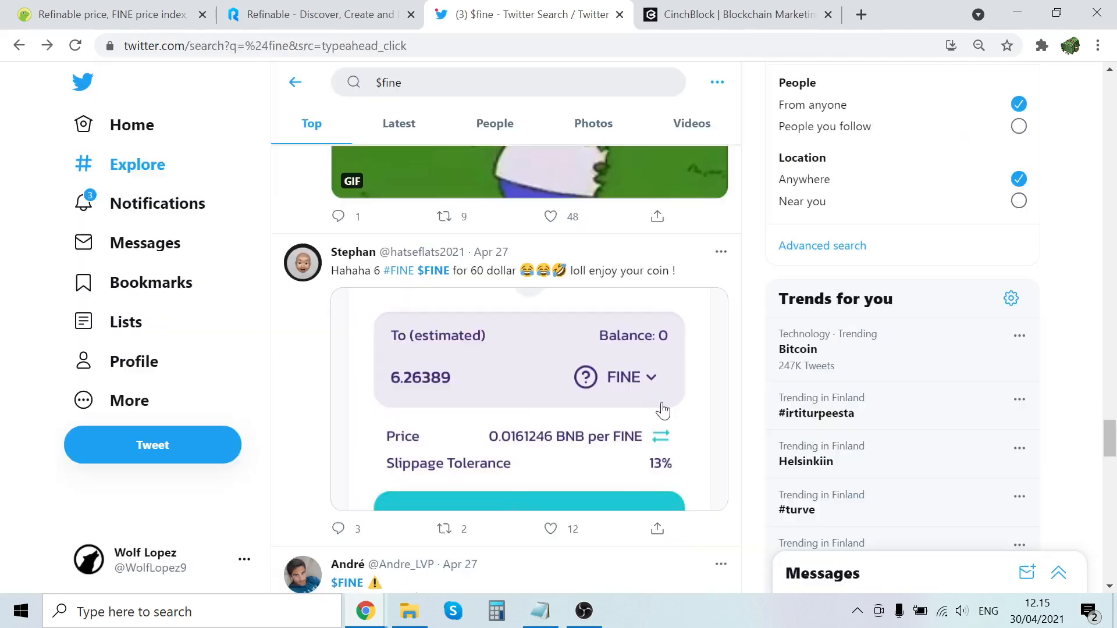
pyautogui.scroll(-3)
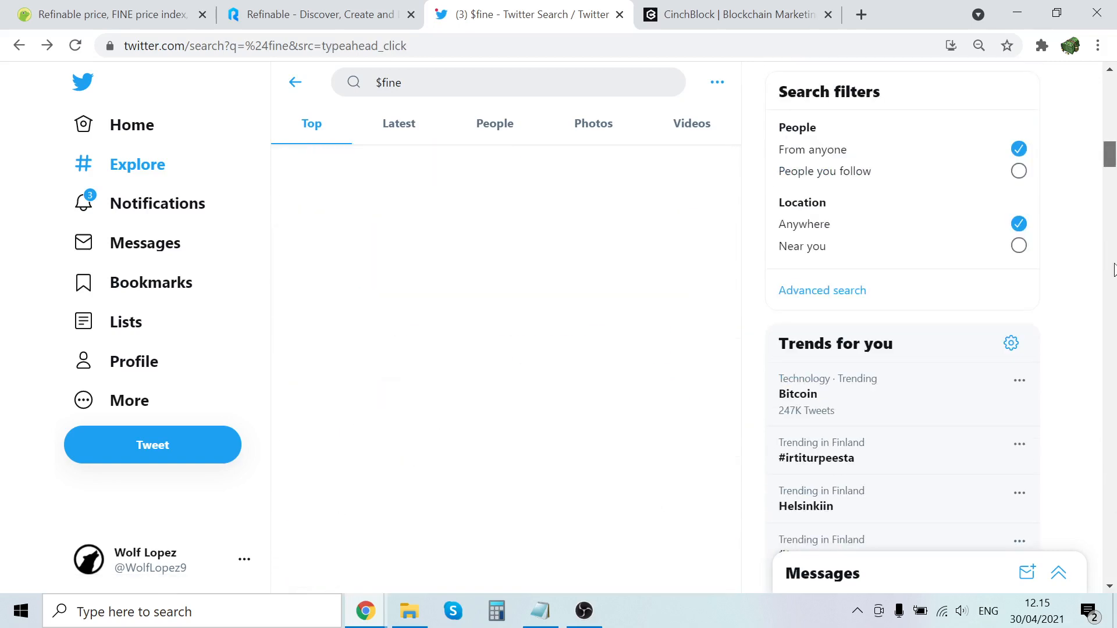
# Leave Twitter and review CoinGecko's Refinable (FINE) page with its $2.88 price and chart.
pyautogui.click(318, 14)
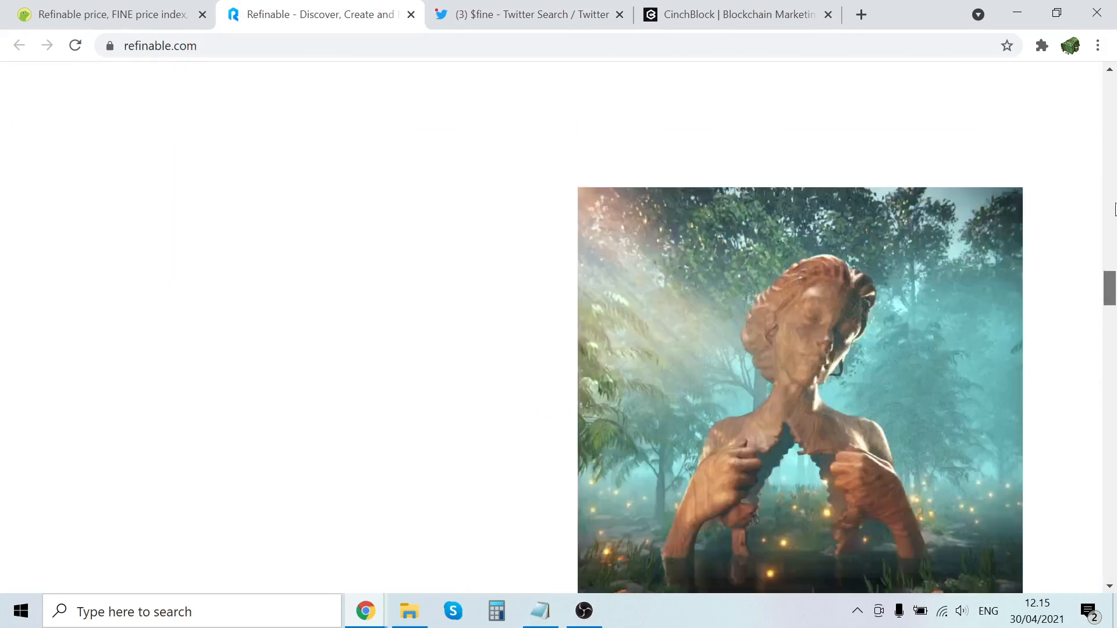
pyautogui.scroll(3)
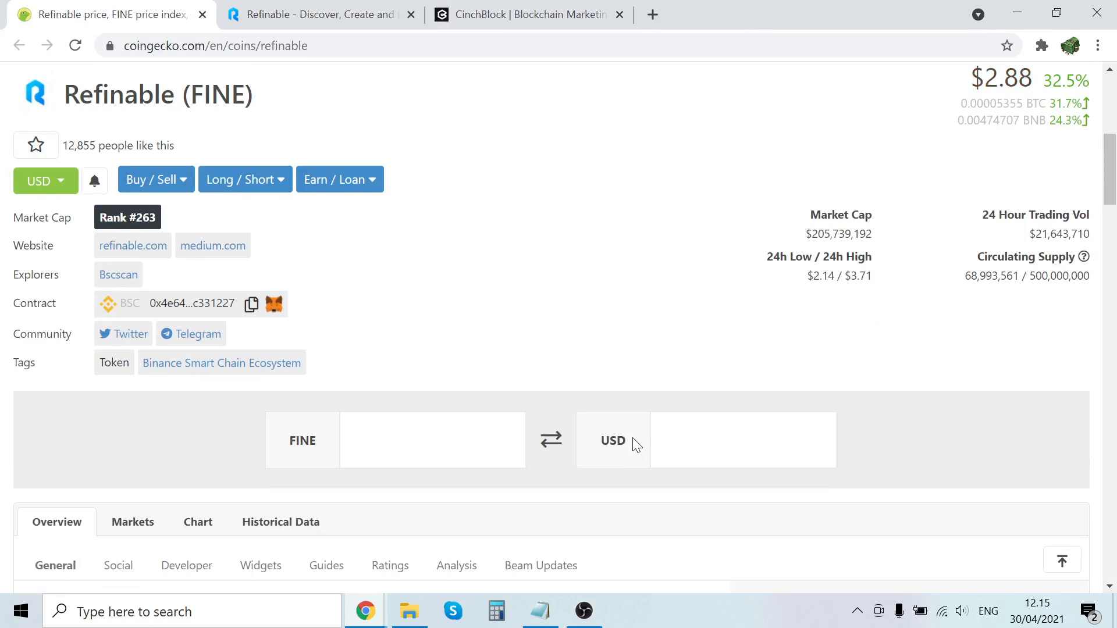
pyautogui.moveTo(973, 388)
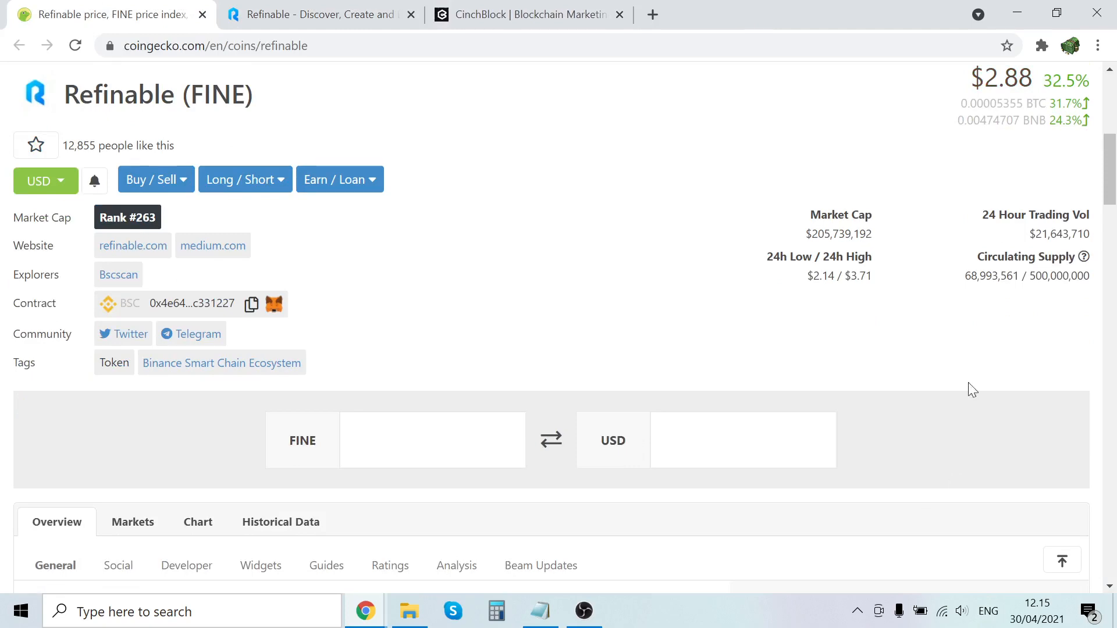
pyautogui.scroll(3)
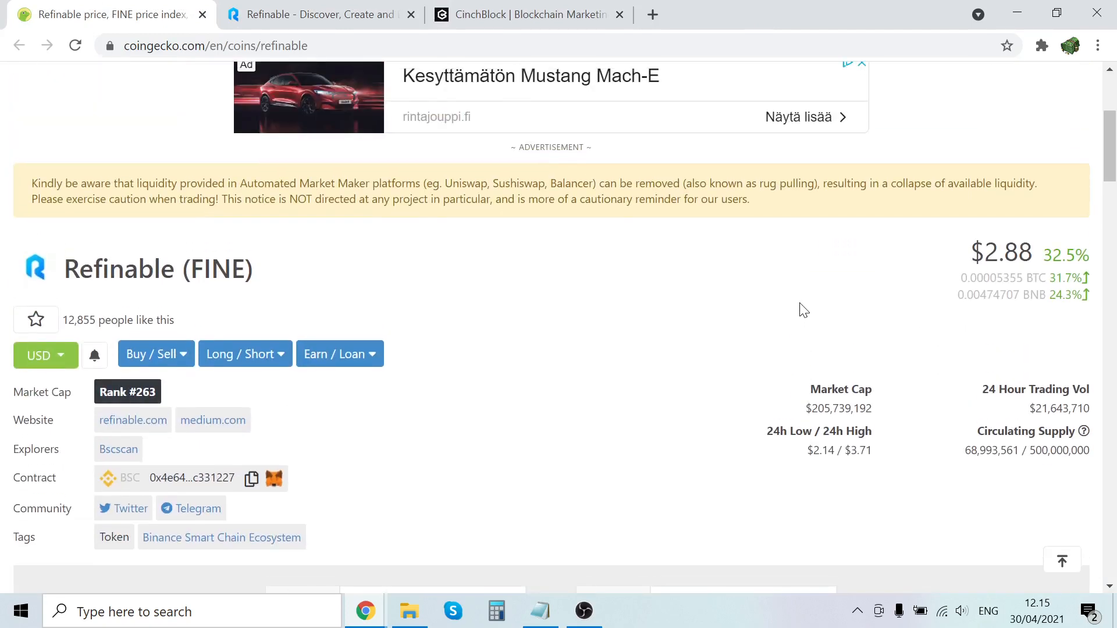
pyautogui.scroll(-3)
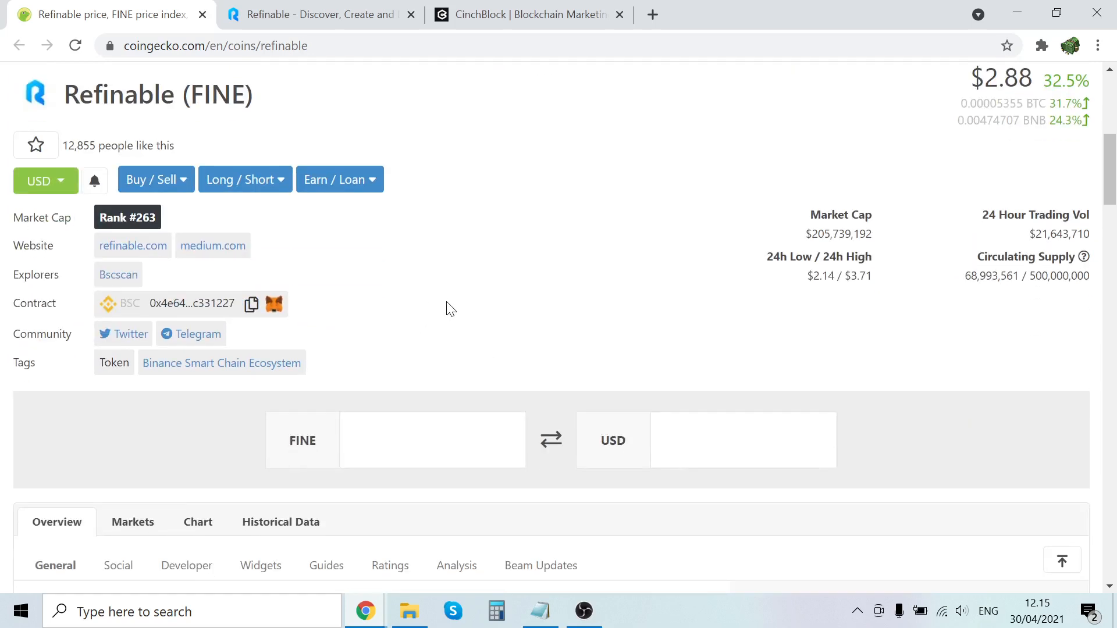
pyautogui.scroll(-3)
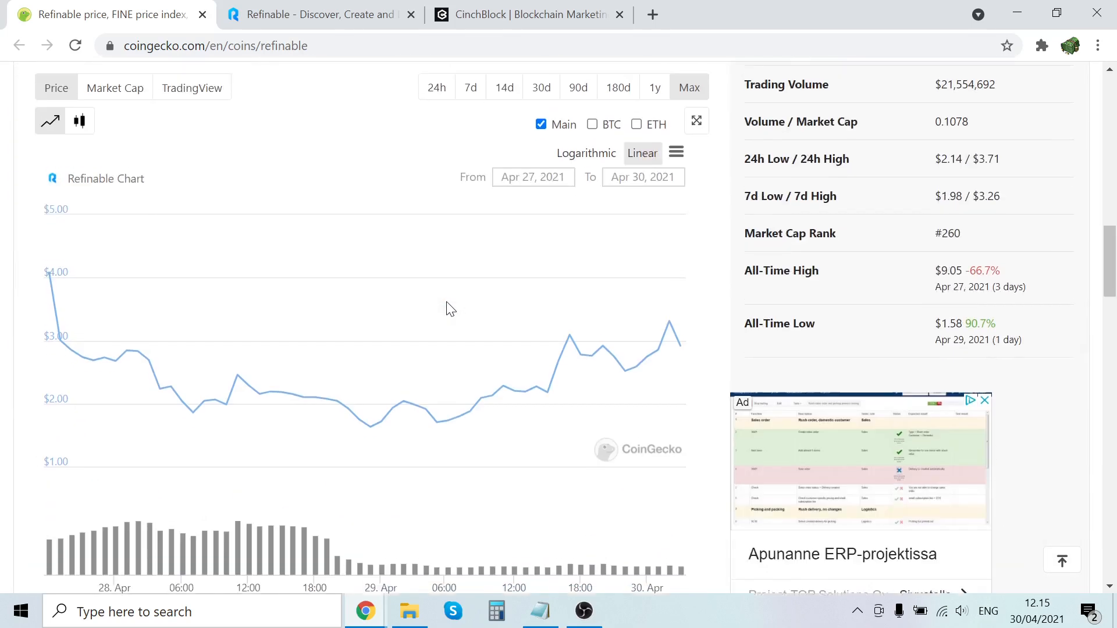
pyautogui.scroll(-3)
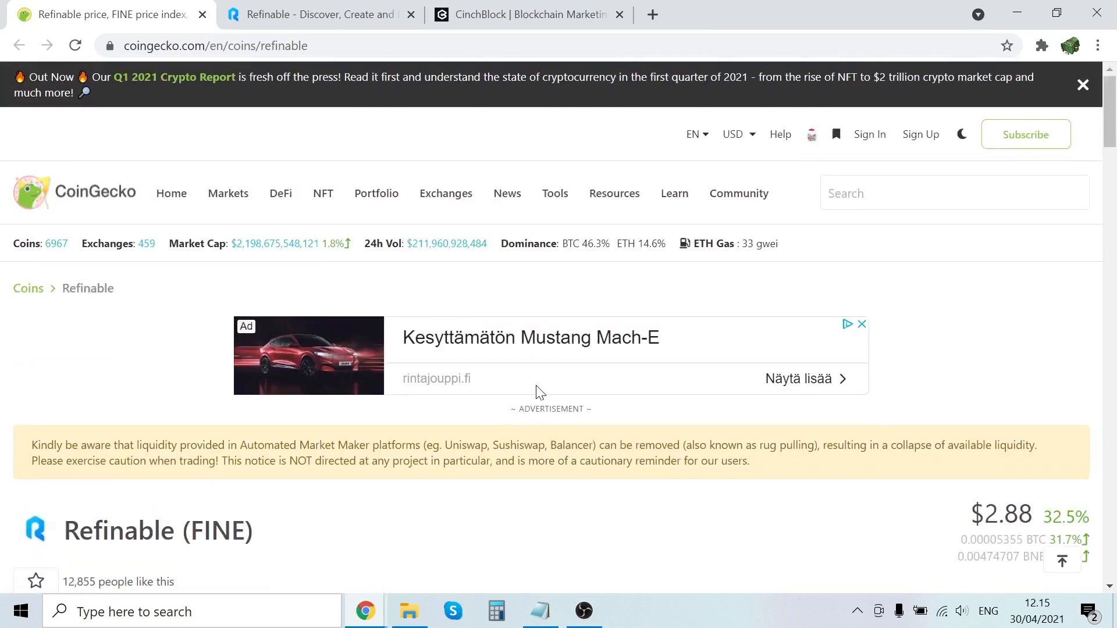
pyautogui.scroll(-3)
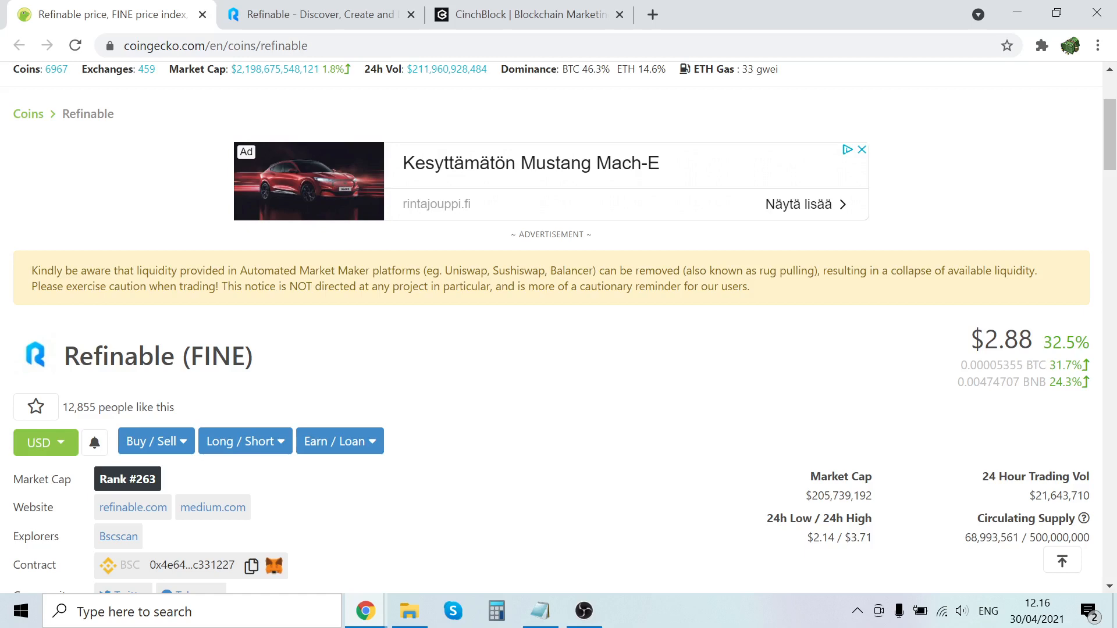
# Scroll back to the liquidity rug-pull caution notice, then bring up the OBS recorder window.
pyautogui.scroll(-3)
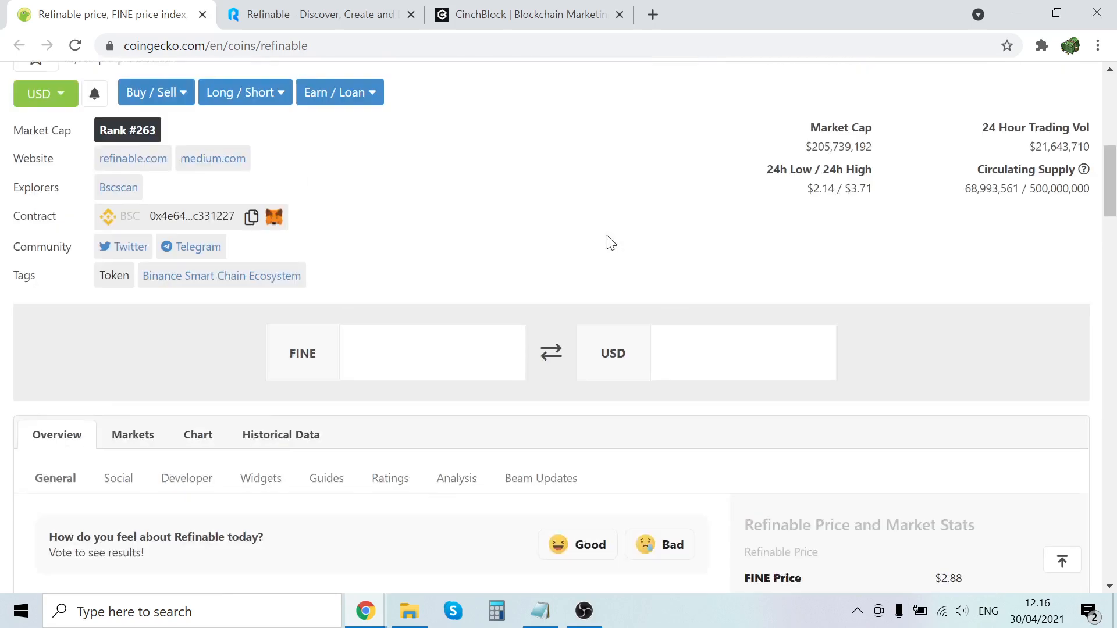
pyautogui.scroll(3)
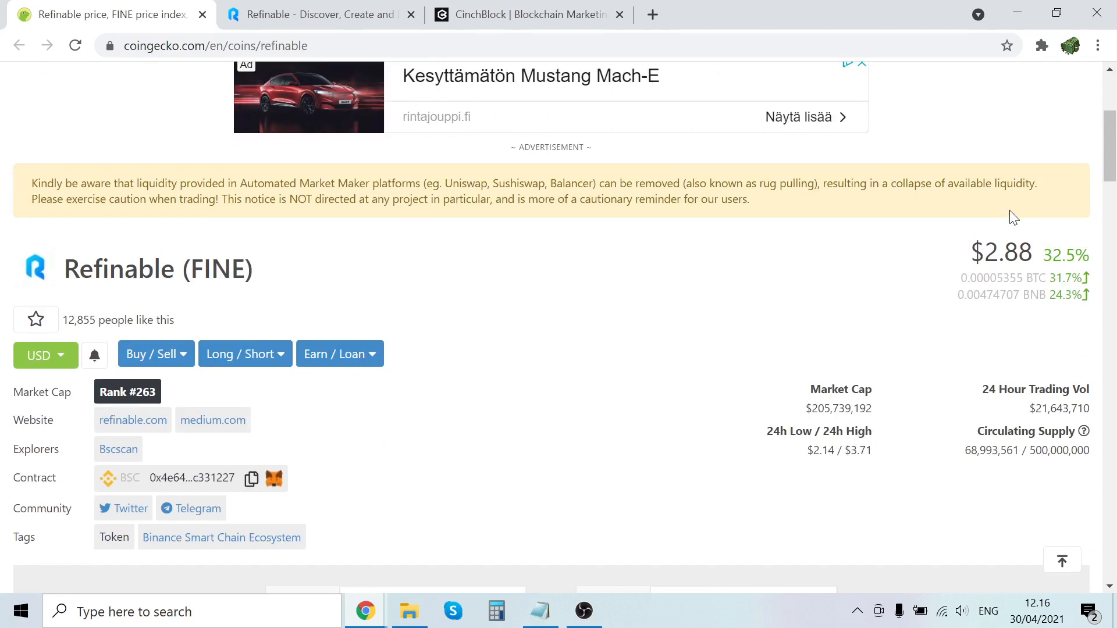
pyautogui.scroll(-3)
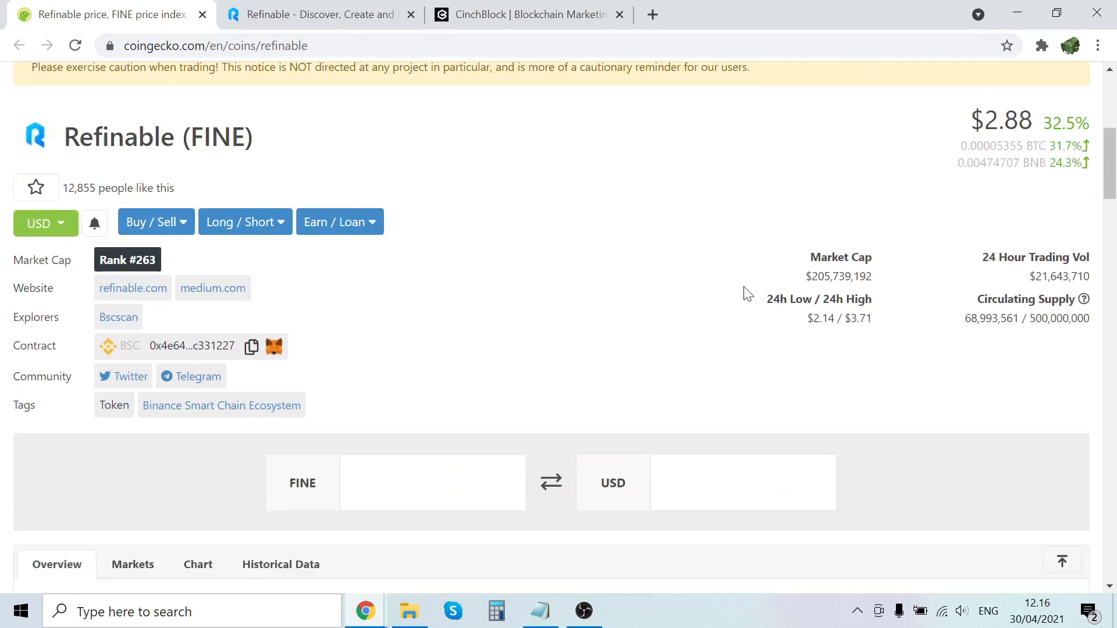
pyautogui.scroll(-3)
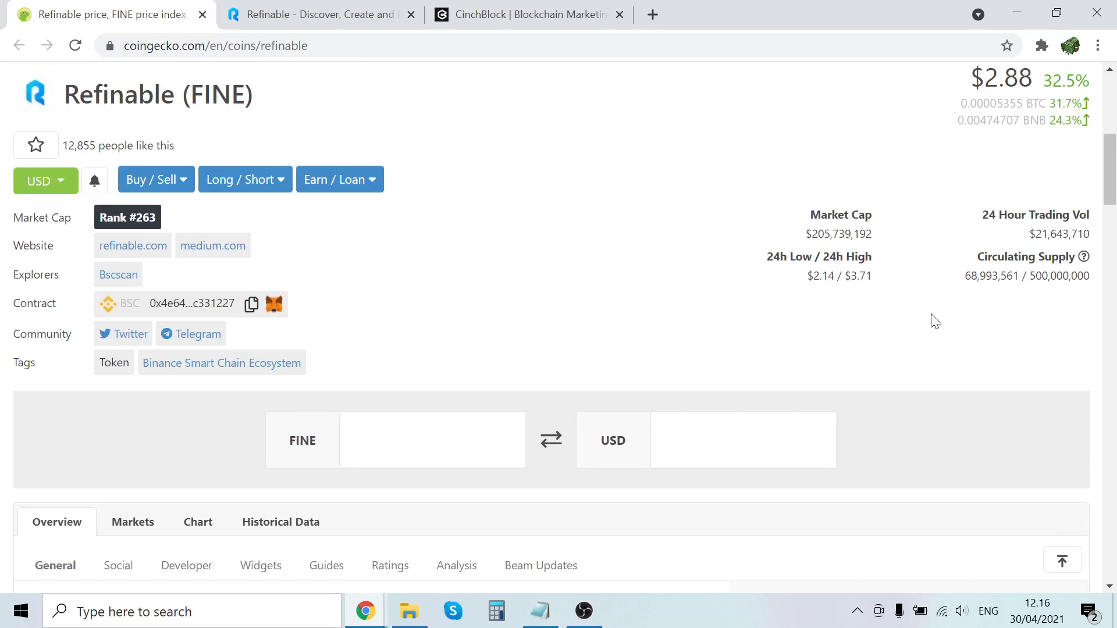
pyautogui.scroll(-3)
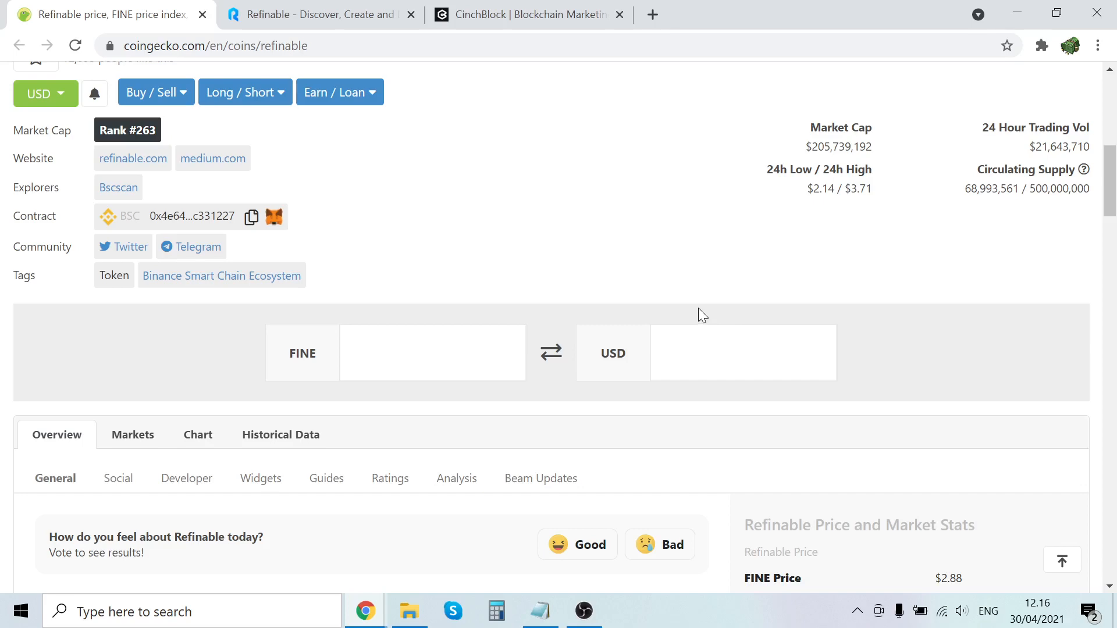
pyautogui.scroll(3)
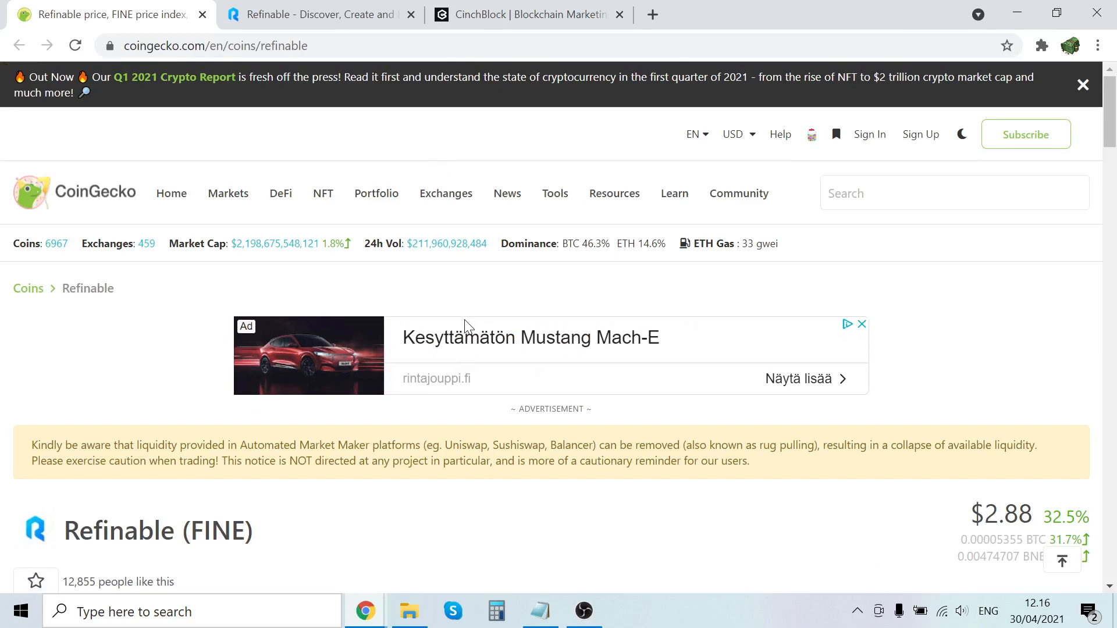
pyautogui.scroll(-3)
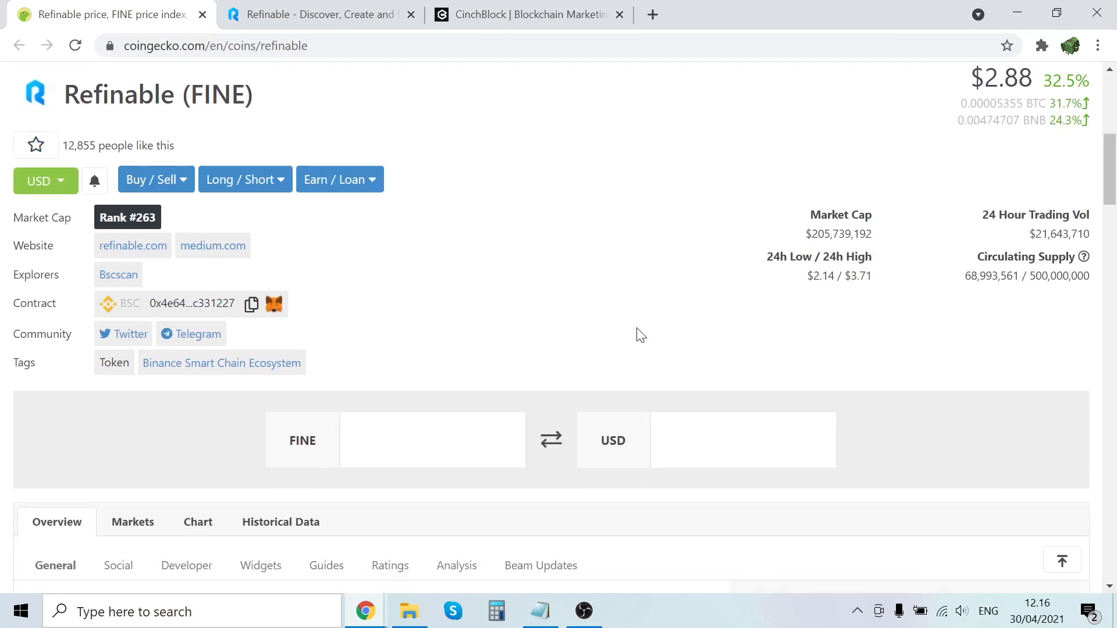
pyautogui.moveTo(635, 236)
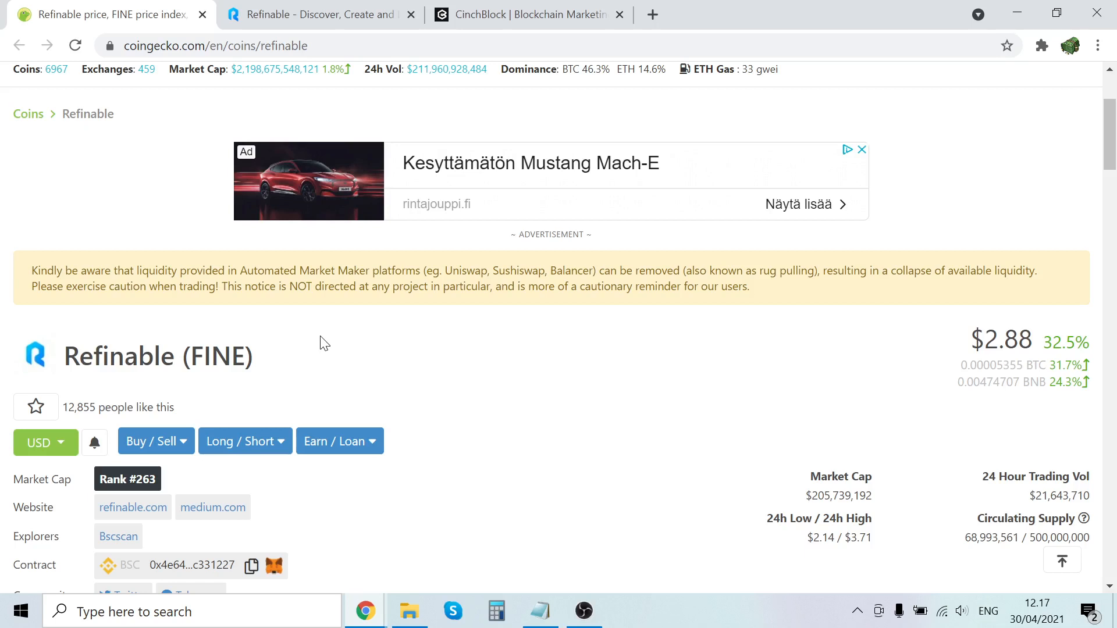
pyautogui.moveTo(557, 406)
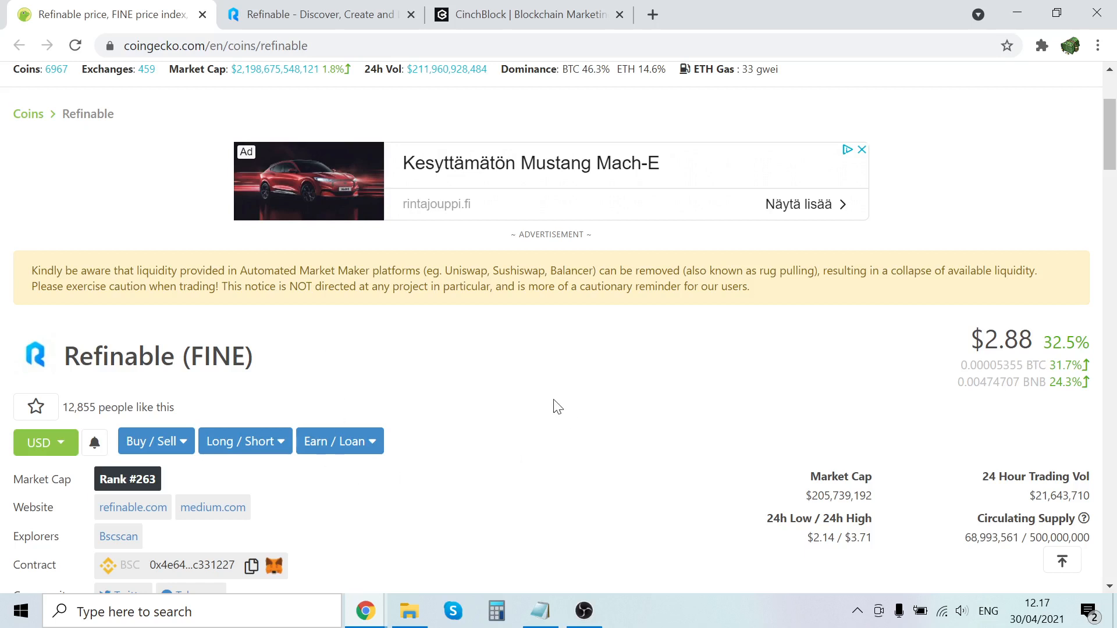
pyautogui.moveTo(511, 497)
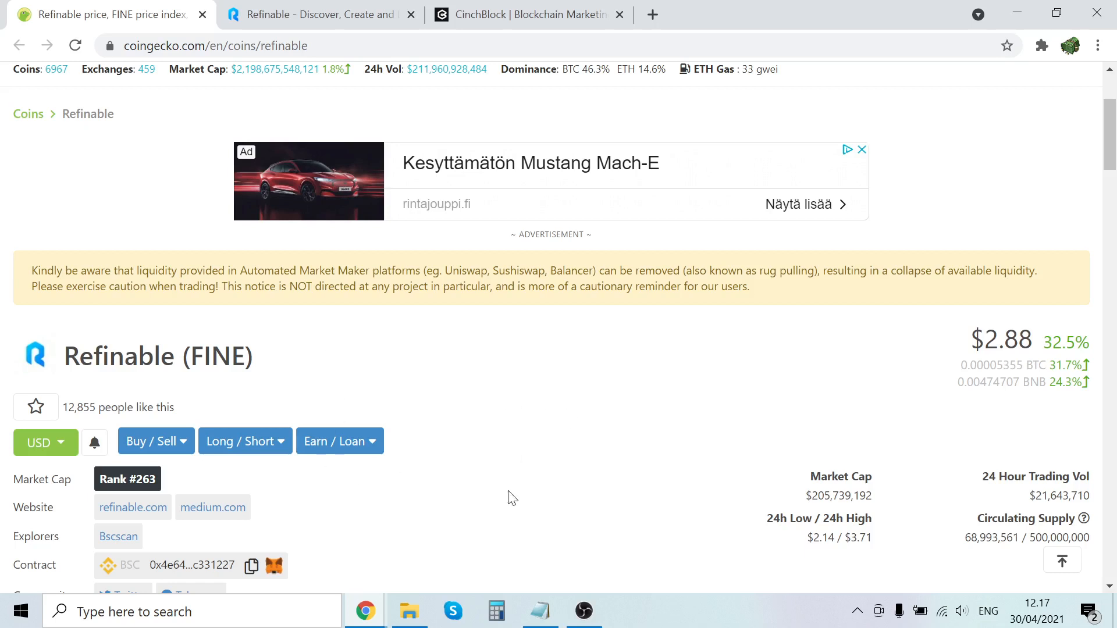
pyautogui.click(582, 611)
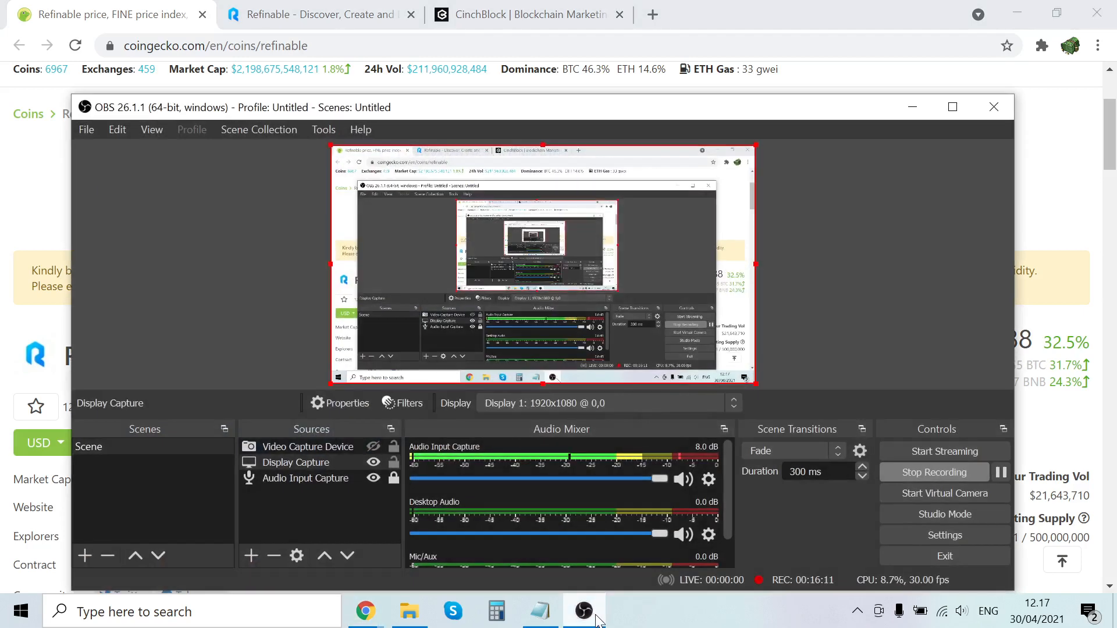